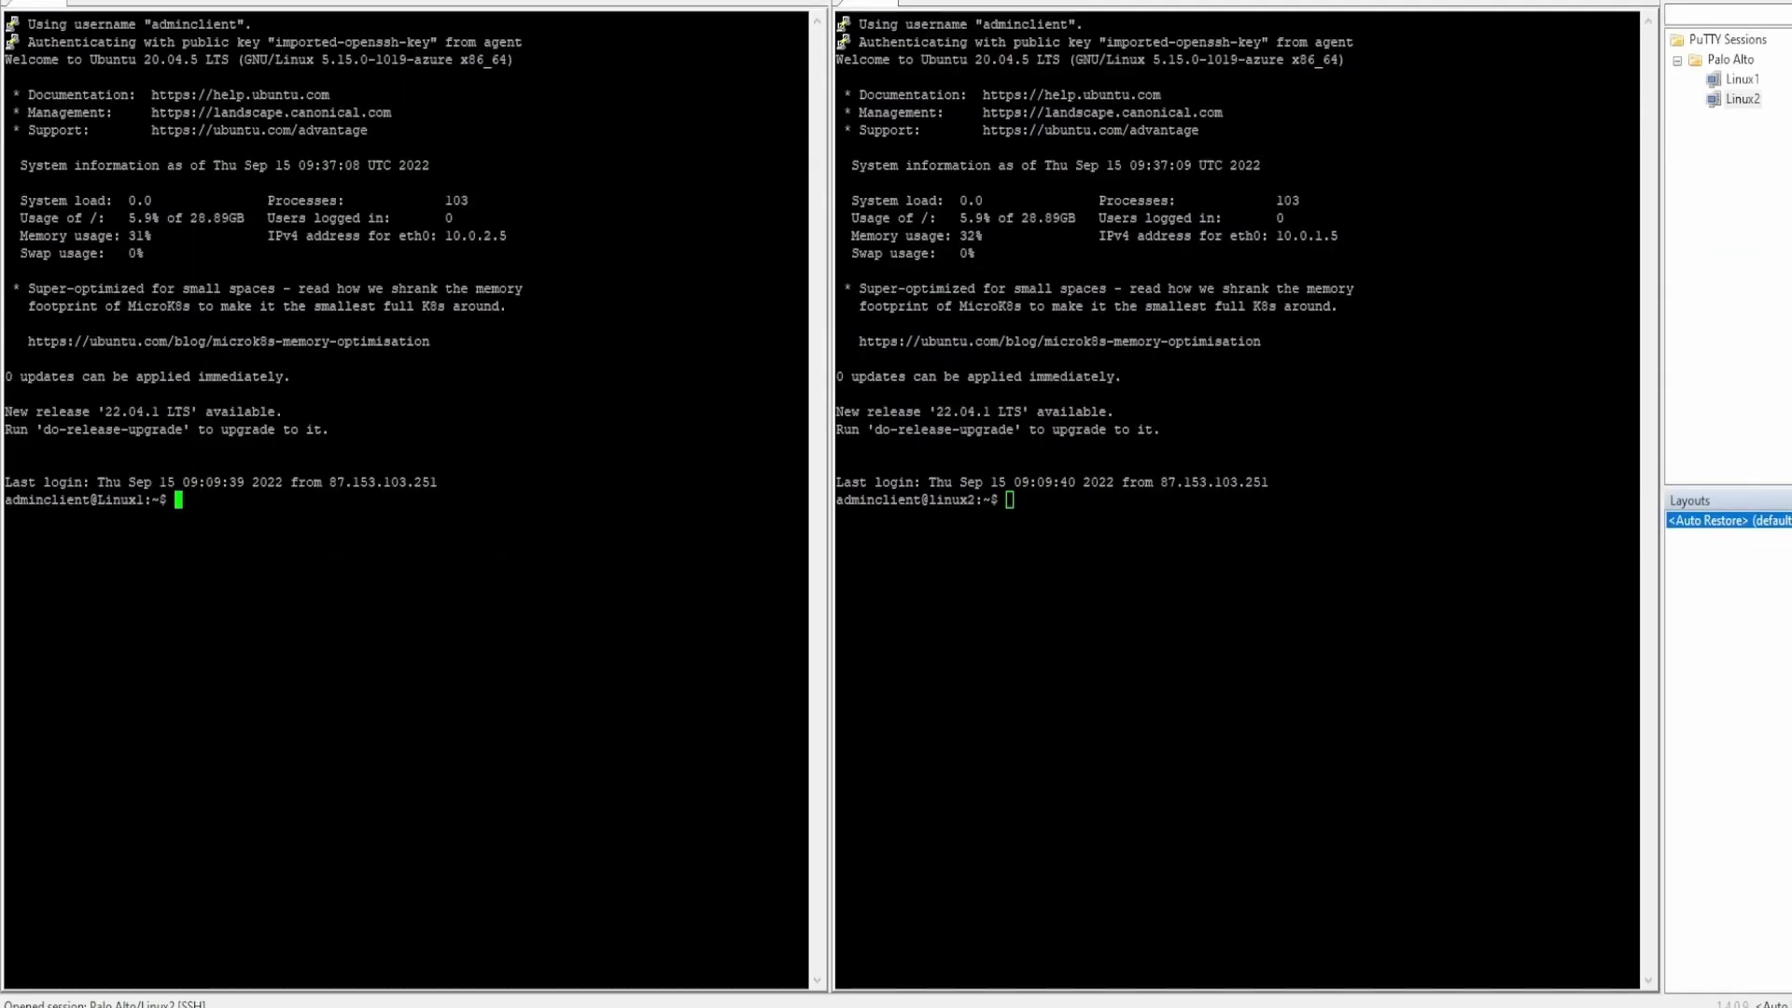
Ping 10.0.1.5 from Linux1 with 0% loss, then attempt and cancel SSH to 10.0.1.5.
type("ping 1")
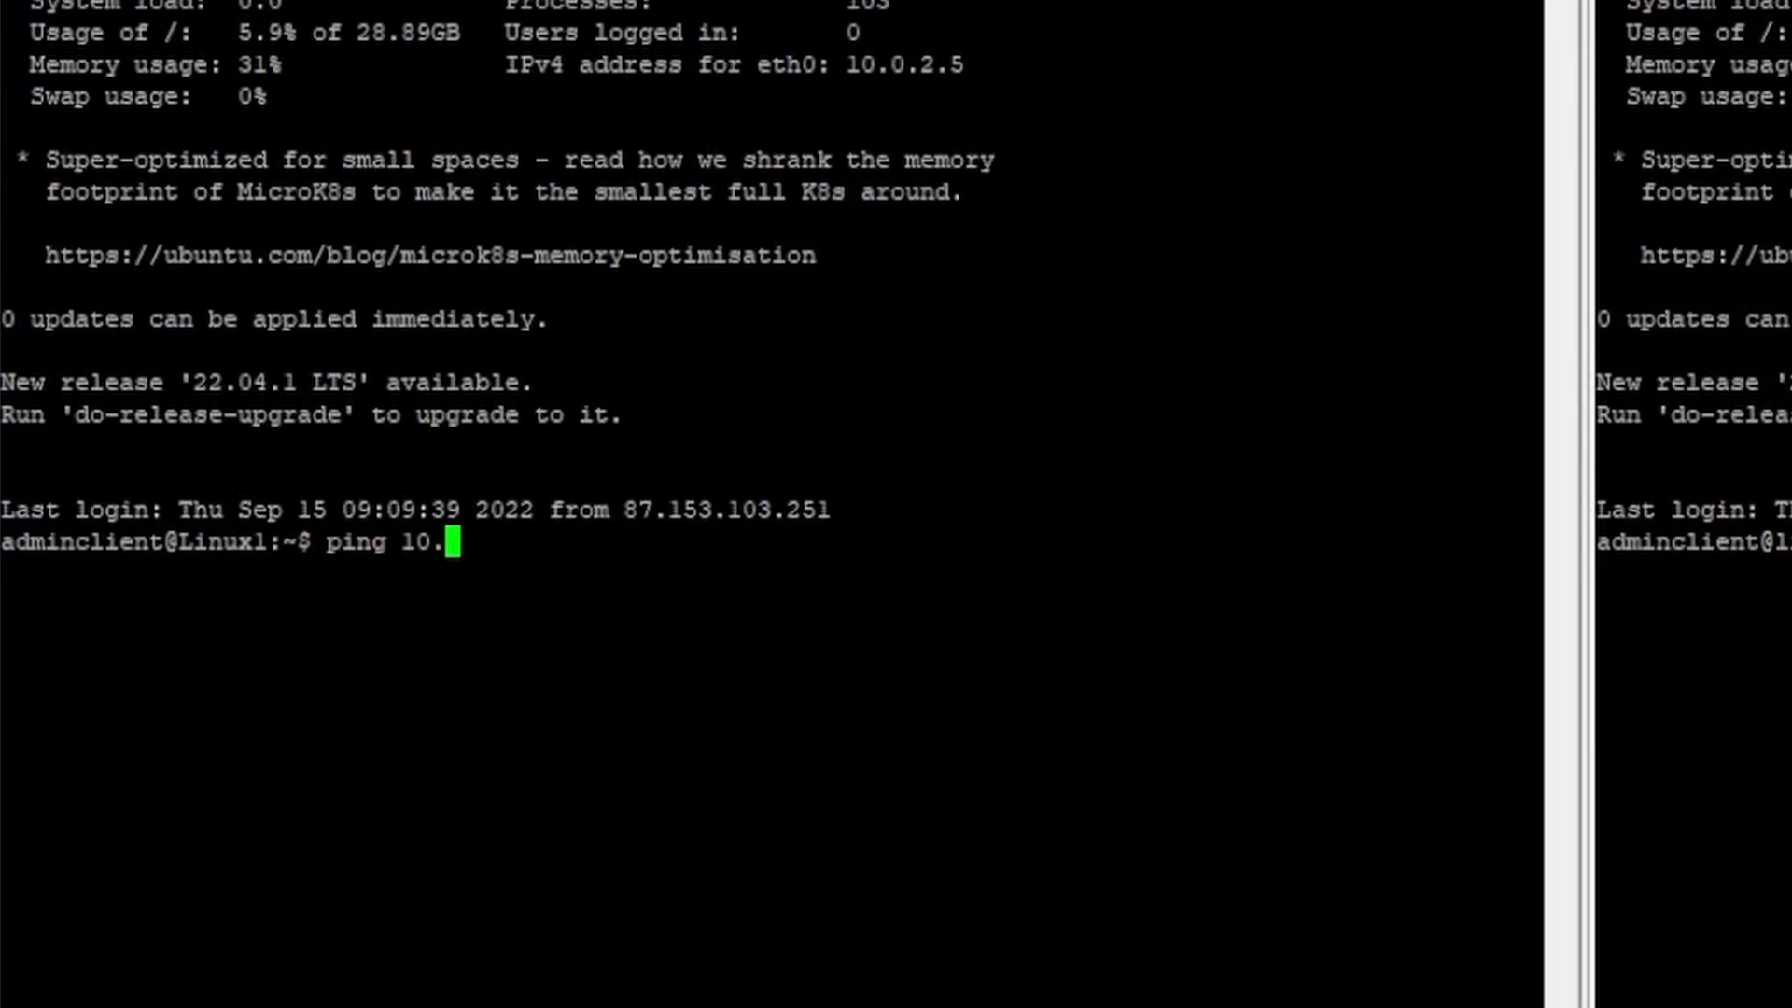
type("0.1.5")
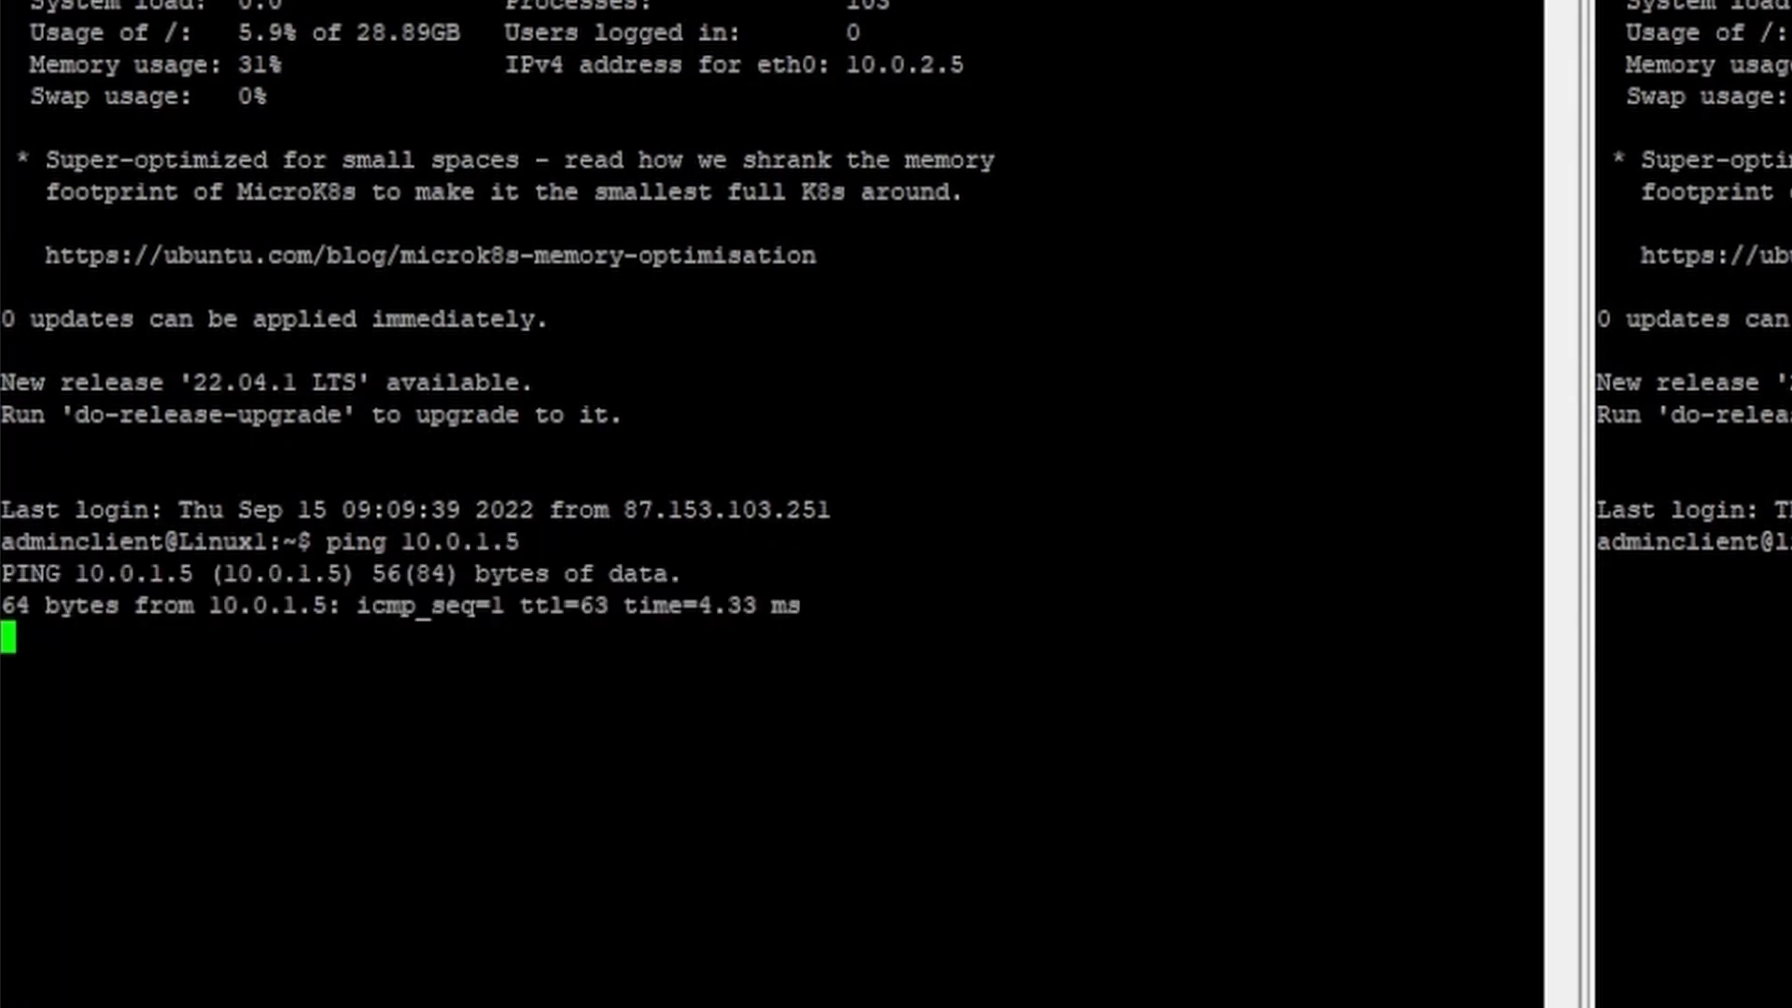
key("ctrl+c")
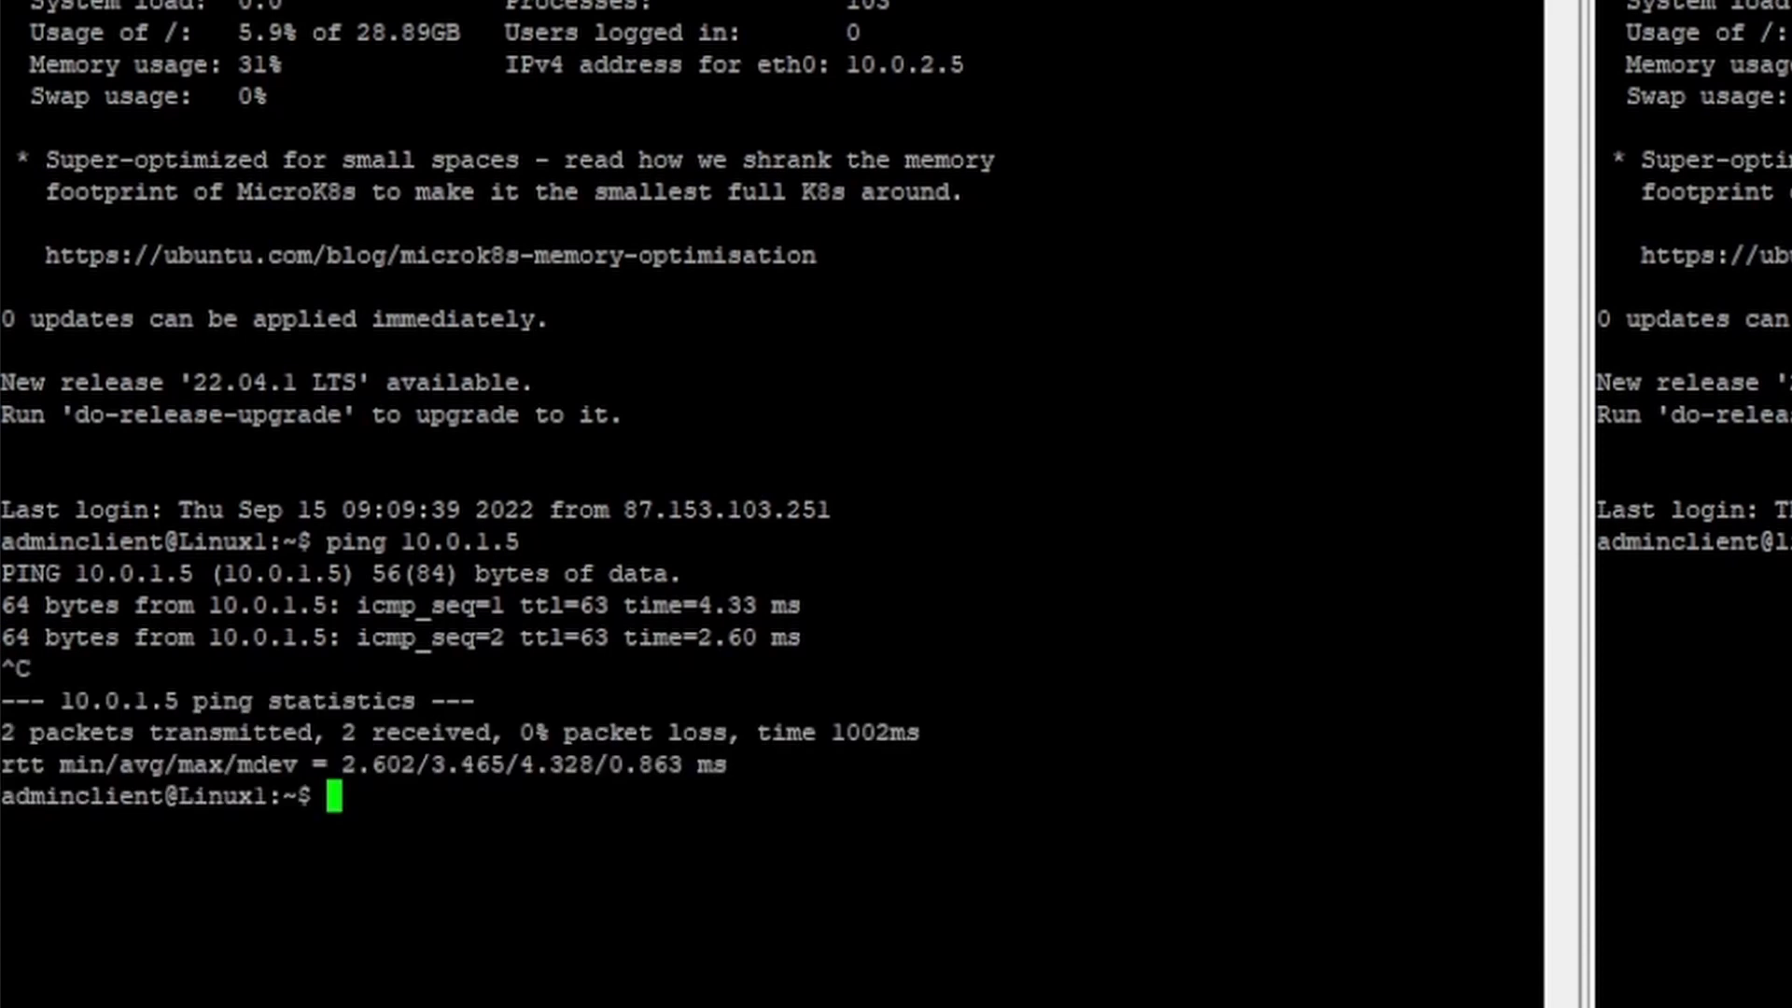
type("ssh 10.0.1.5")
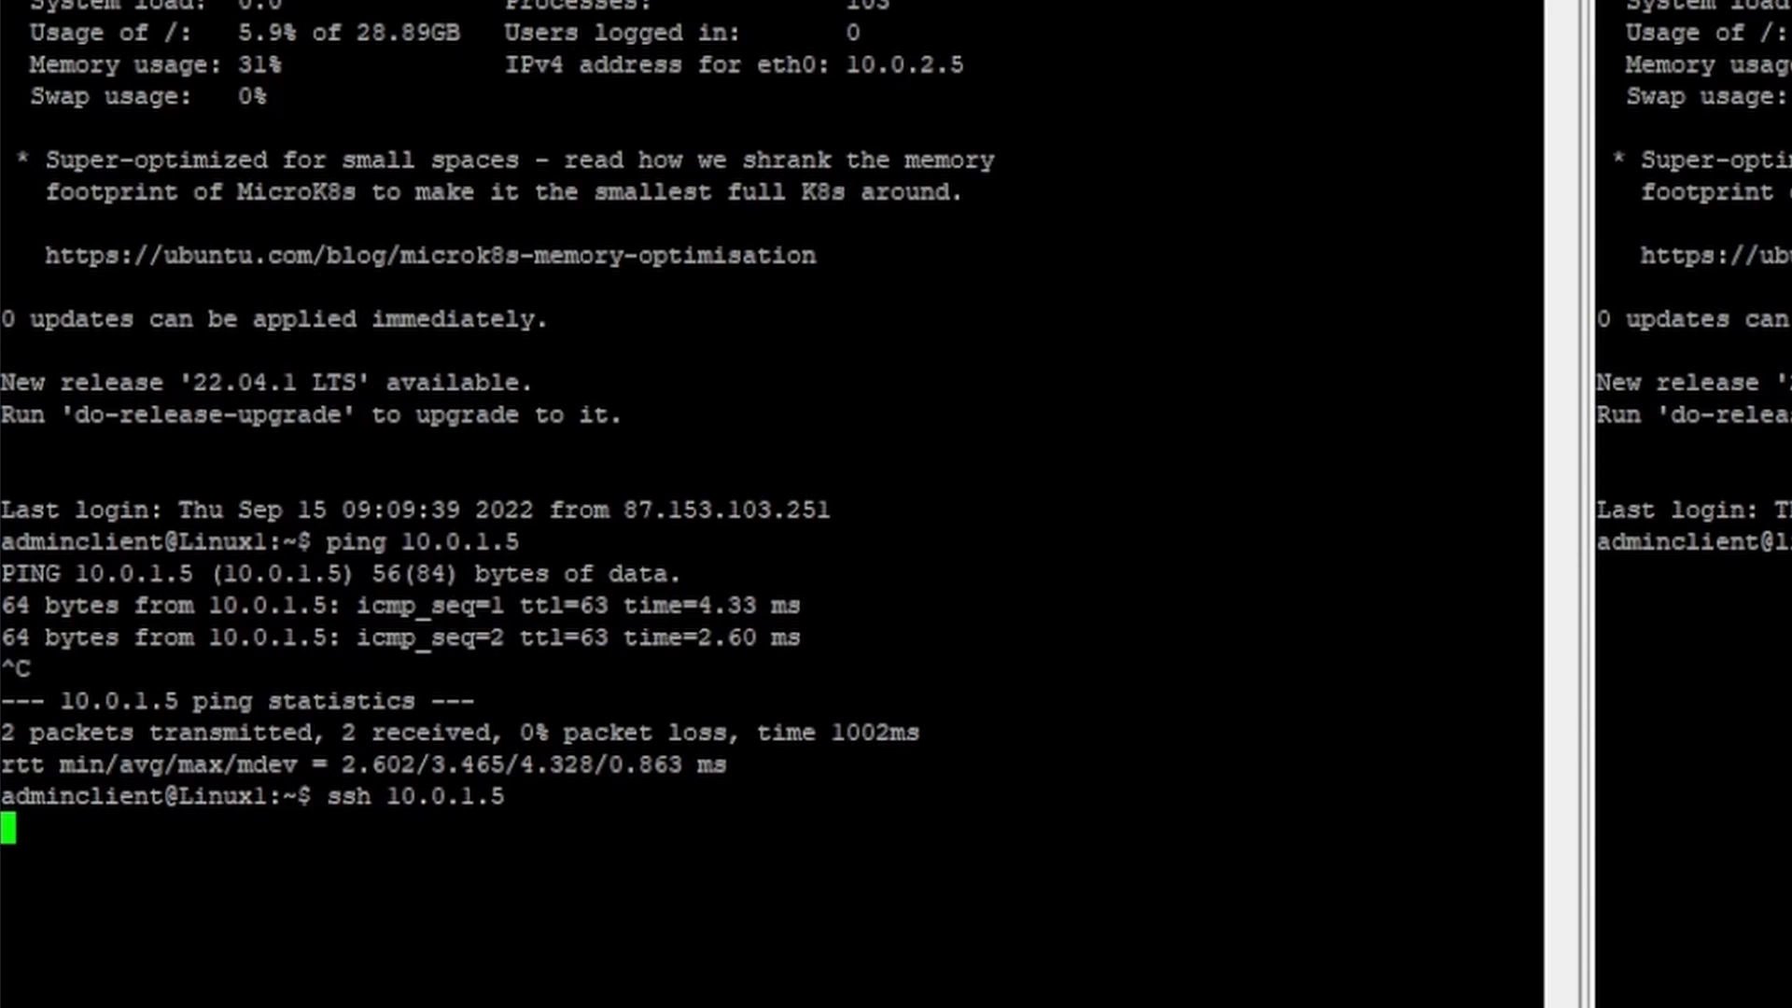
key("ctrl+c")
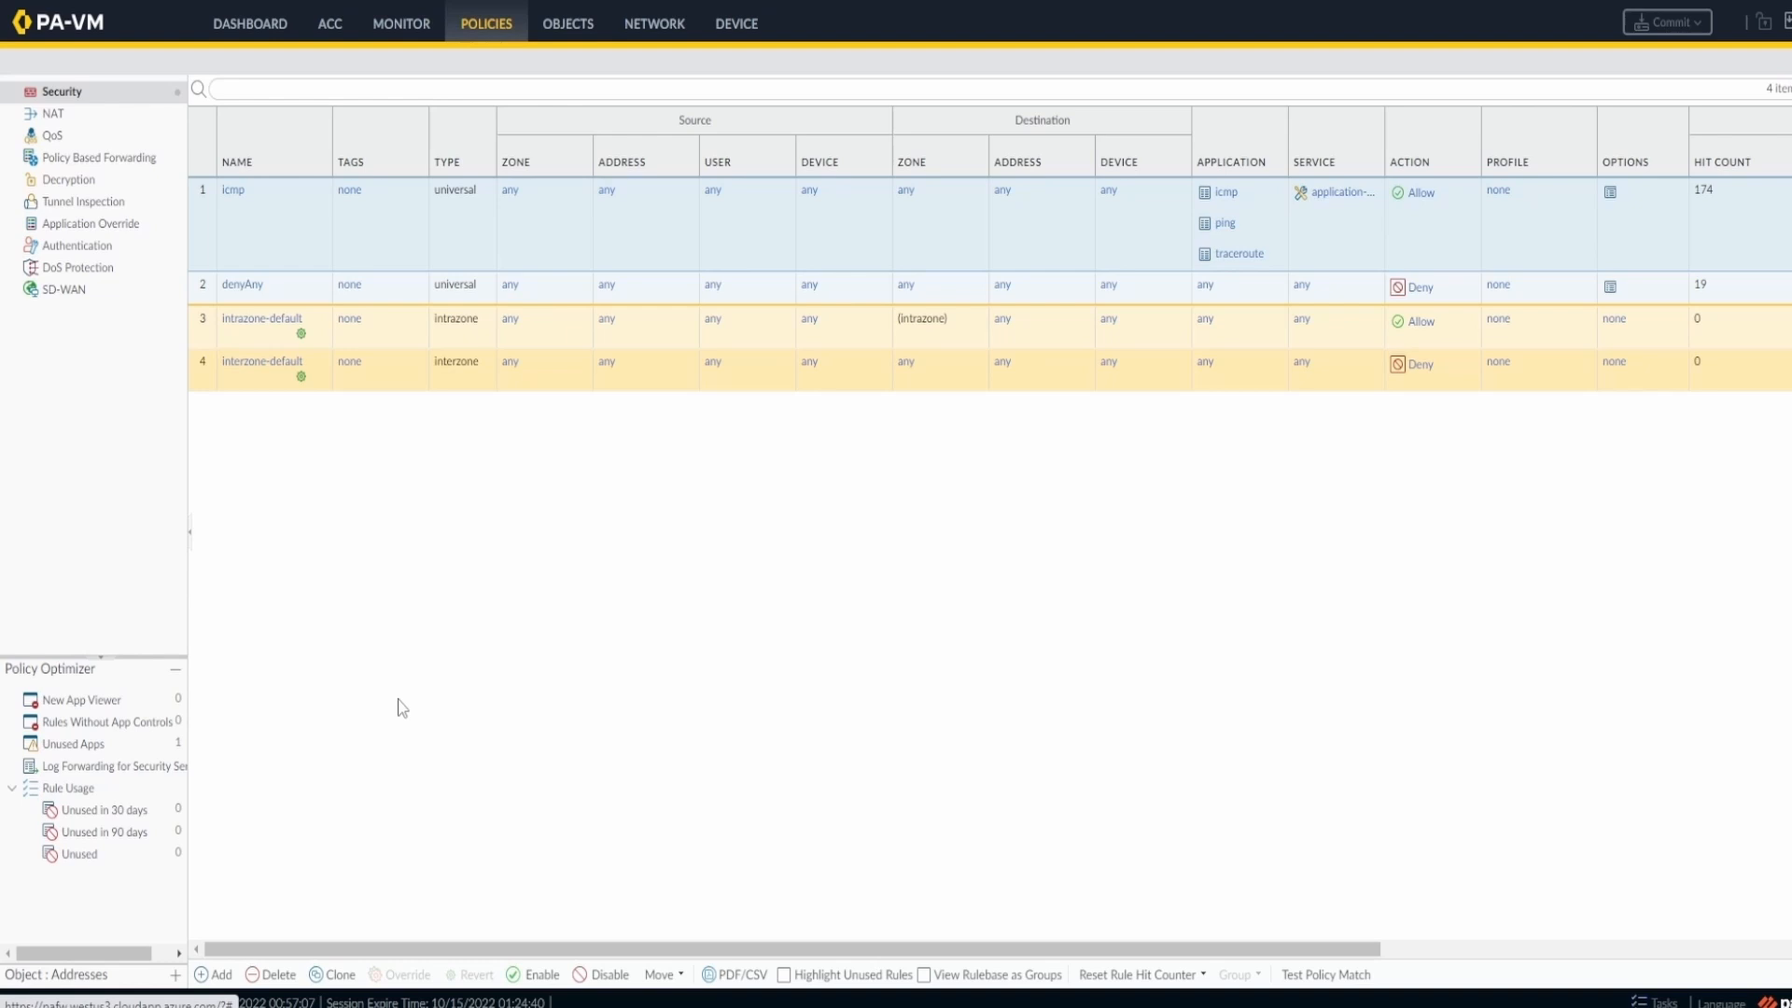
mouse_move(295, 243)
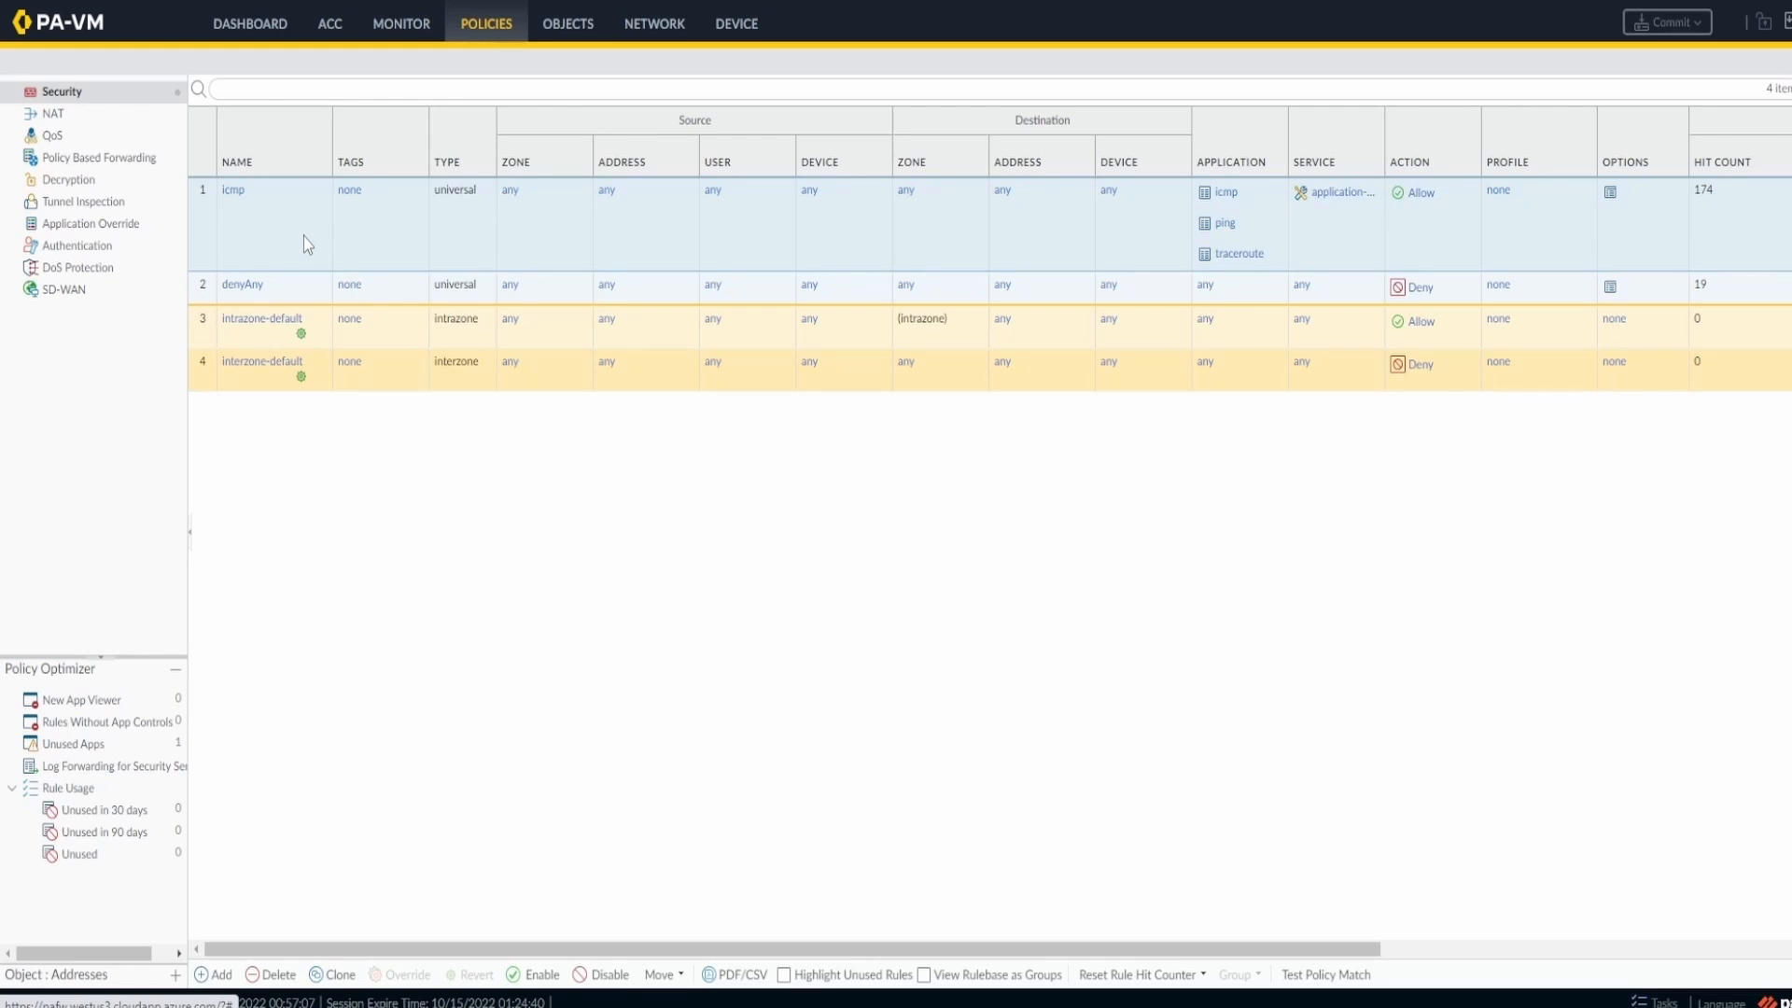
mouse_move(274, 250)
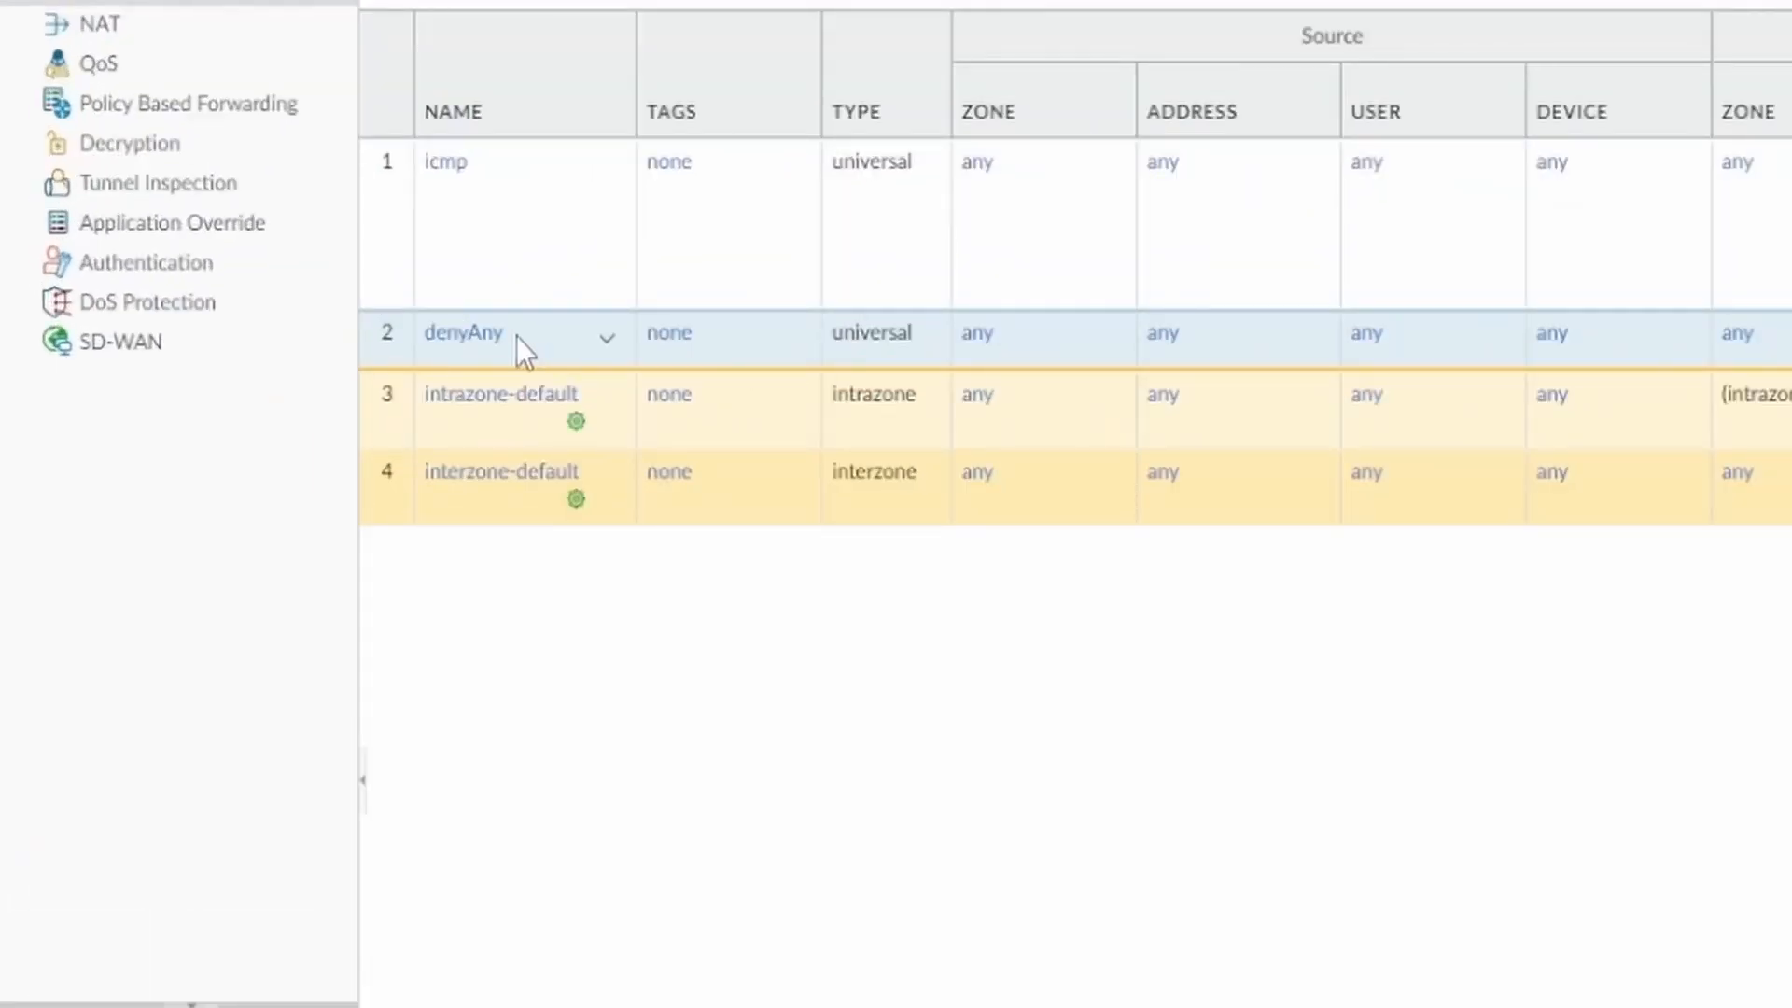
mouse_move(576, 394)
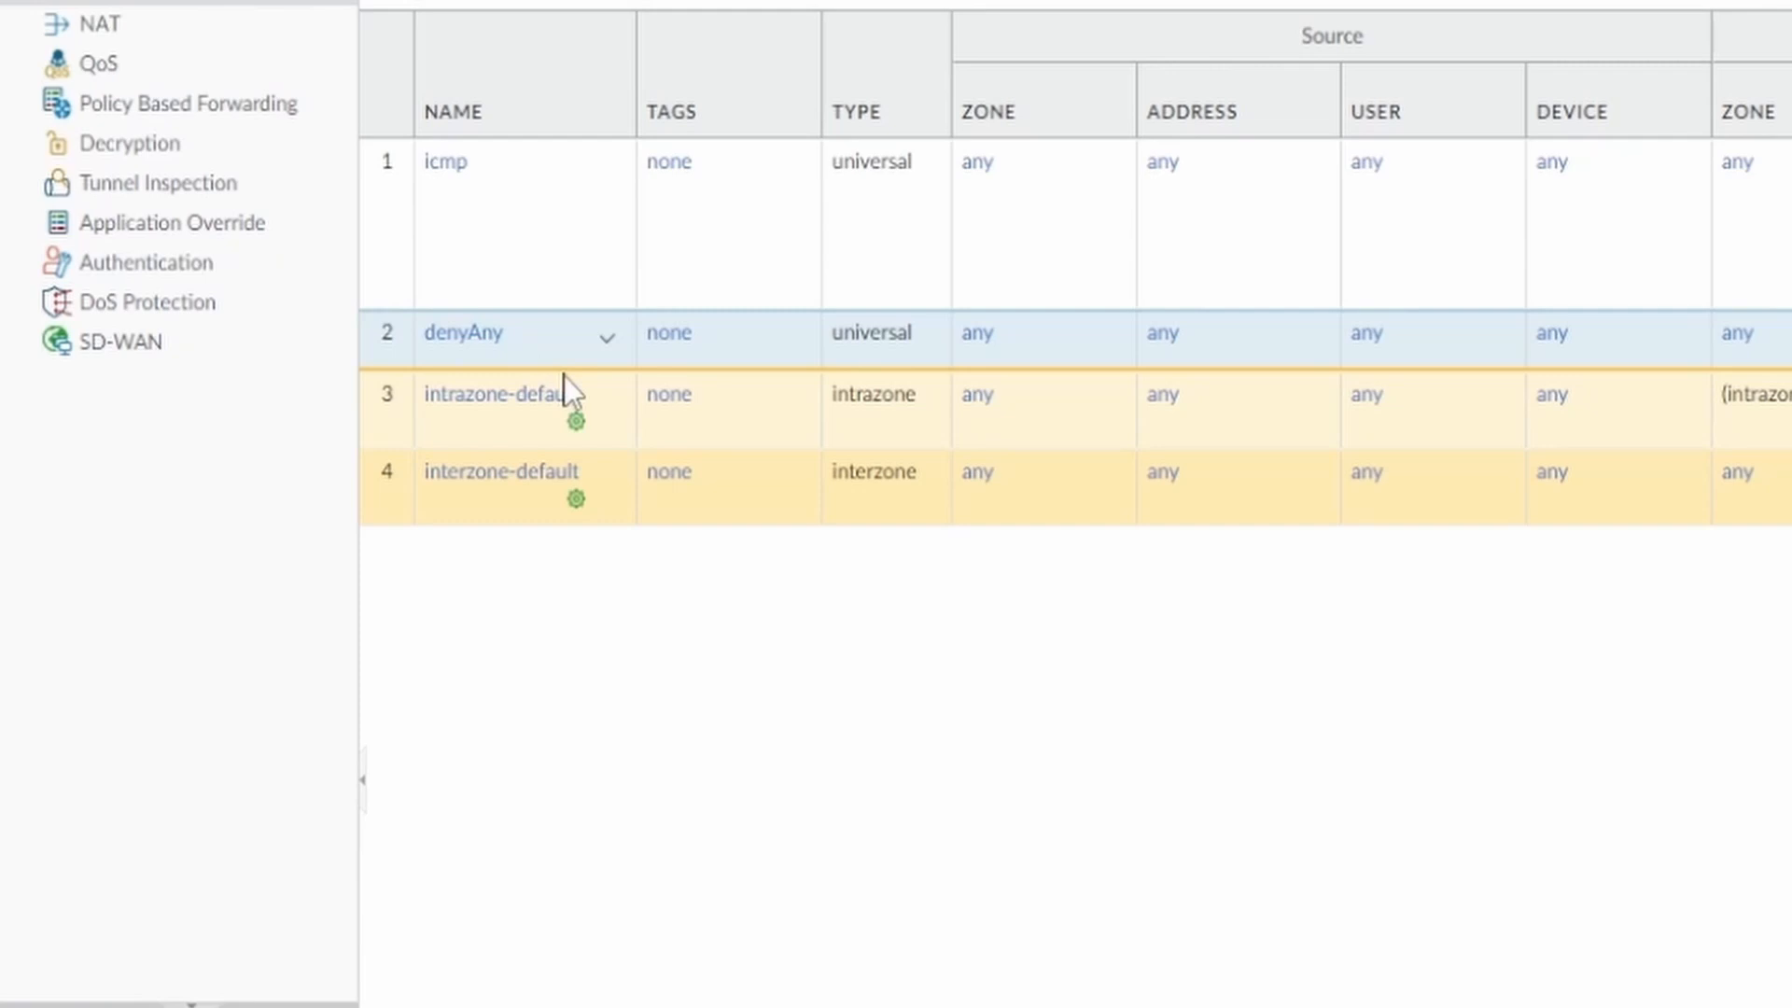
mouse_move(586, 354)
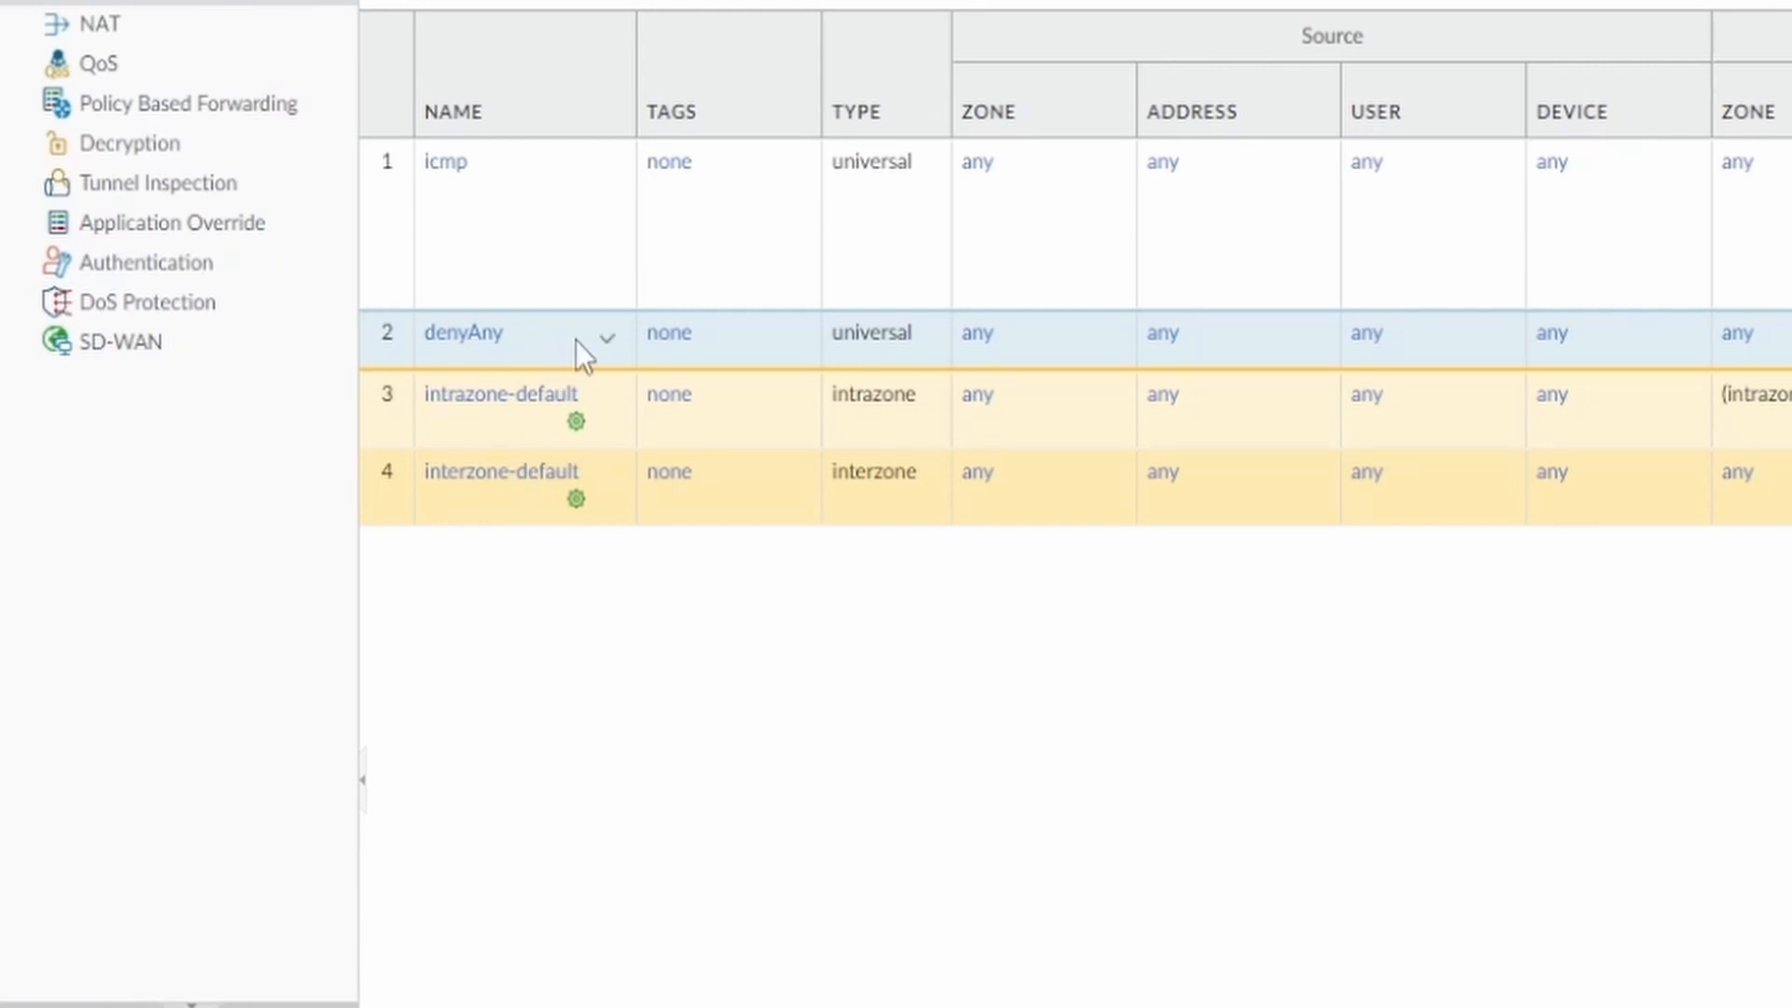
mouse_move(1017, 361)
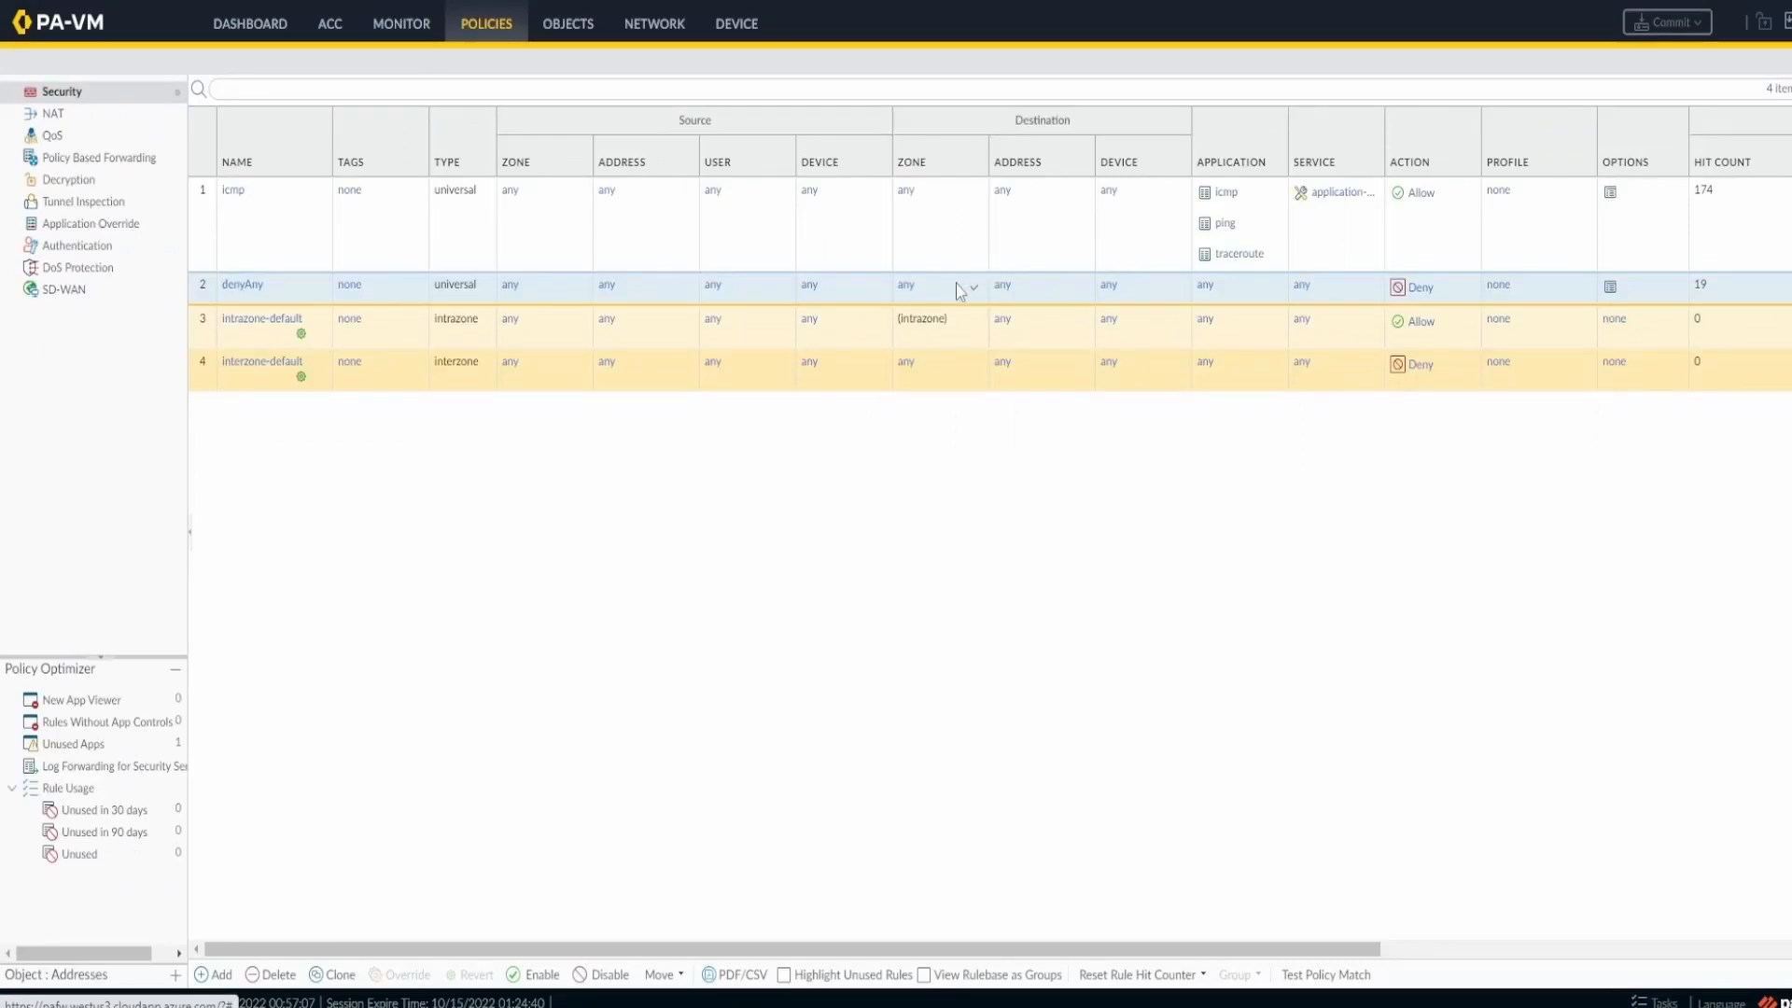
mouse_move(303, 258)
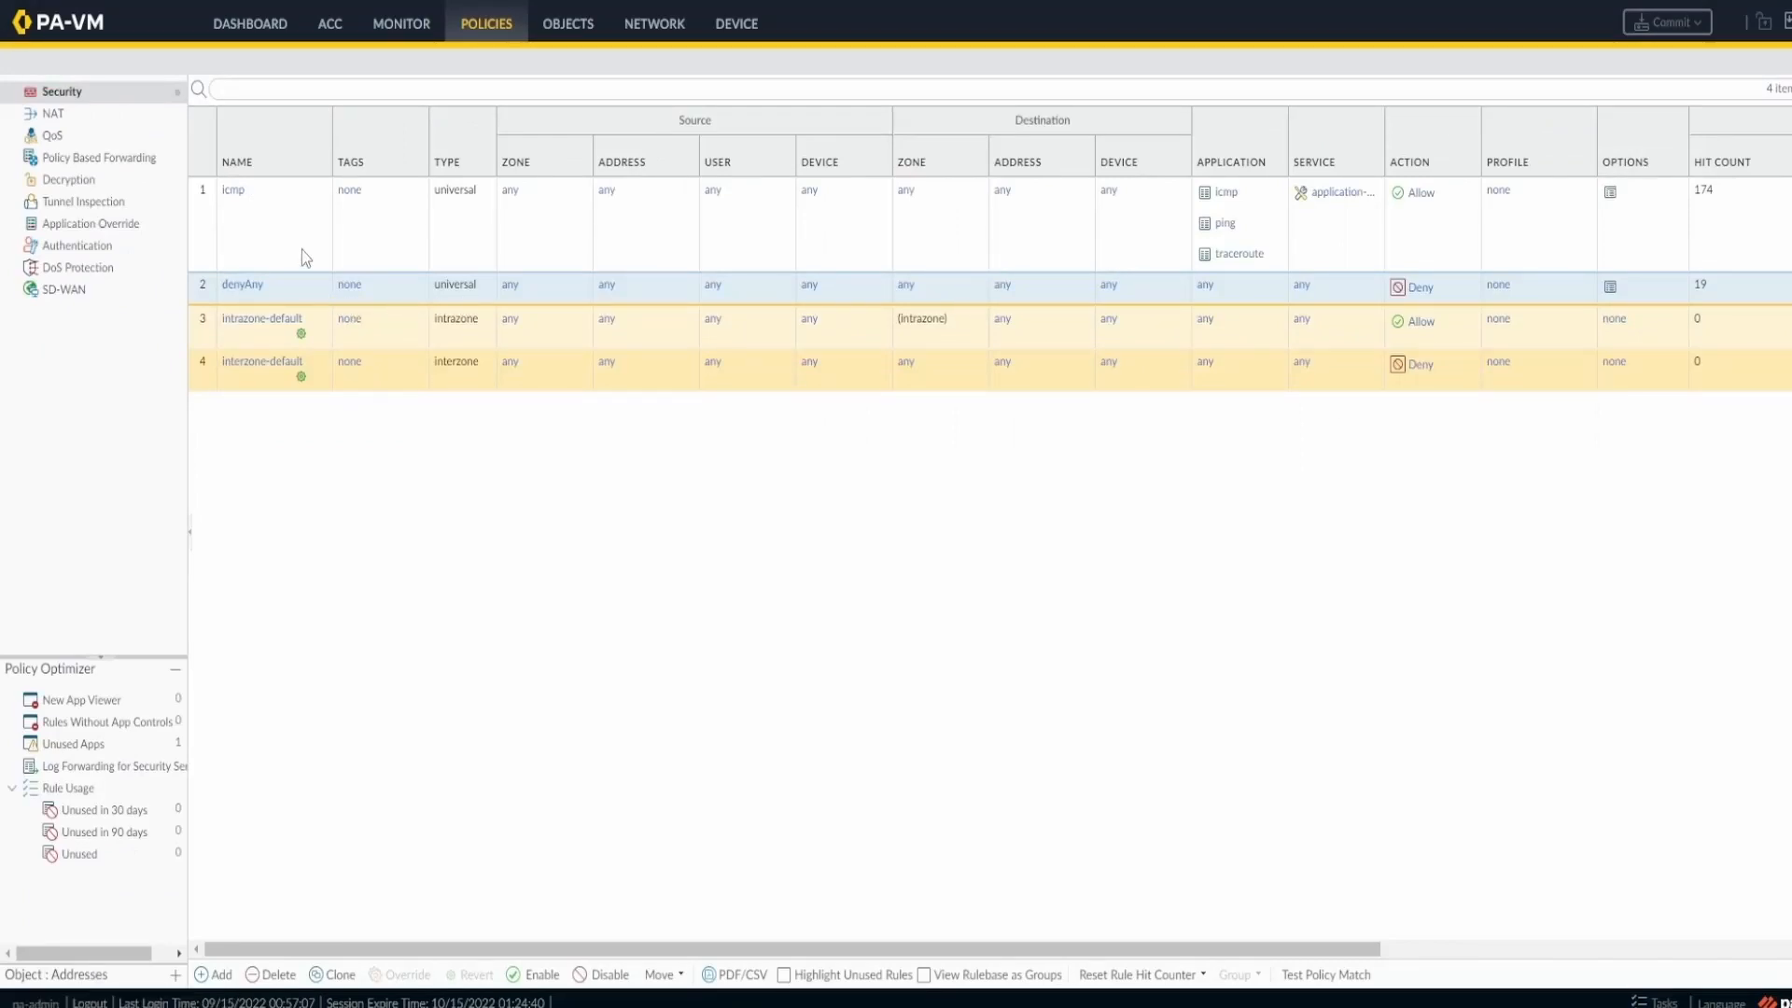
mouse_move(221, 144)
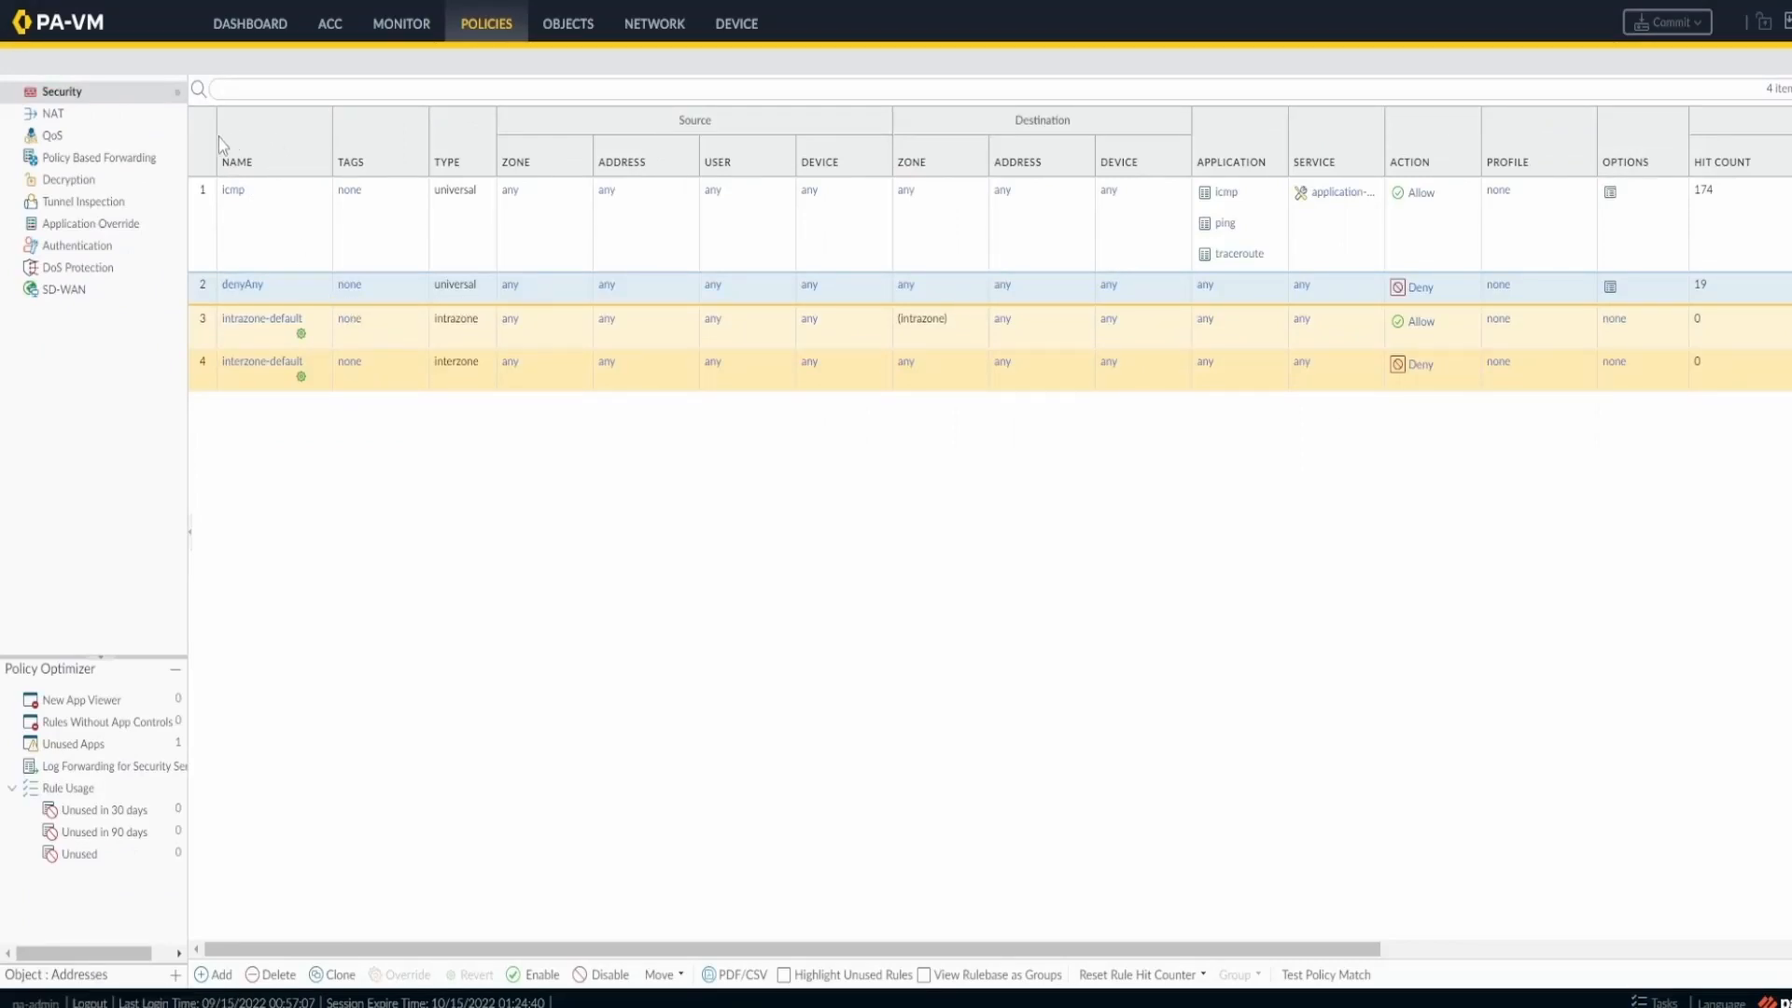
mouse_move(218, 363)
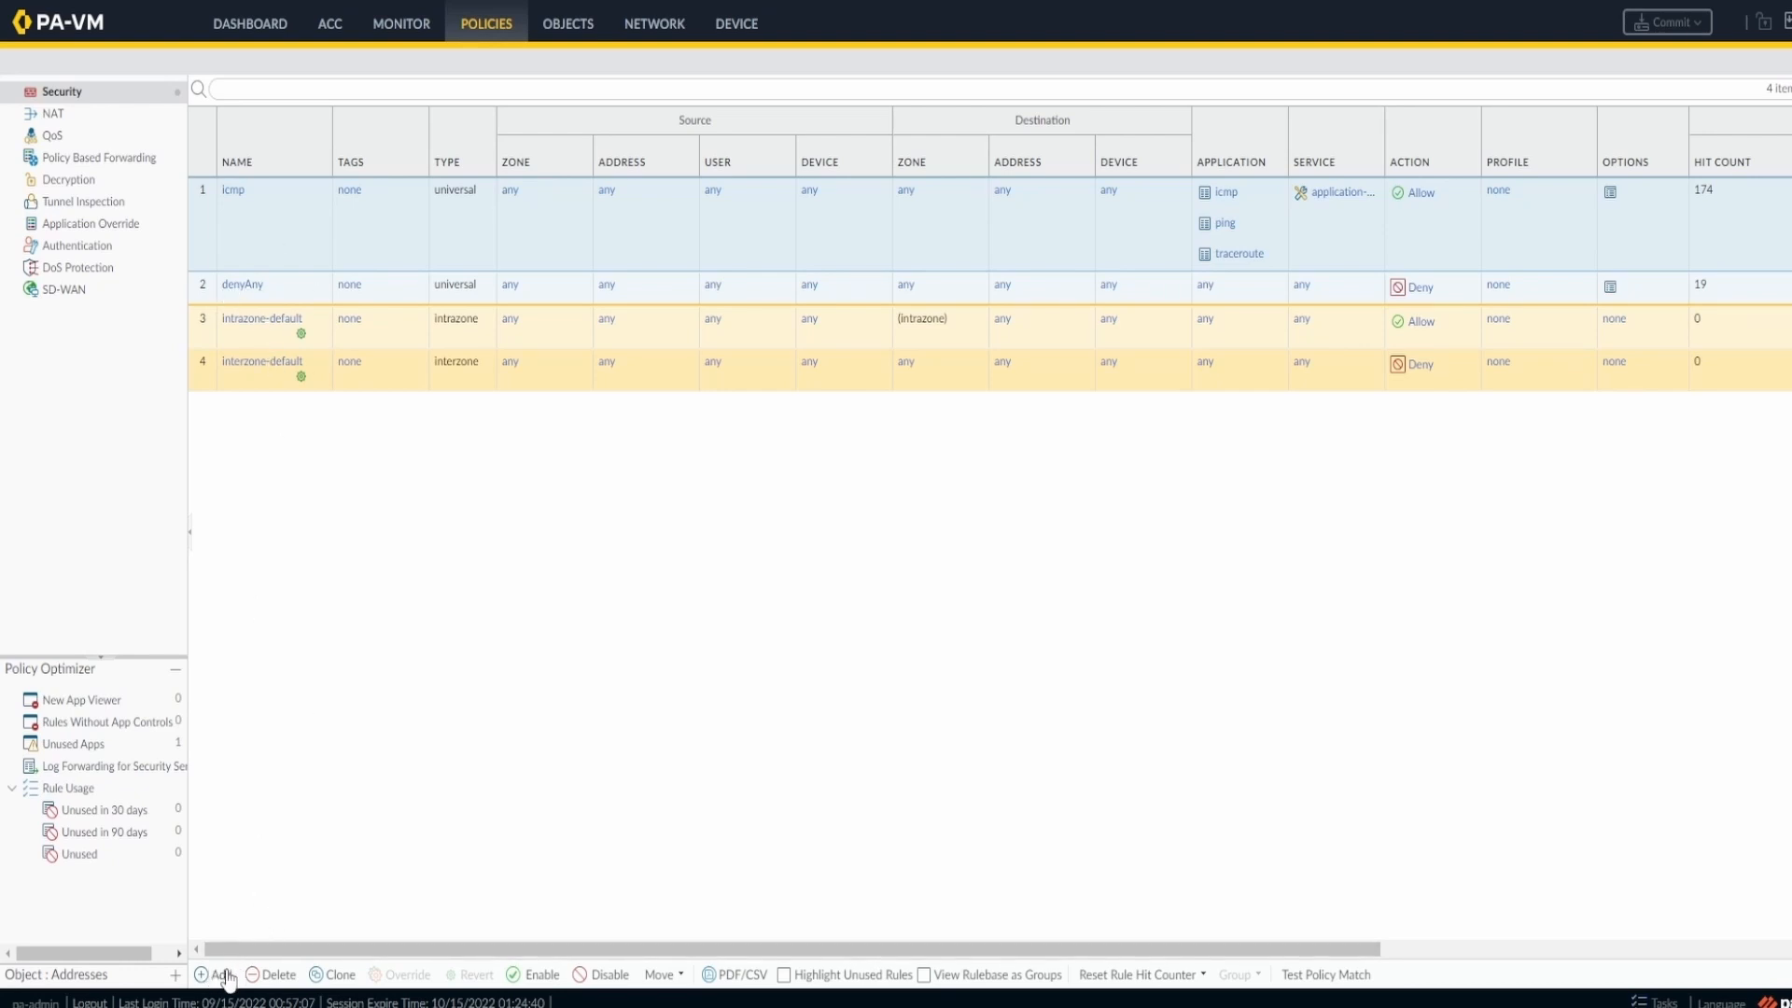
Add a security rule named allowSsh with description 'Allow SSH from linux 1 to linux 2'.
left_click(219, 974)
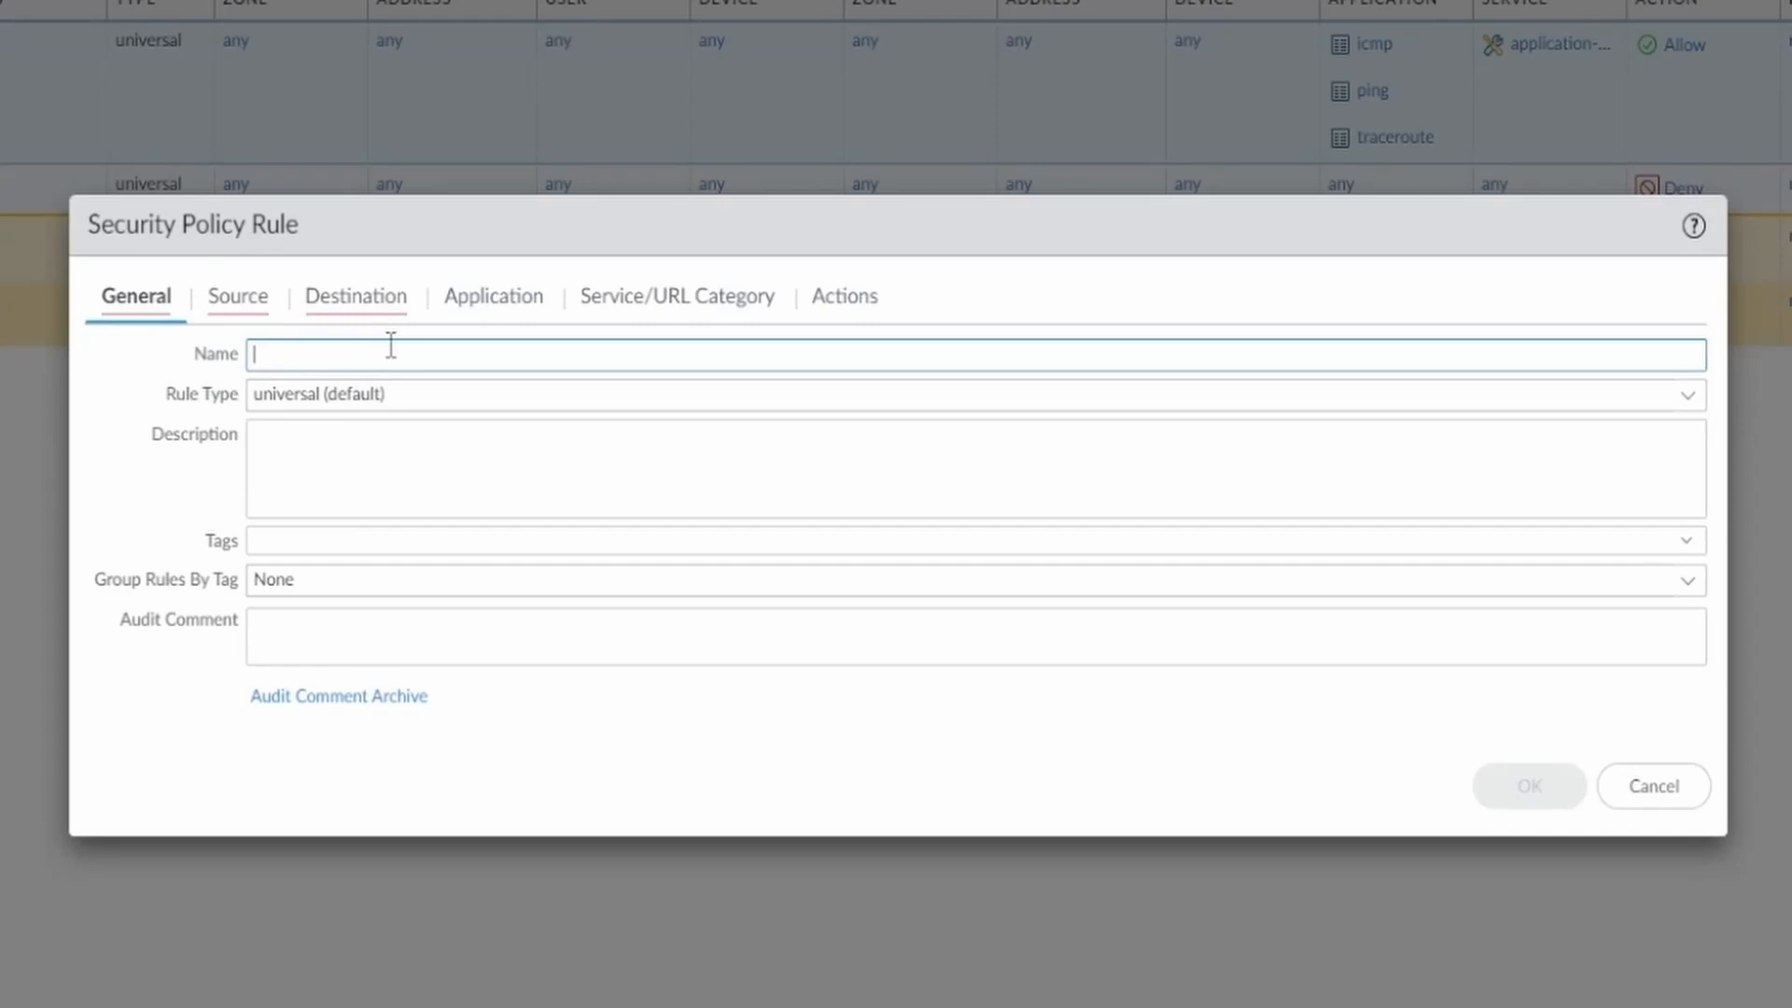
type("allow")
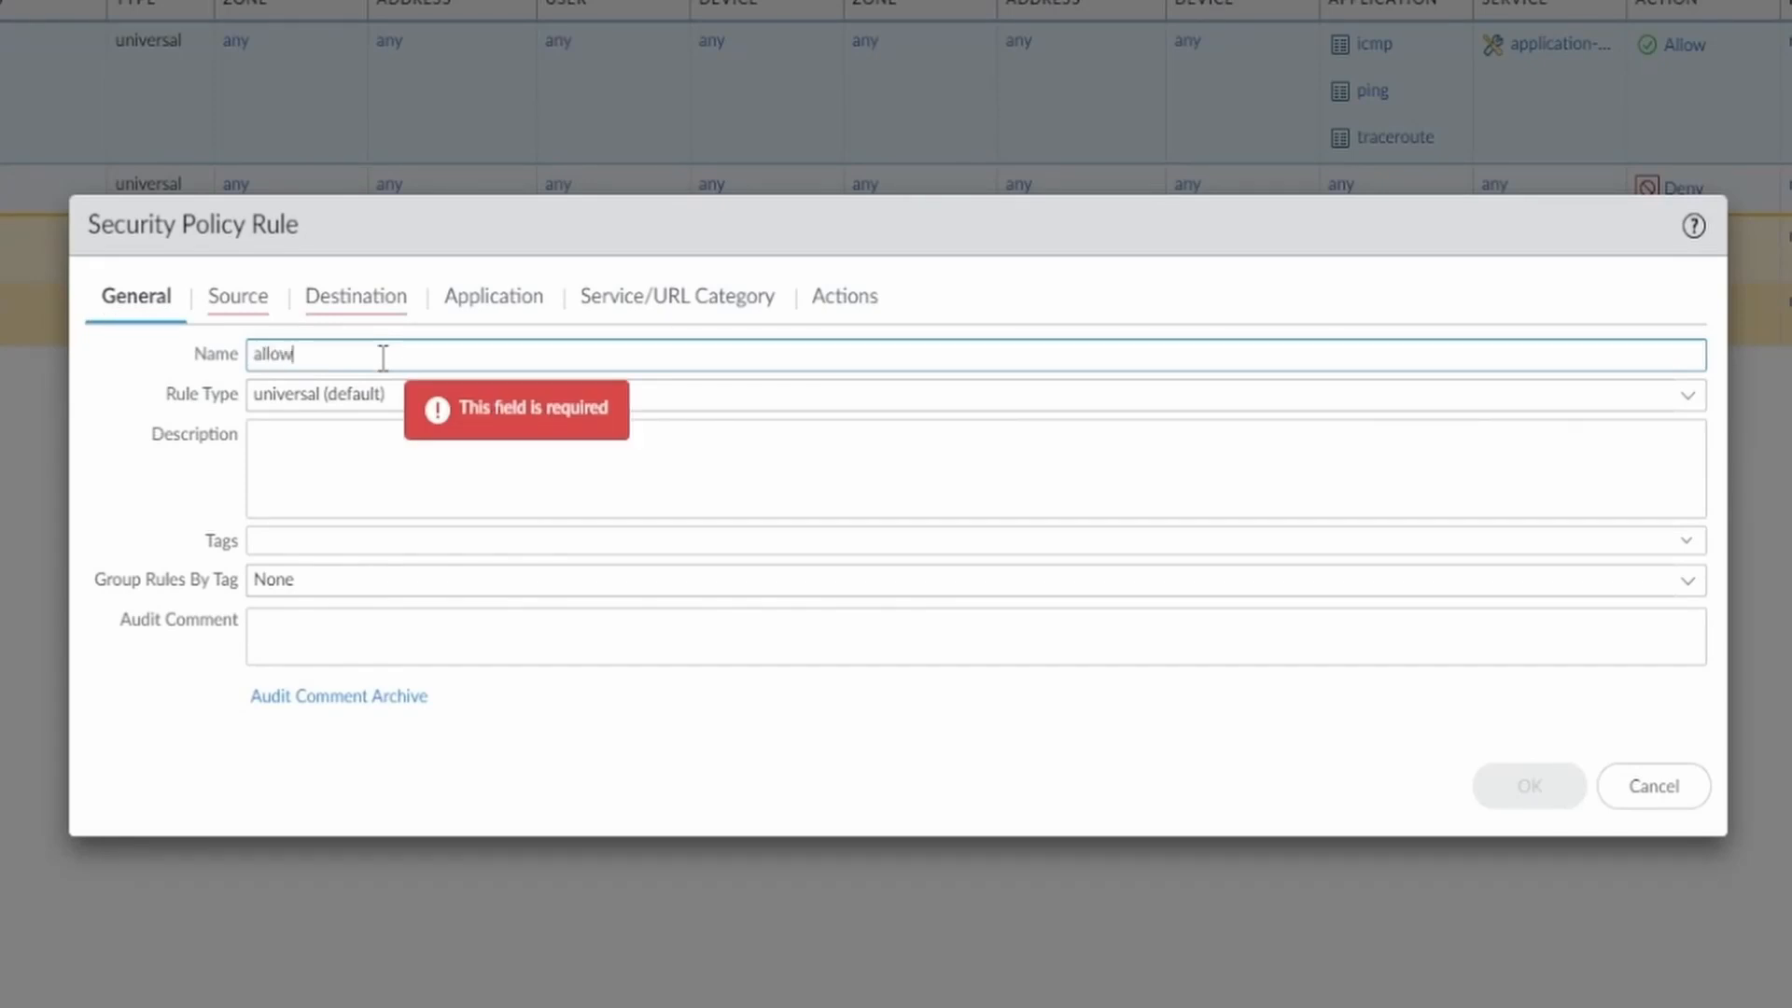
type("Ssh")
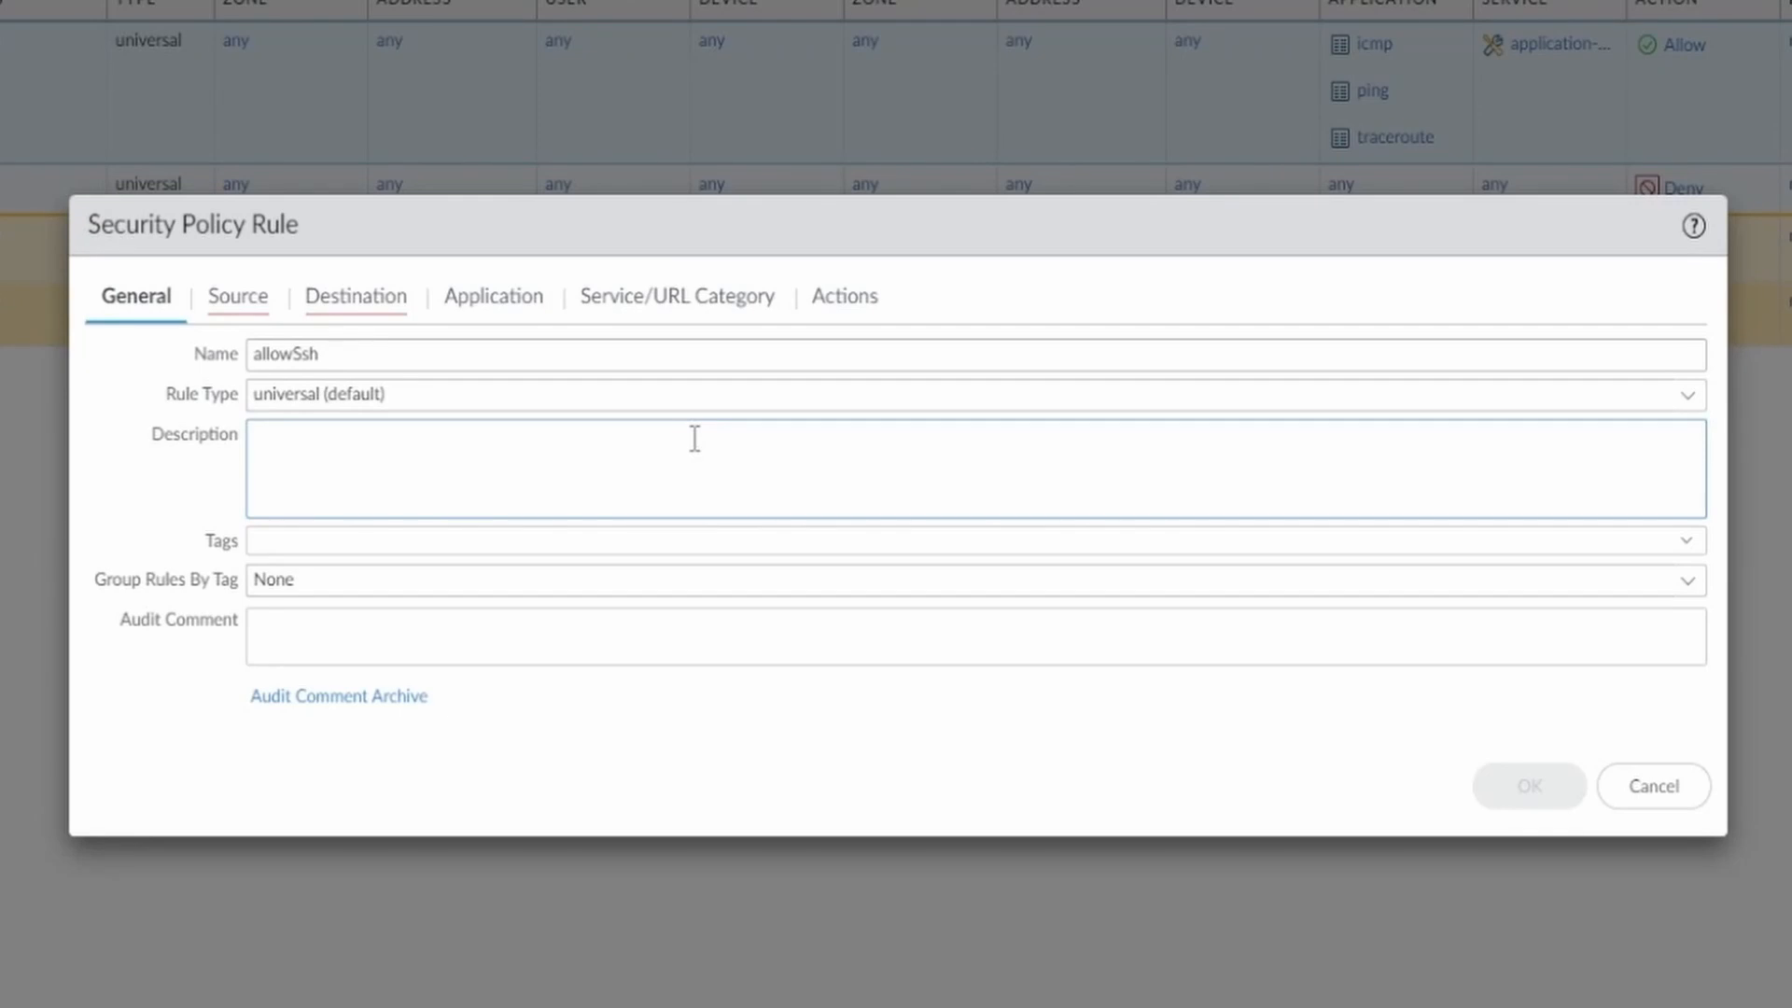
type("A")
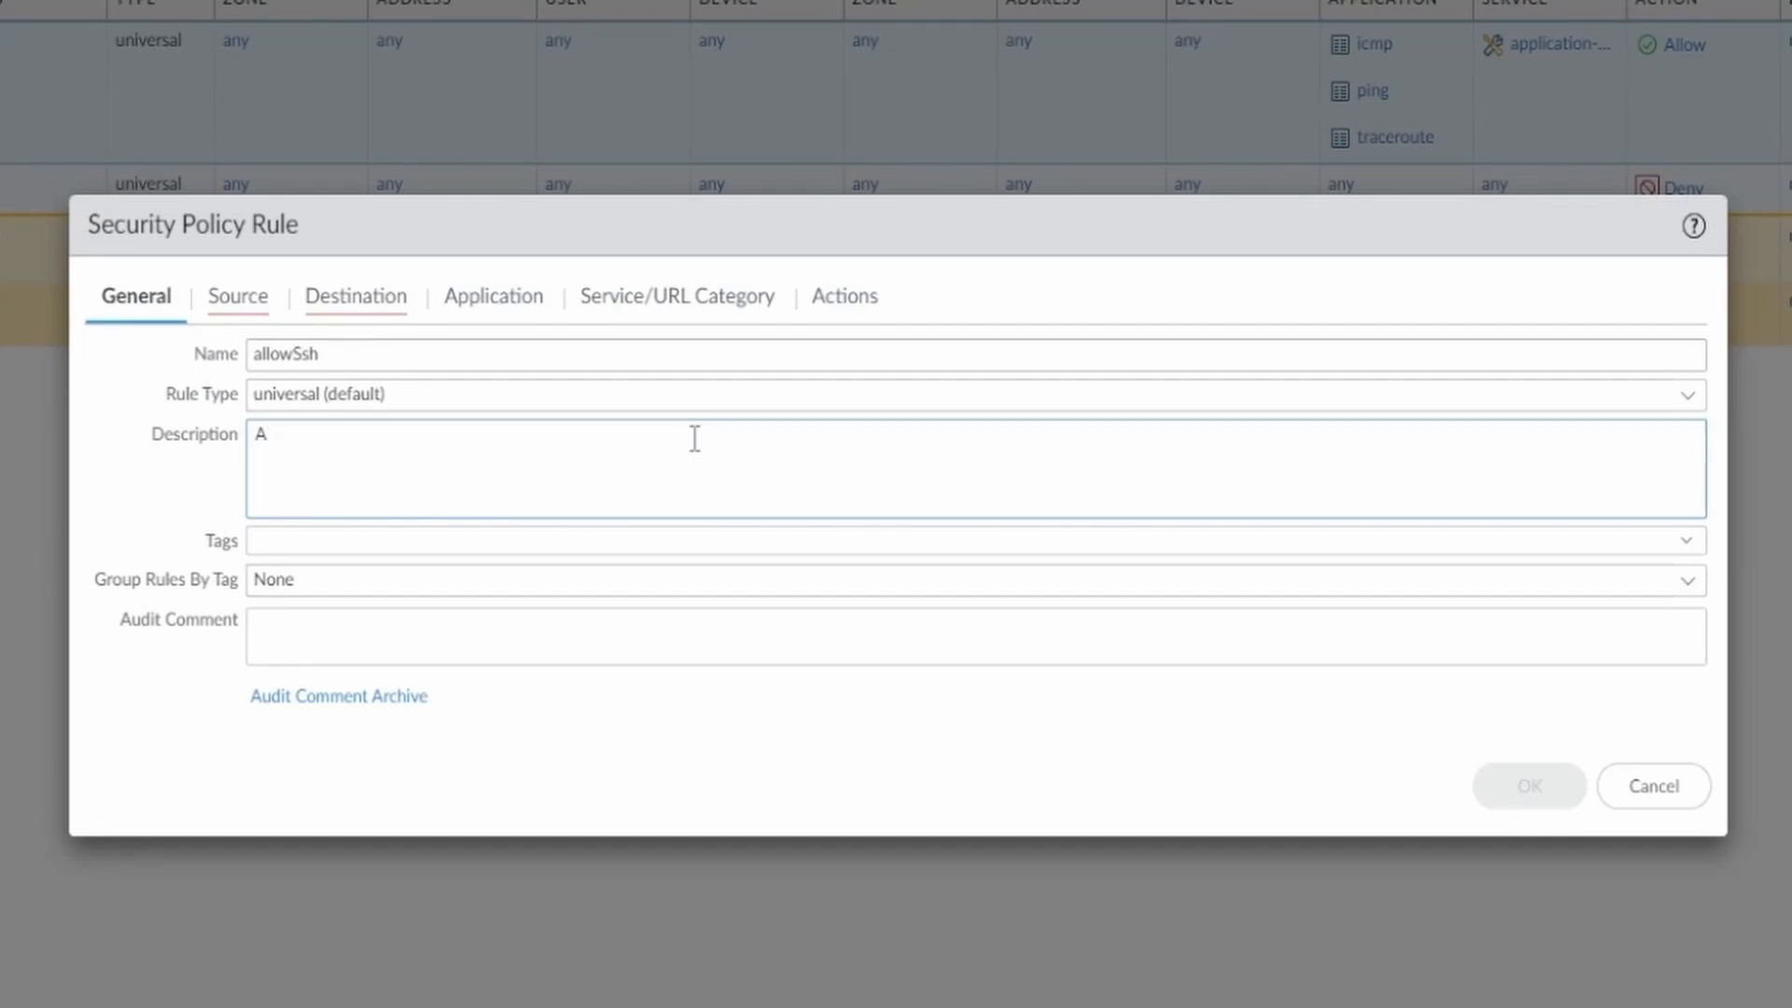
type("llow SSH")
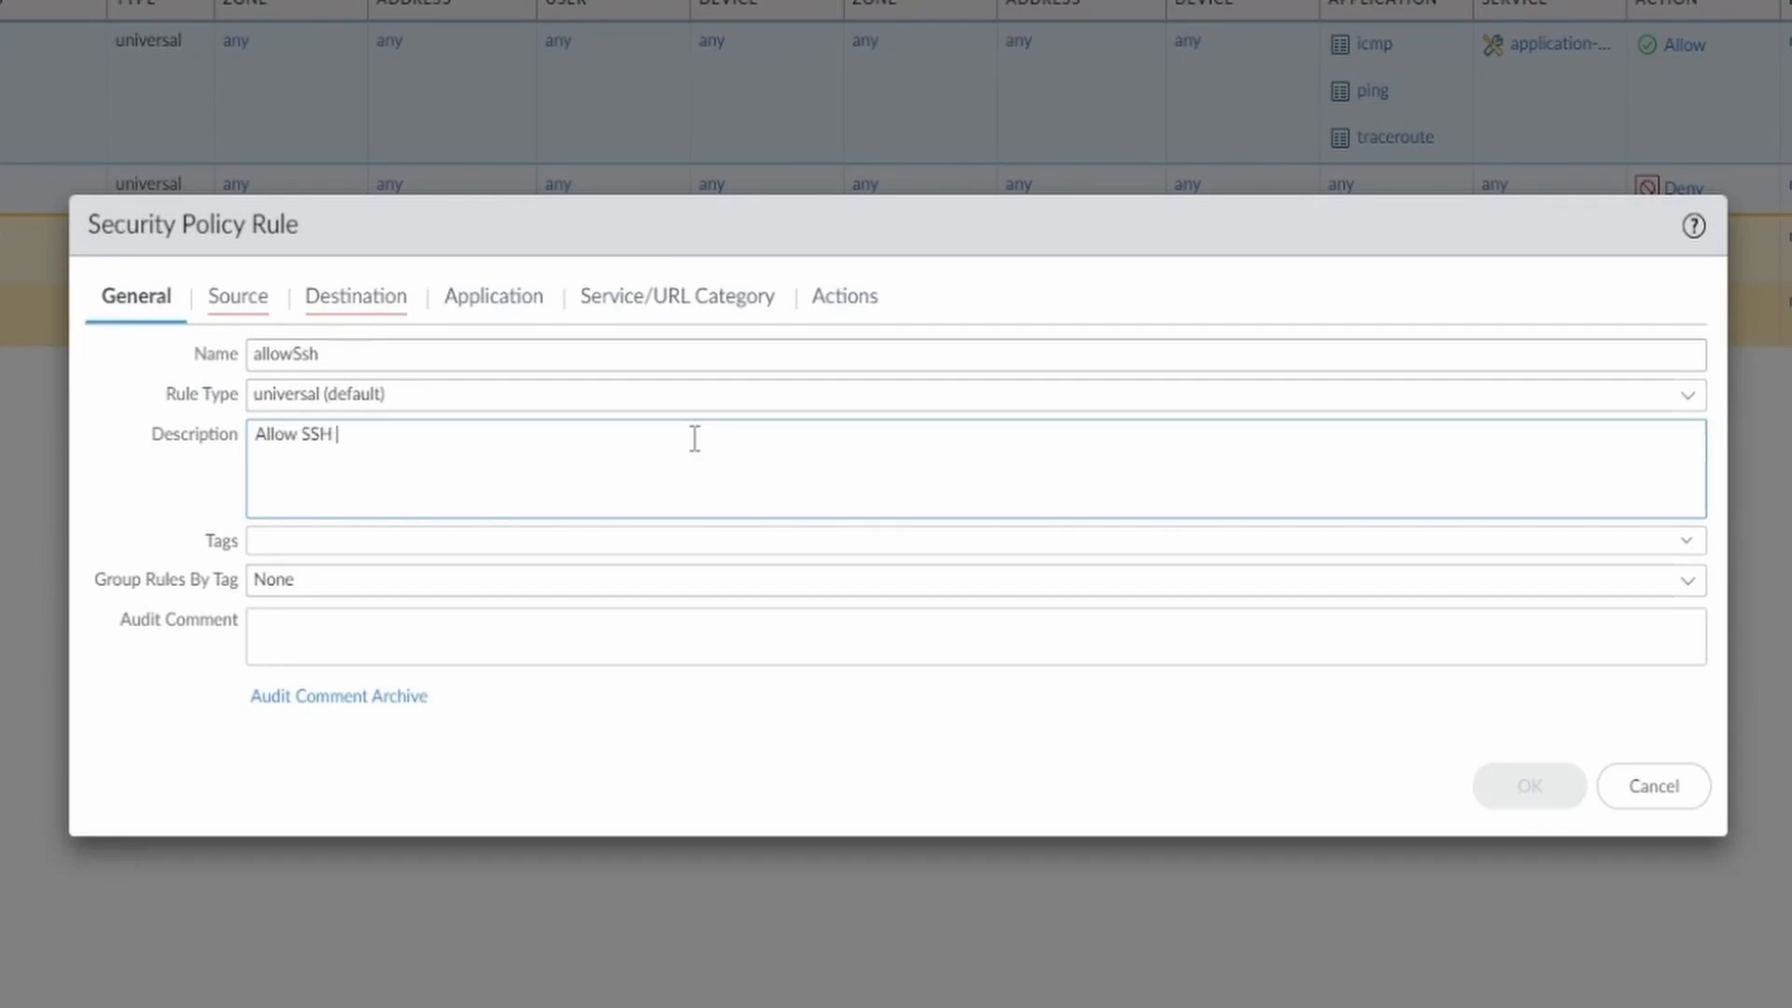
type("from linux 1")
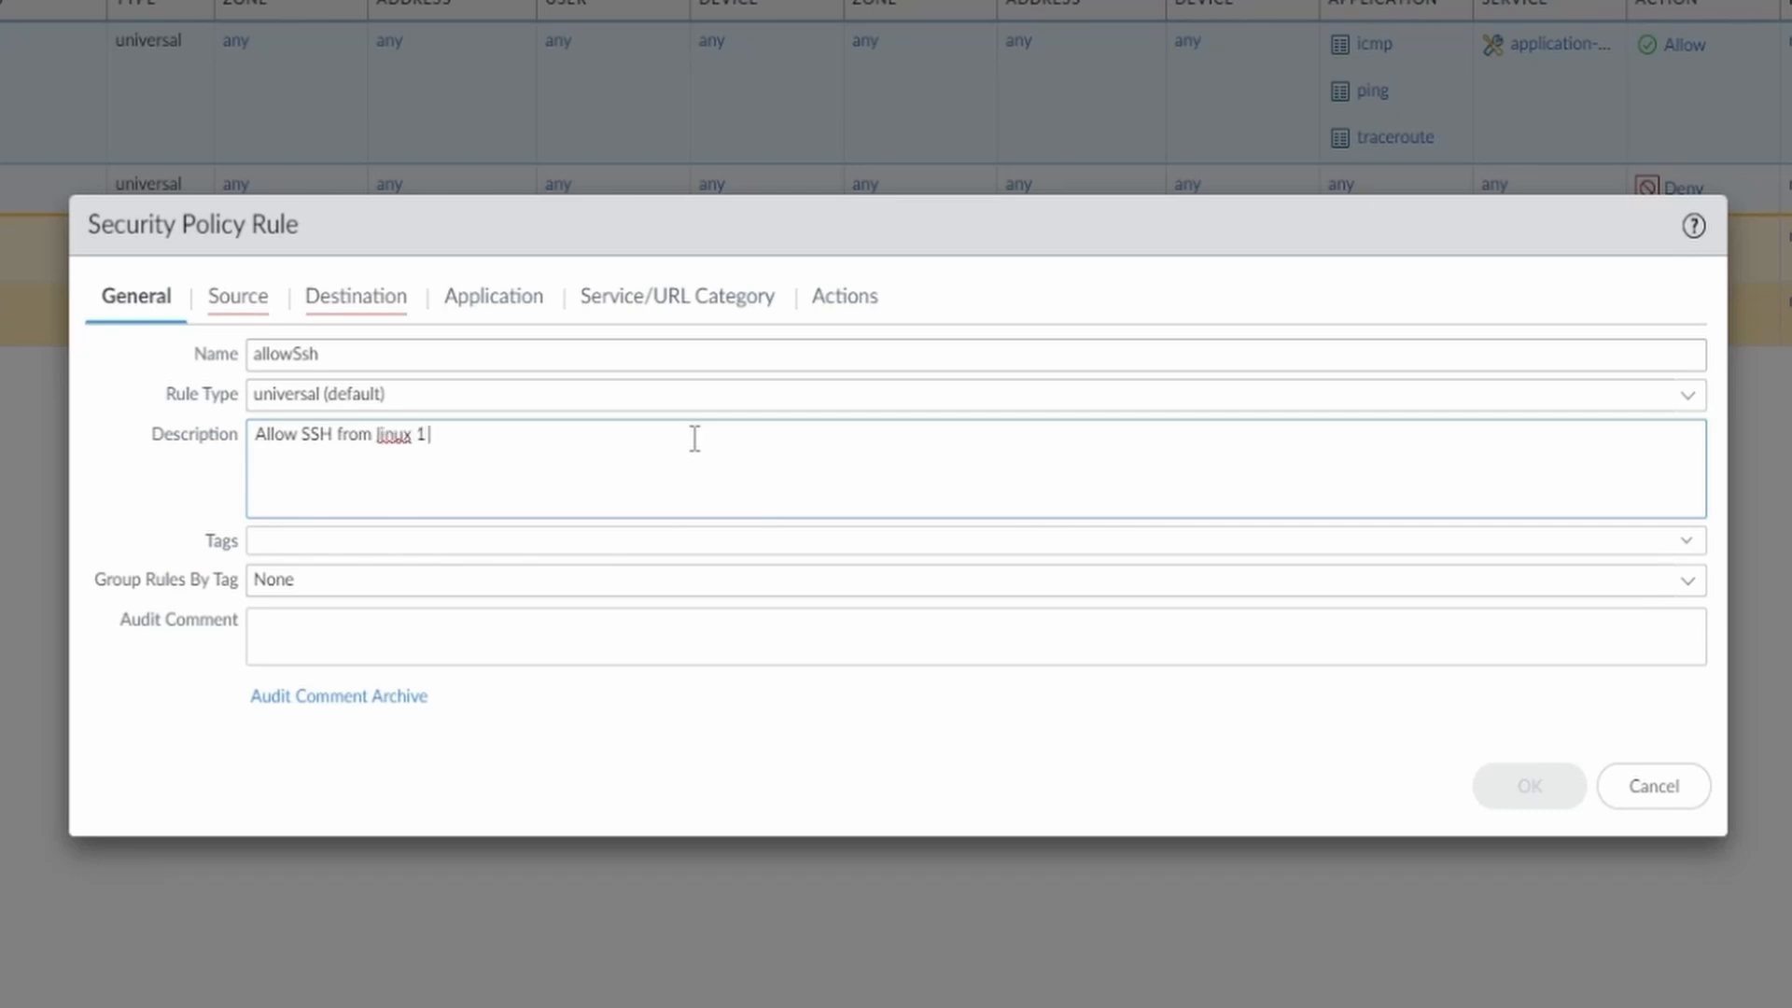
type("to linux 2")
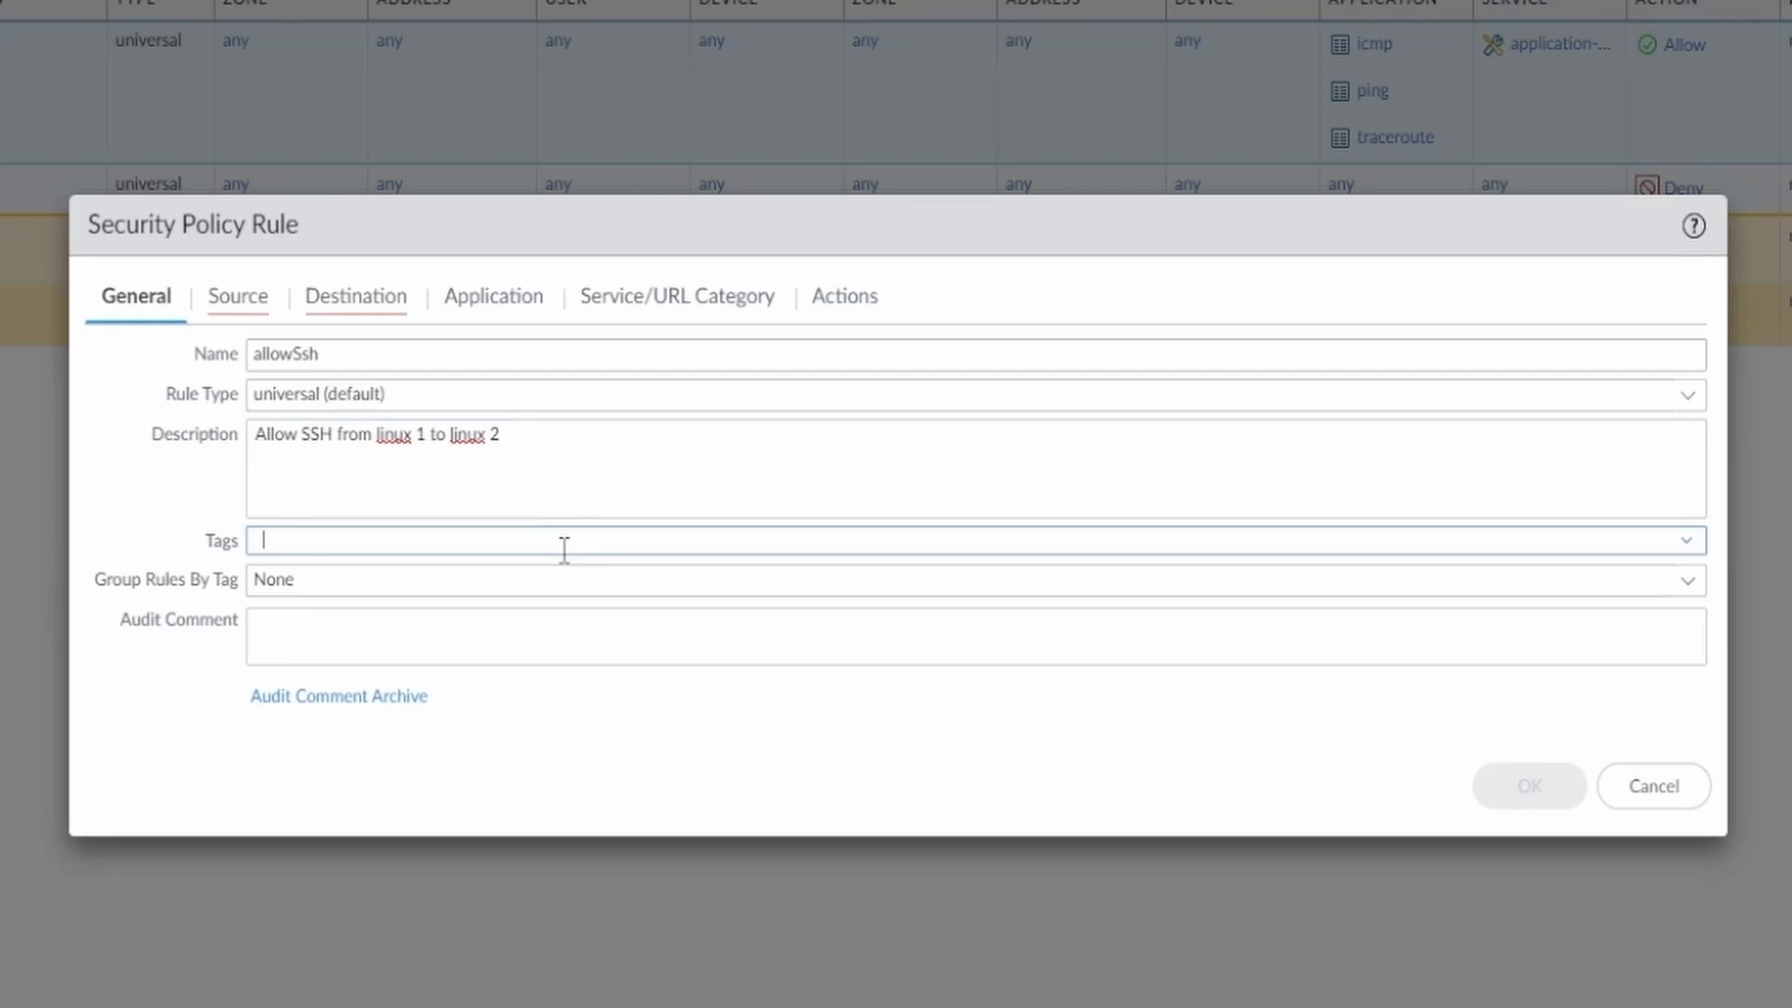
mouse_move(484, 547)
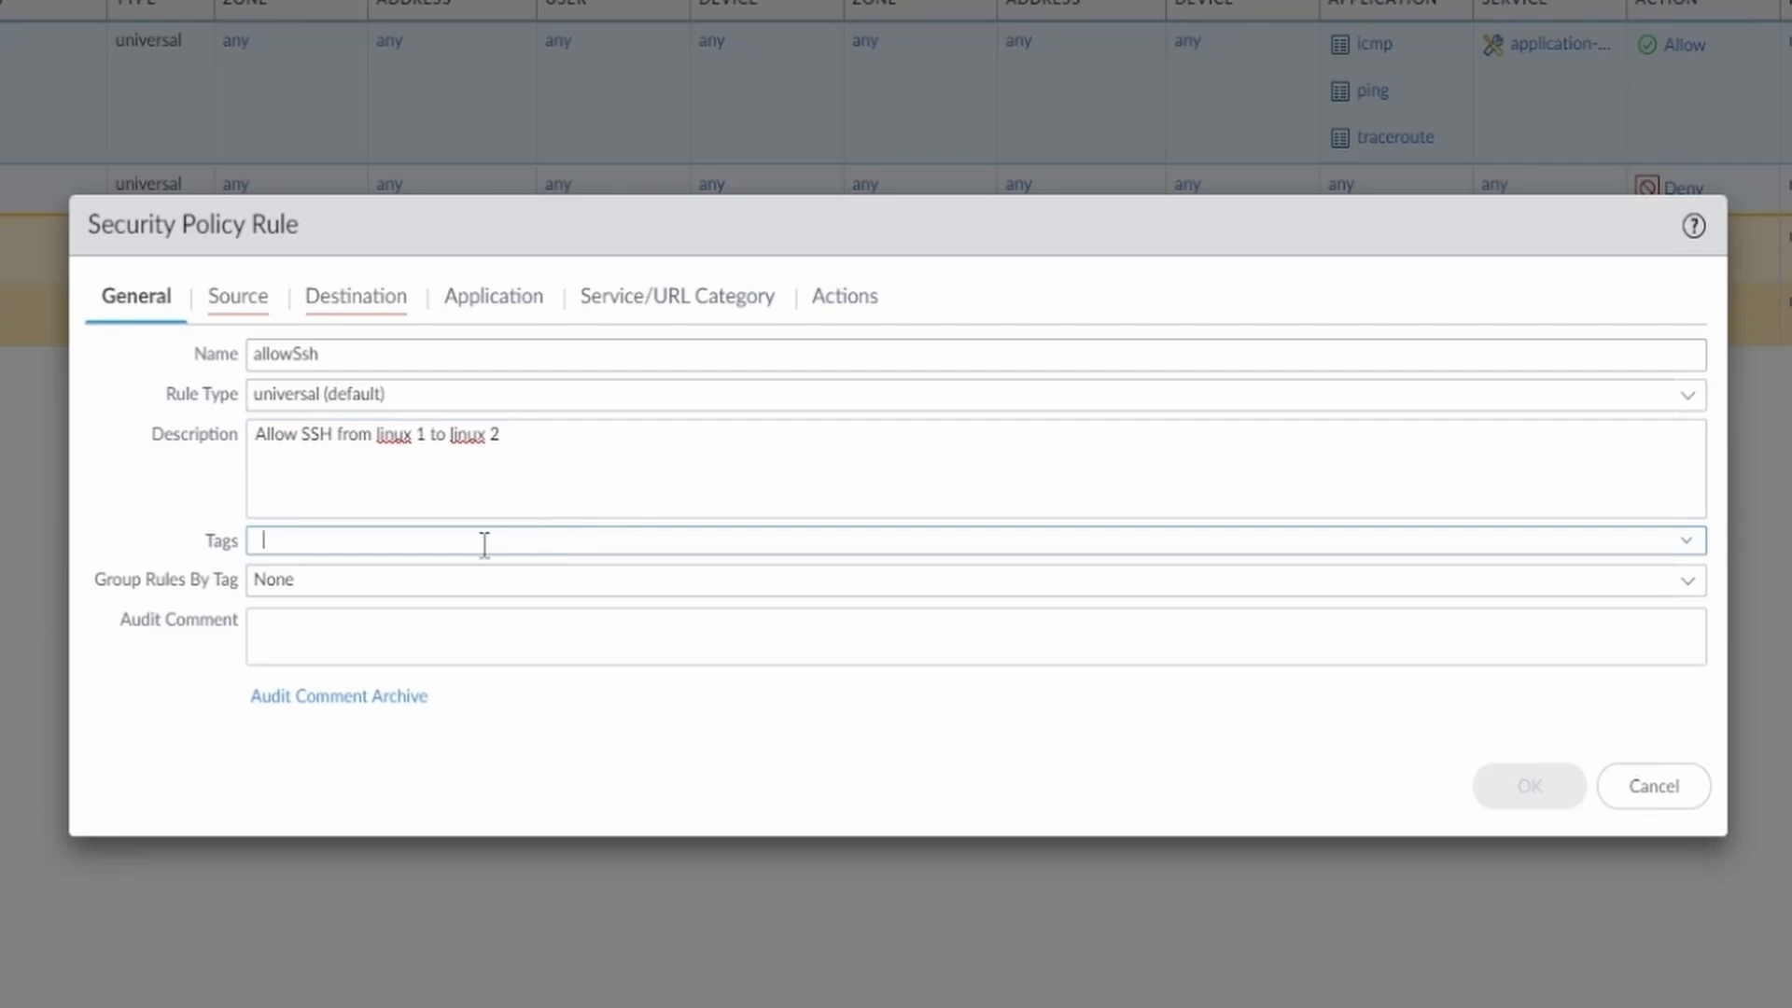
Set the rule's source zone to trust and source address to Linux1.
left_click(238, 296)
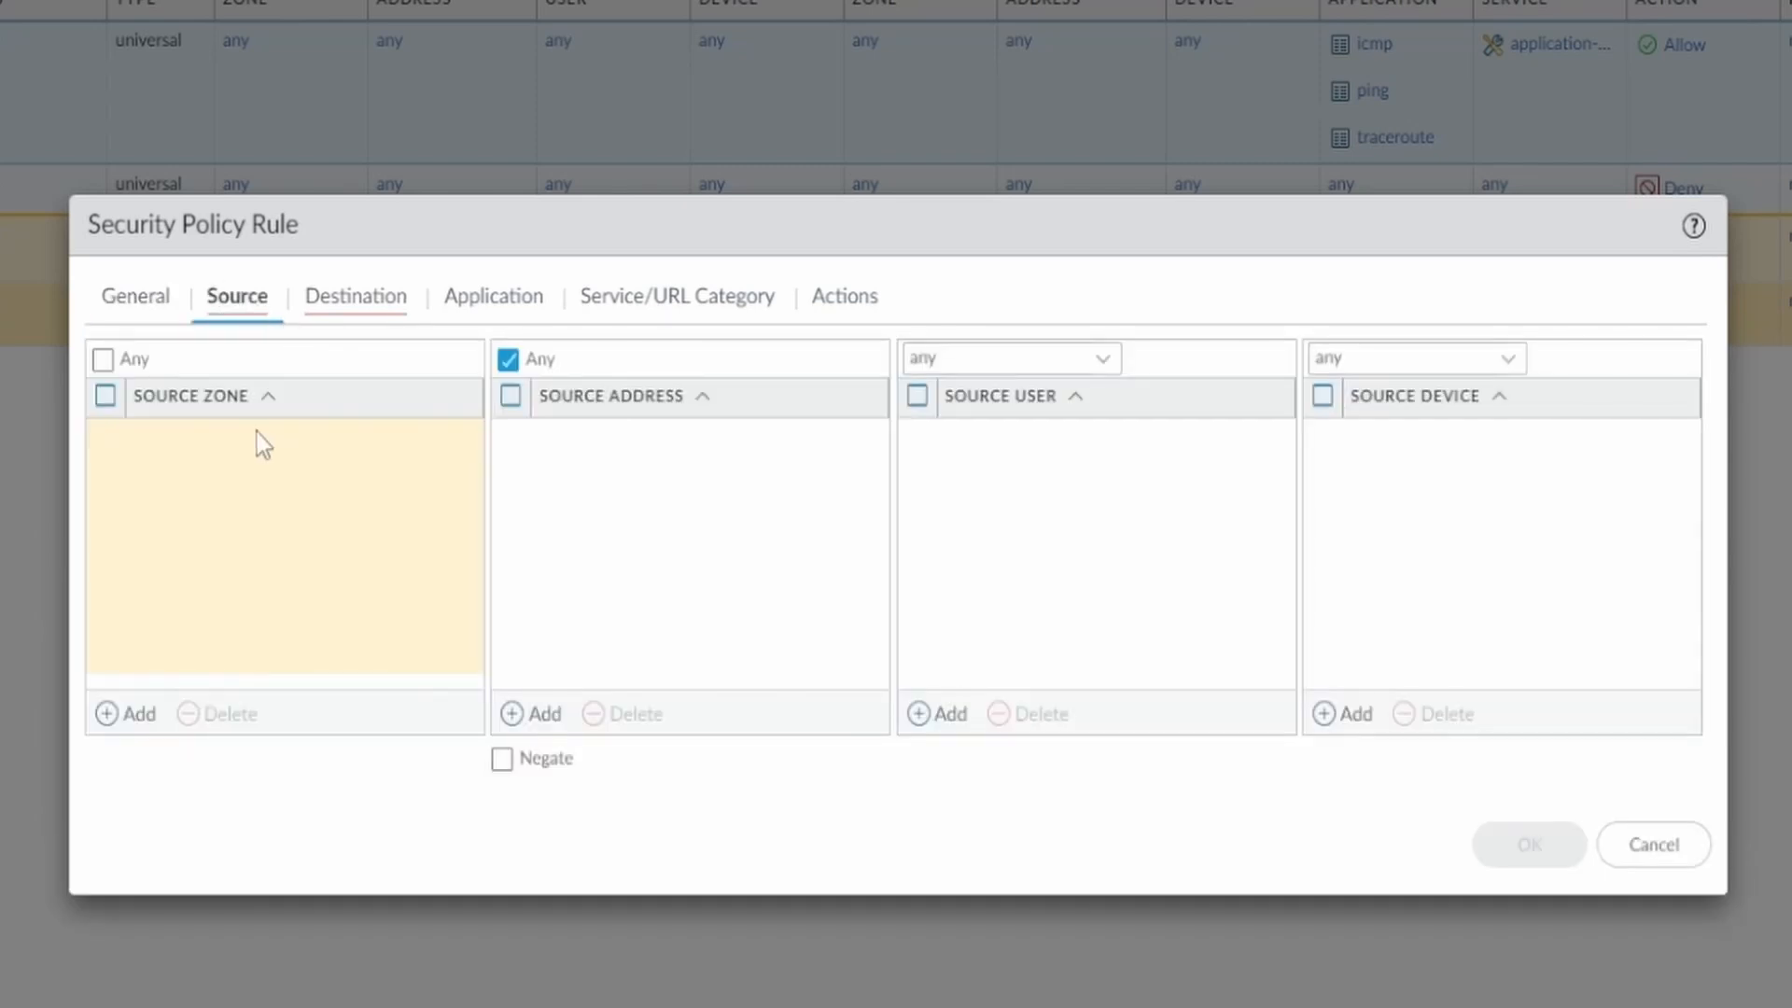
left_click(126, 713)
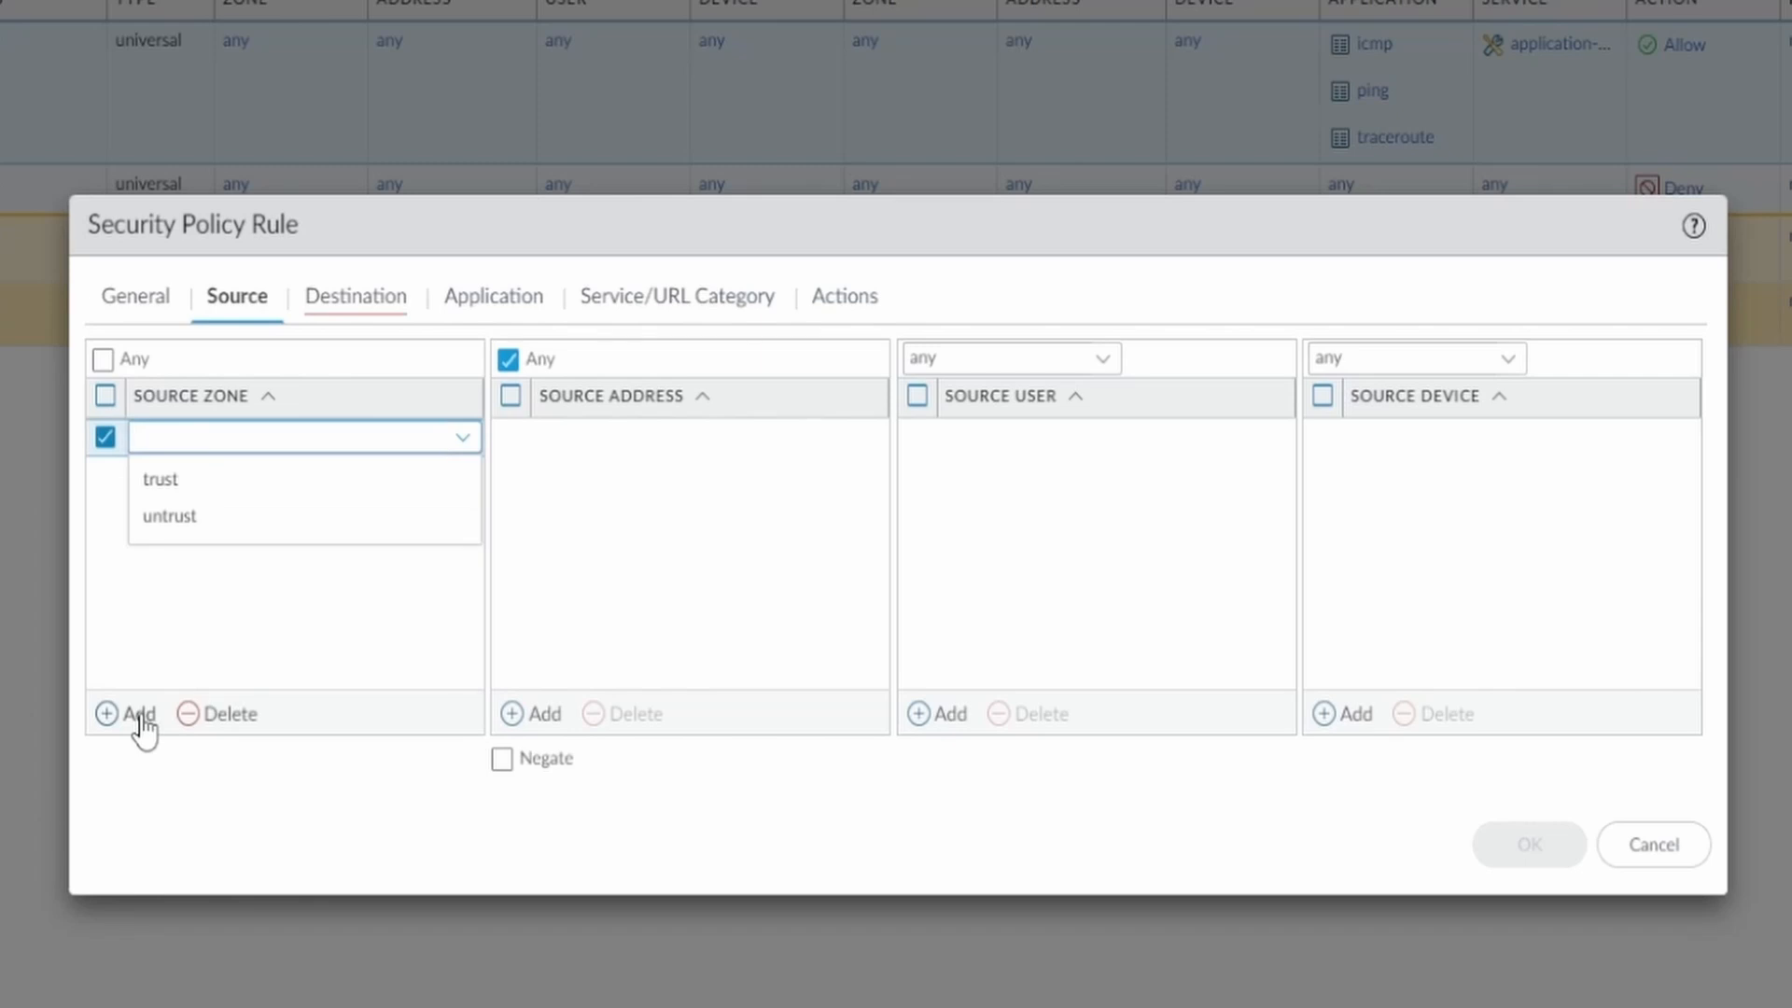
mouse_move(178, 480)
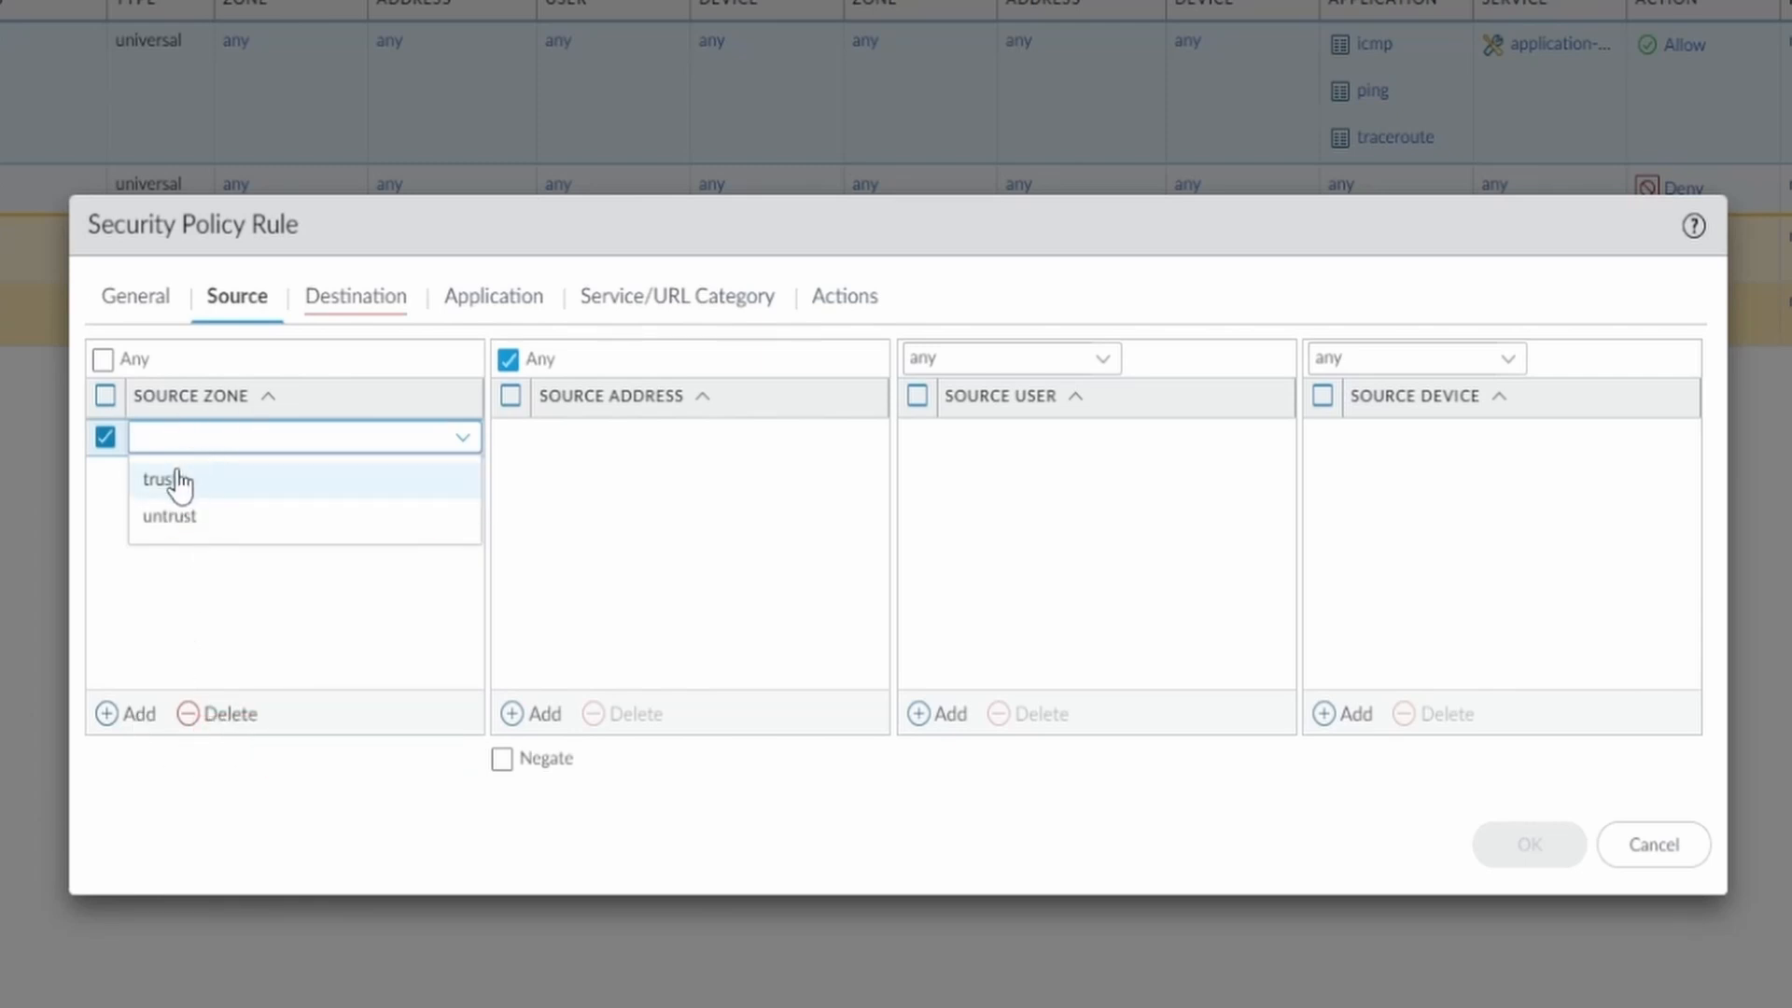
left_click(158, 479)
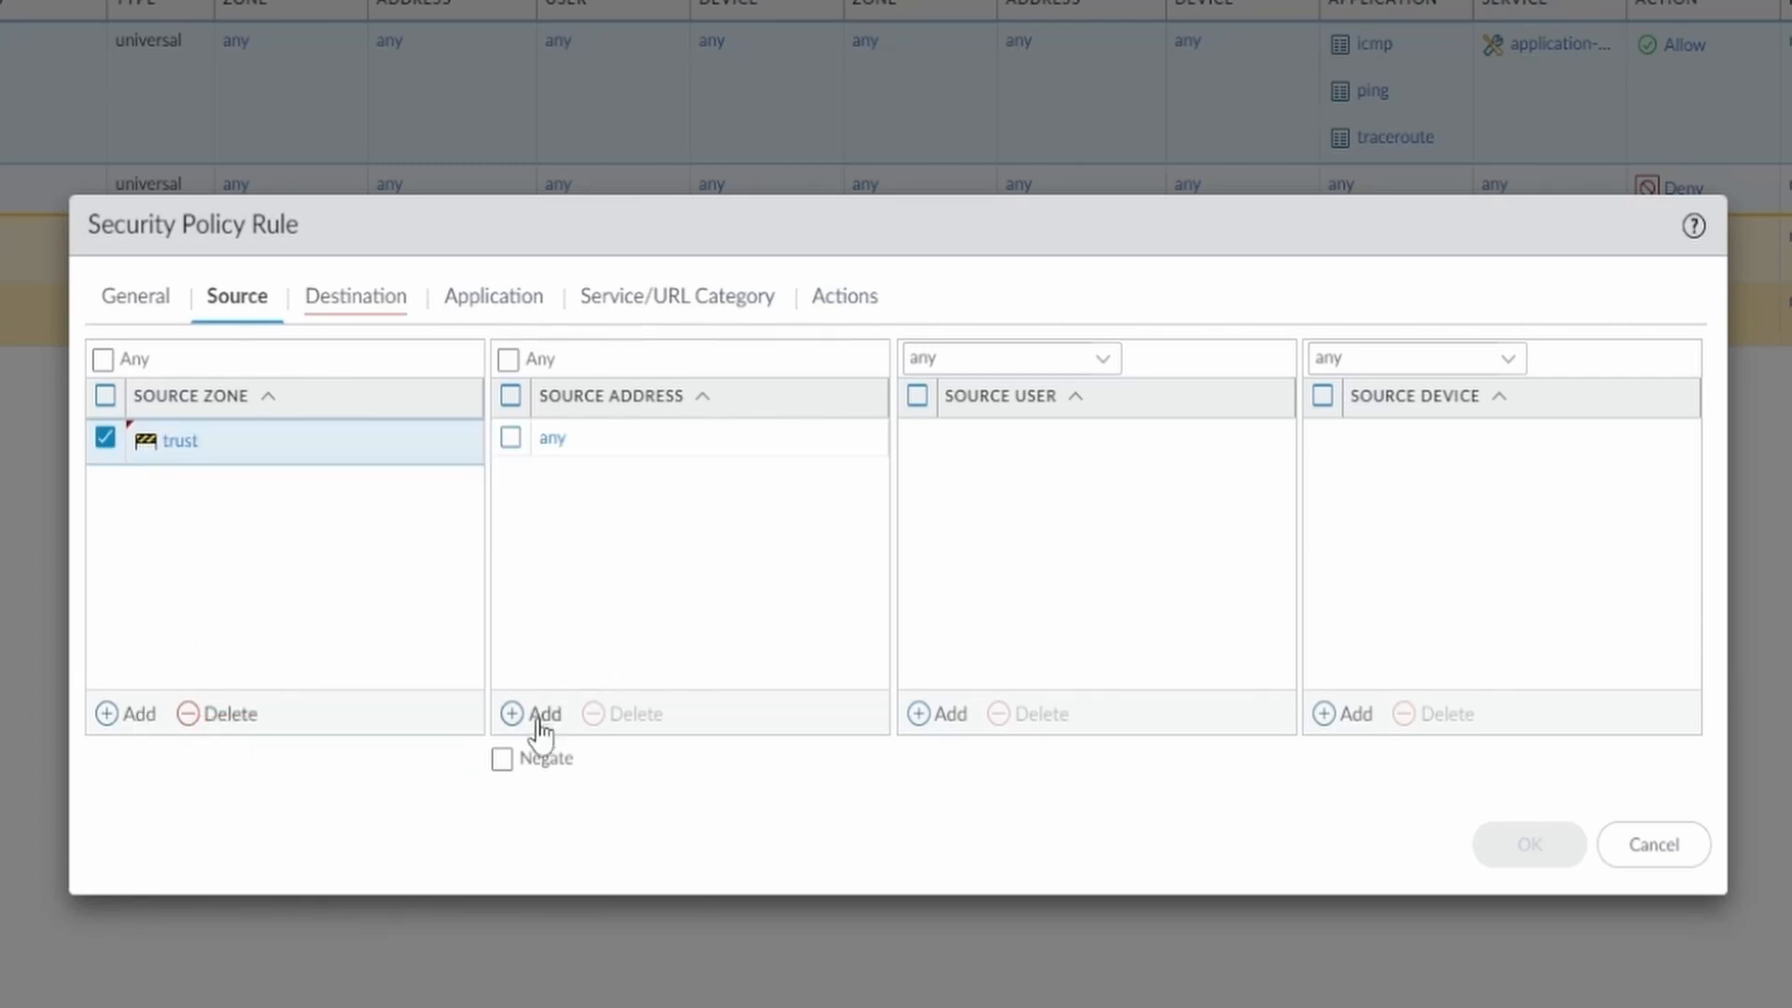
left_click(533, 713)
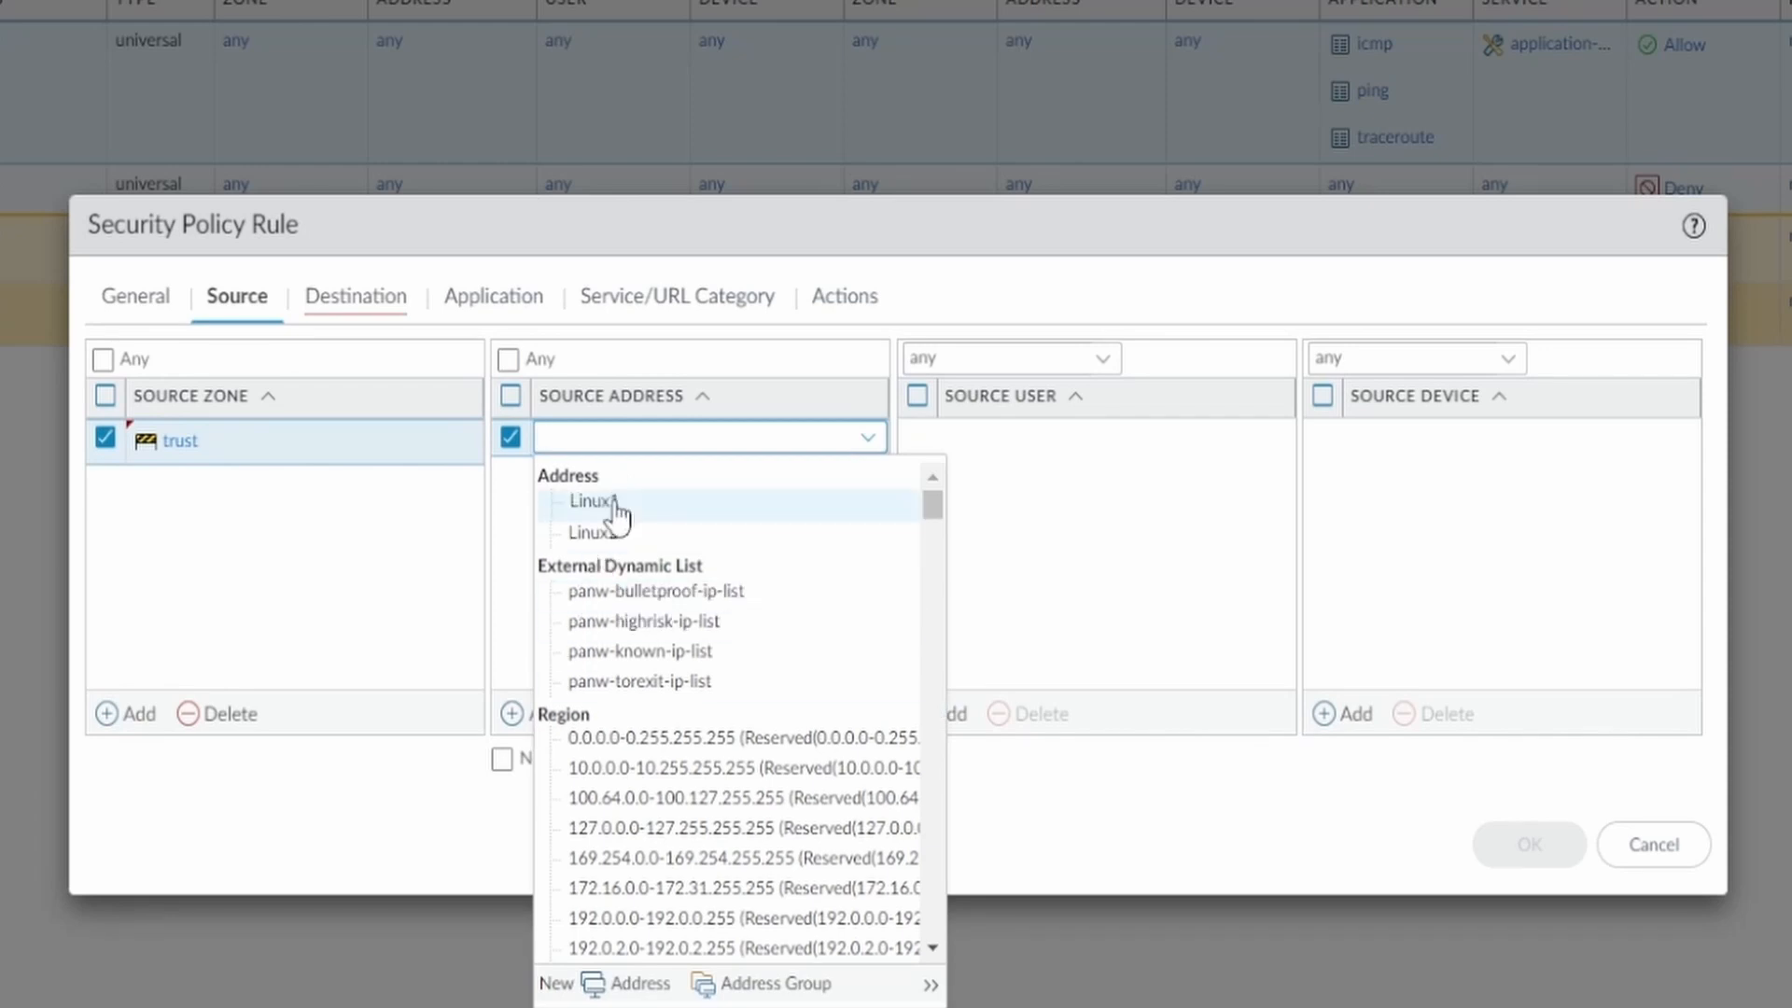
left_click(594, 504)
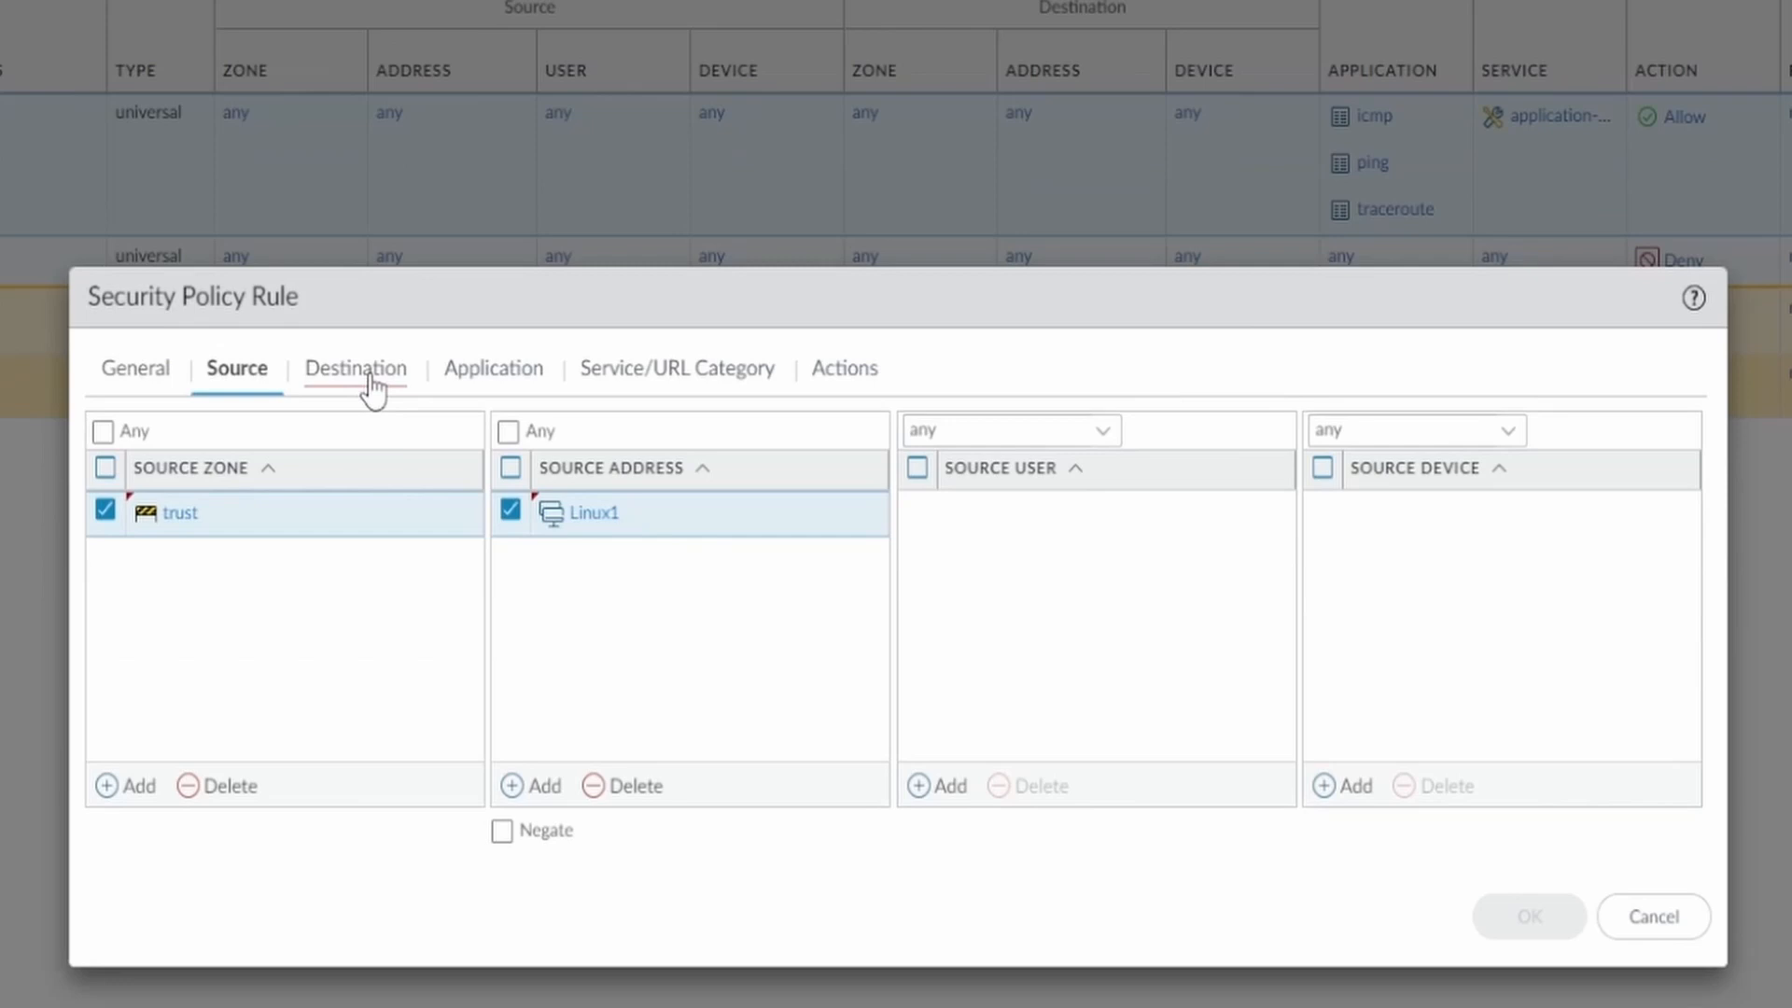
Set the rule's destination zone to untrust and destination address to Linux2.
left_click(356, 367)
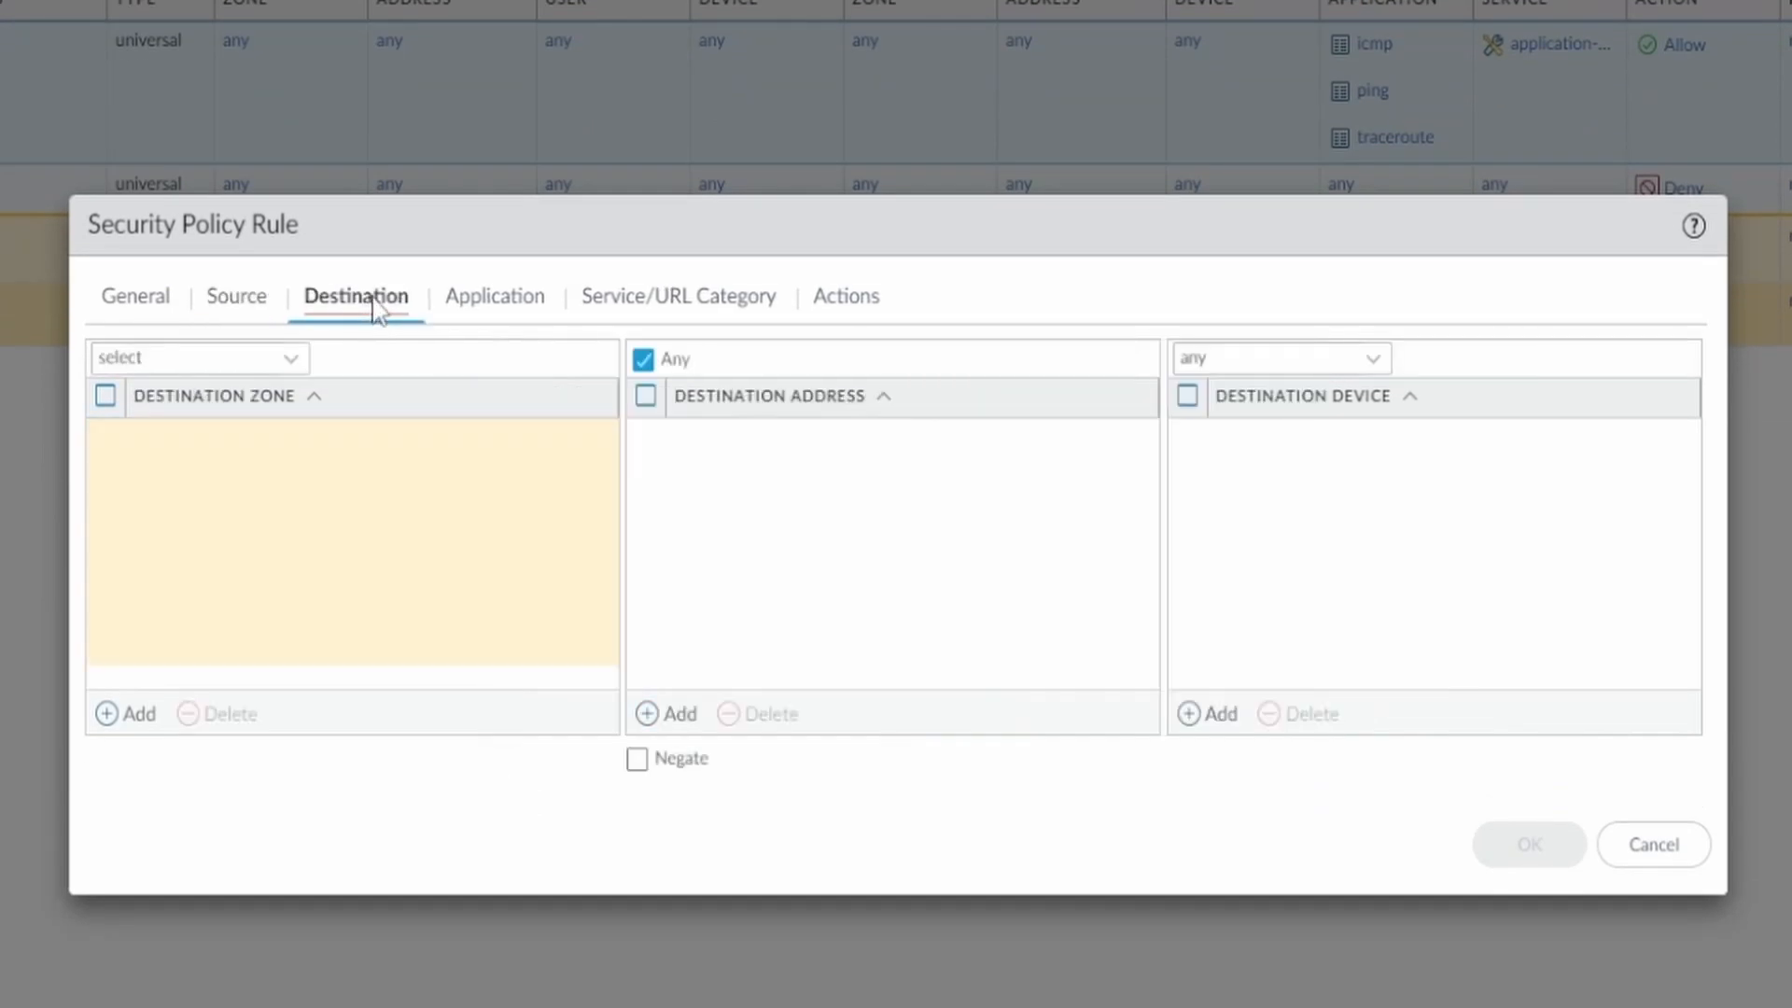
left_click(123, 713)
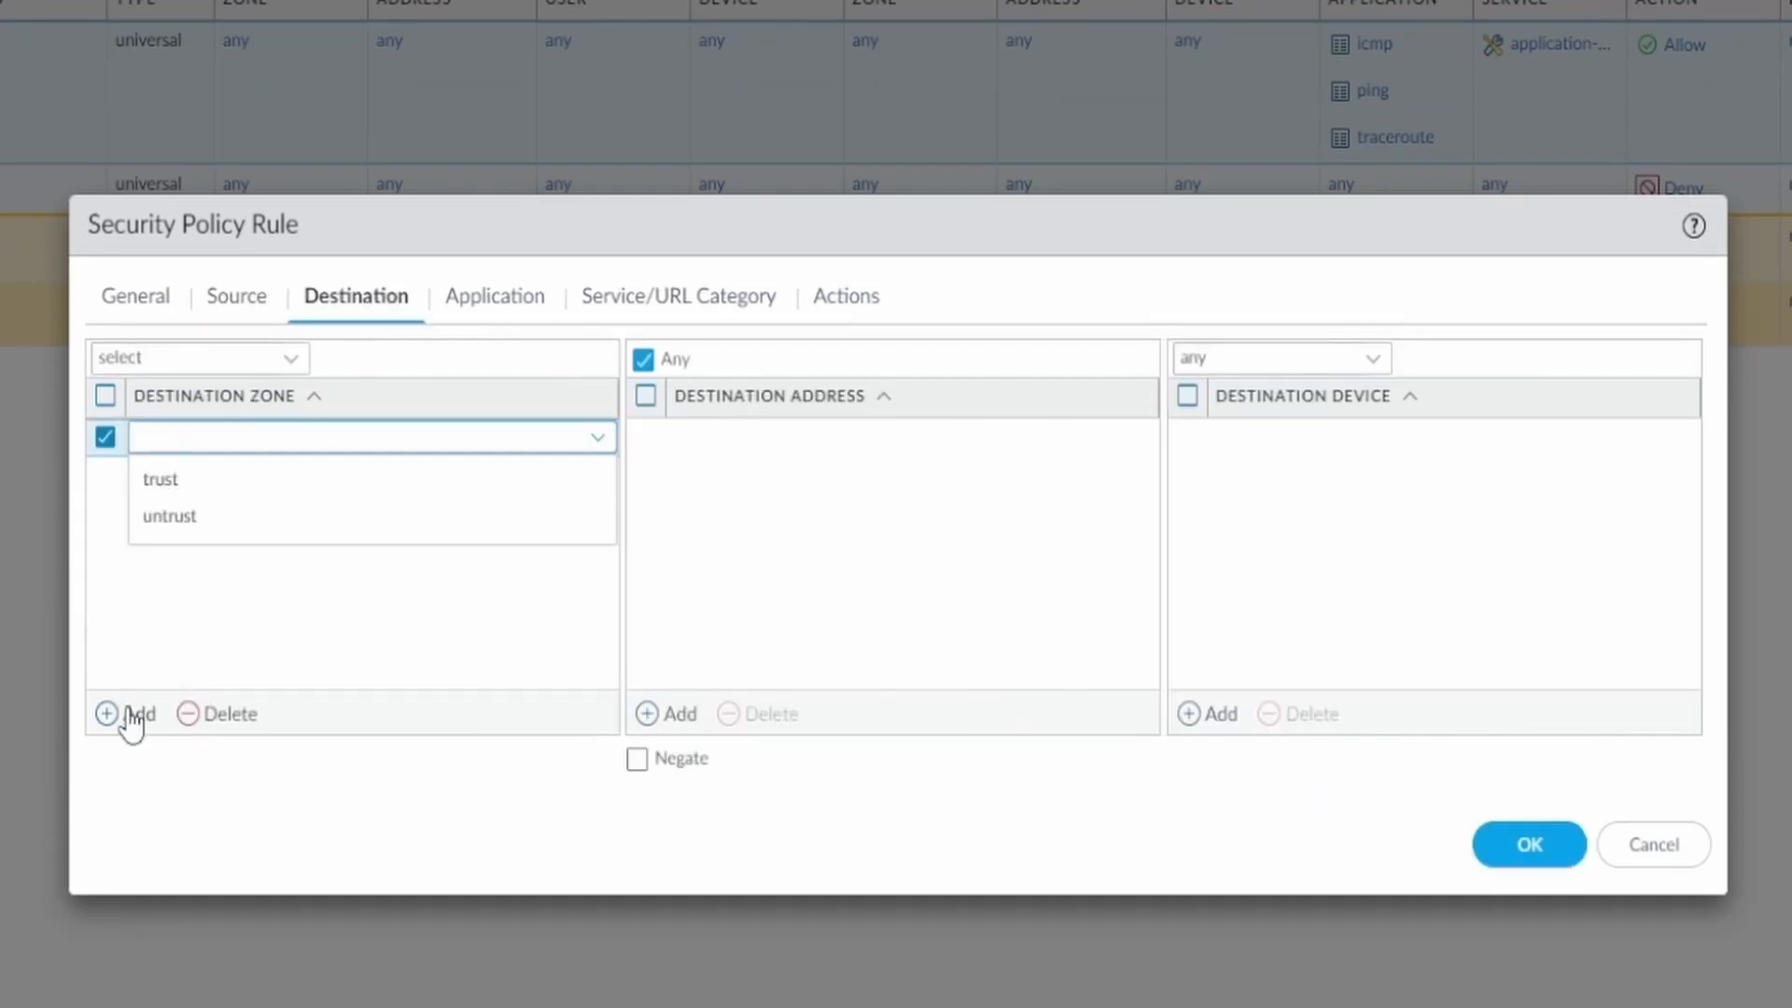
left_click(169, 515)
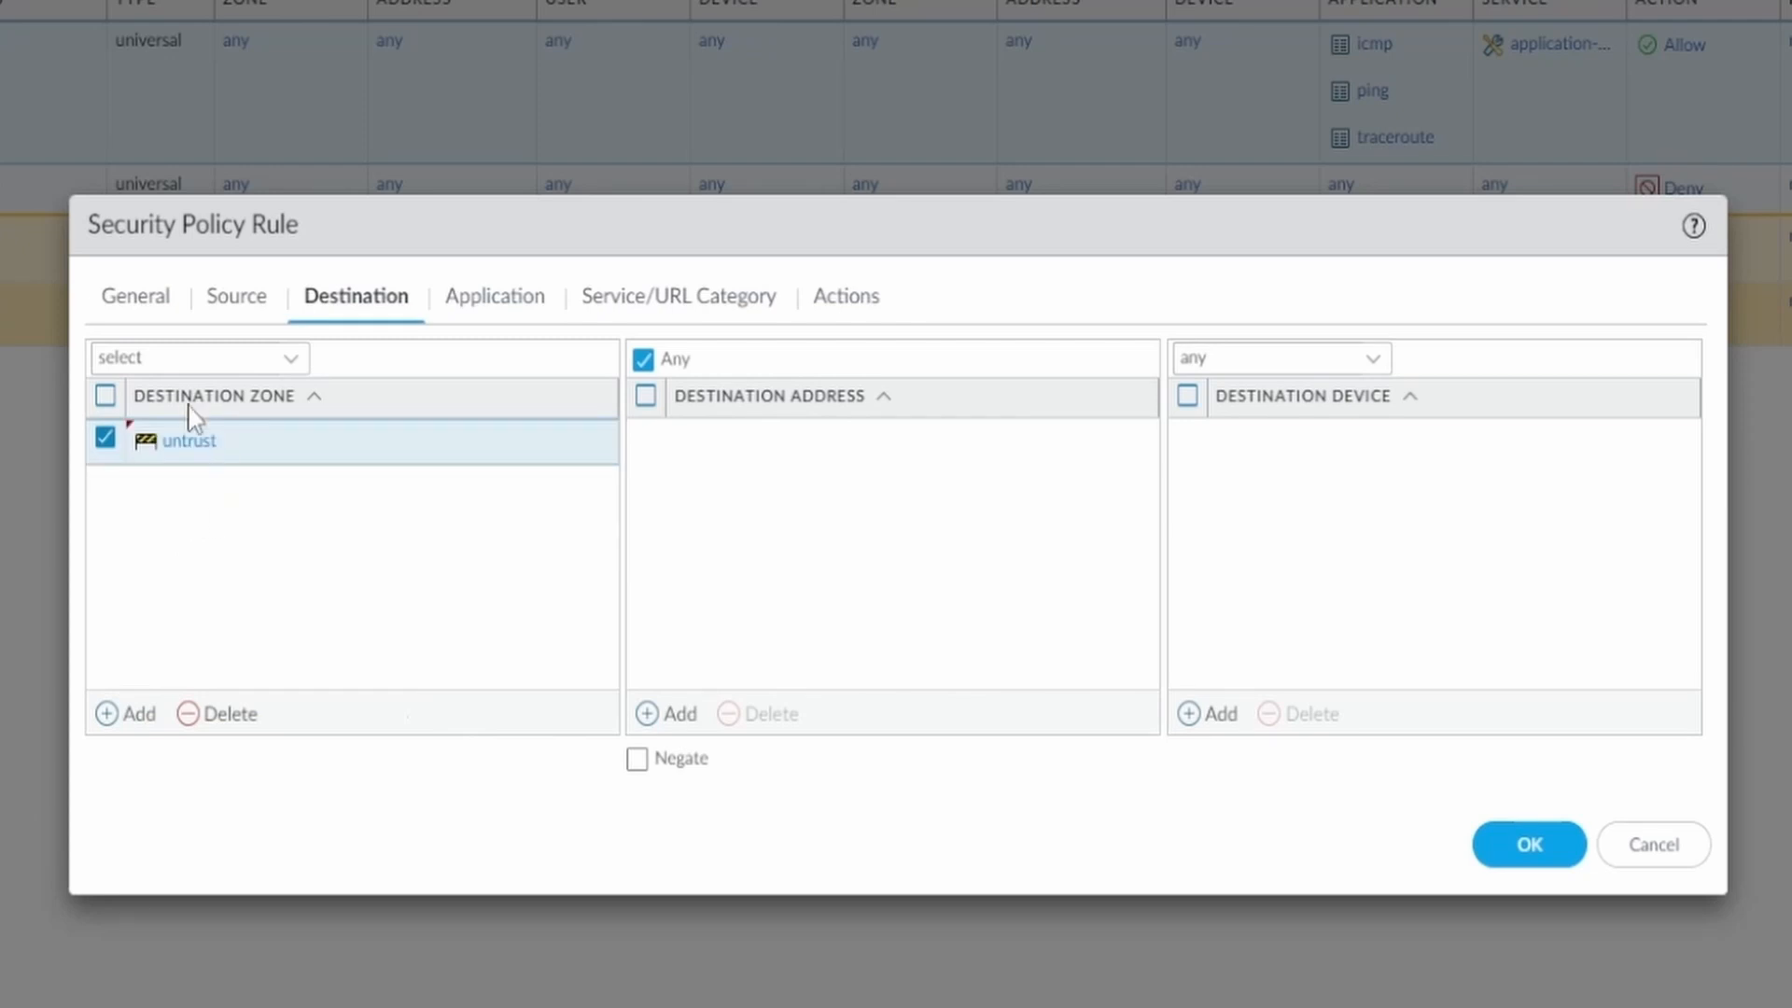
left_click(678, 713)
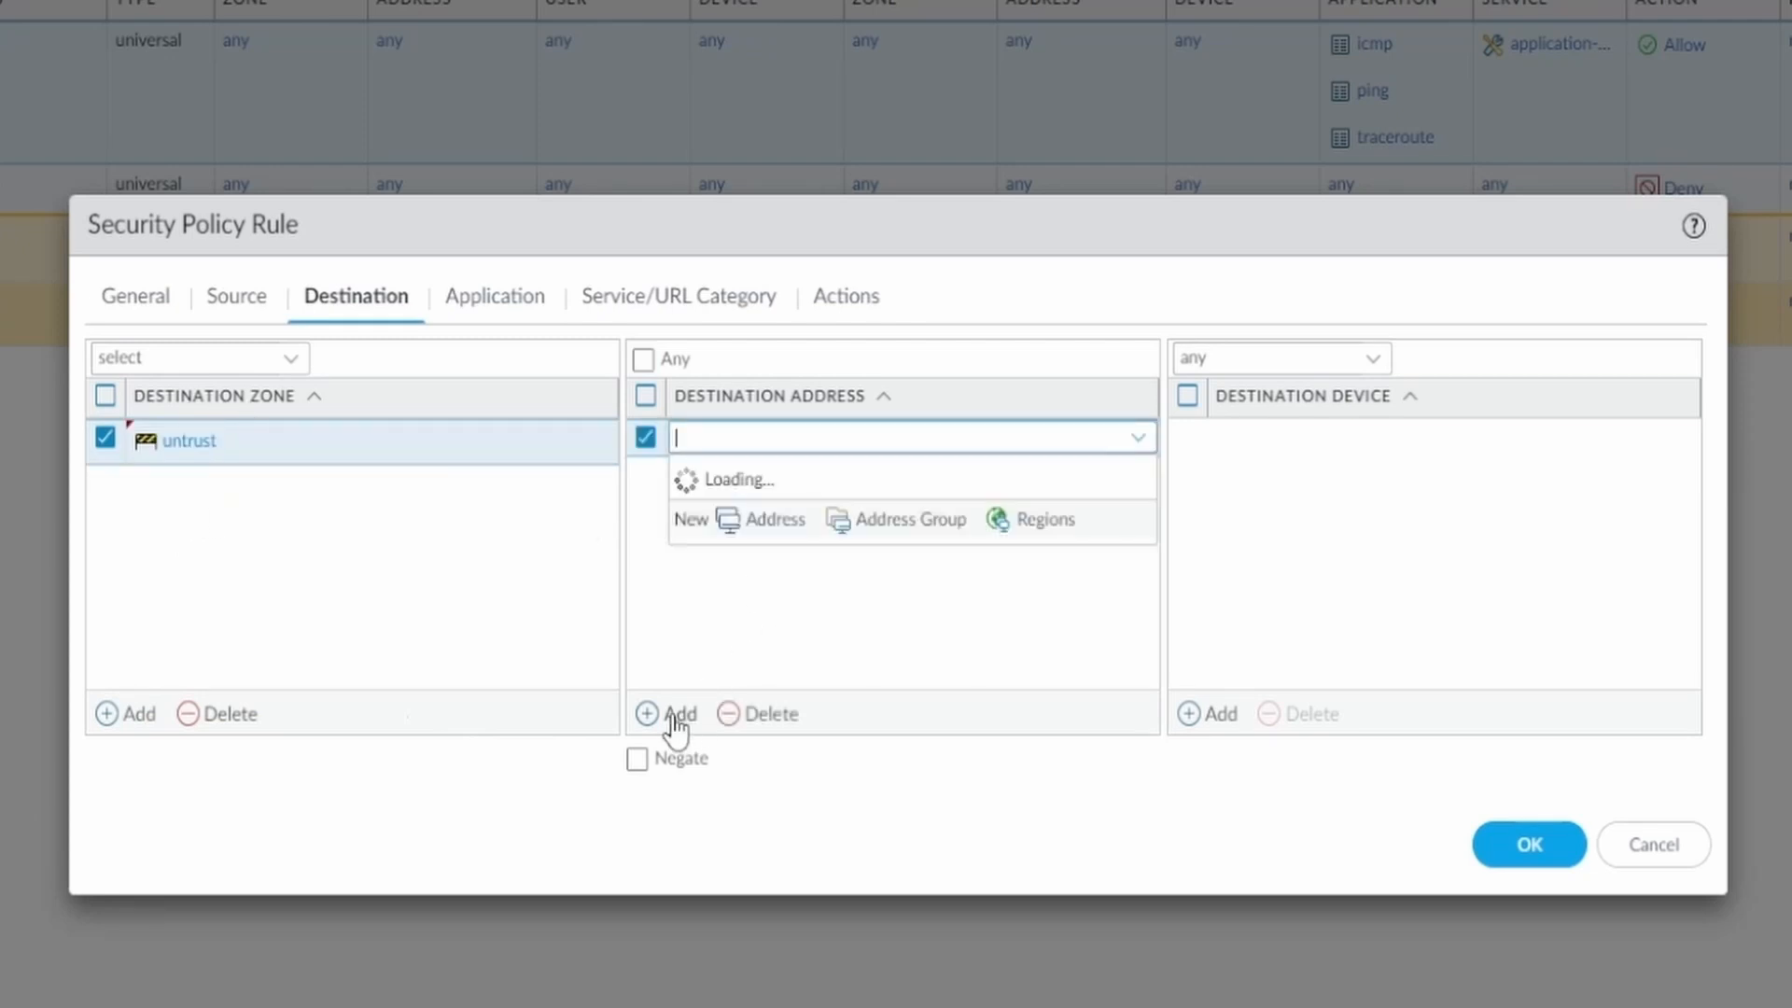
type("Linux2")
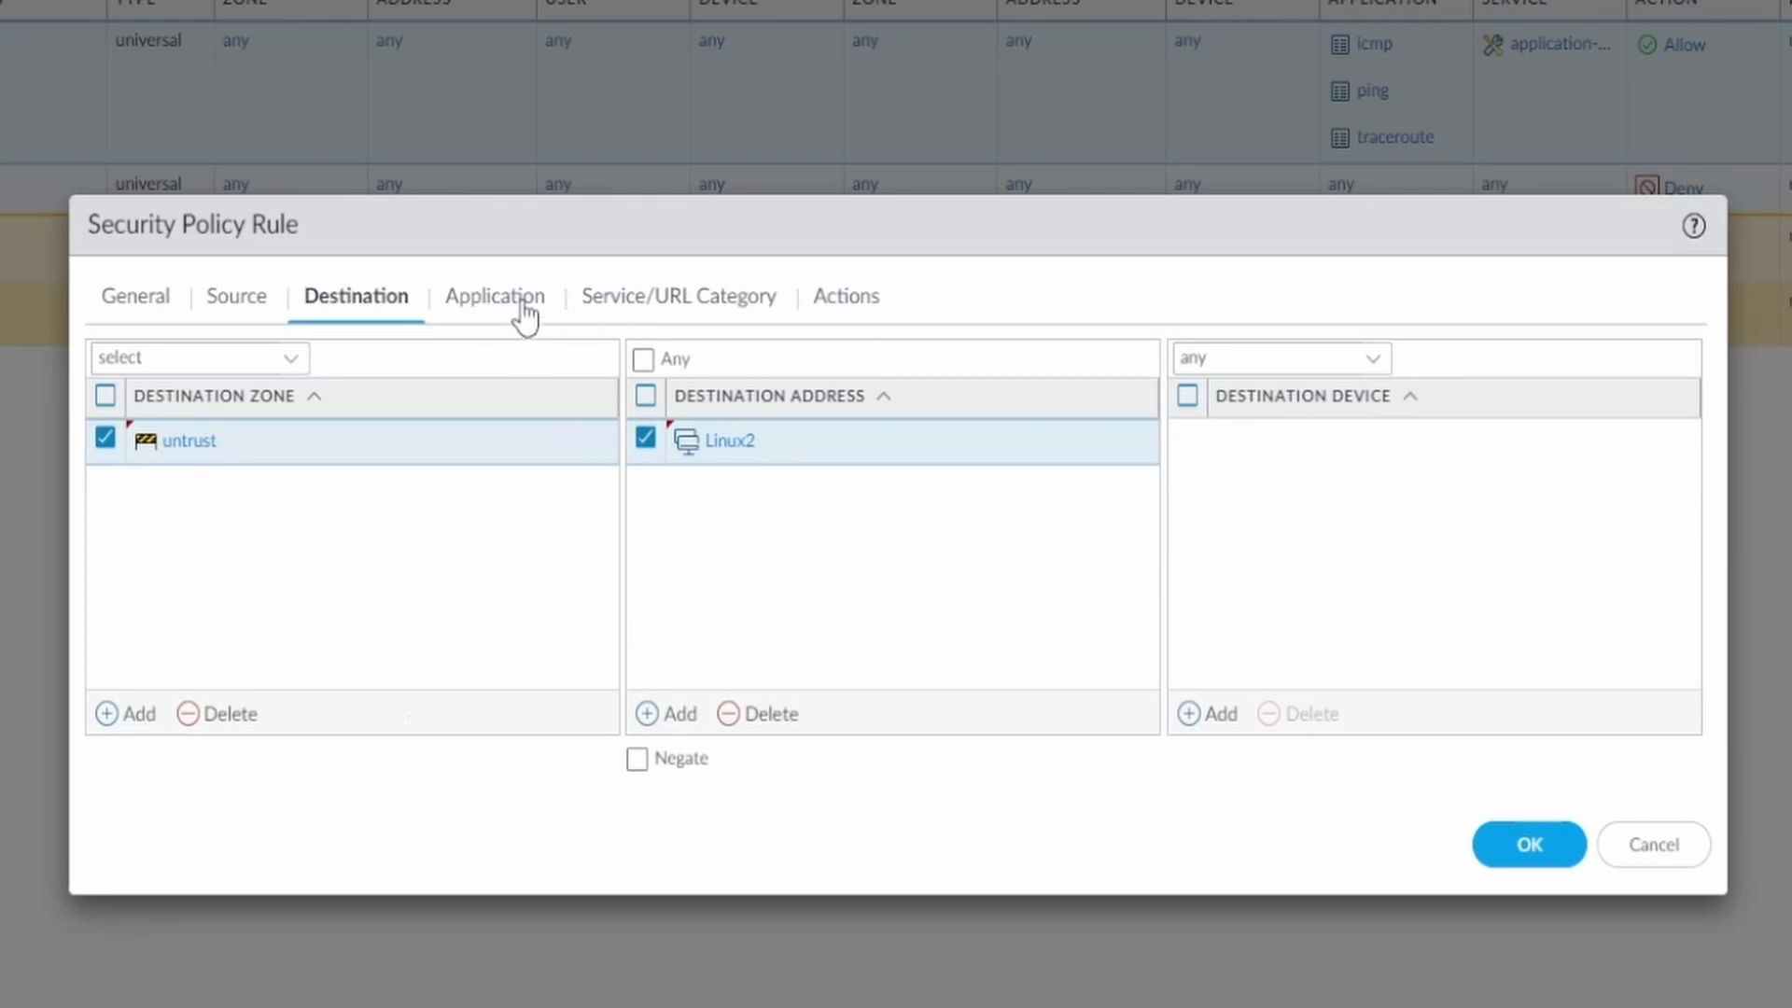
Add ssh as the rule's application in place of any.
left_click(494, 295)
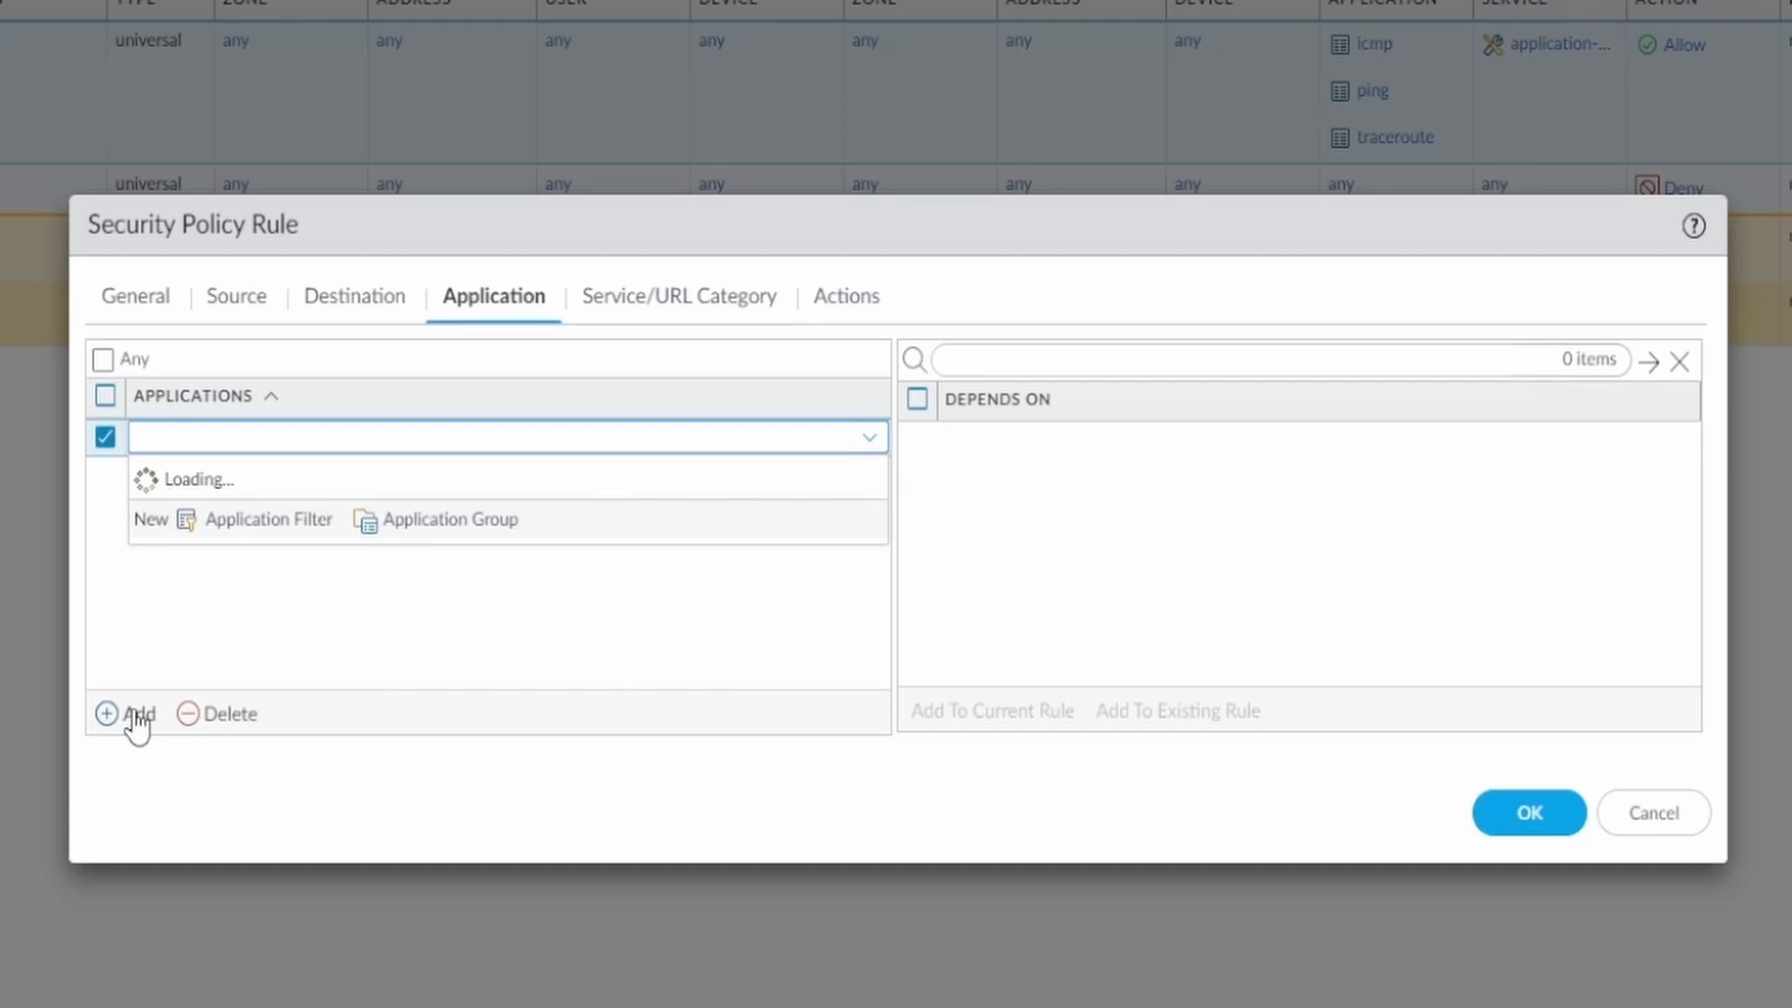
type("ssh")
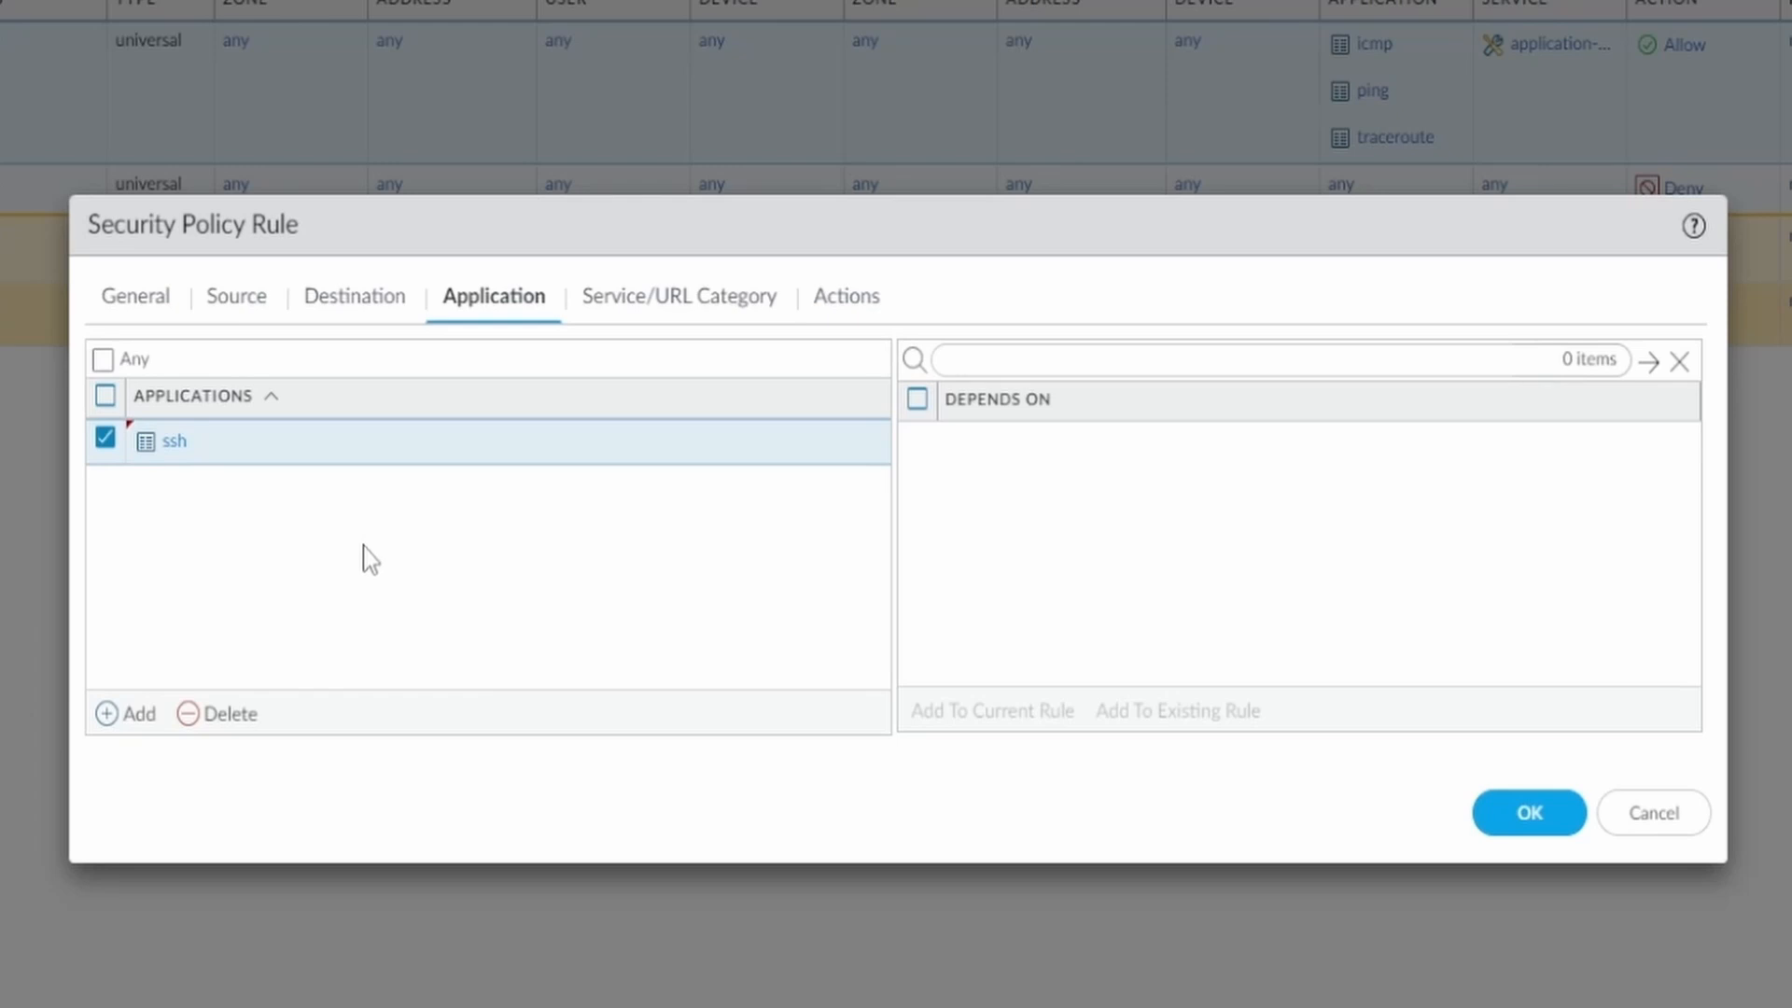
mouse_move(353, 468)
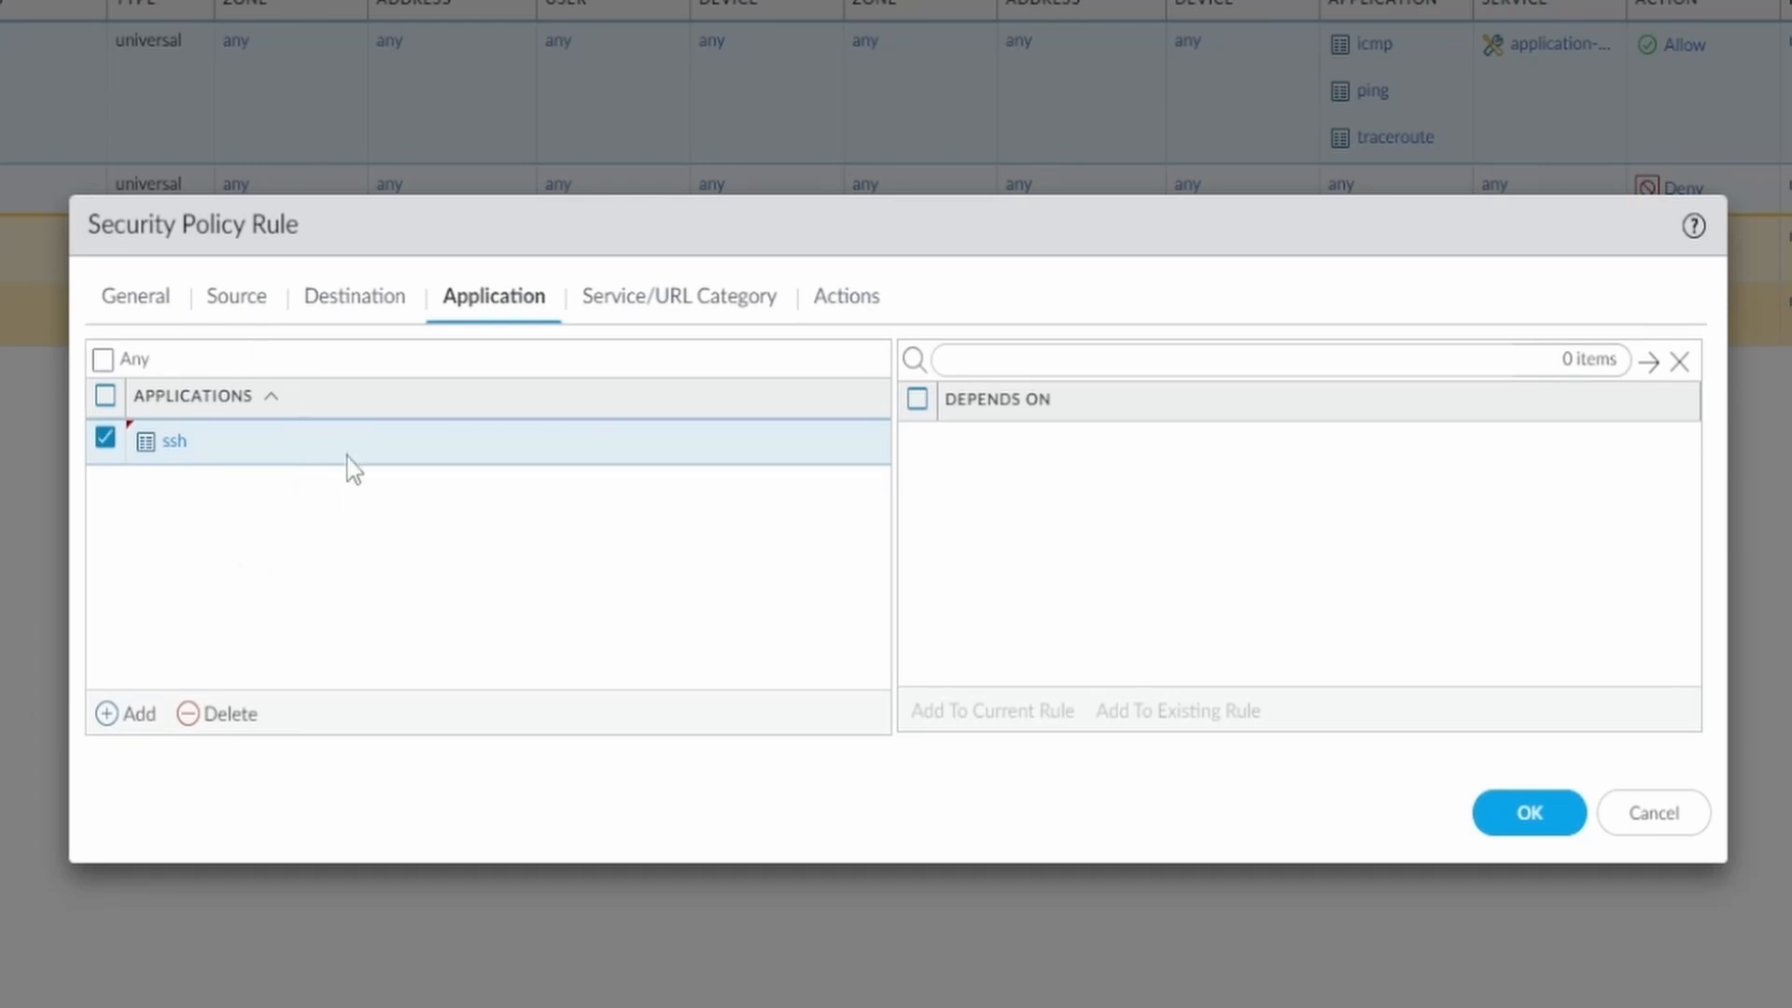
mouse_move(335, 577)
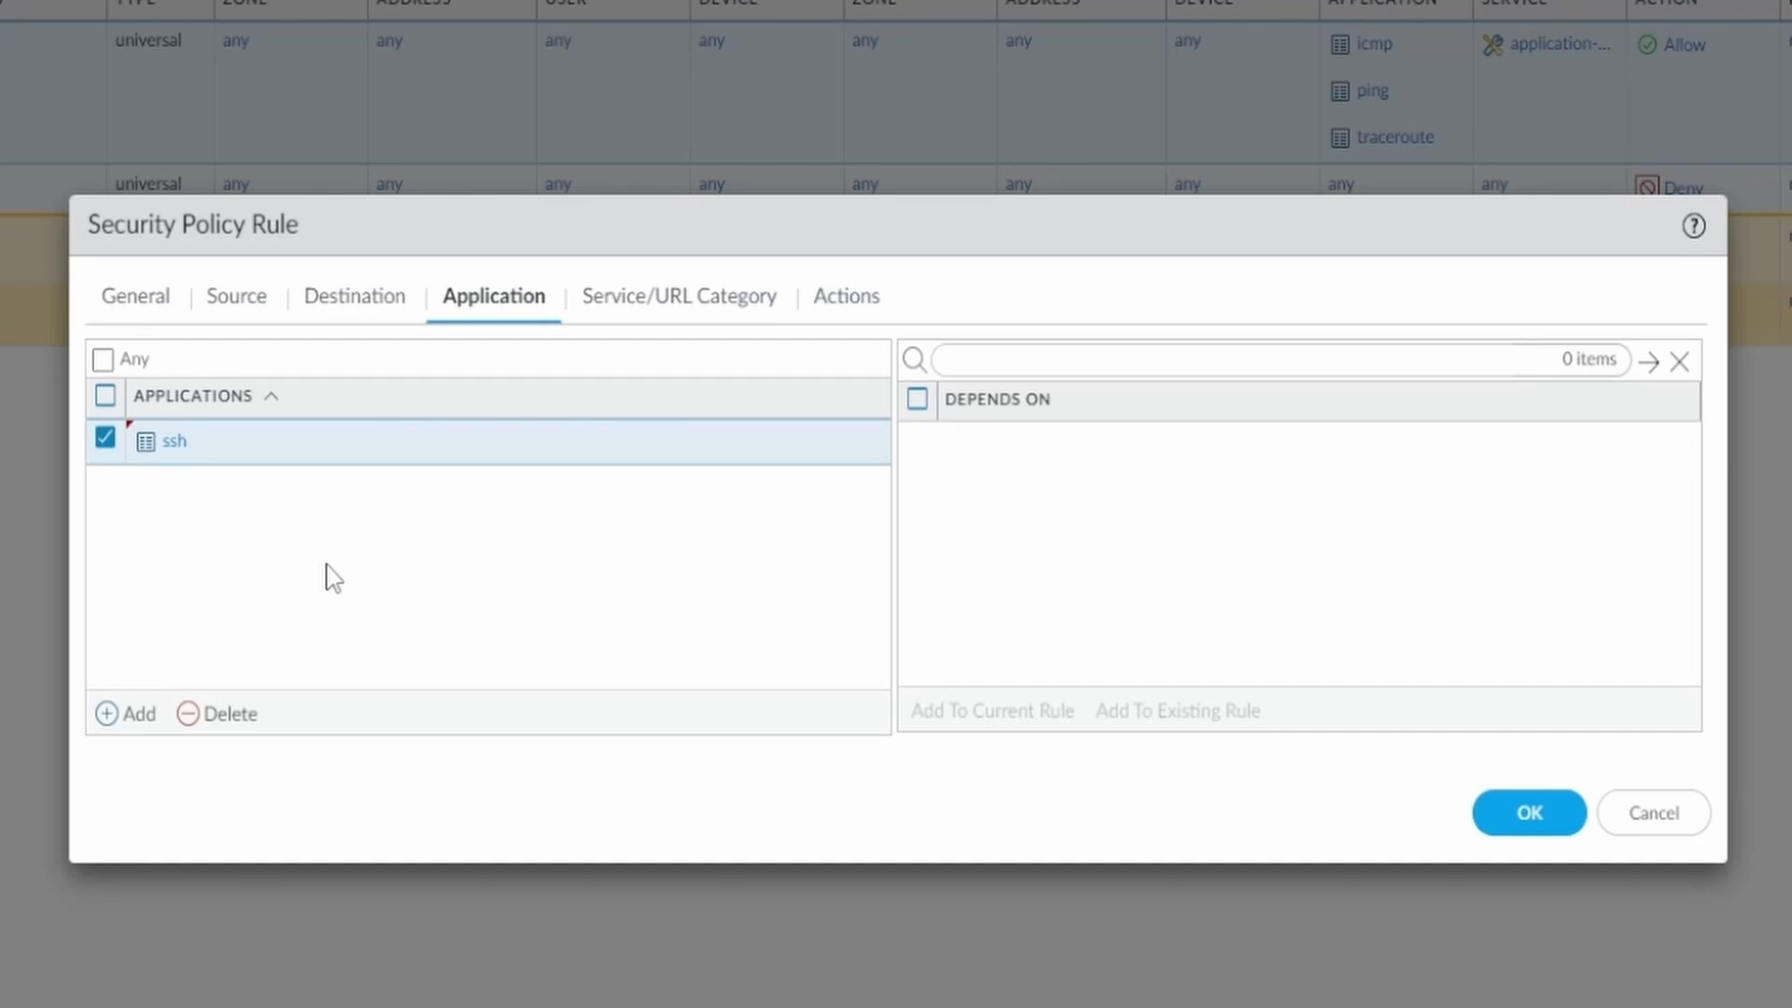
mouse_move(335, 590)
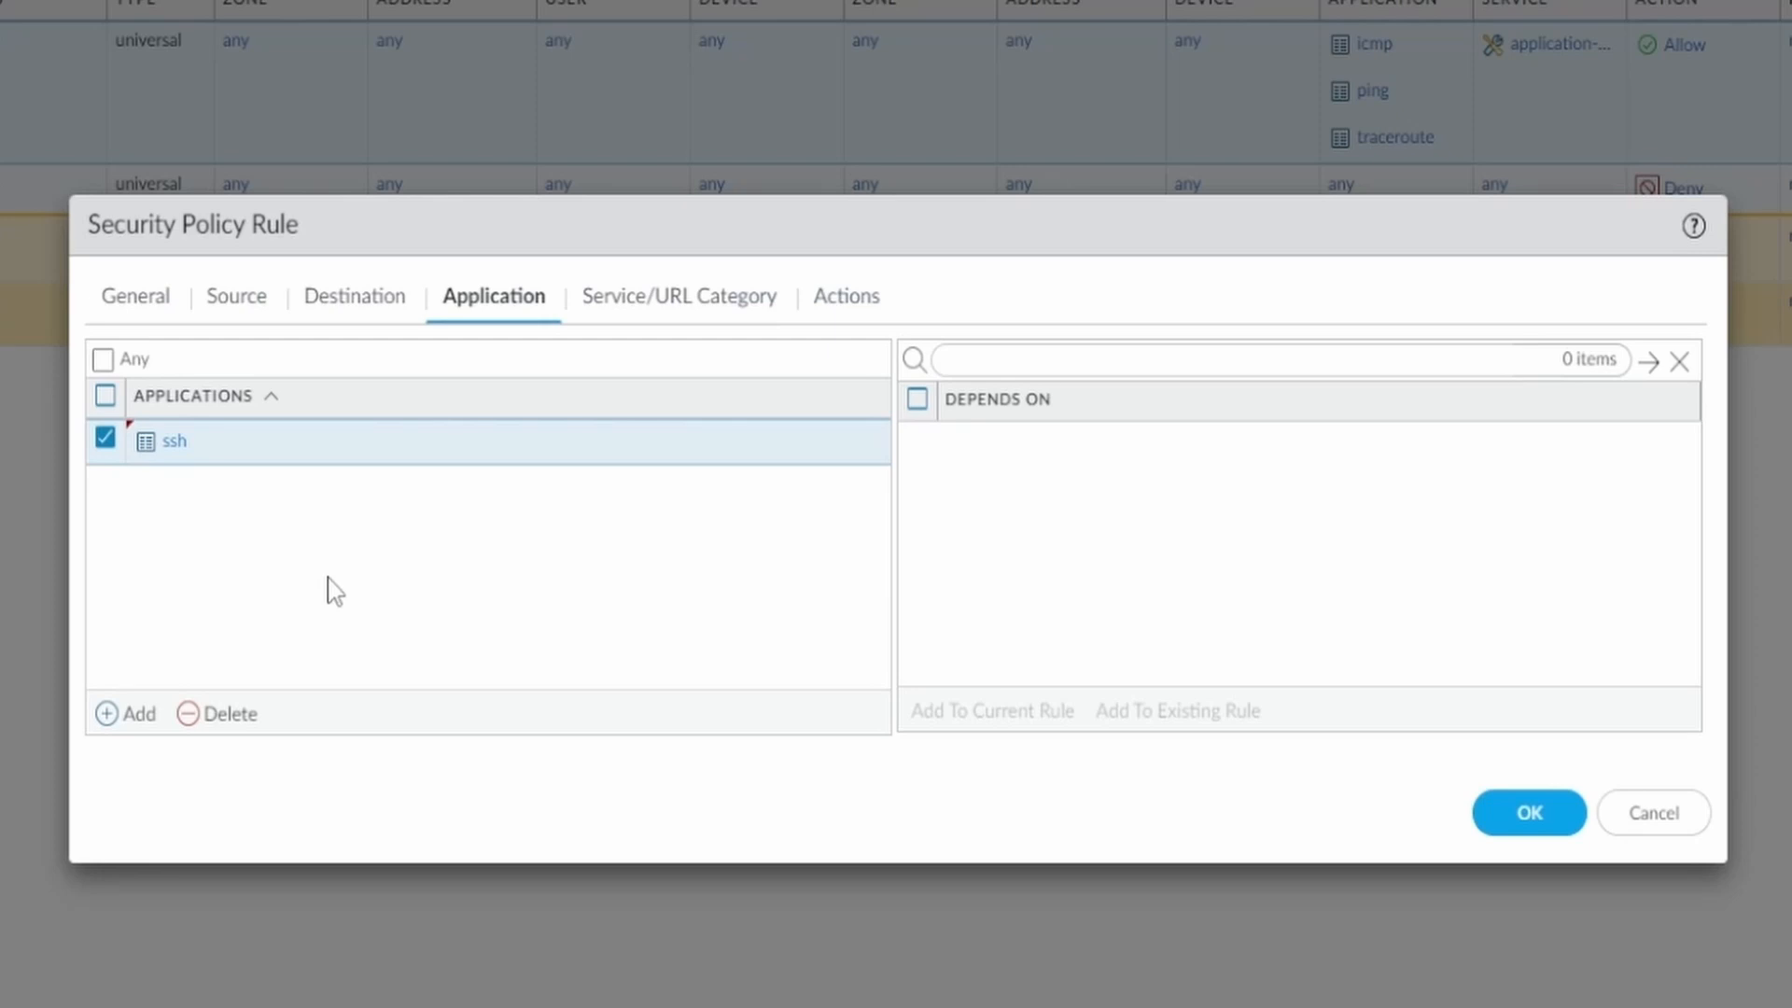
Add and then remove service tcp-5000, leaving the service as application-default.
left_click(676, 295)
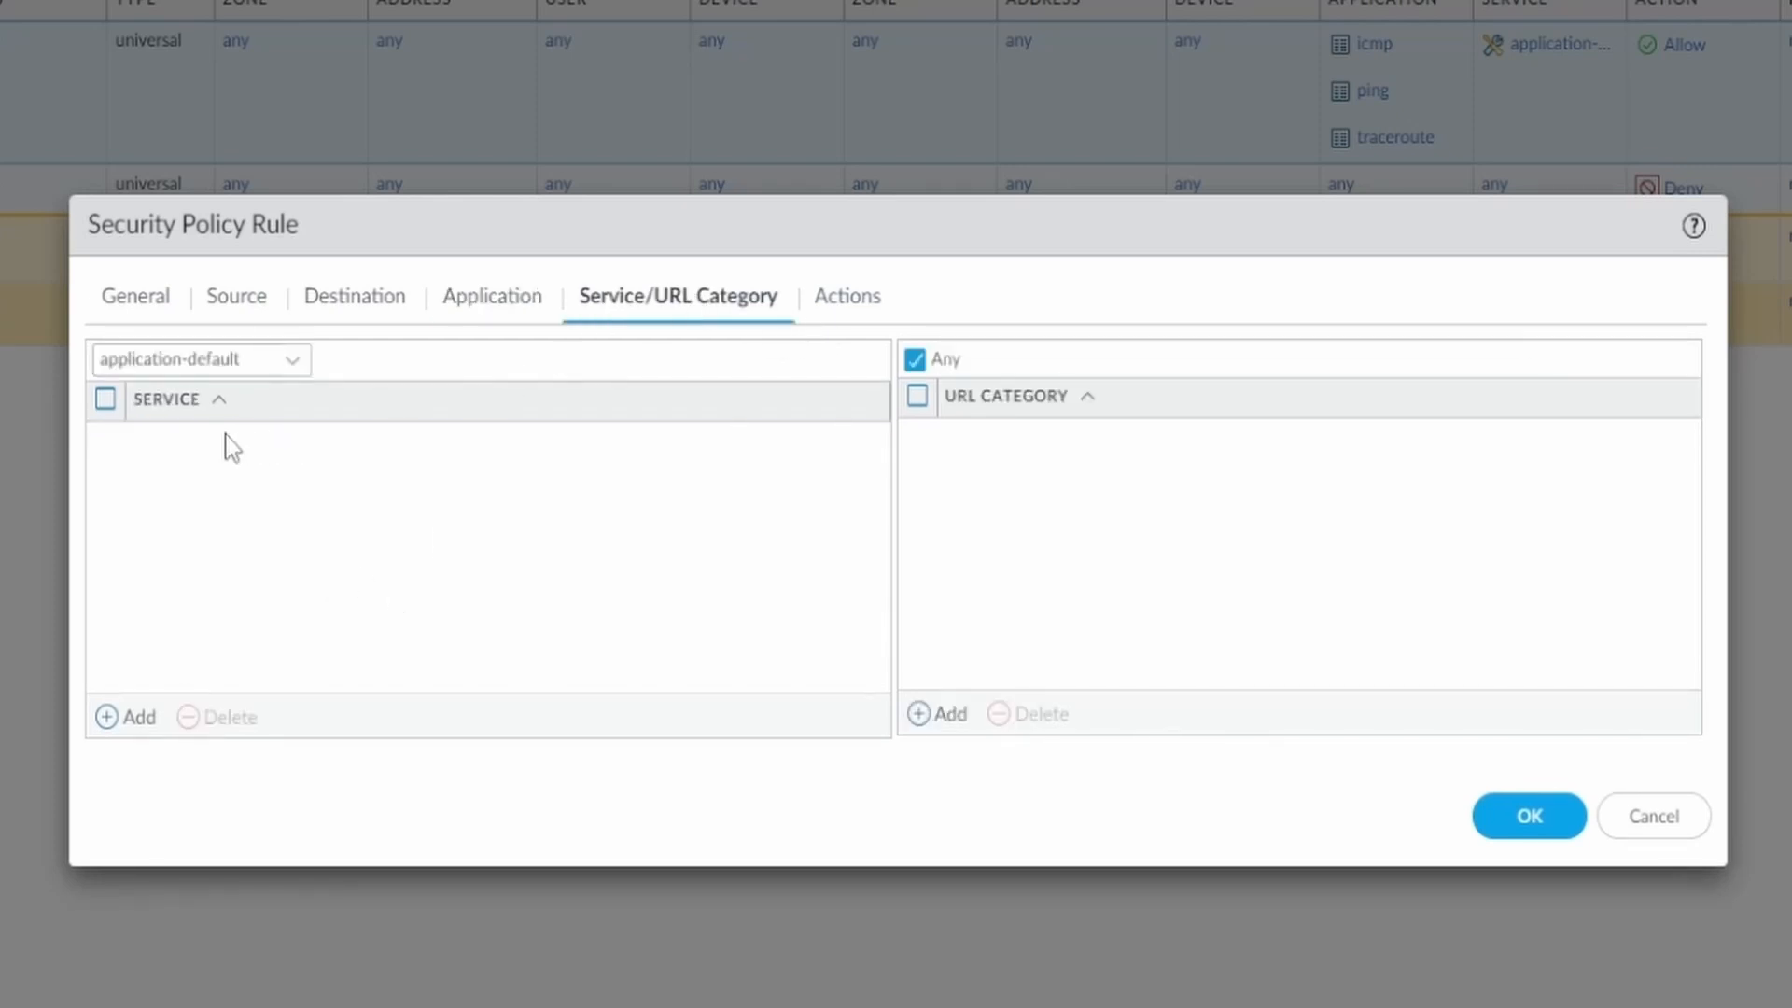
mouse_move(241, 493)
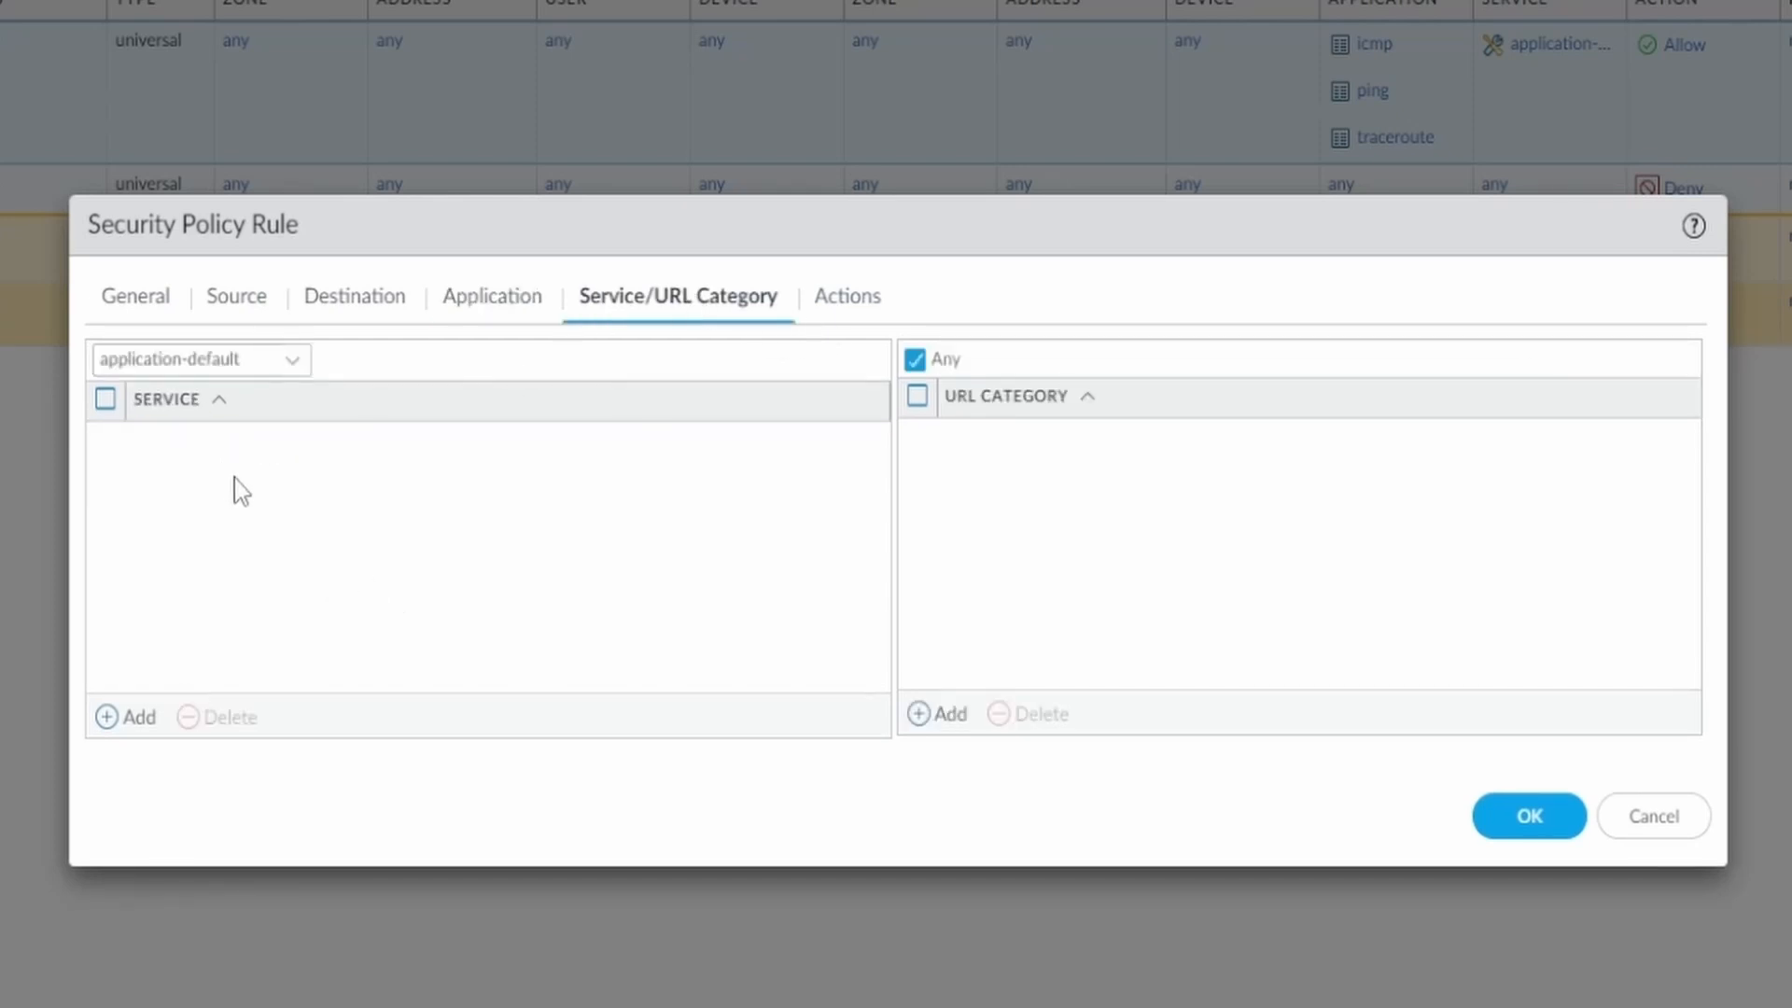
mouse_move(134, 732)
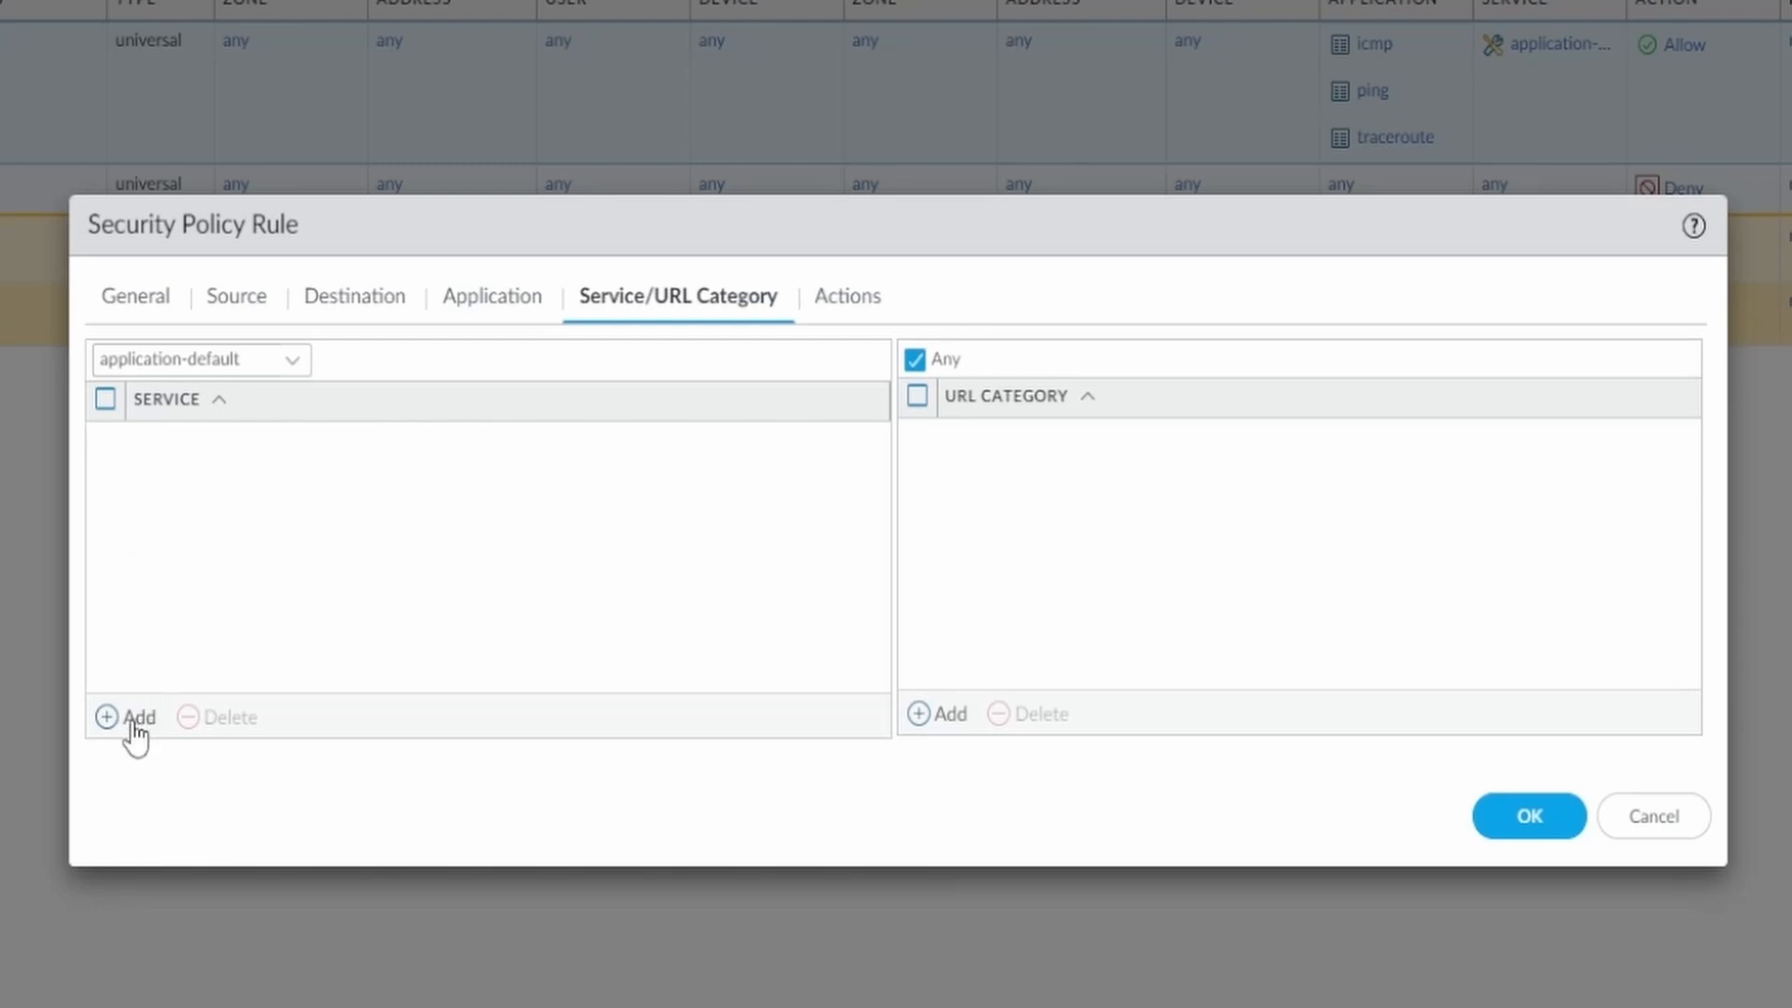
left_click(126, 717)
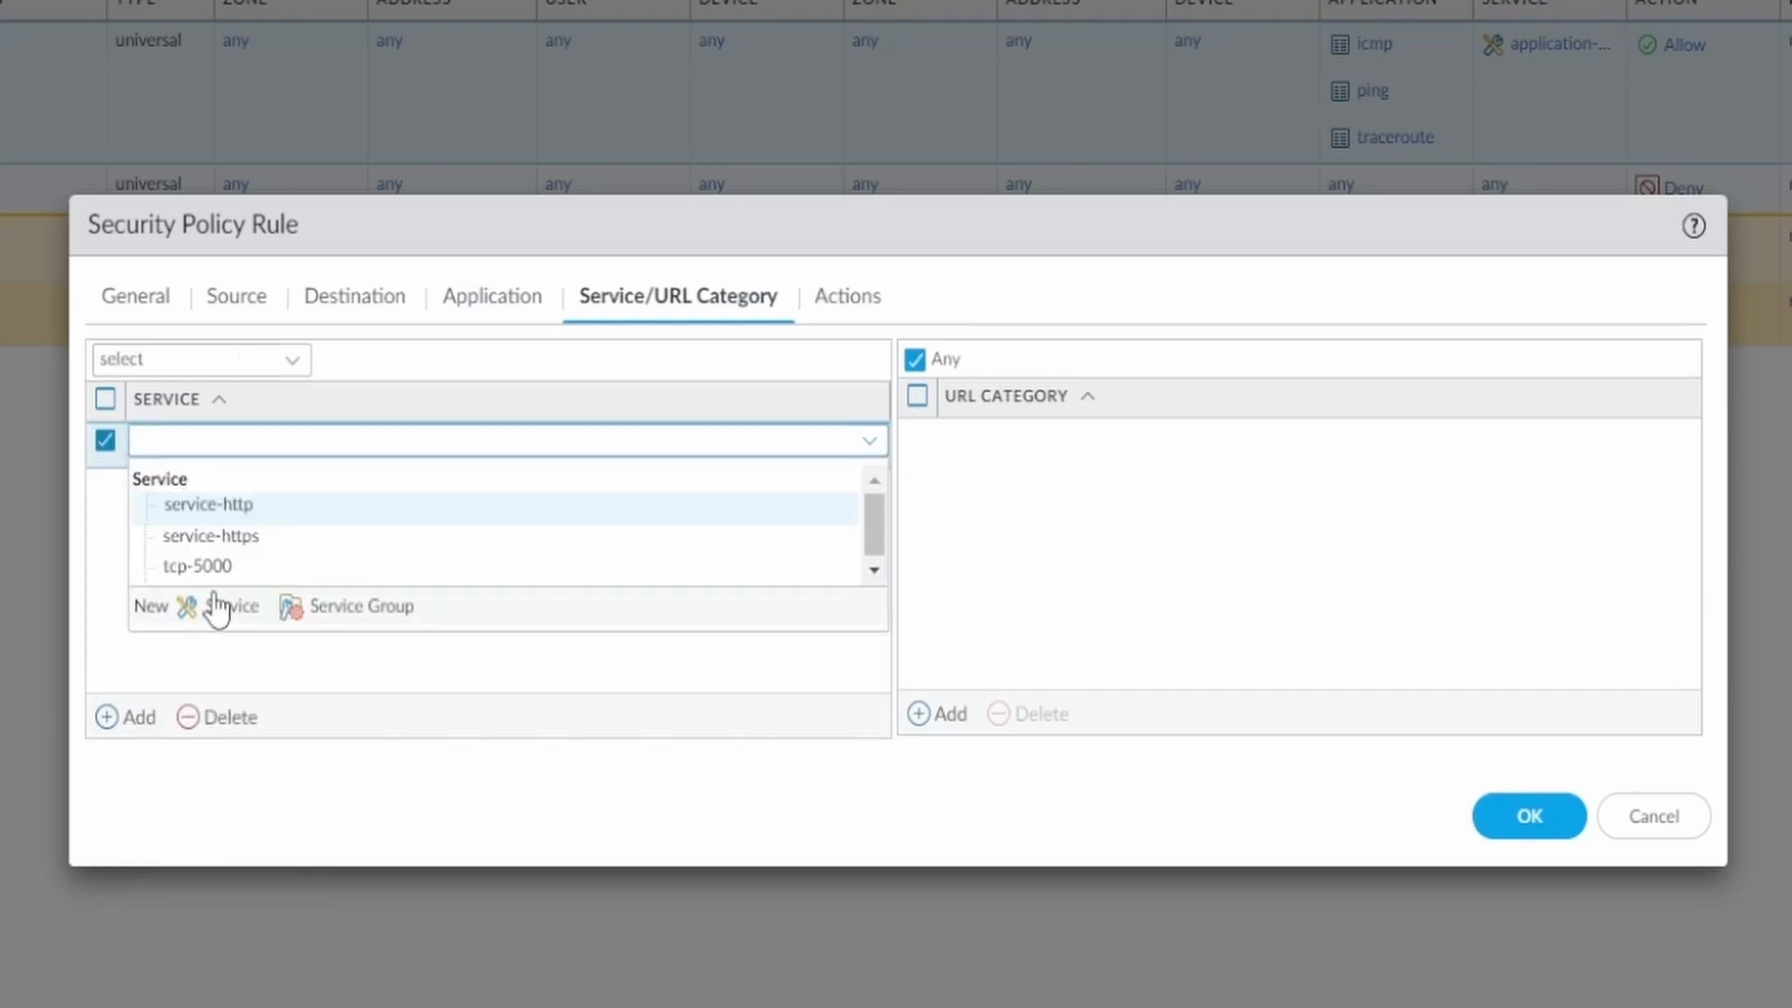
mouse_move(197, 565)
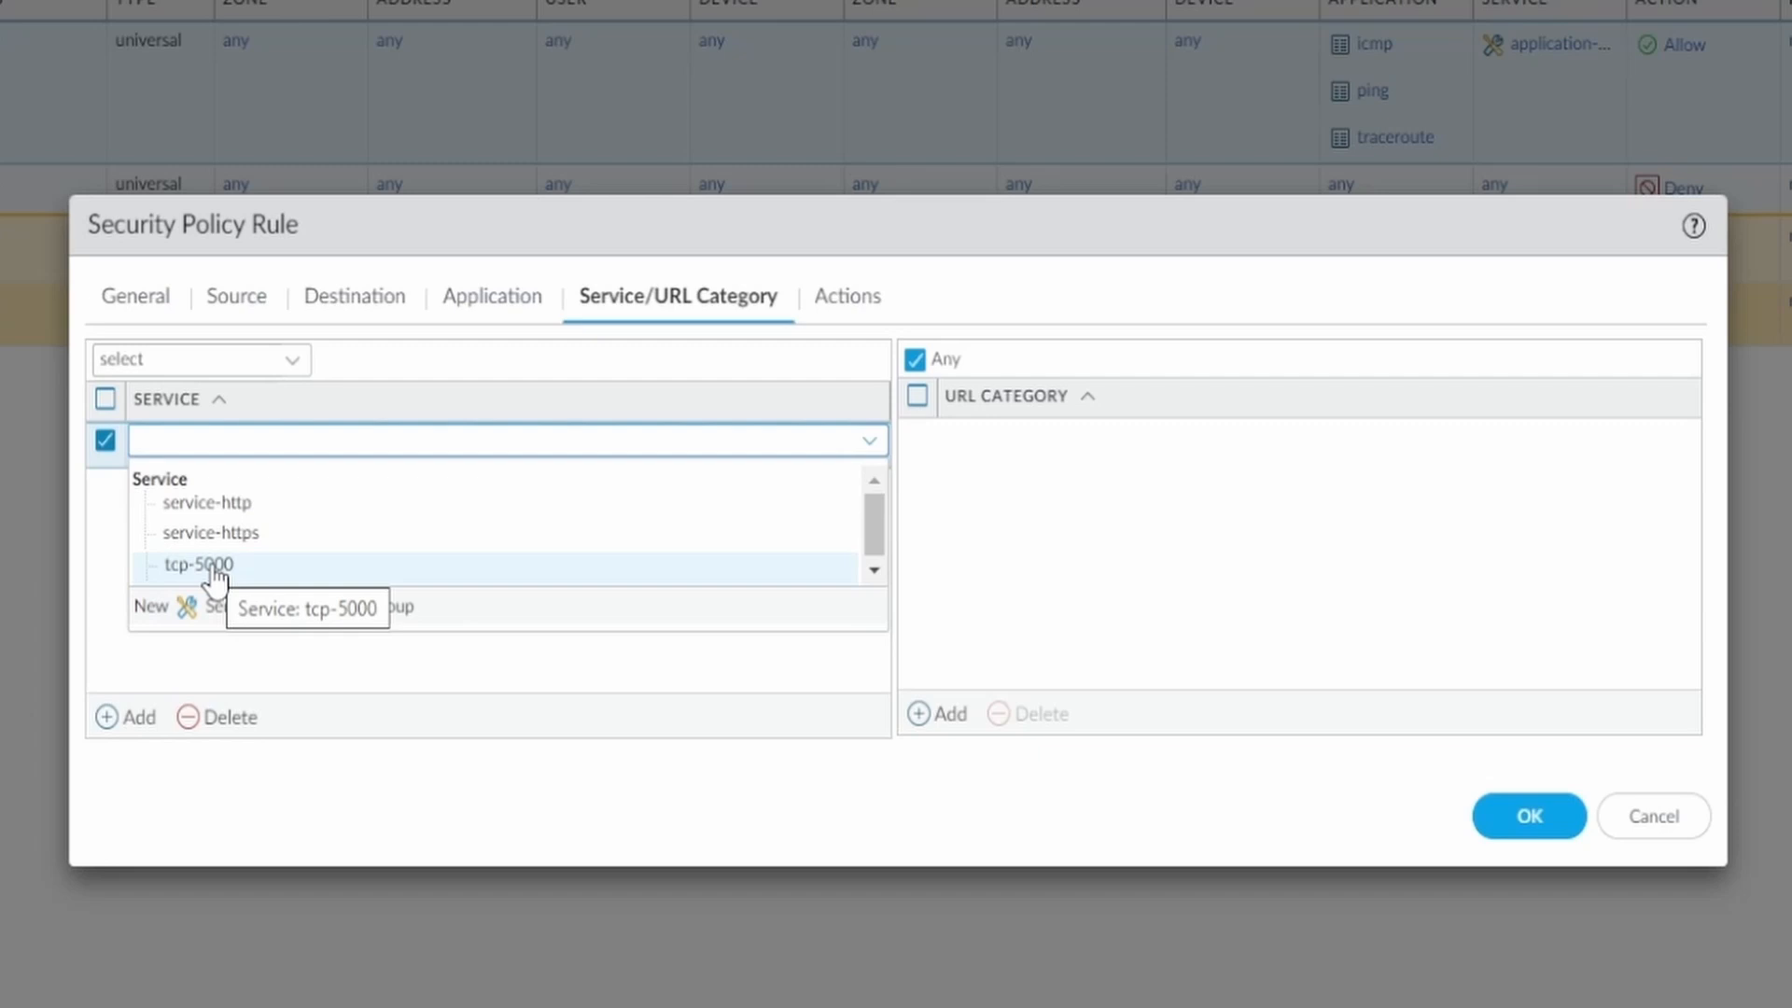
left_click(197, 564)
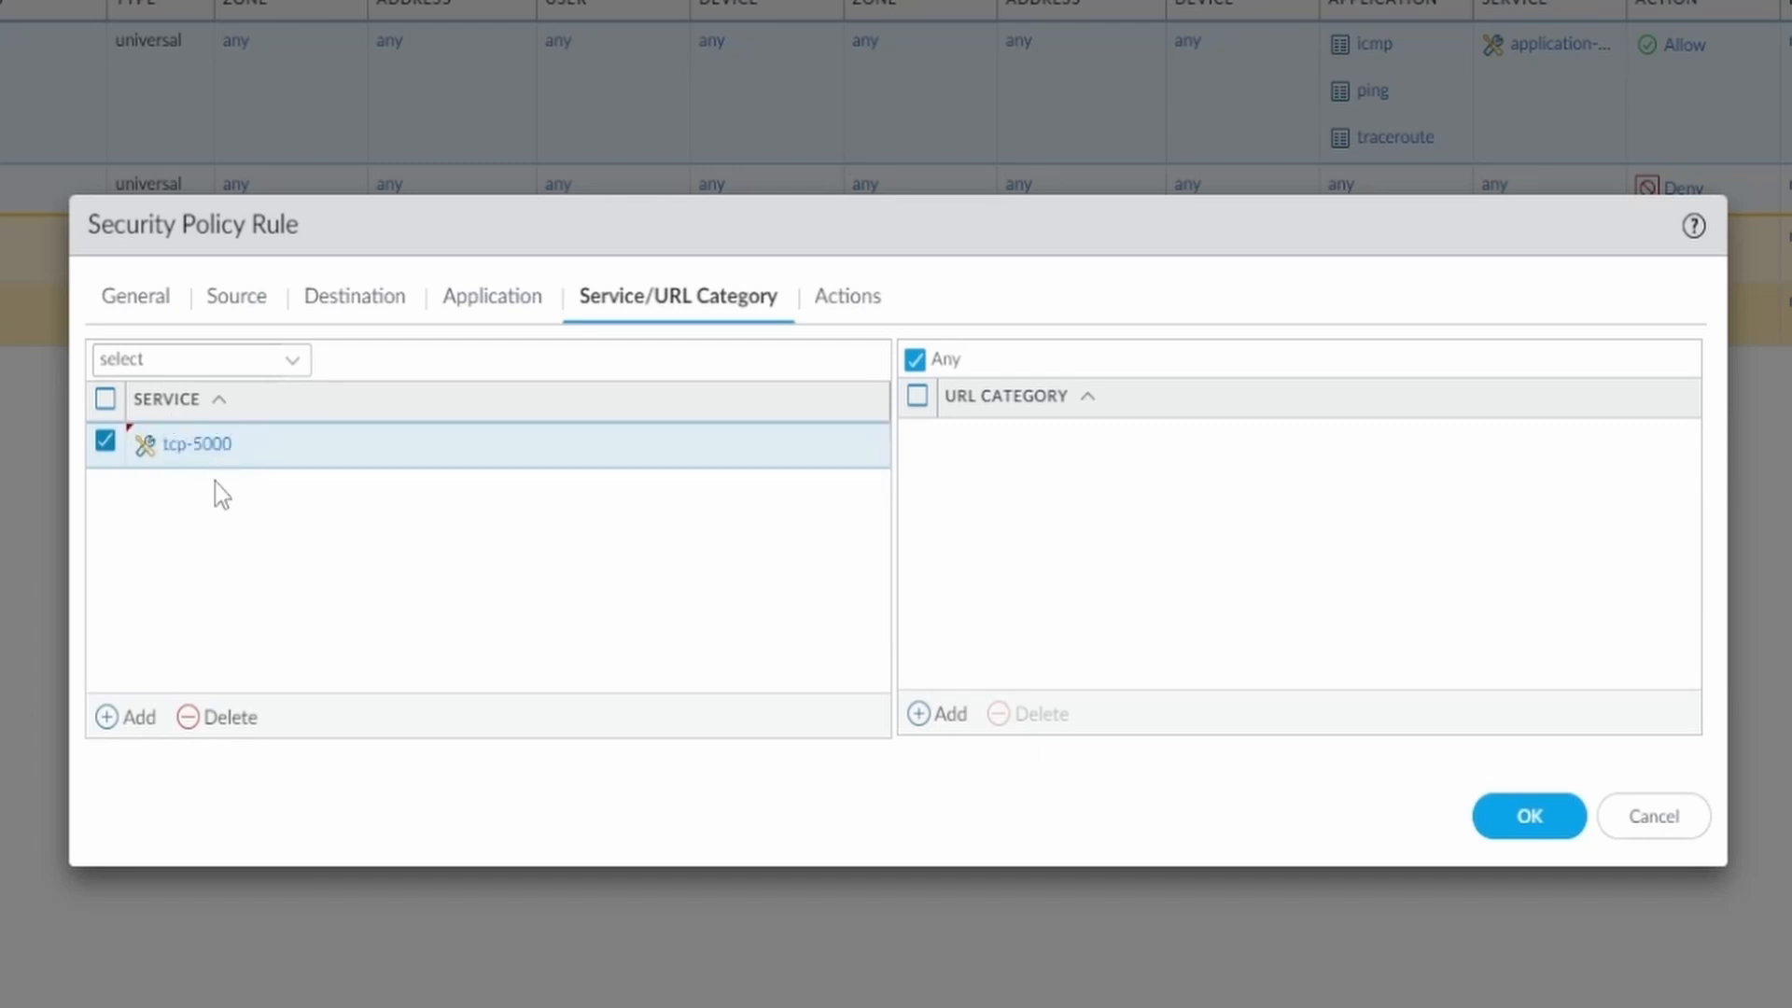
mouse_move(212, 525)
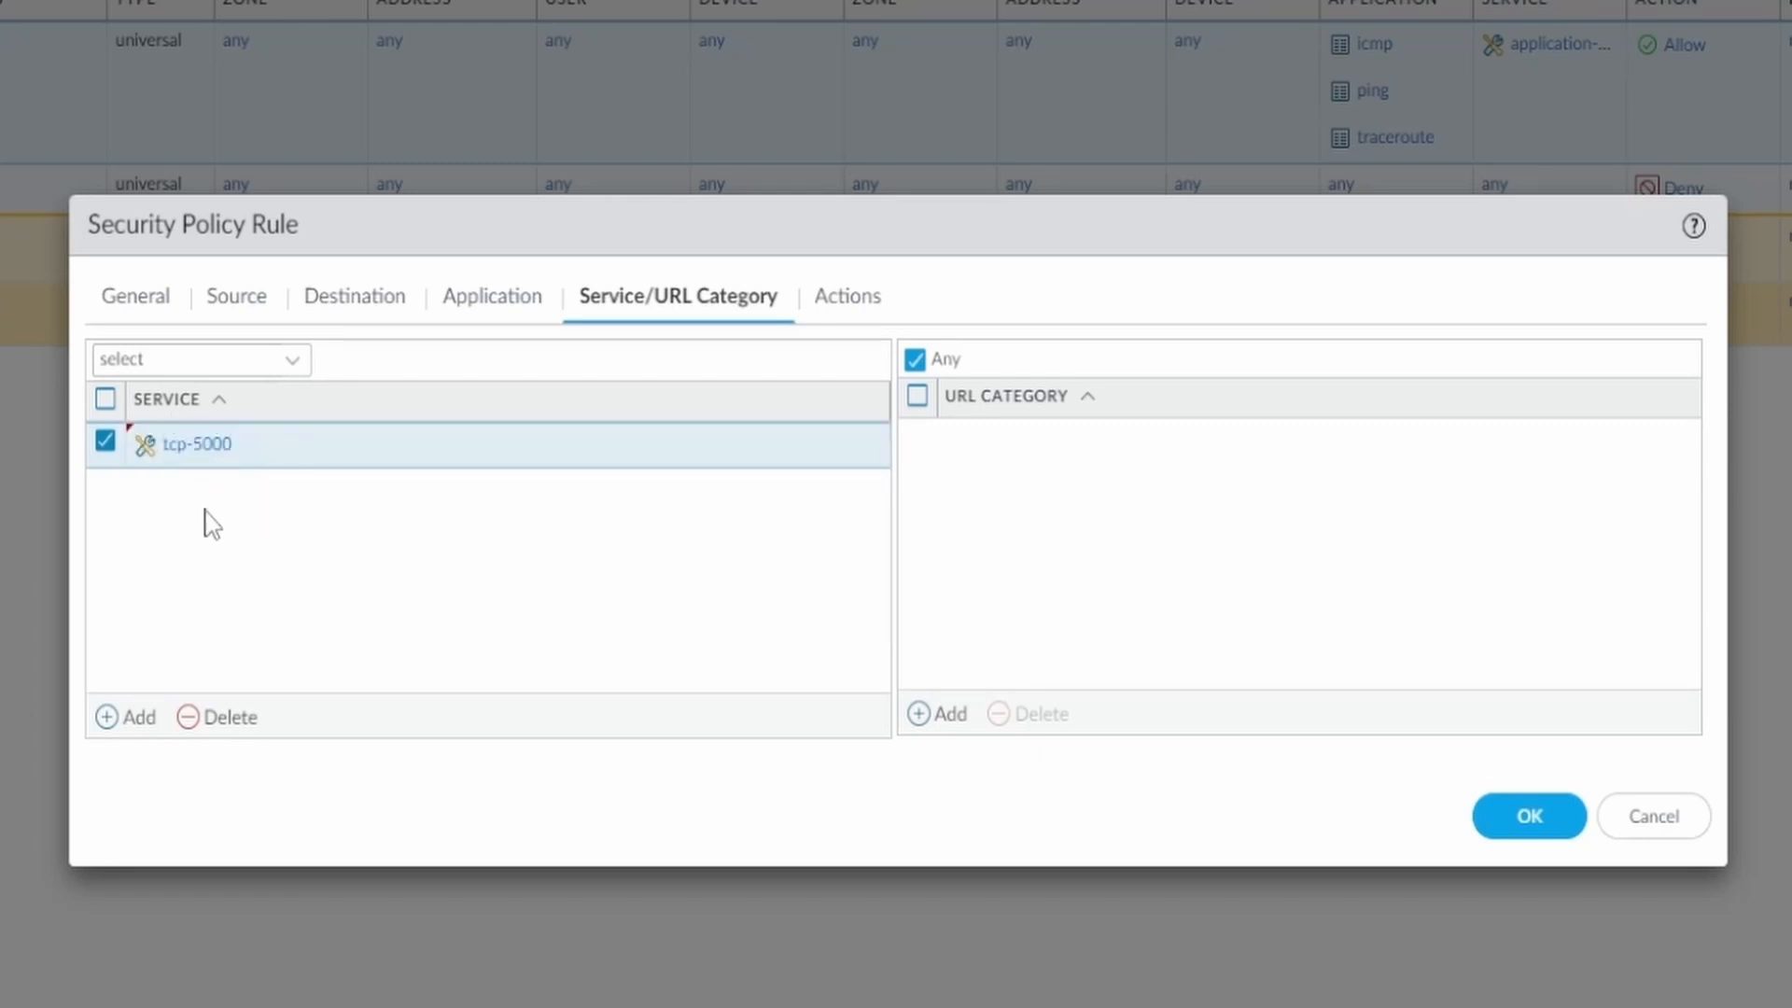
mouse_move(214, 549)
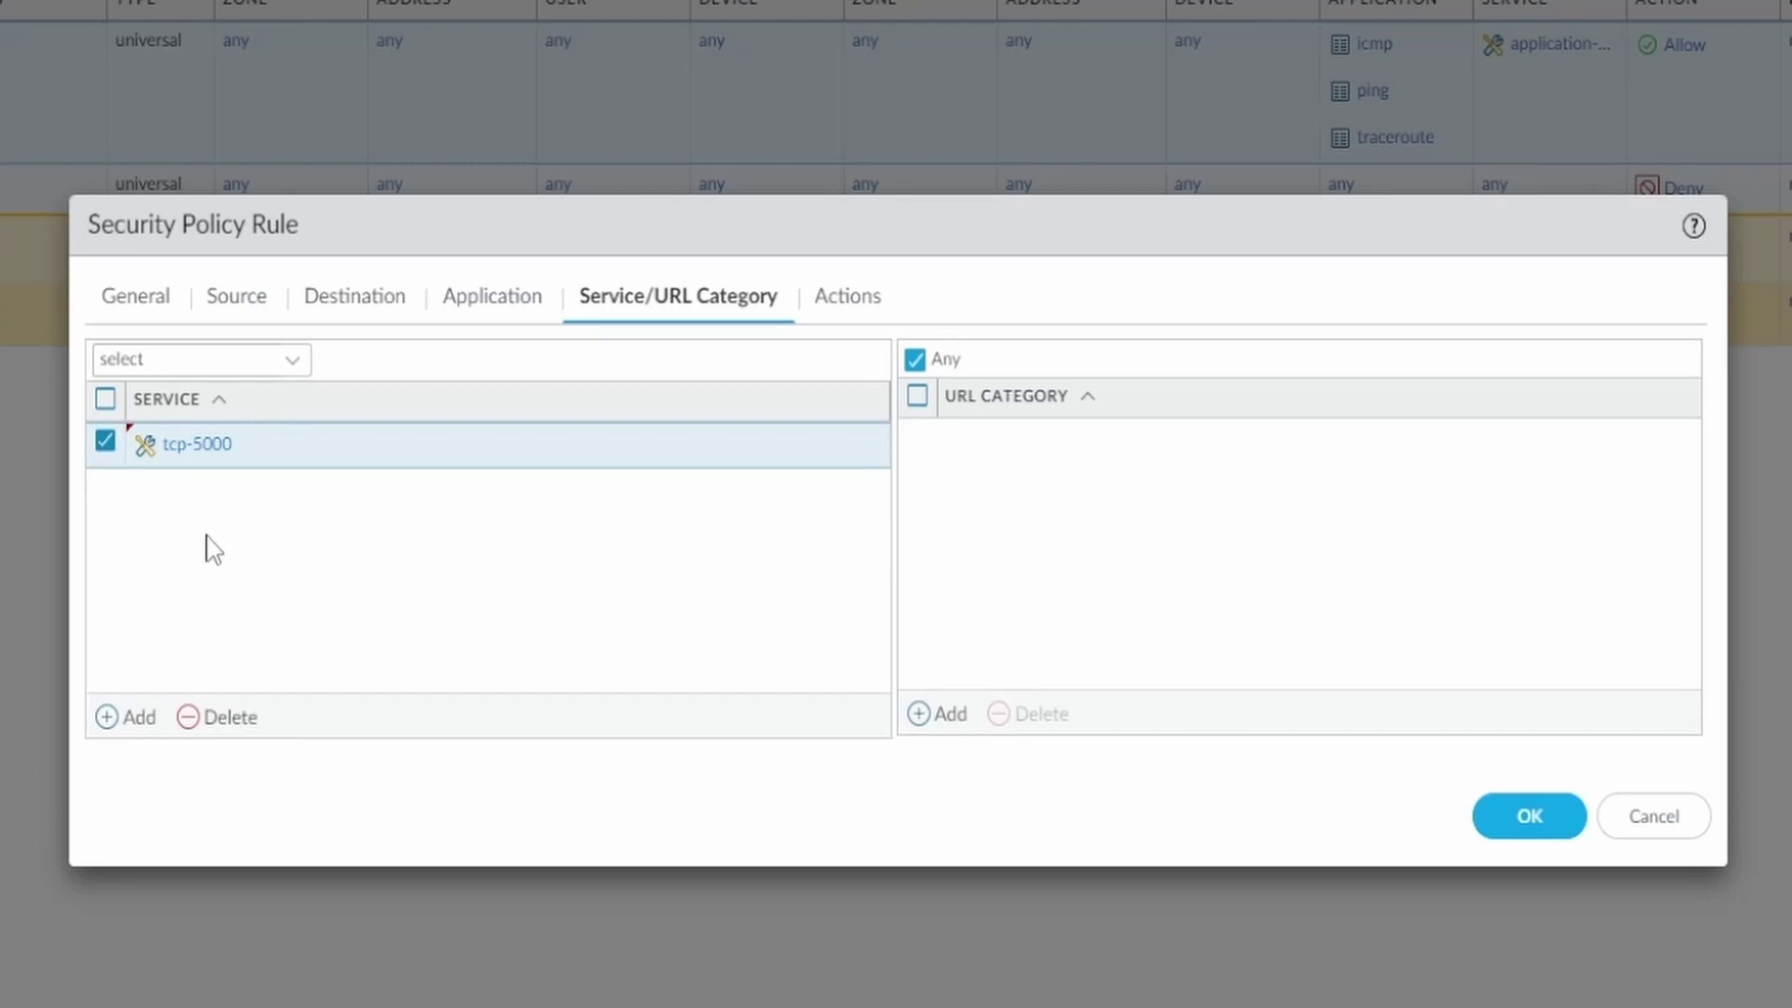
left_click(199, 358)
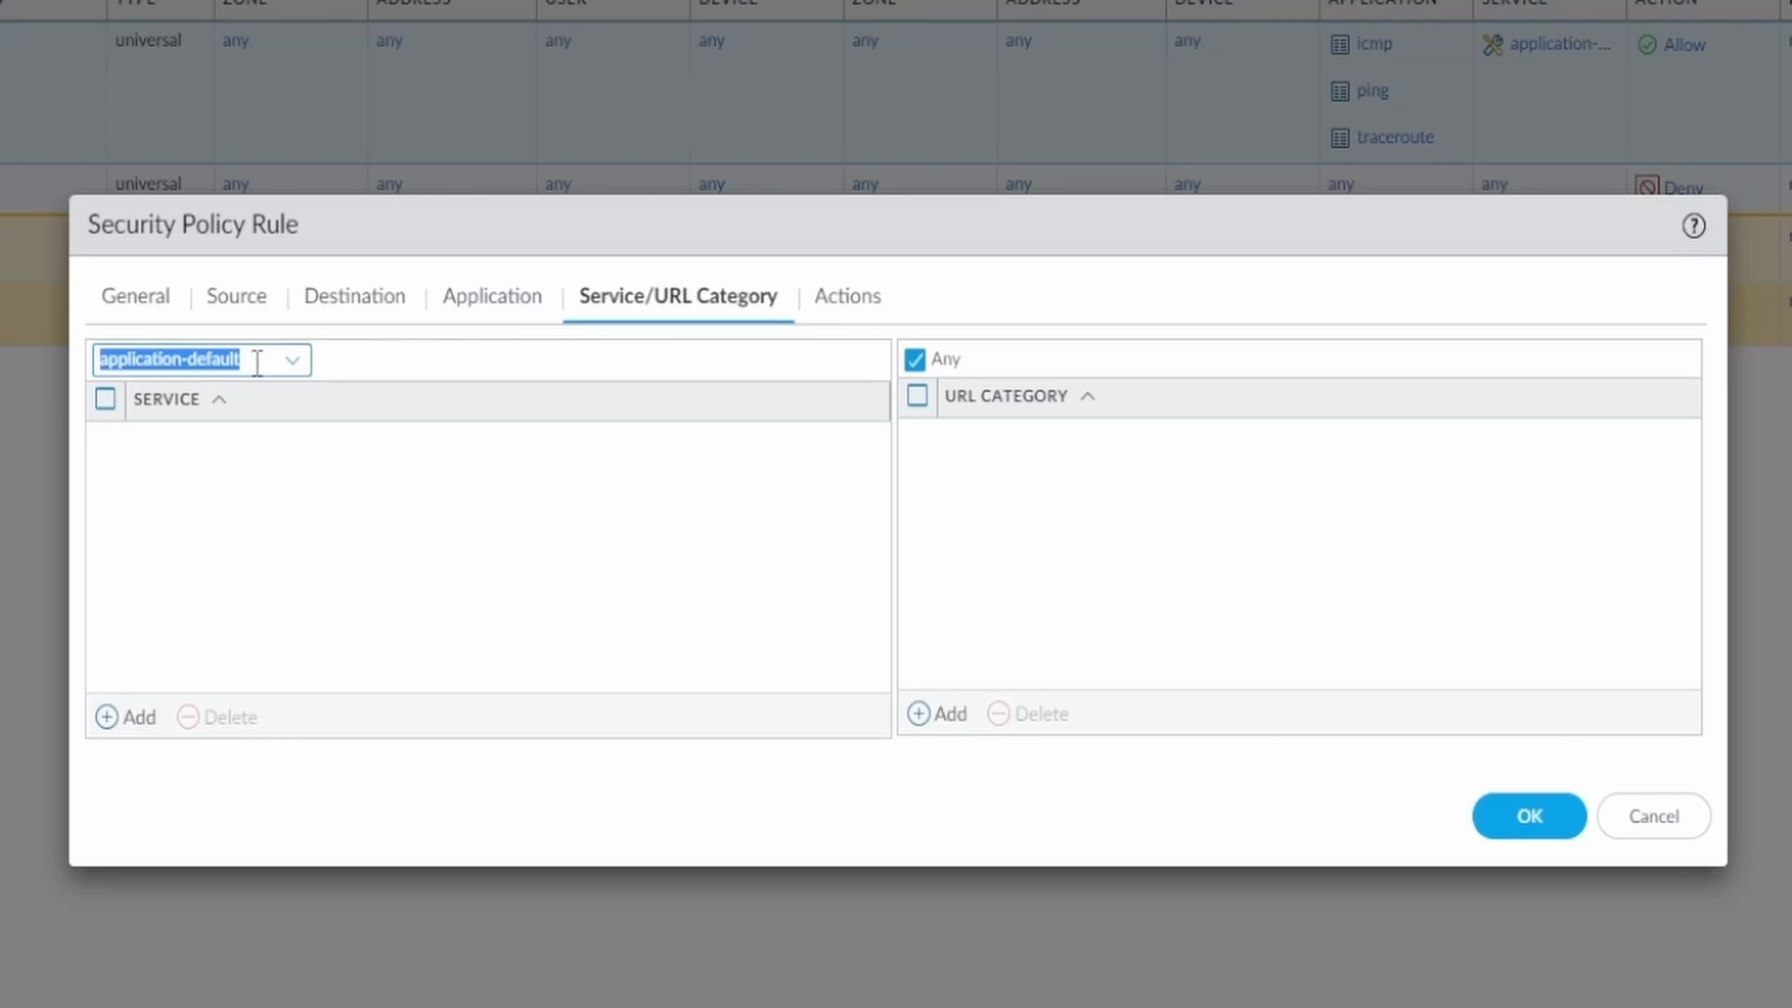
mouse_move(270, 533)
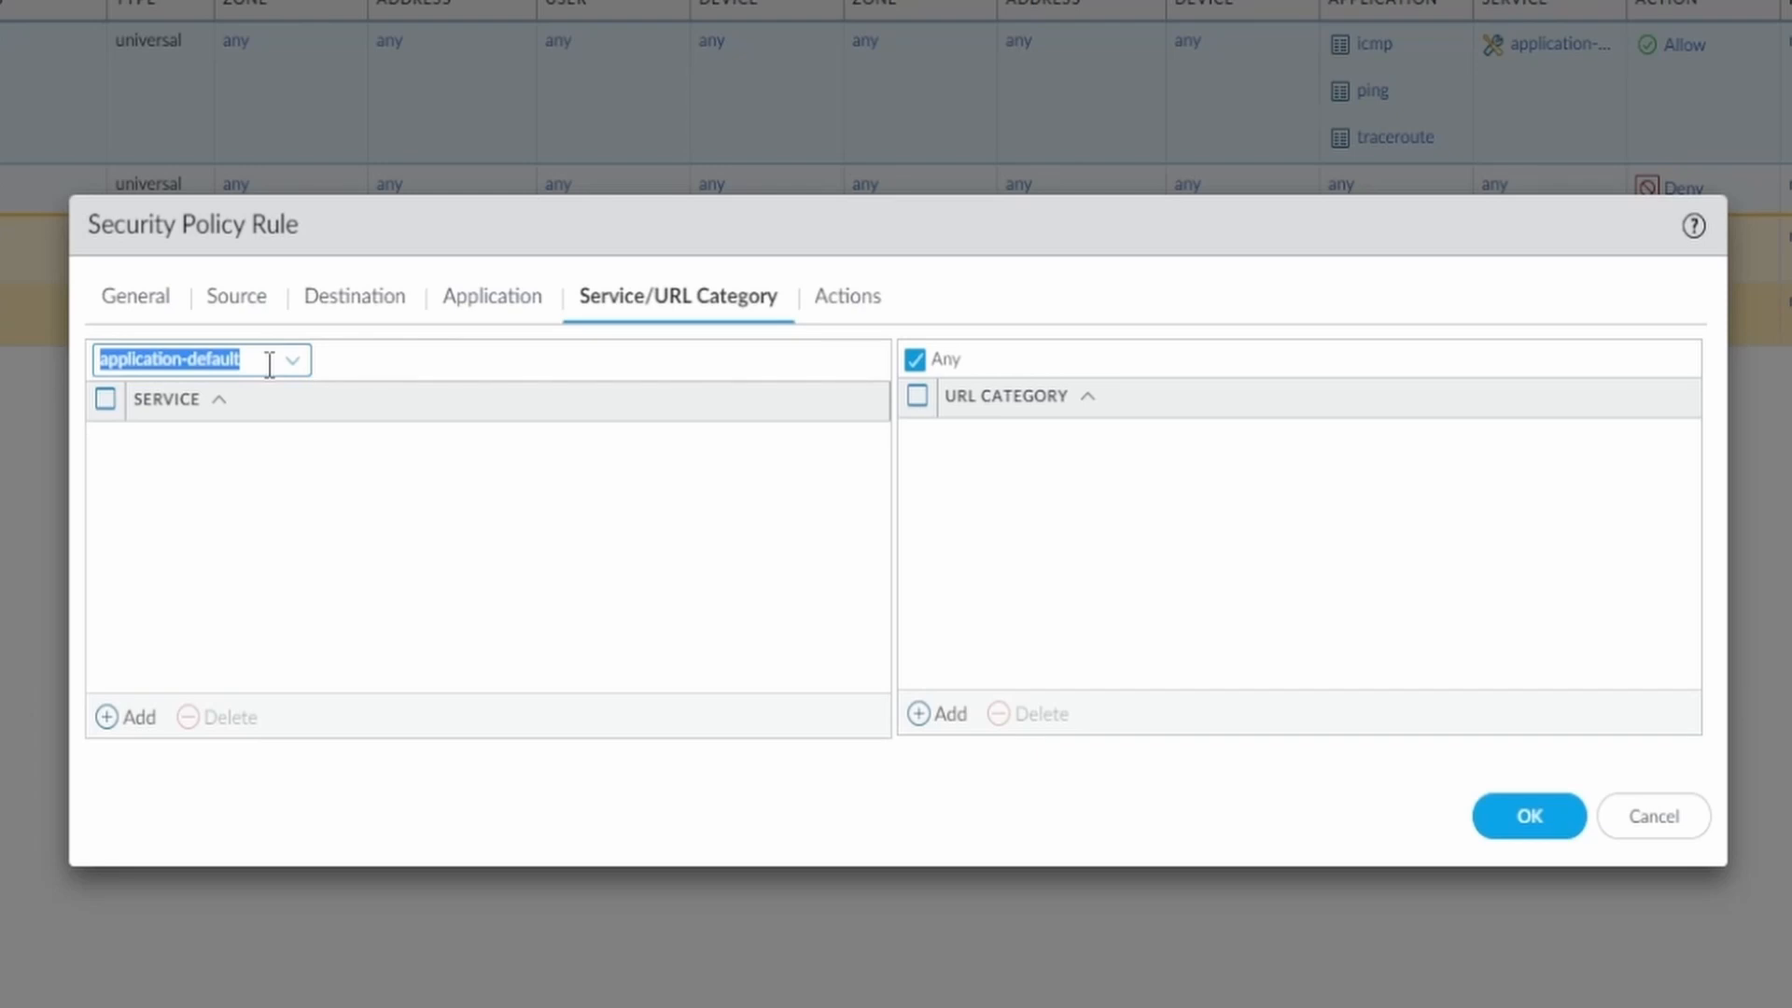
mouse_move(294, 513)
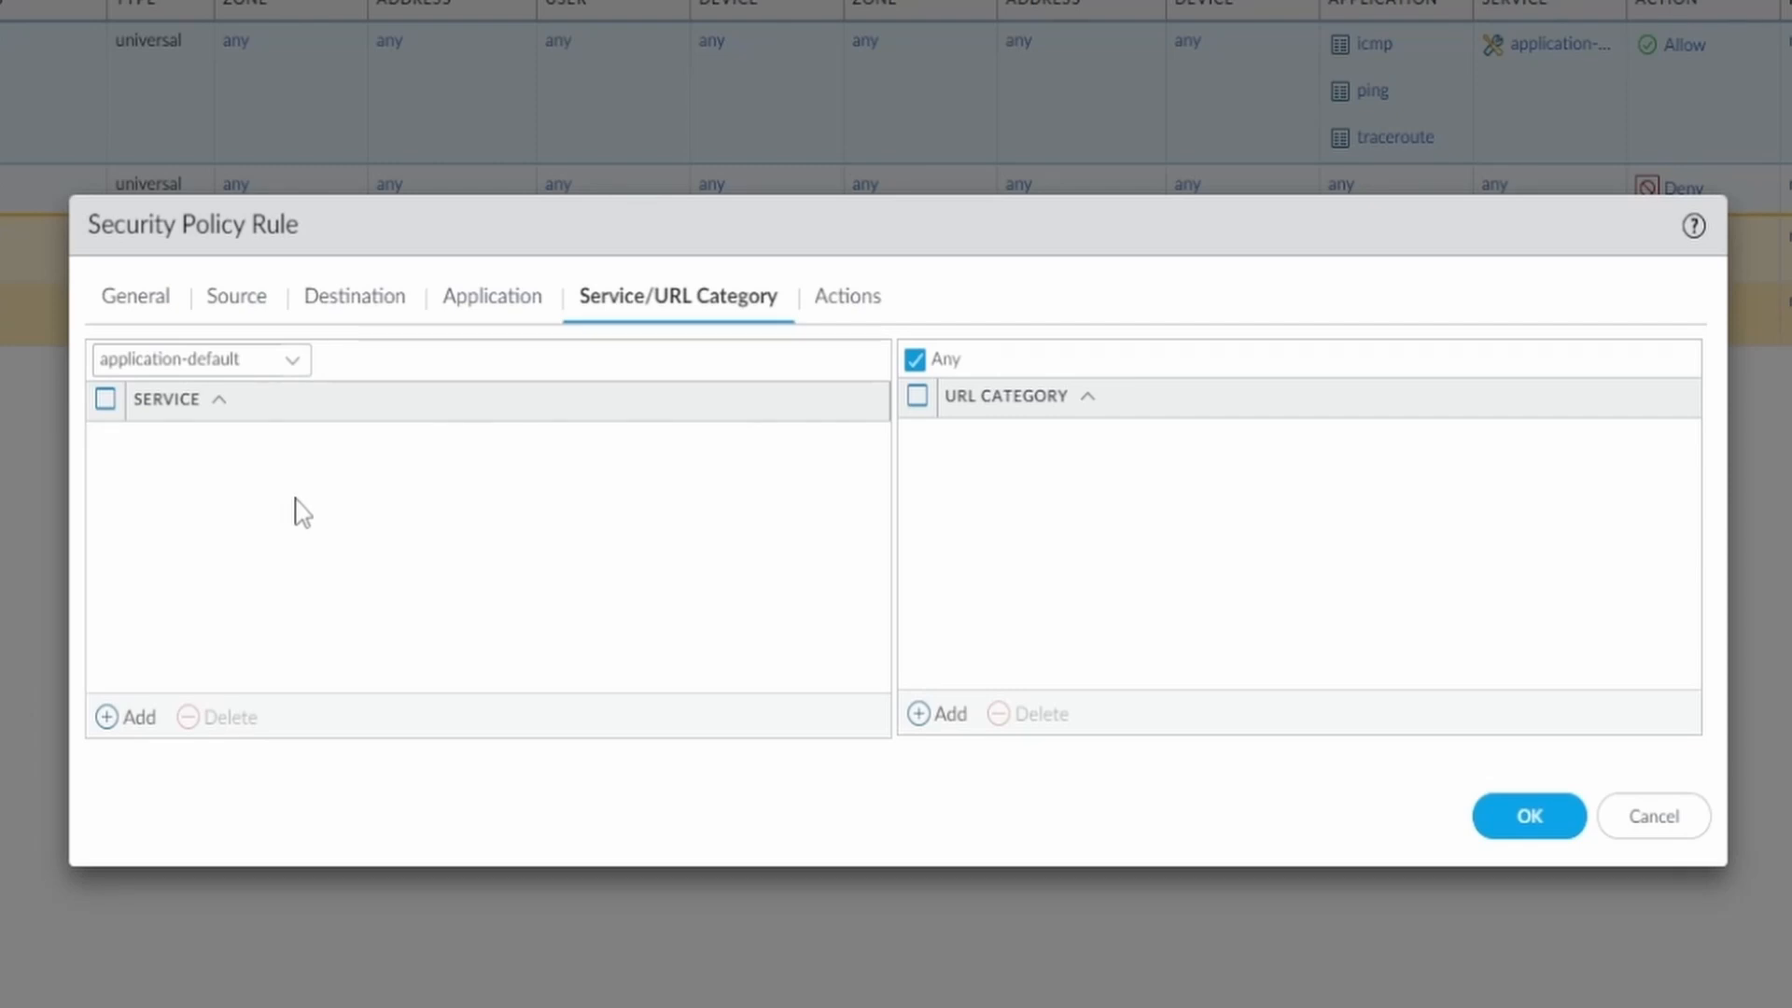
mouse_move(360, 503)
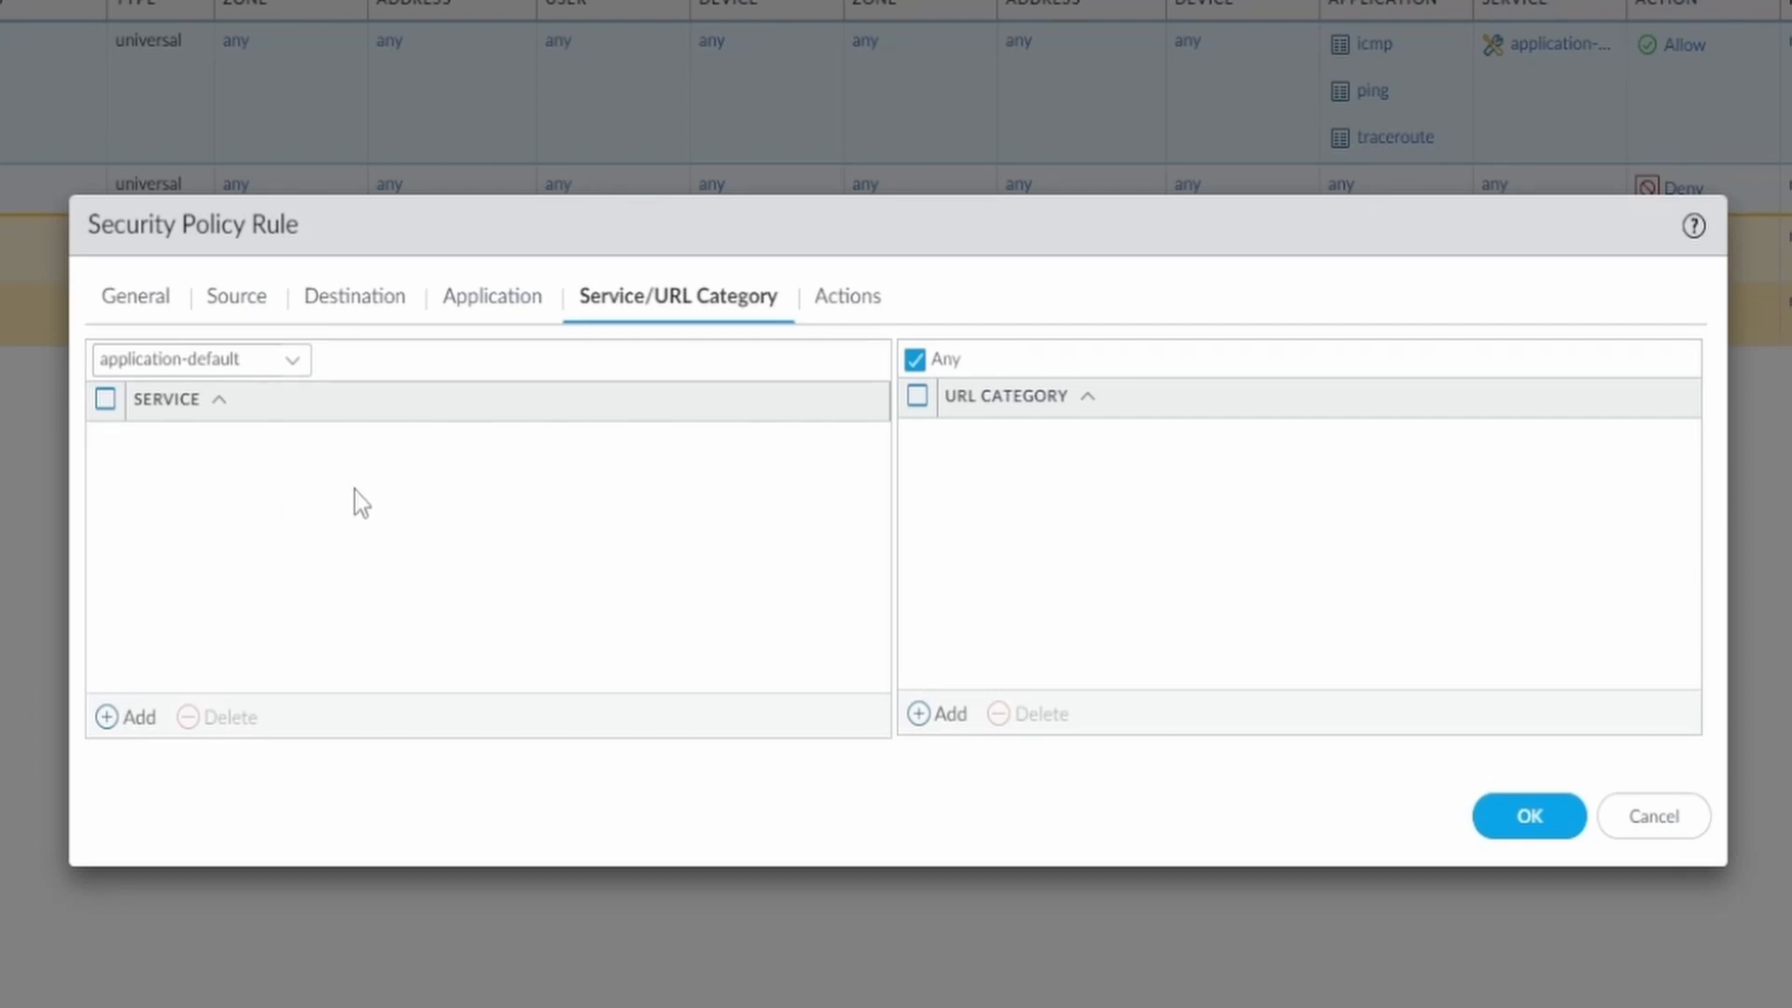
mouse_move(979, 397)
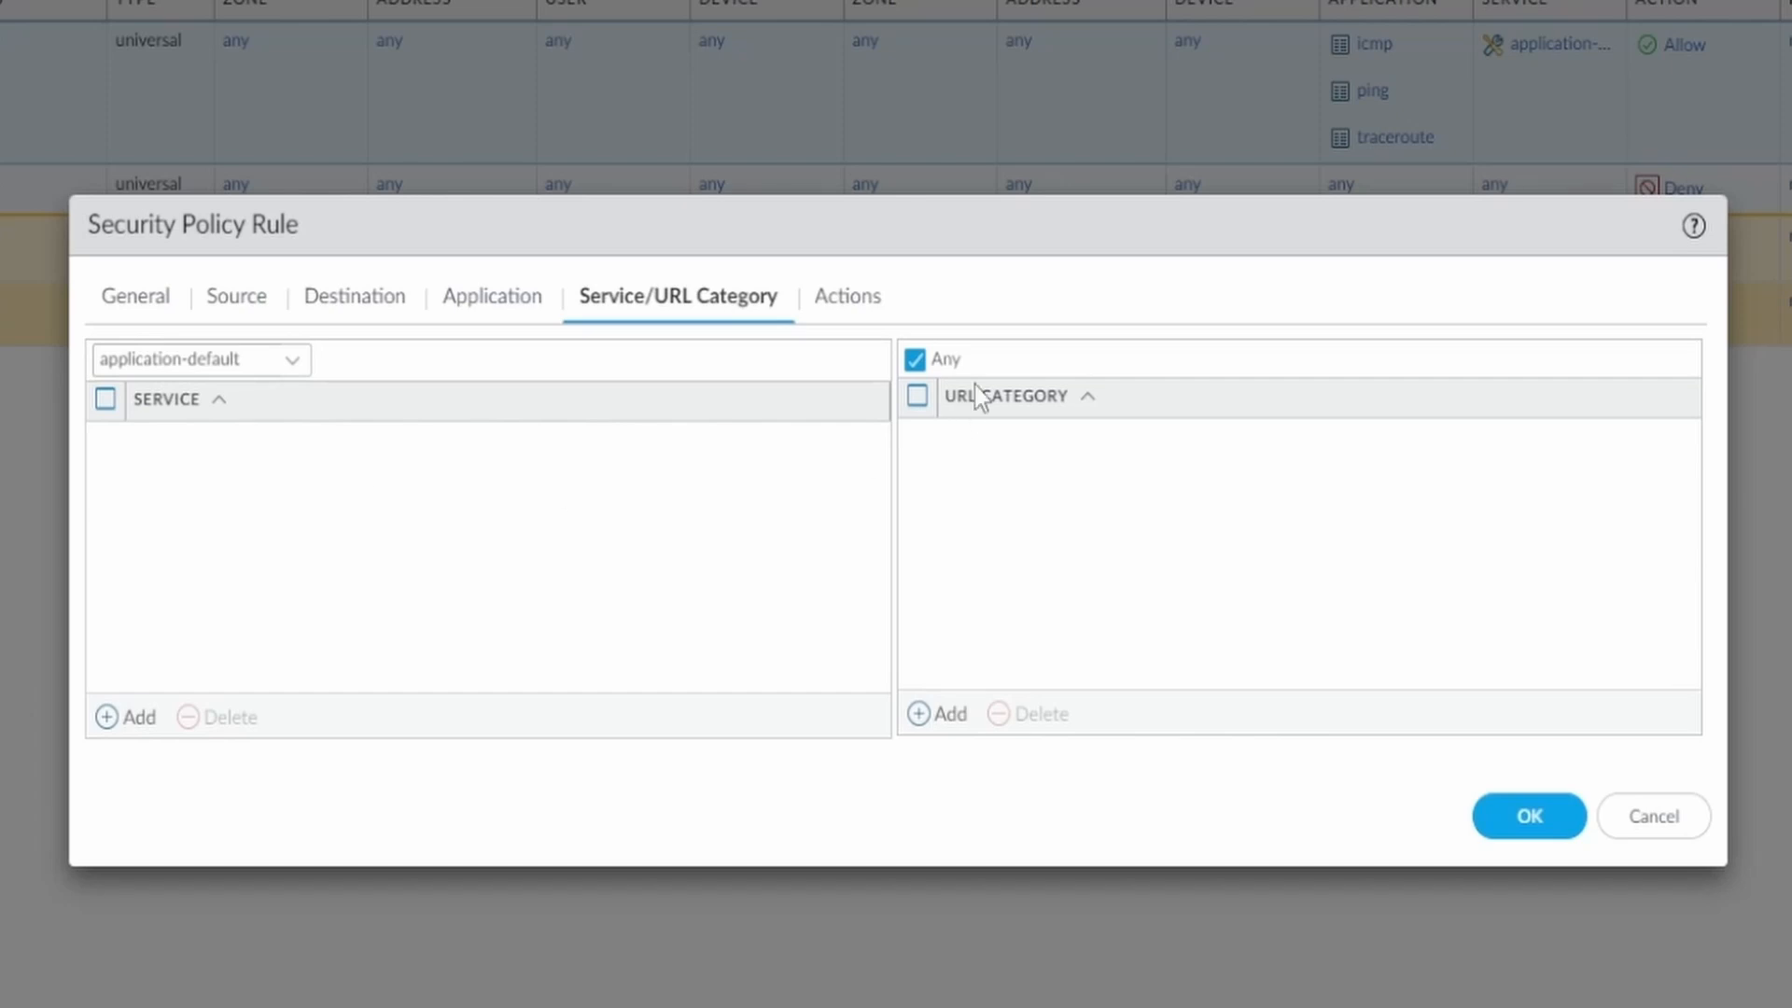
mouse_move(1003, 406)
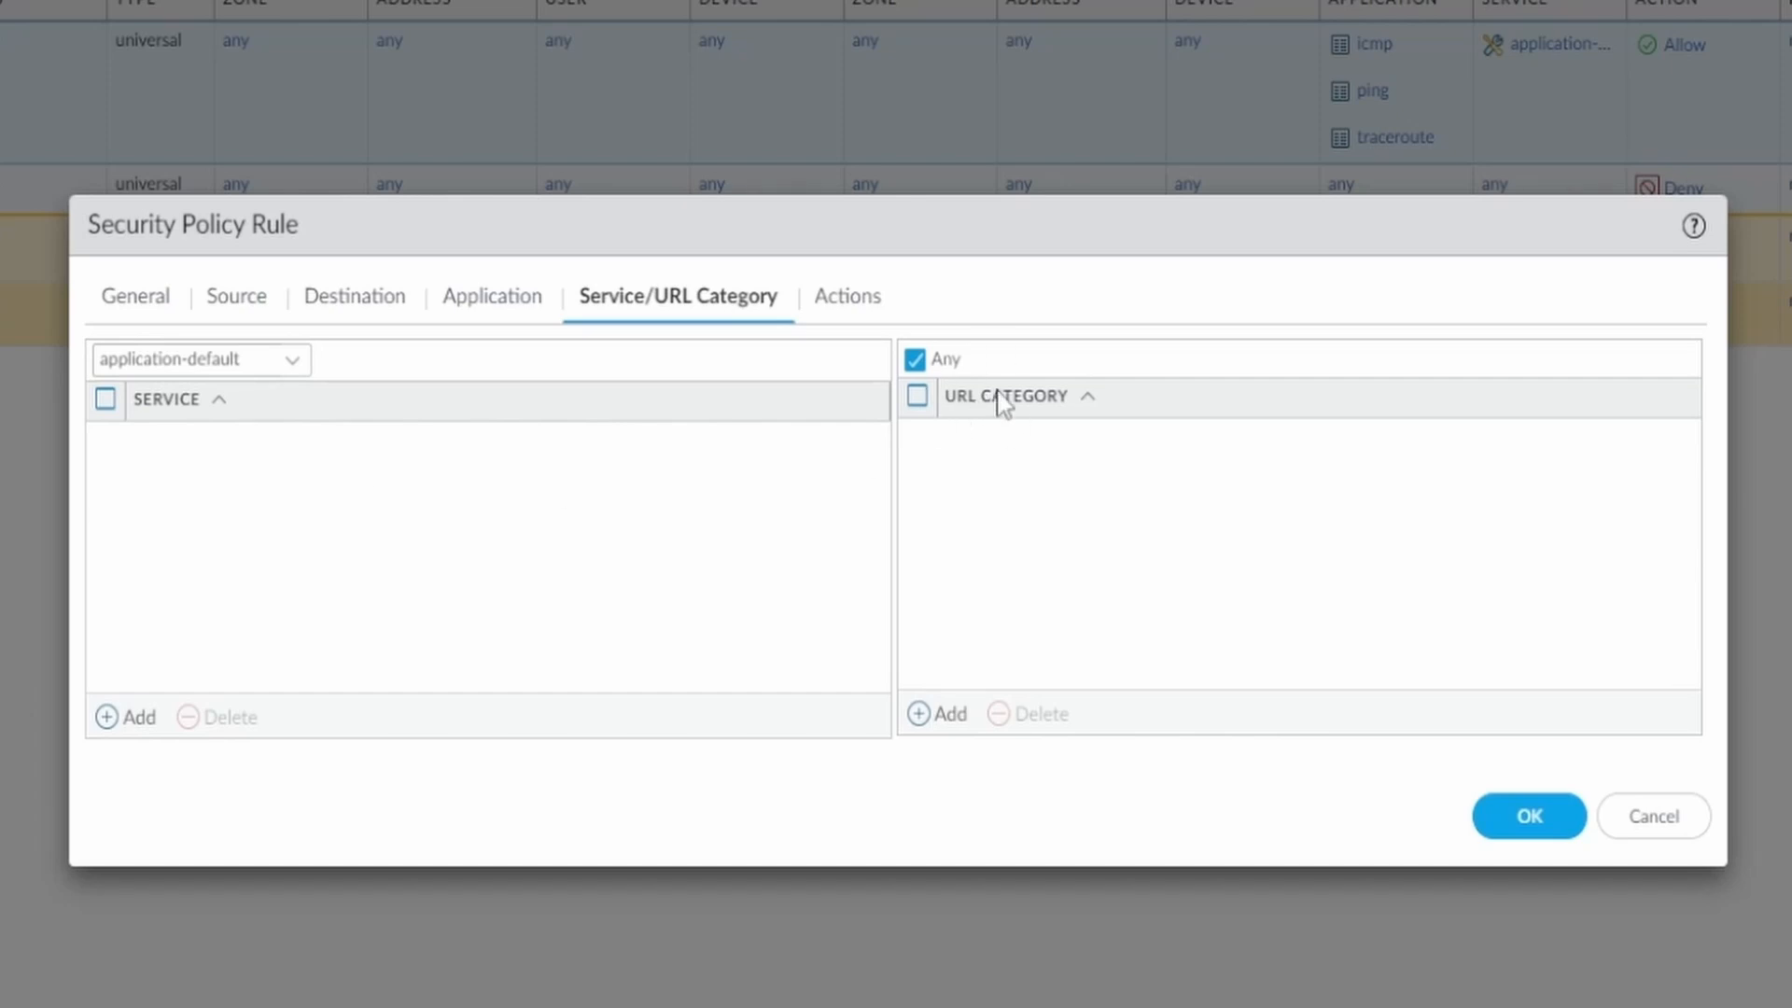
Review the rule's action settings and keep the action as Allow.
left_click(844, 296)
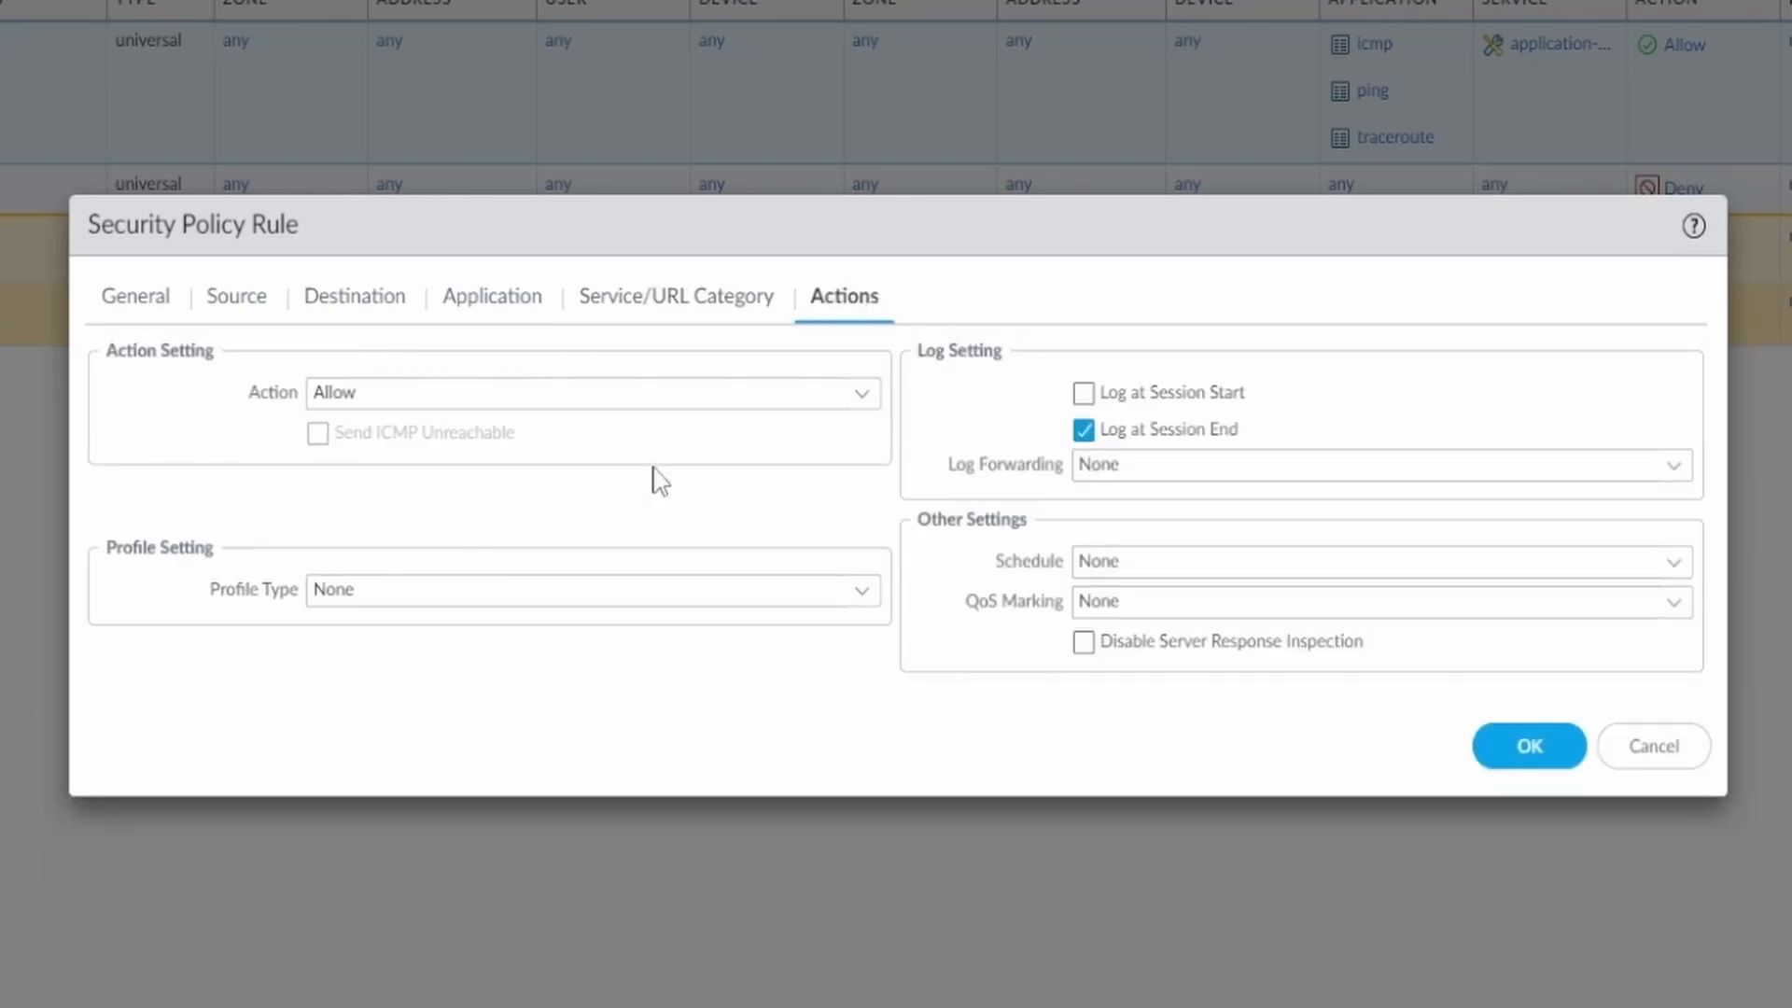
left_click(592, 392)
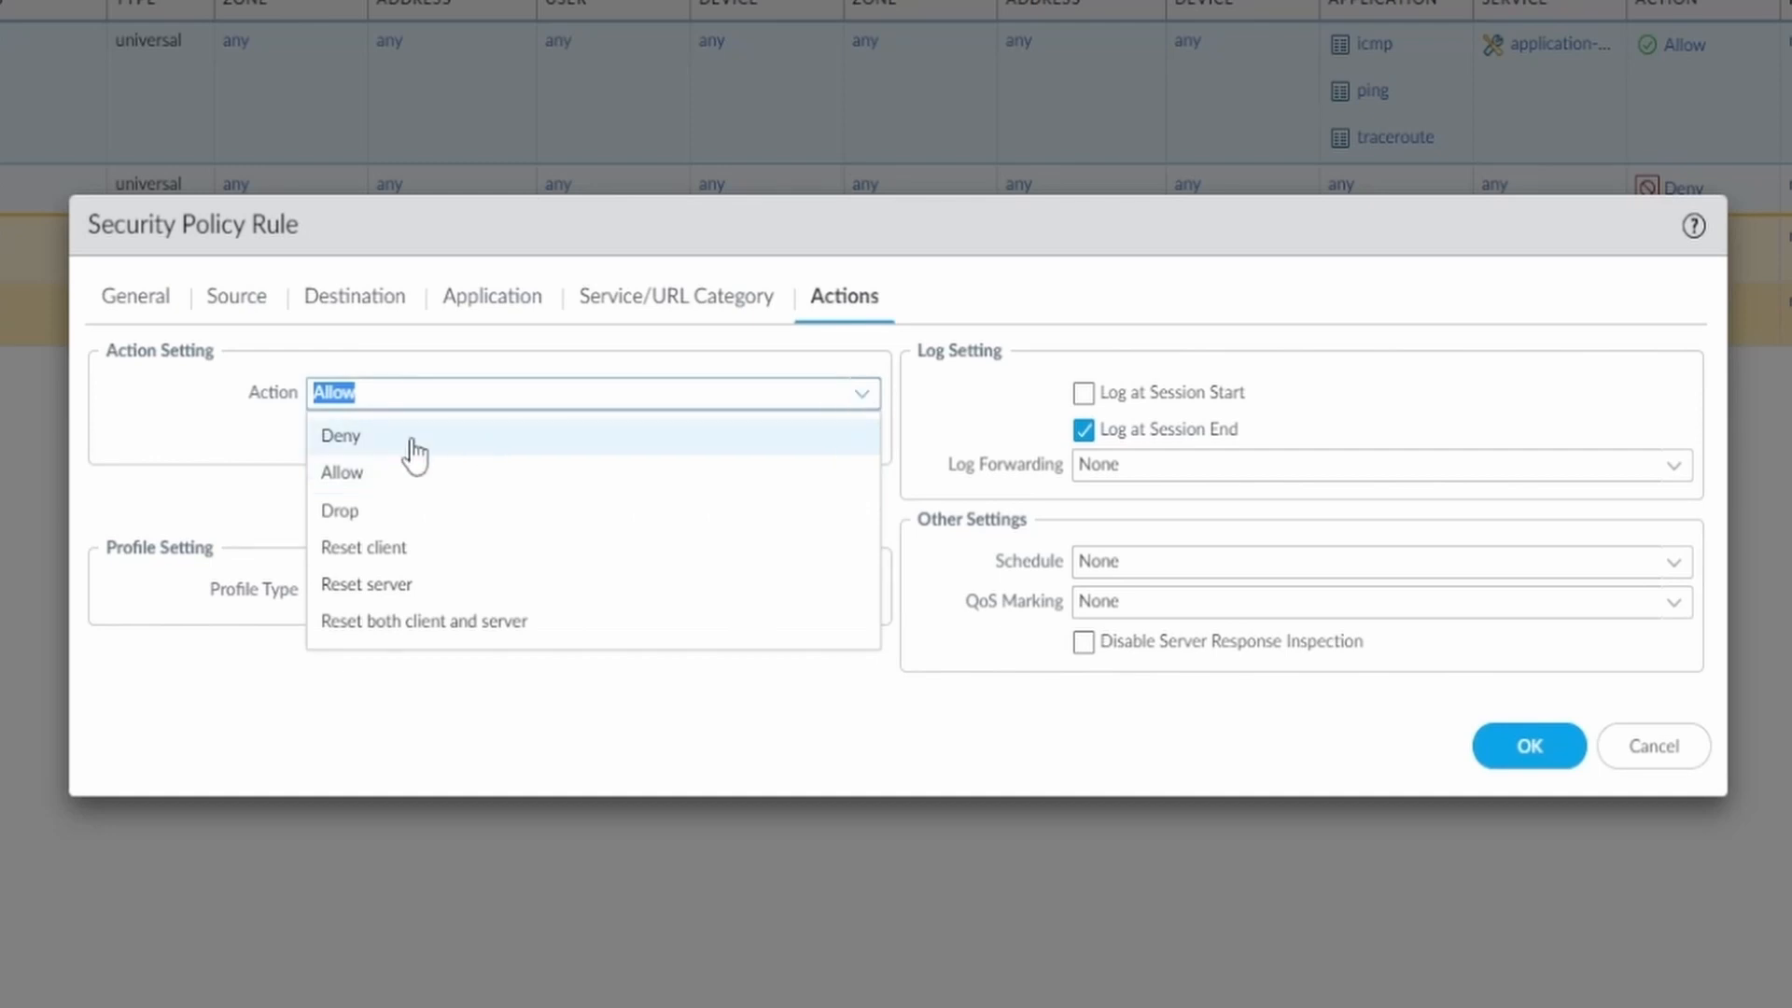
mouse_move(378, 584)
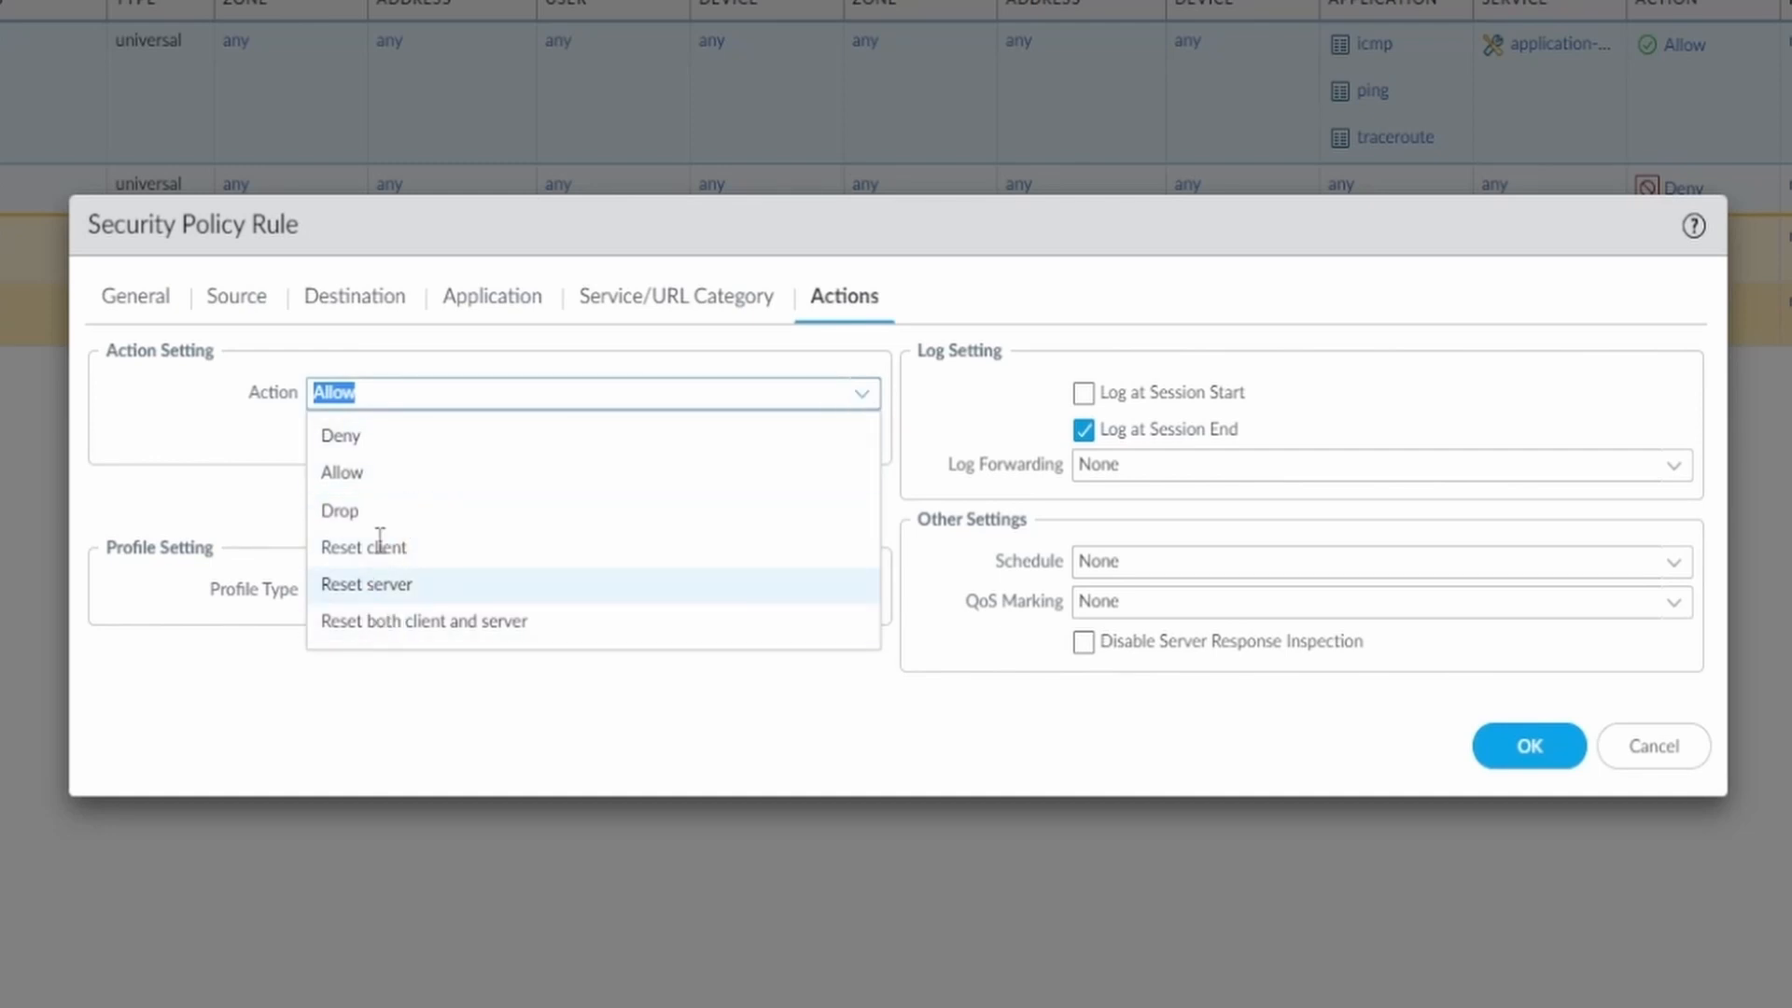
mouse_move(418, 472)
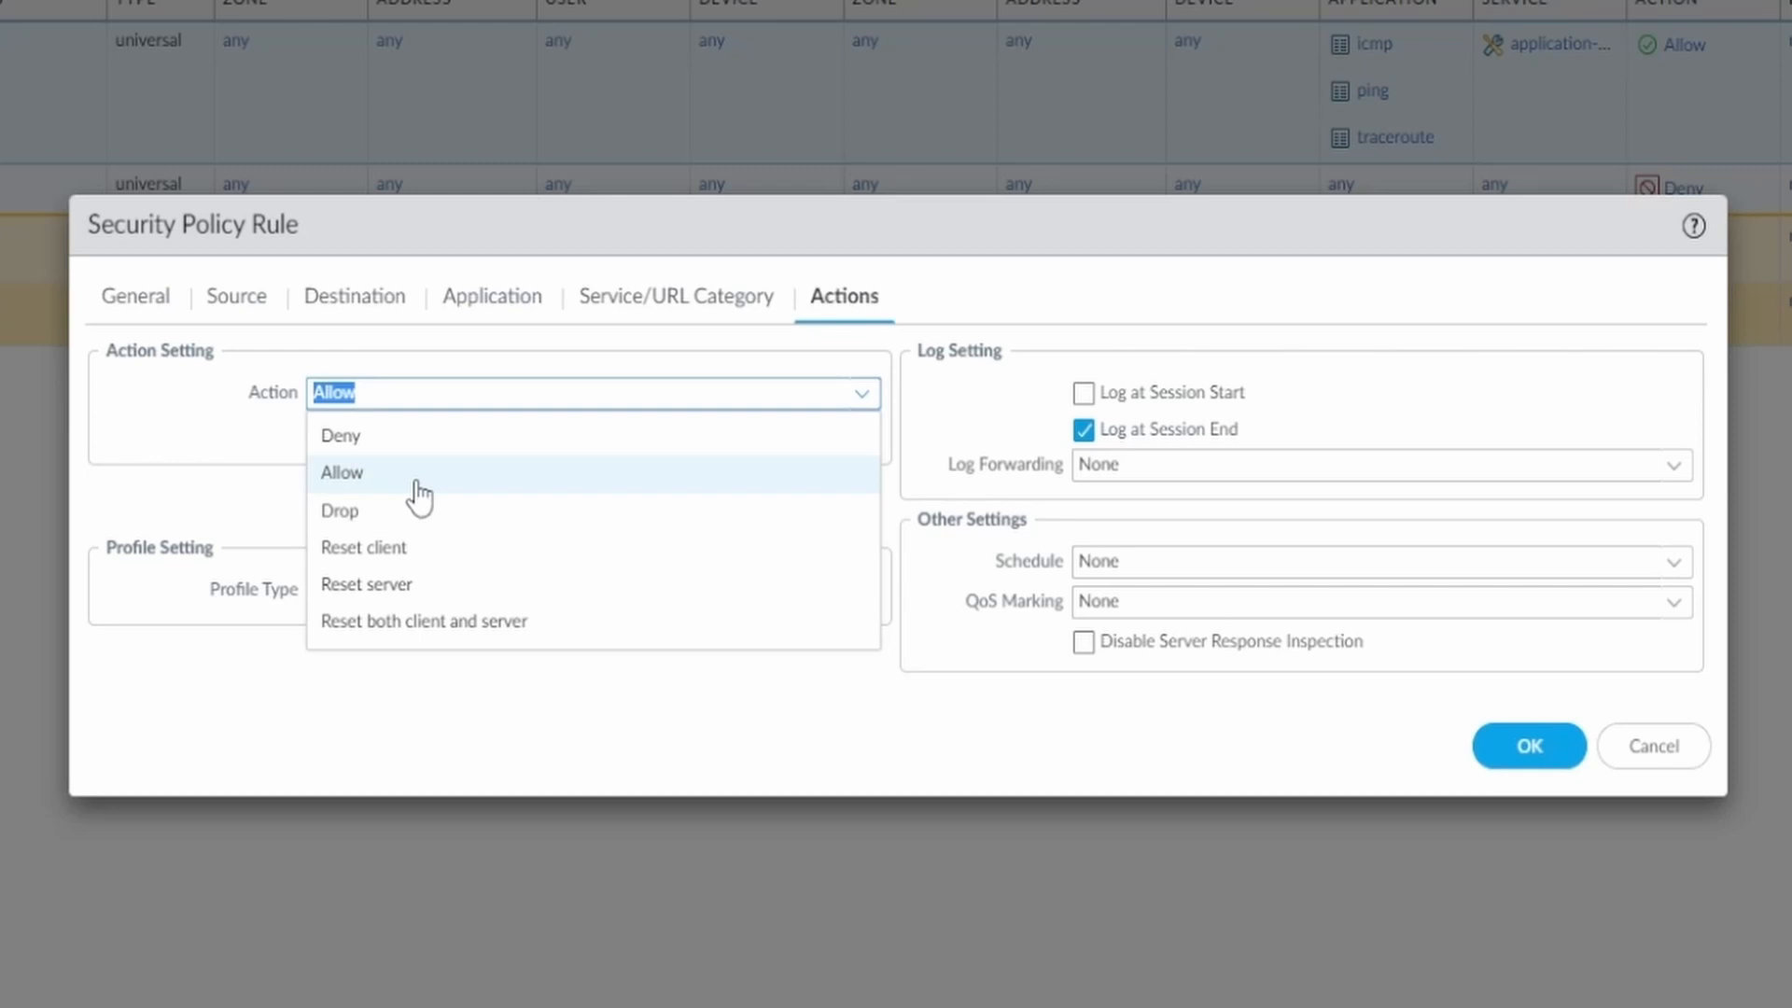
left_click(342, 472)
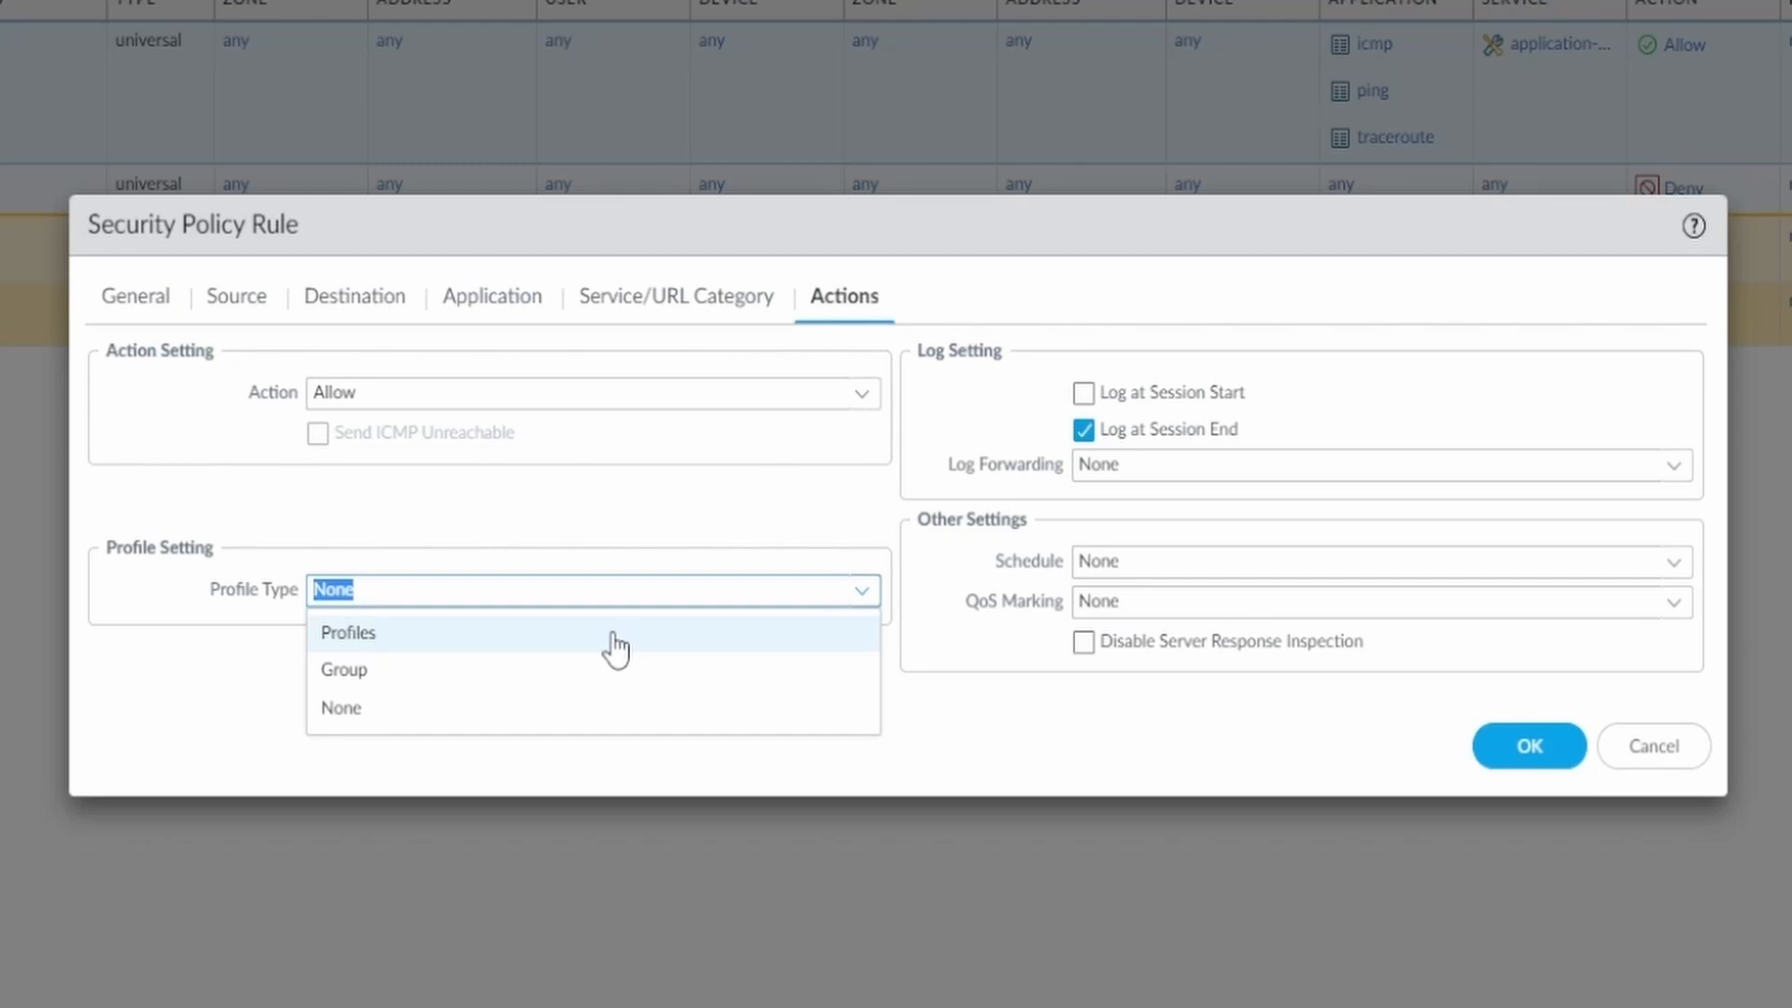
mouse_move(491, 712)
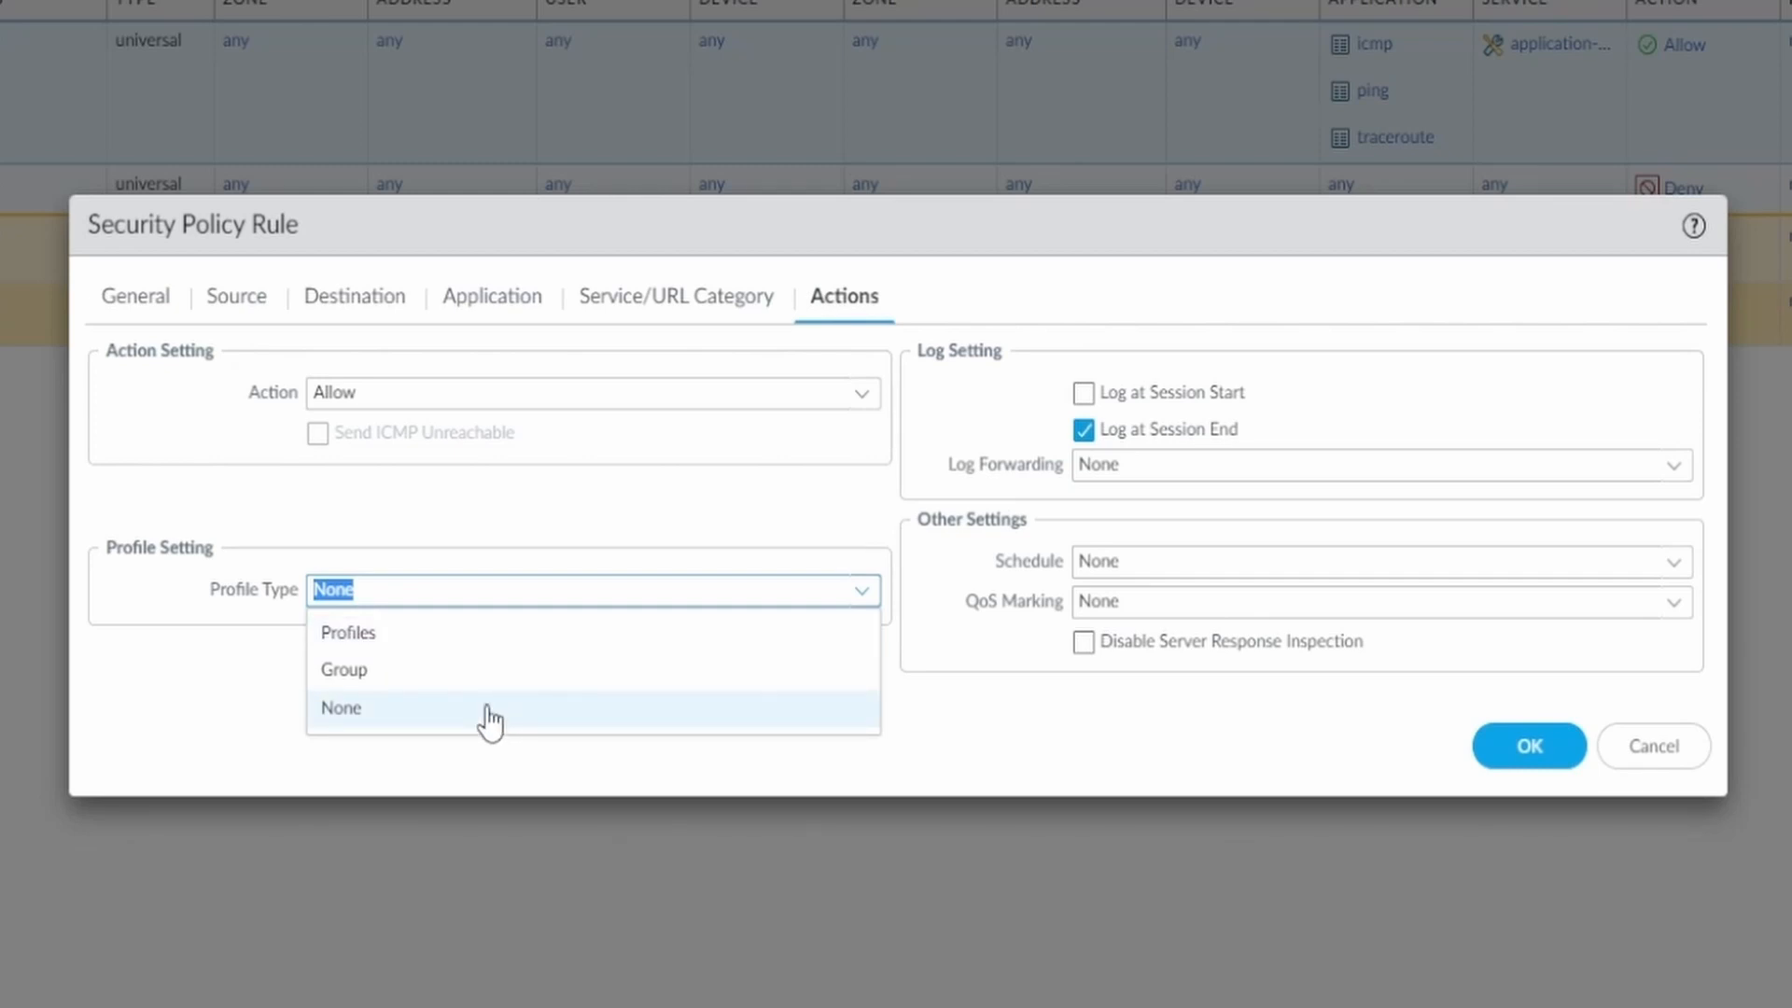
Set profile type None, log only at session end, Log Forwarding None, and save the rule.
left_click(341, 708)
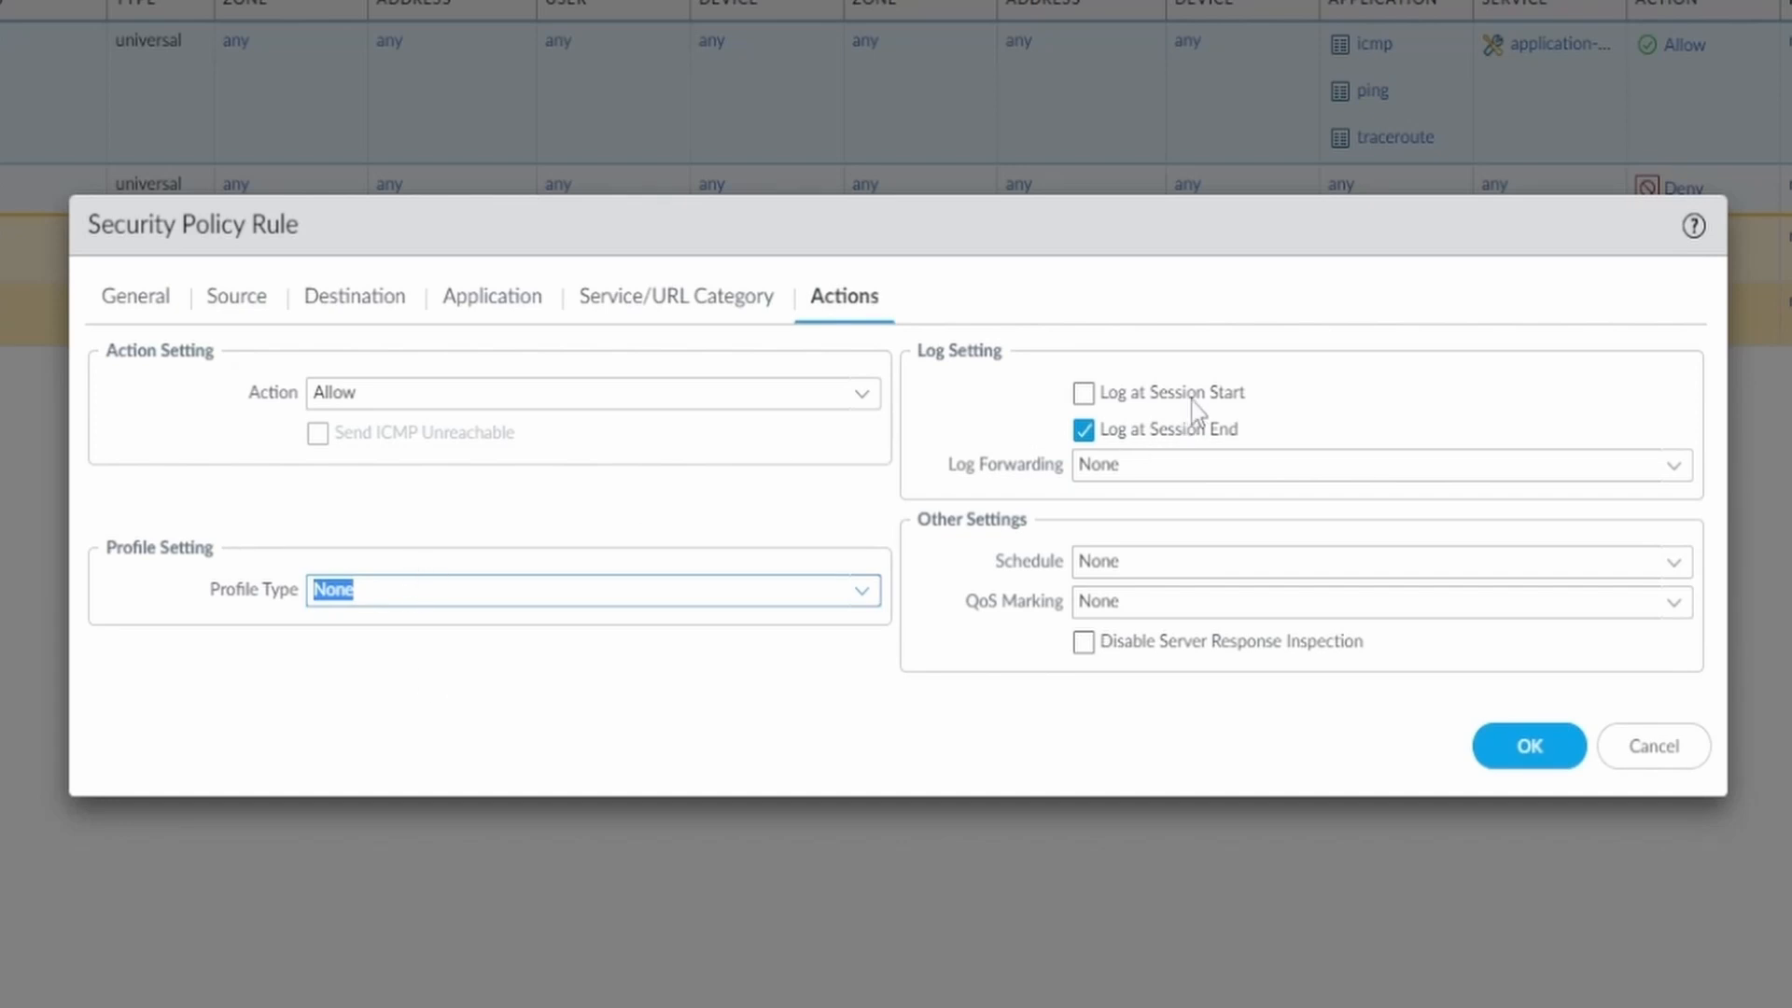
mouse_move(1257, 436)
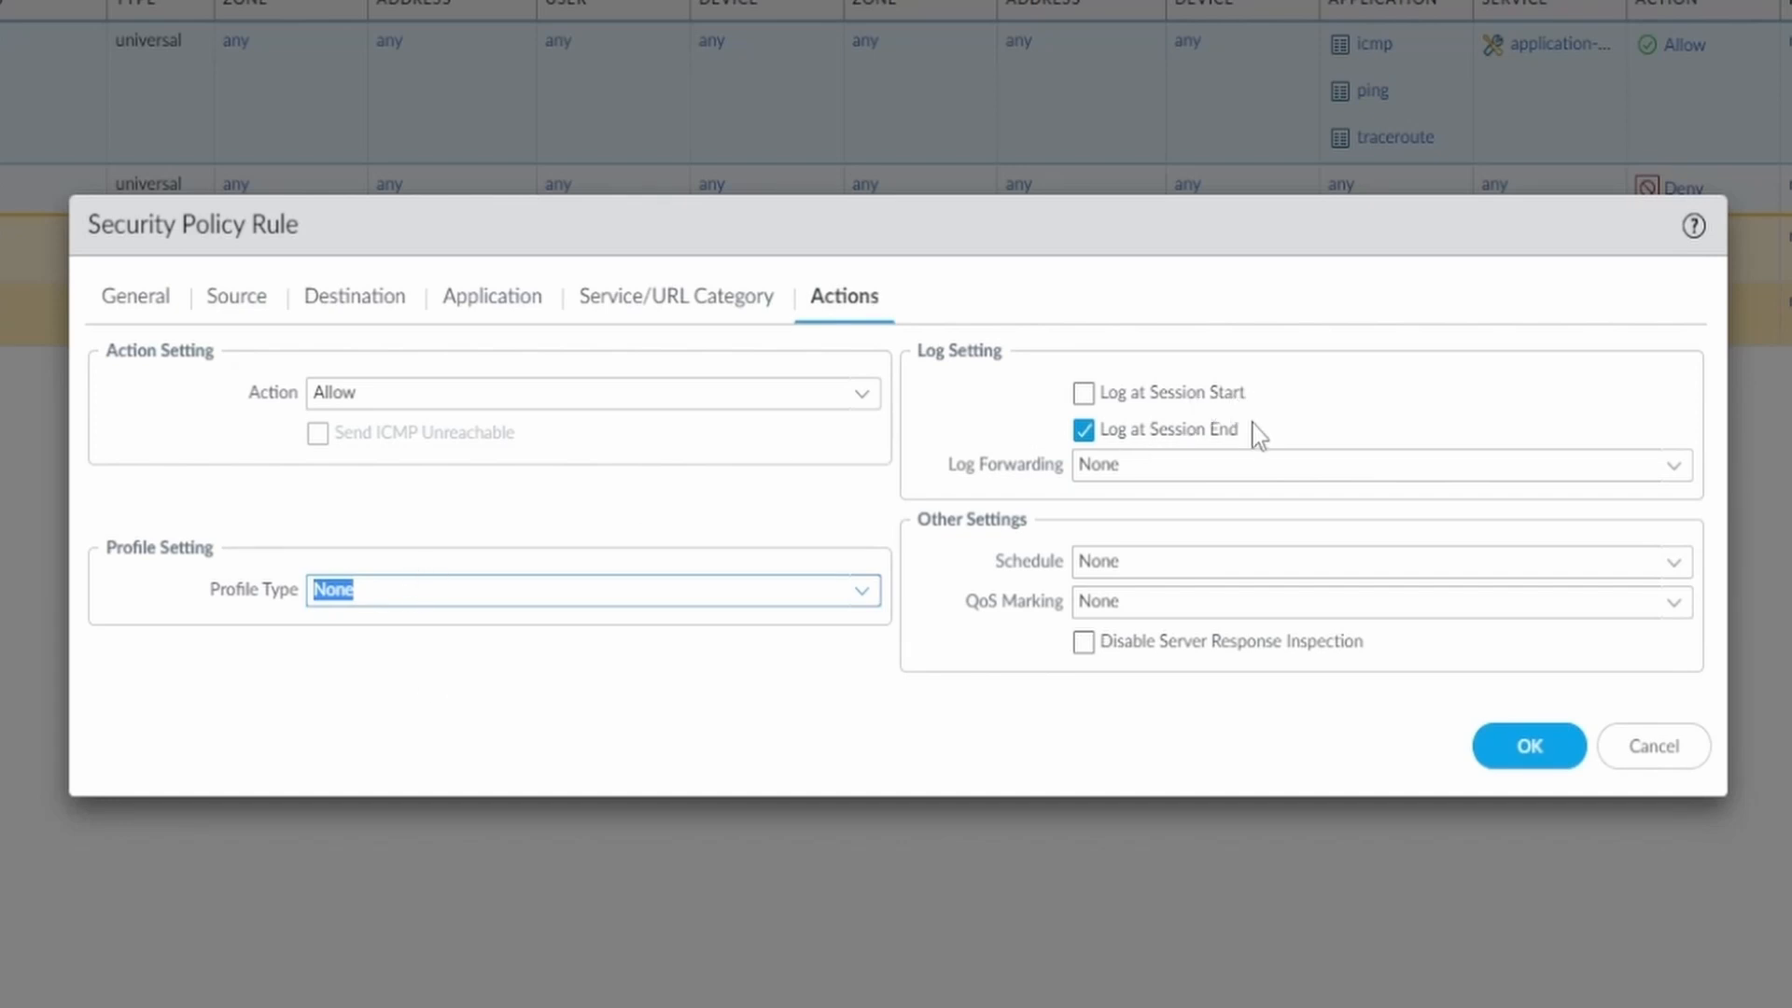
mouse_move(1266, 400)
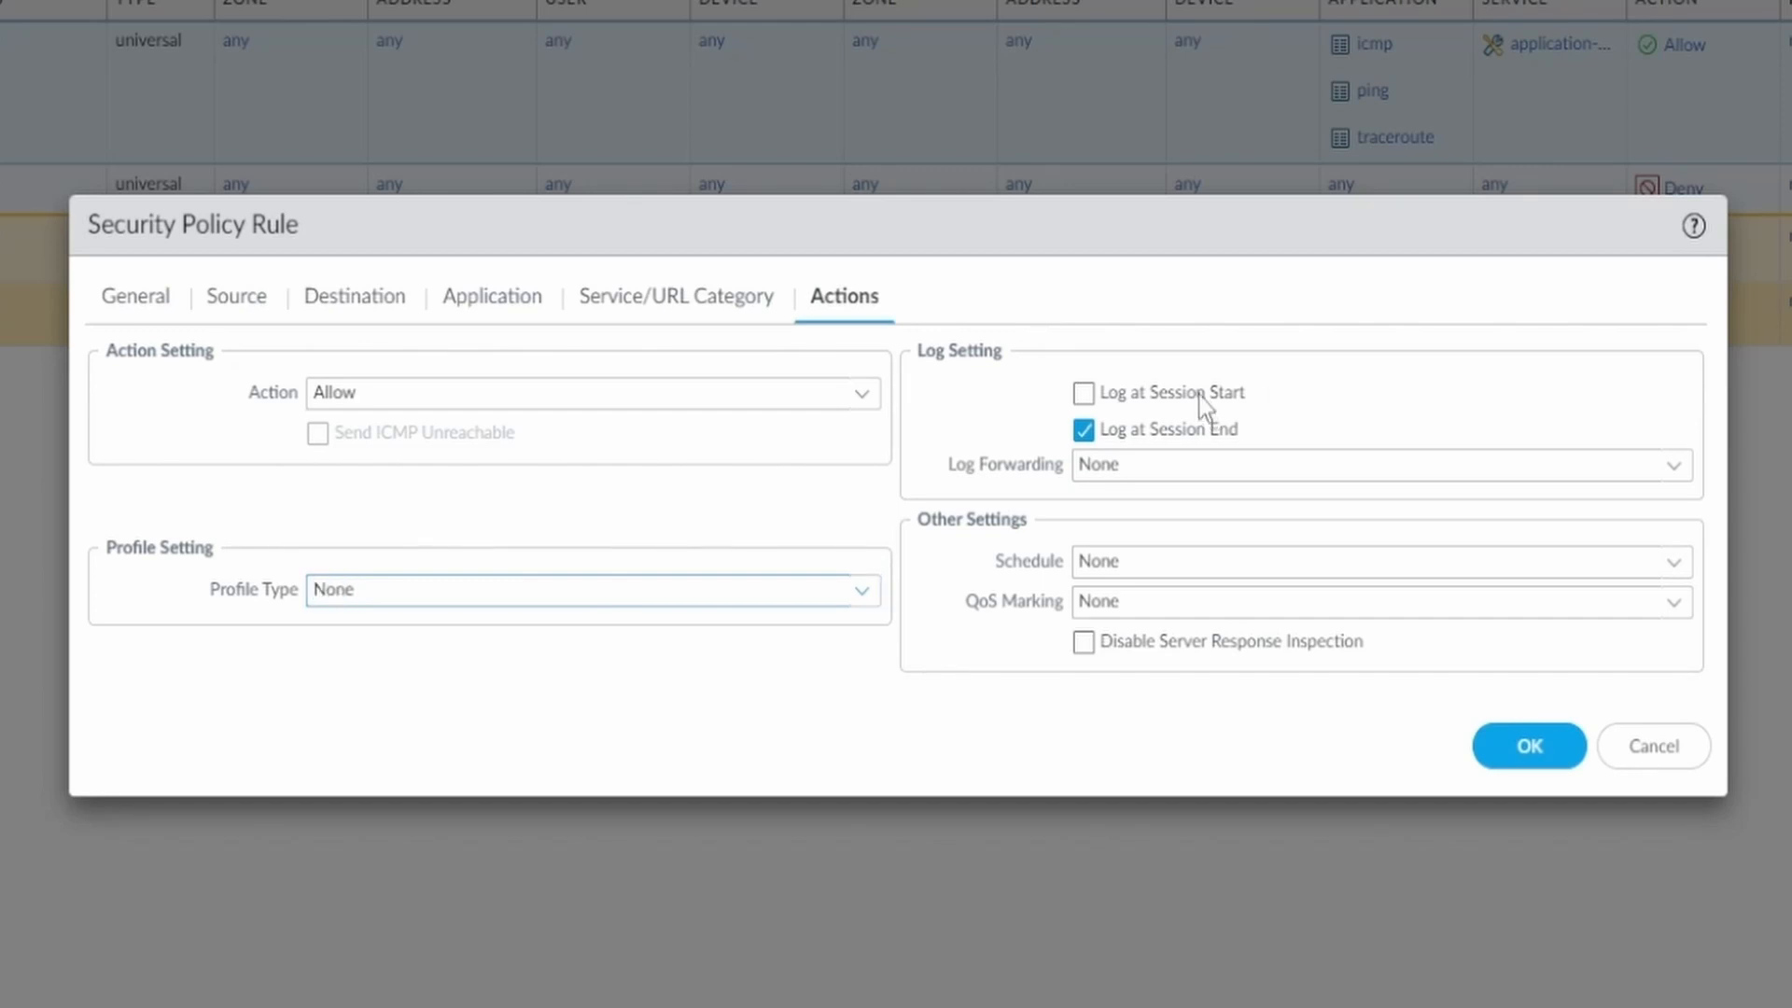
left_click(1082, 392)
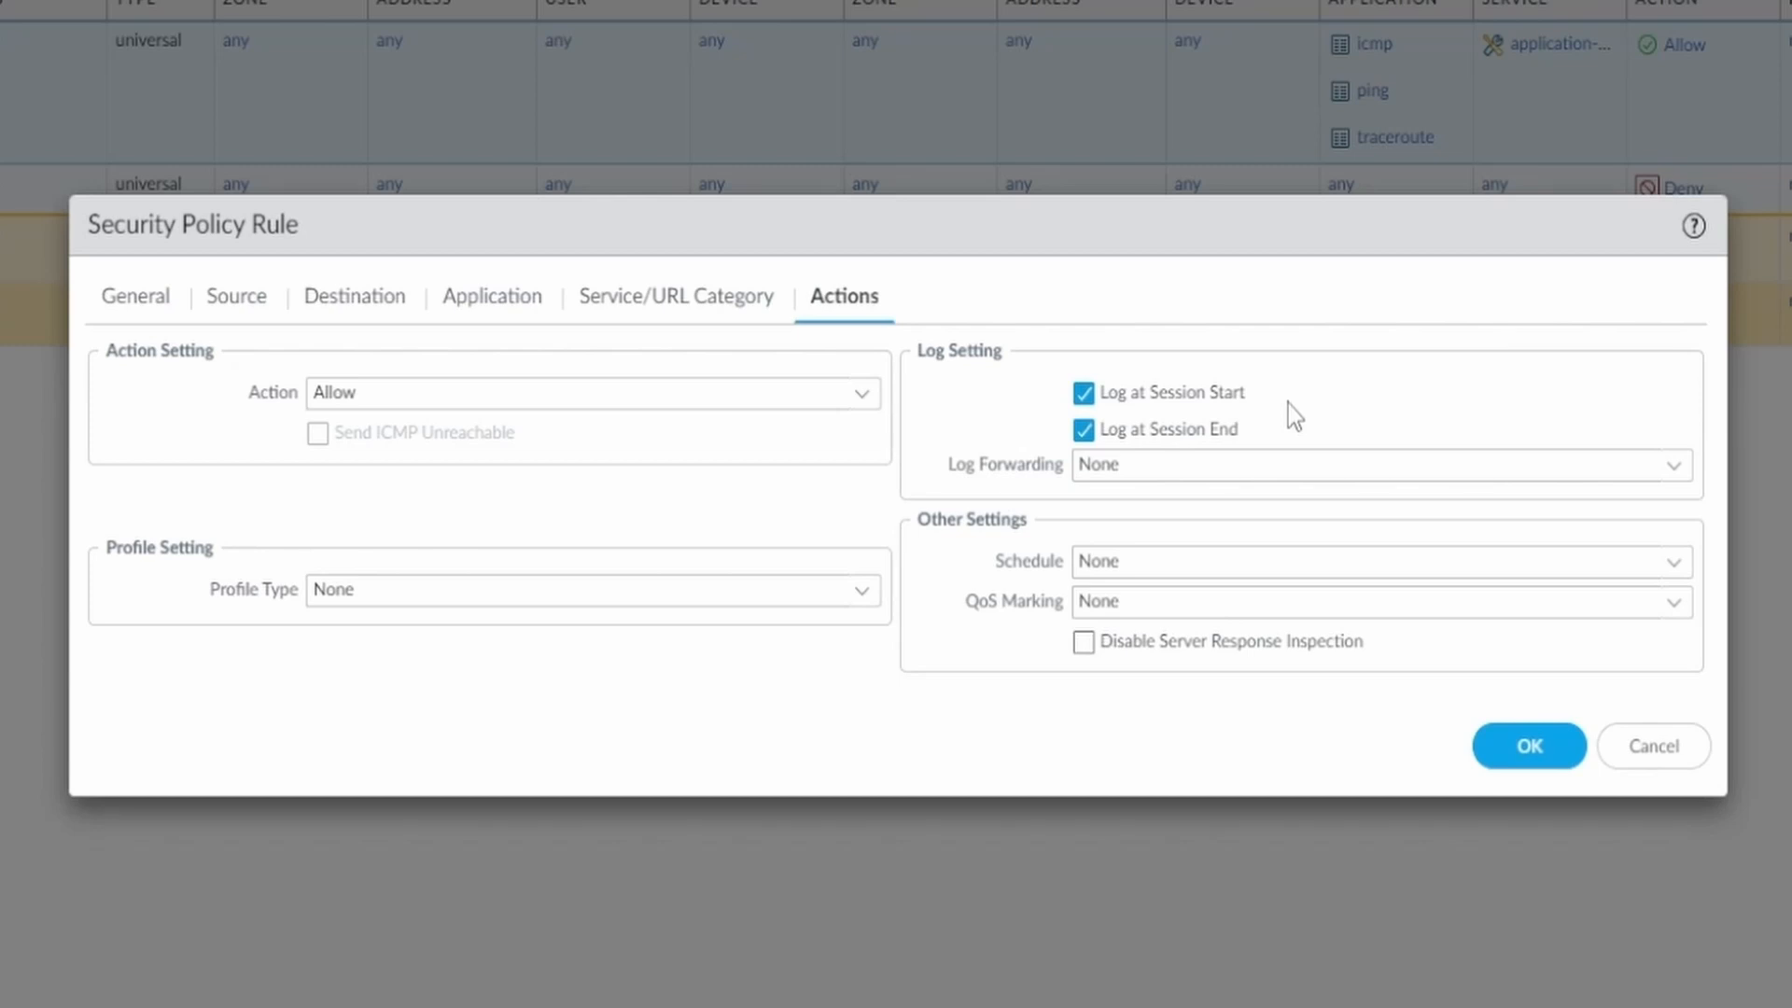
mouse_move(1213, 400)
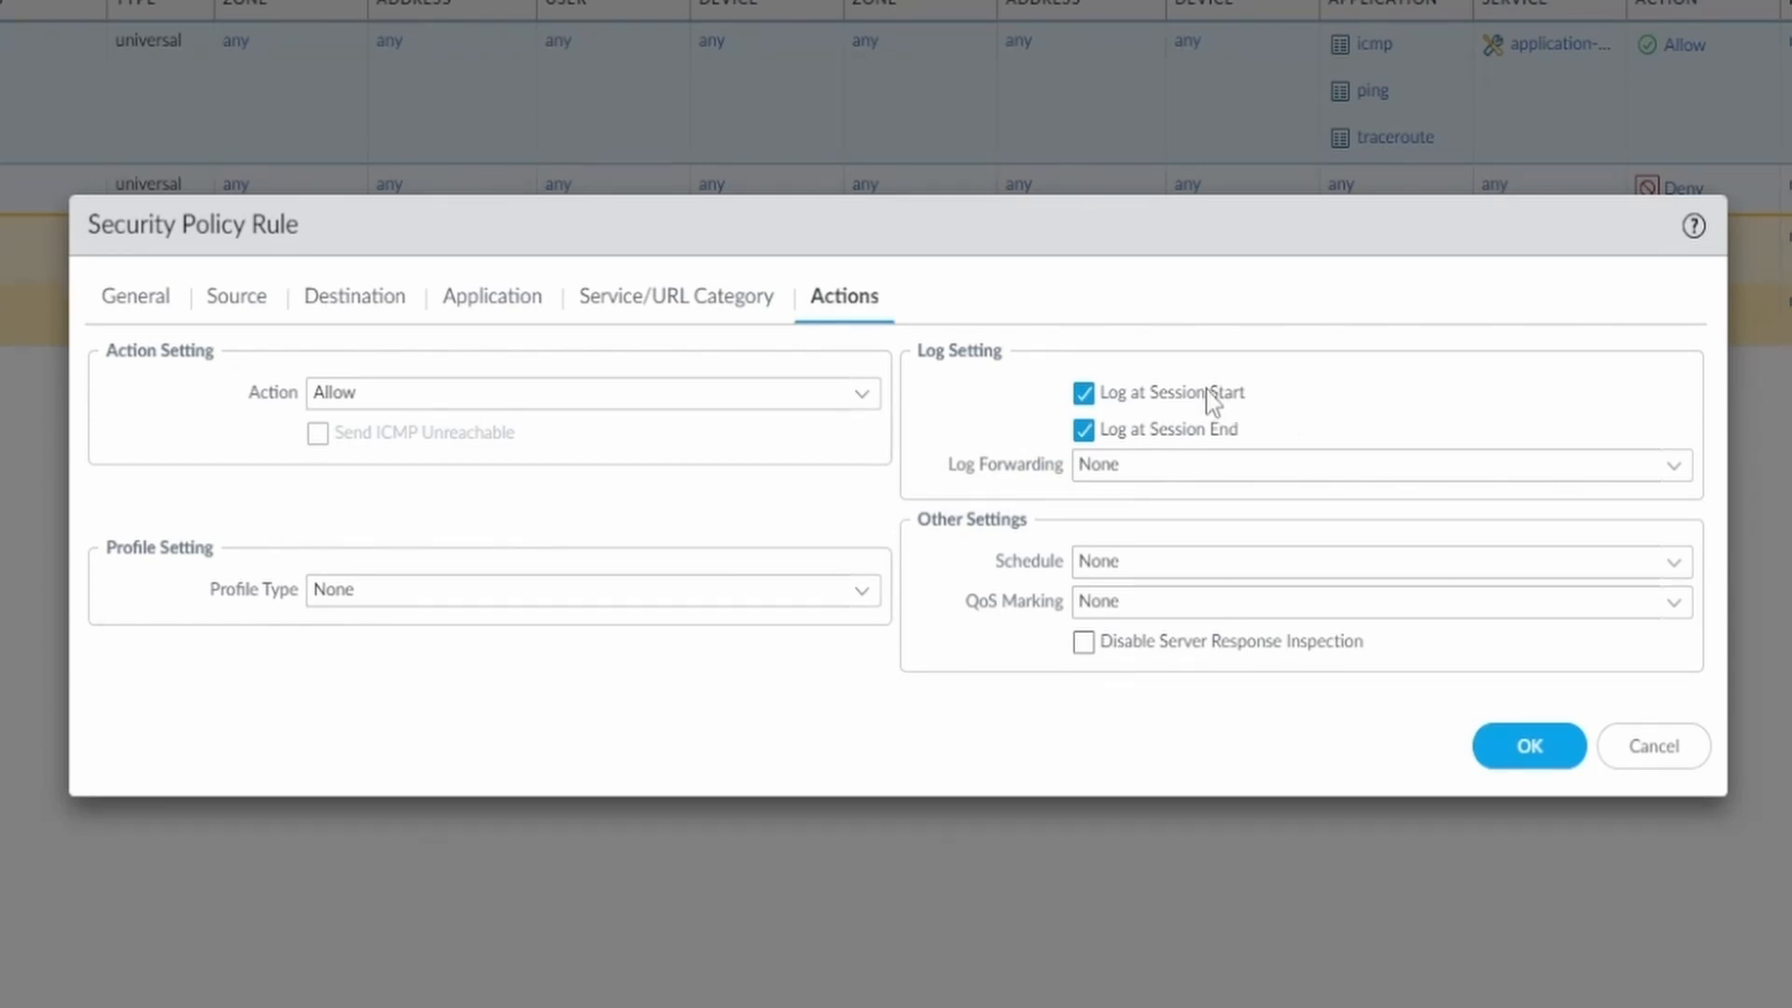
left_click(1082, 392)
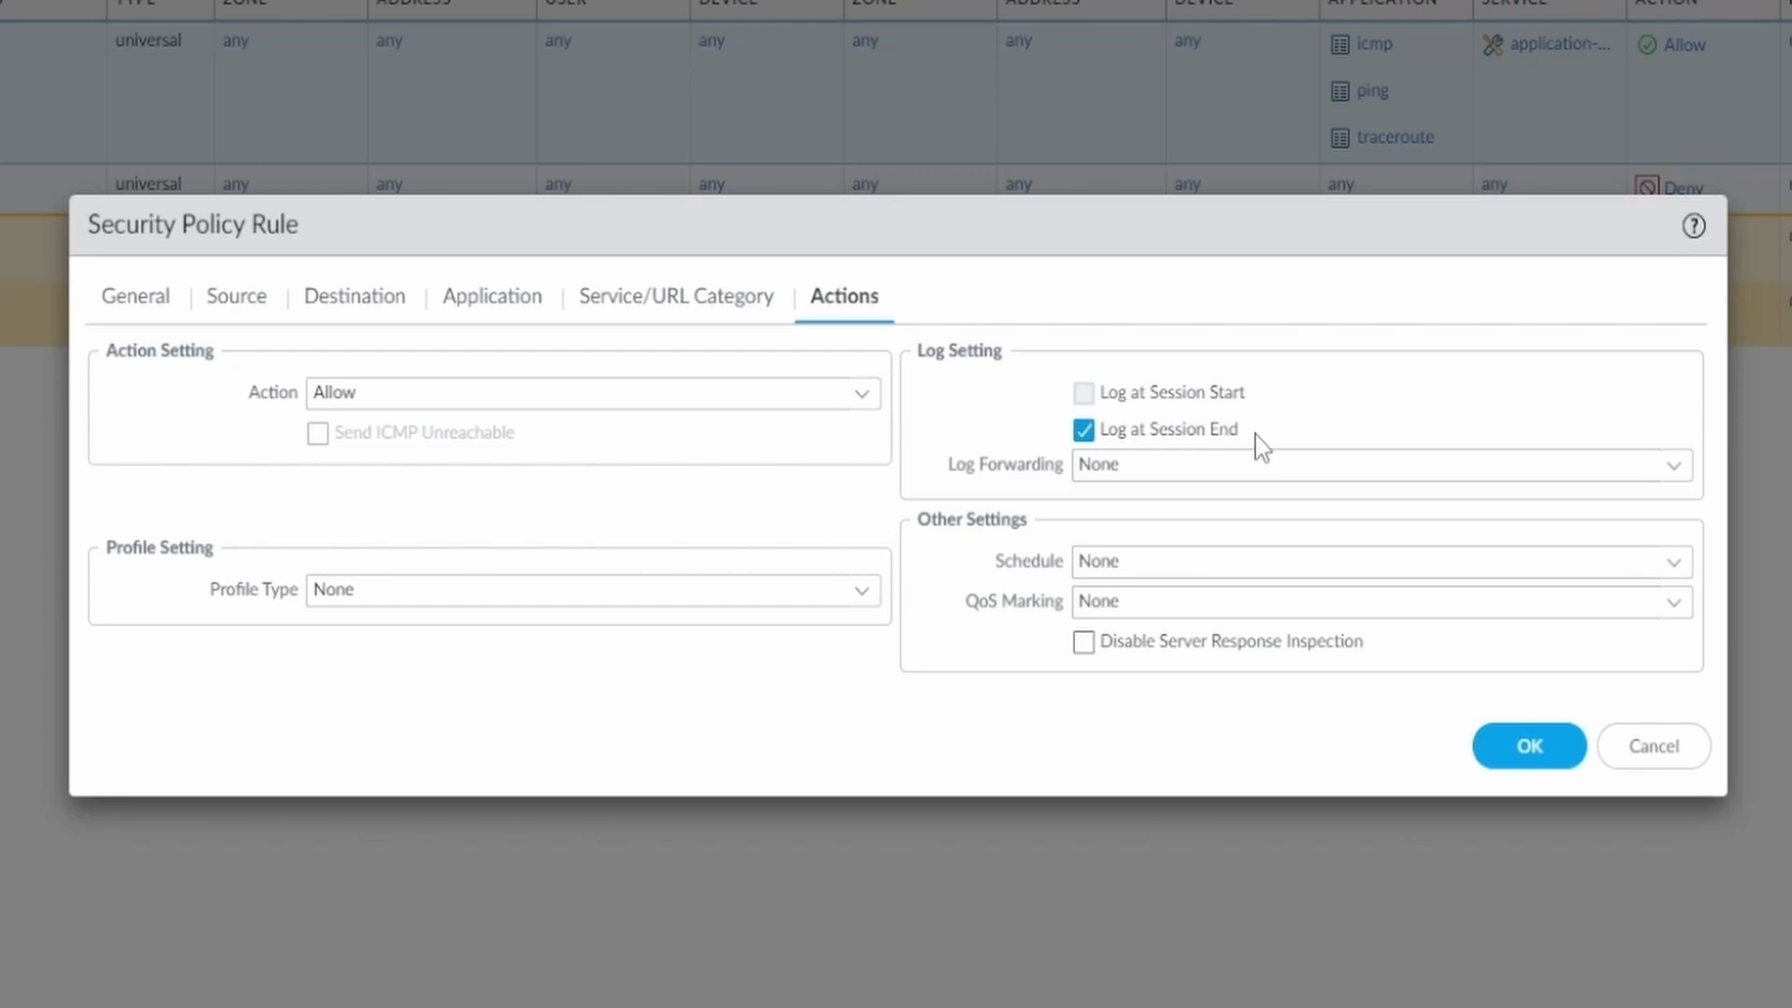
mouse_move(1286, 426)
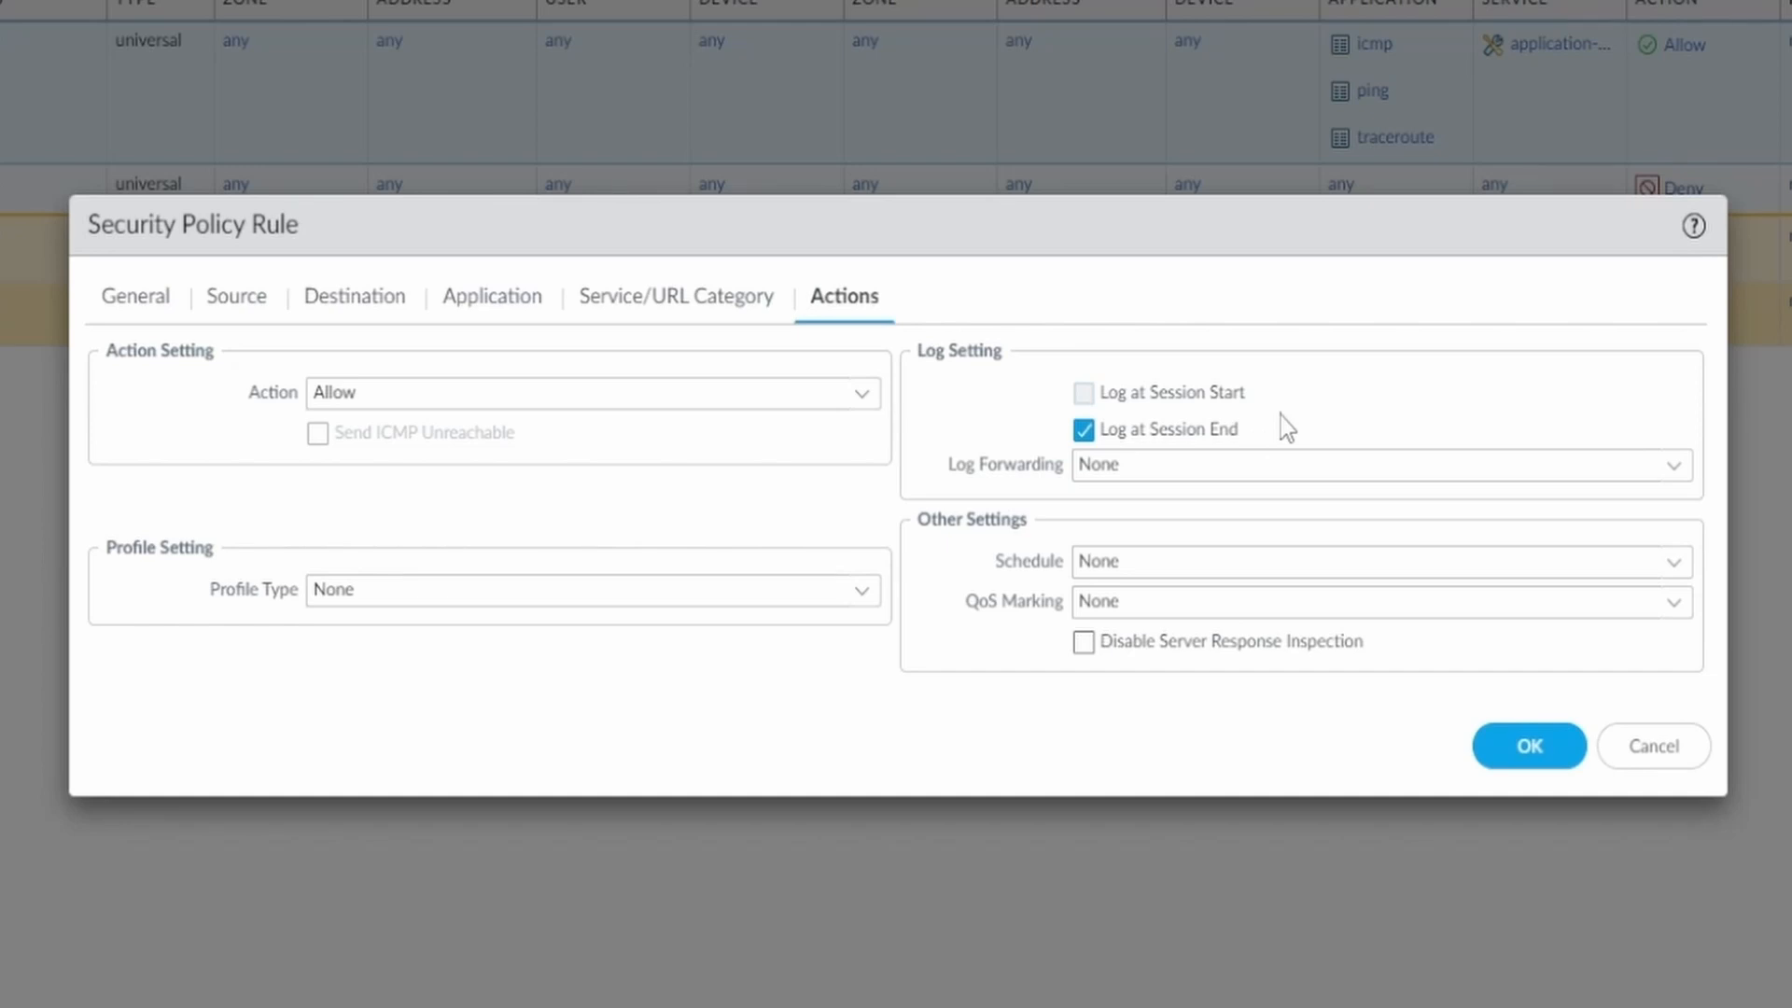
left_click(1674, 464)
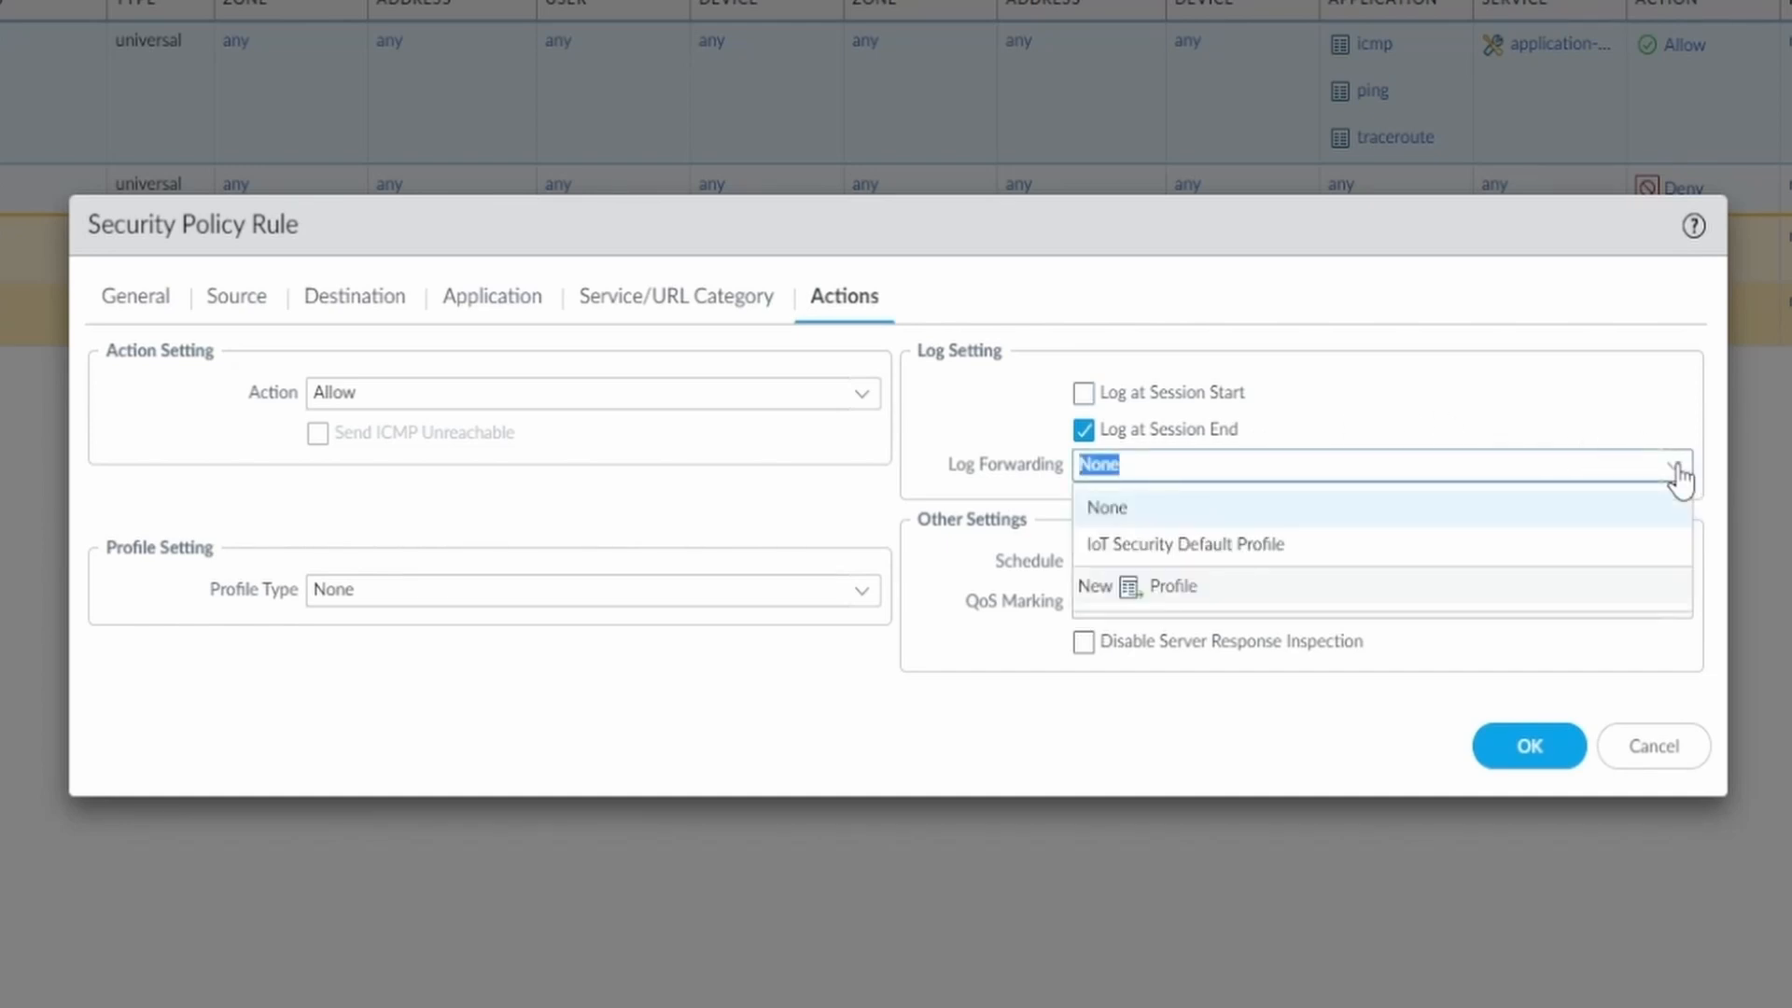
left_click(1104, 508)
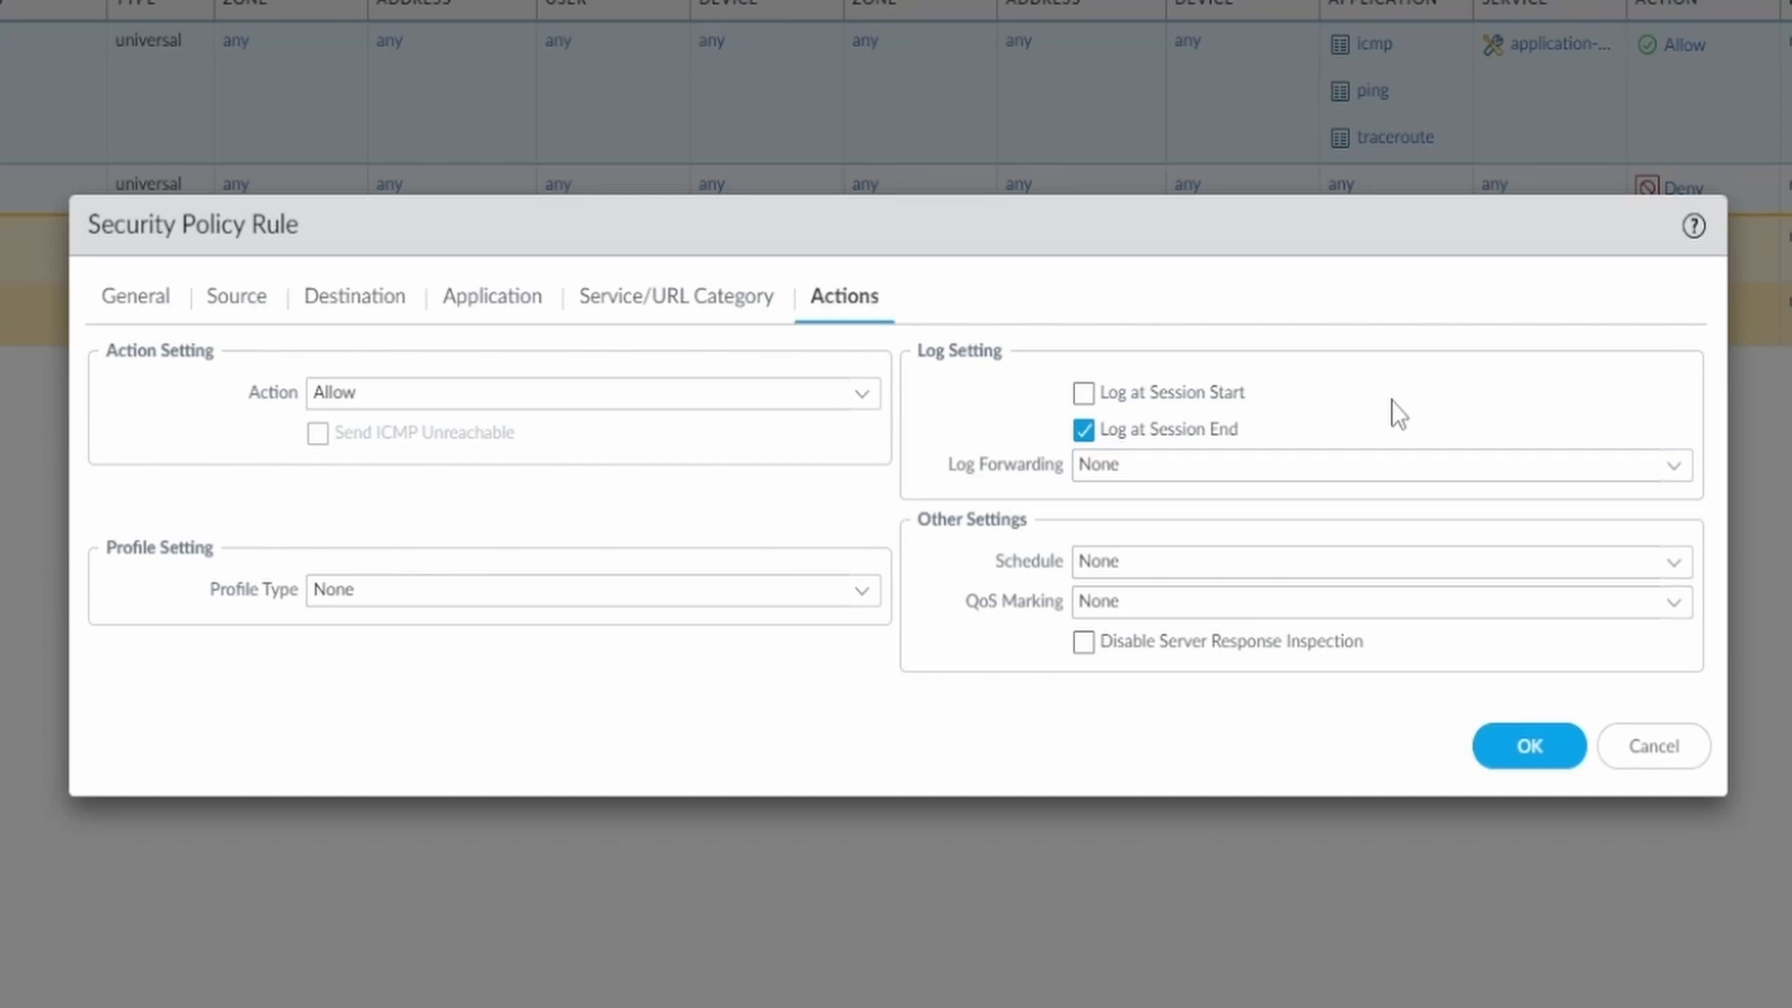
mouse_move(1417, 419)
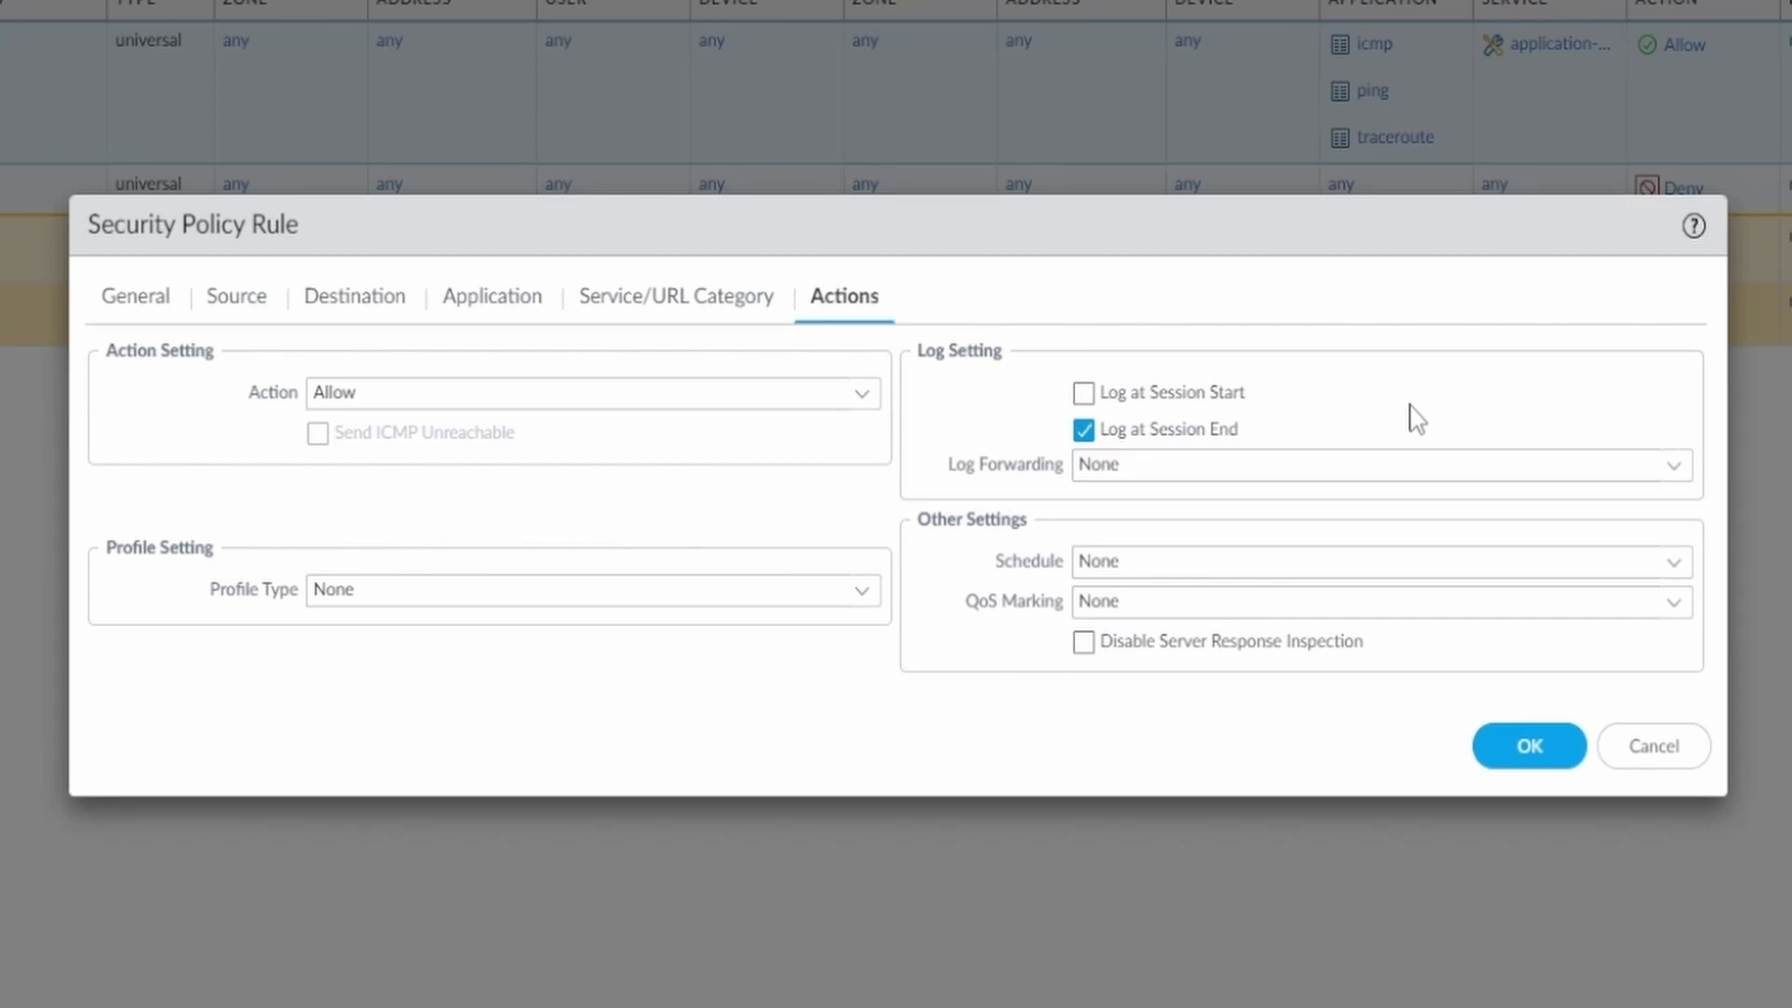
mouse_move(1139, 543)
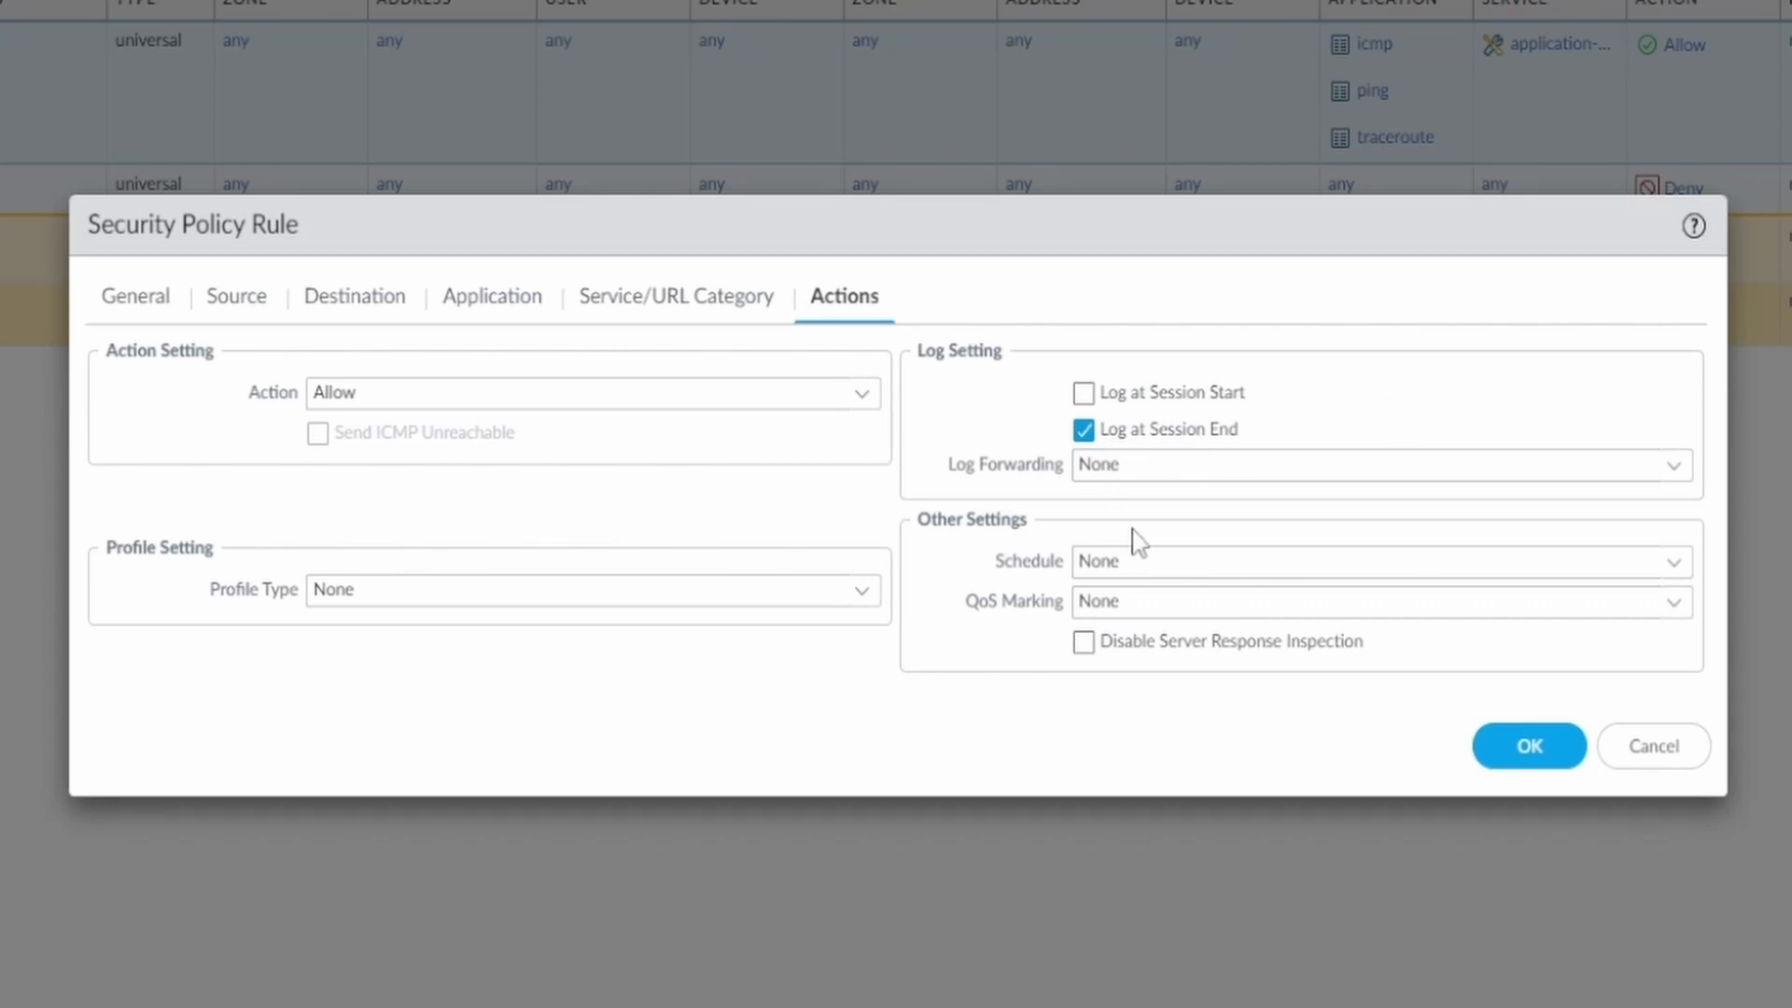
mouse_move(1038, 568)
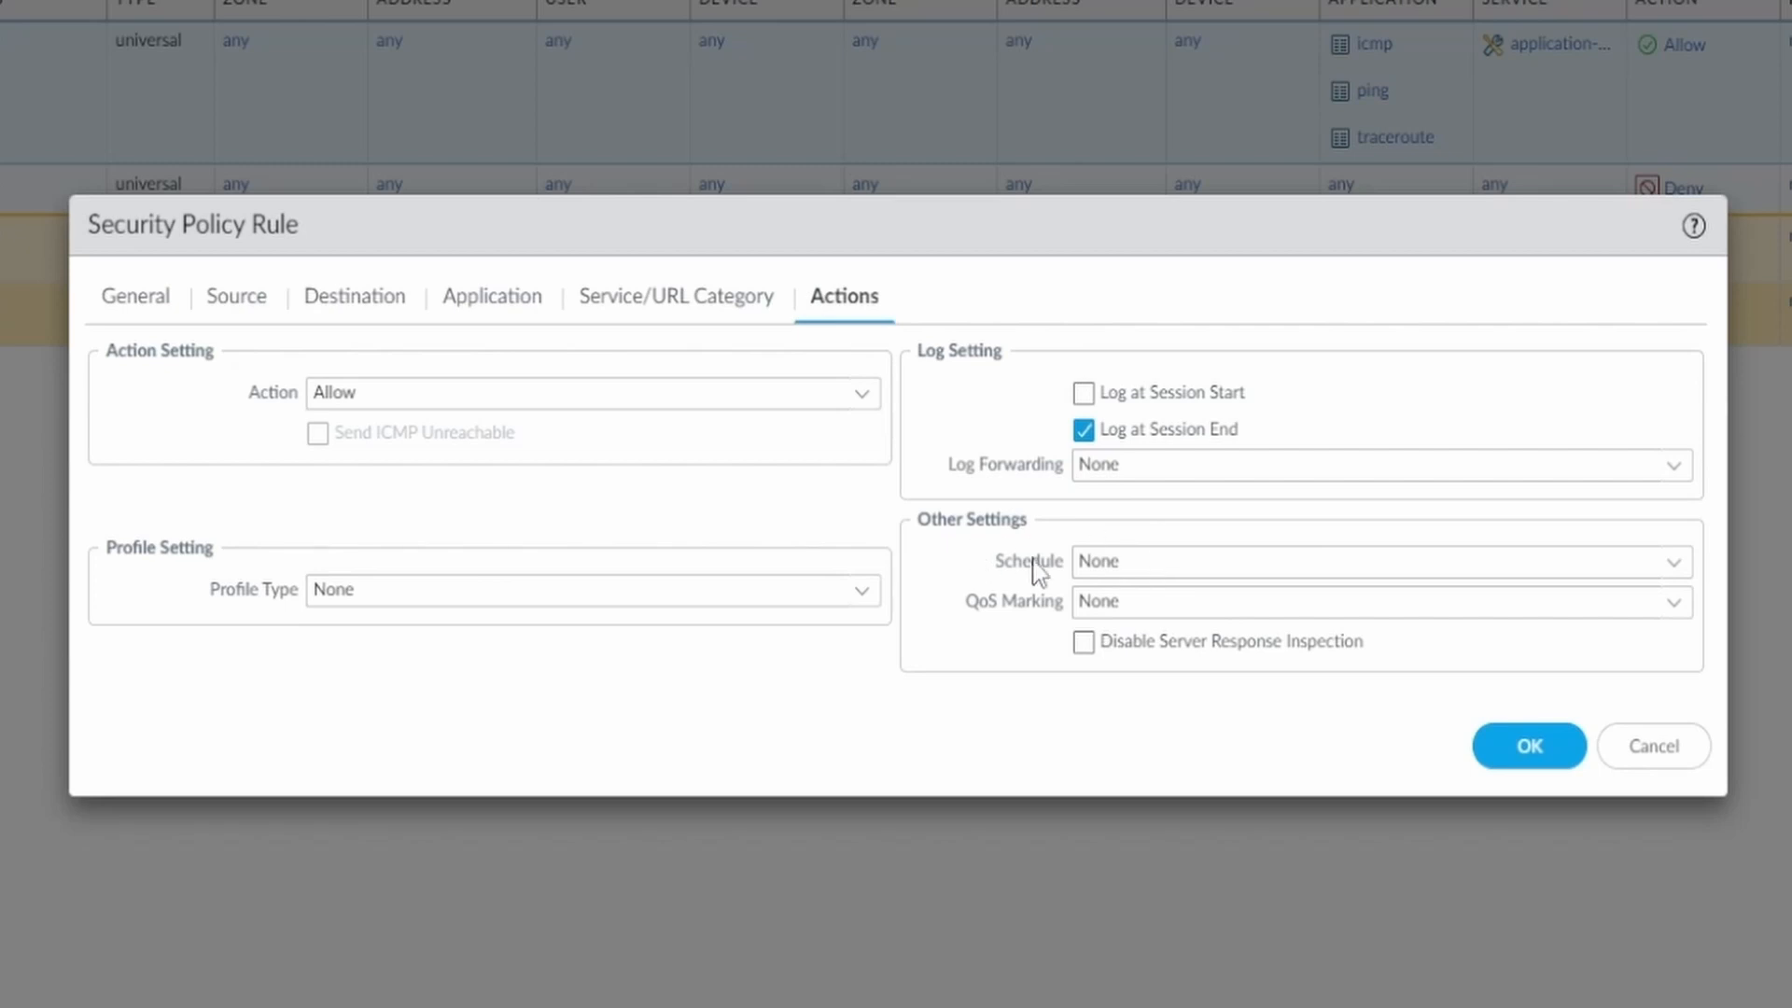
mouse_move(1044, 617)
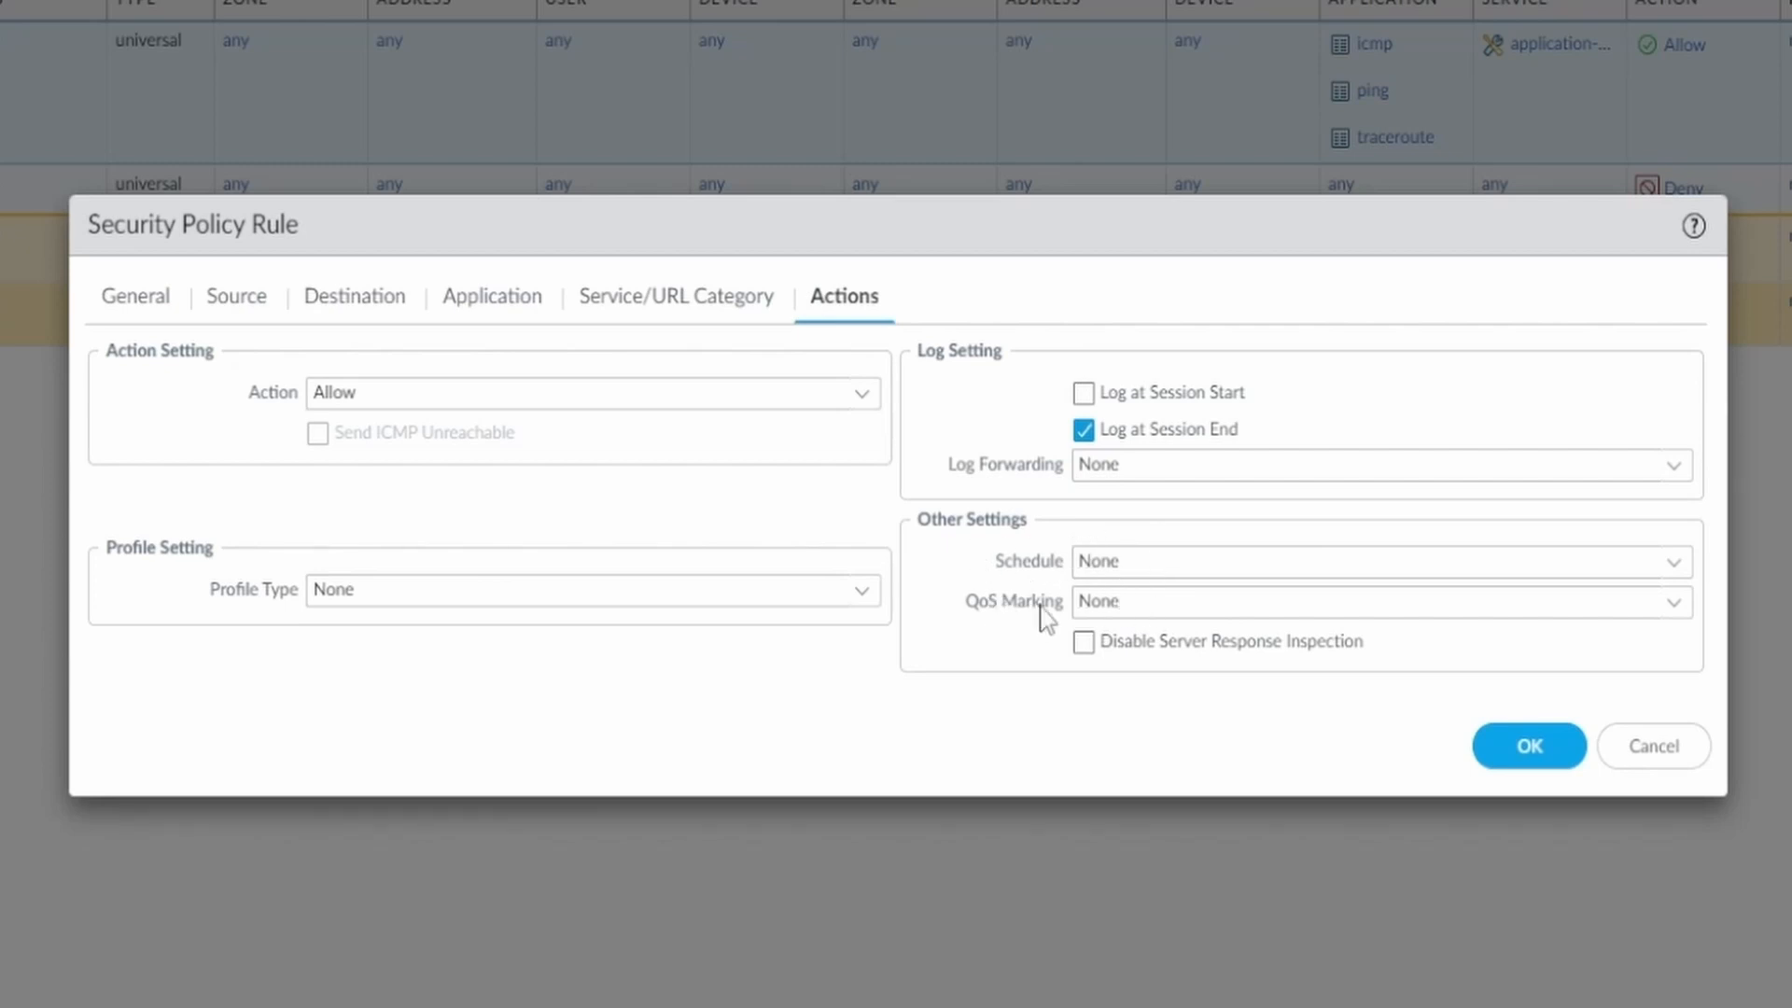
mouse_move(1115, 604)
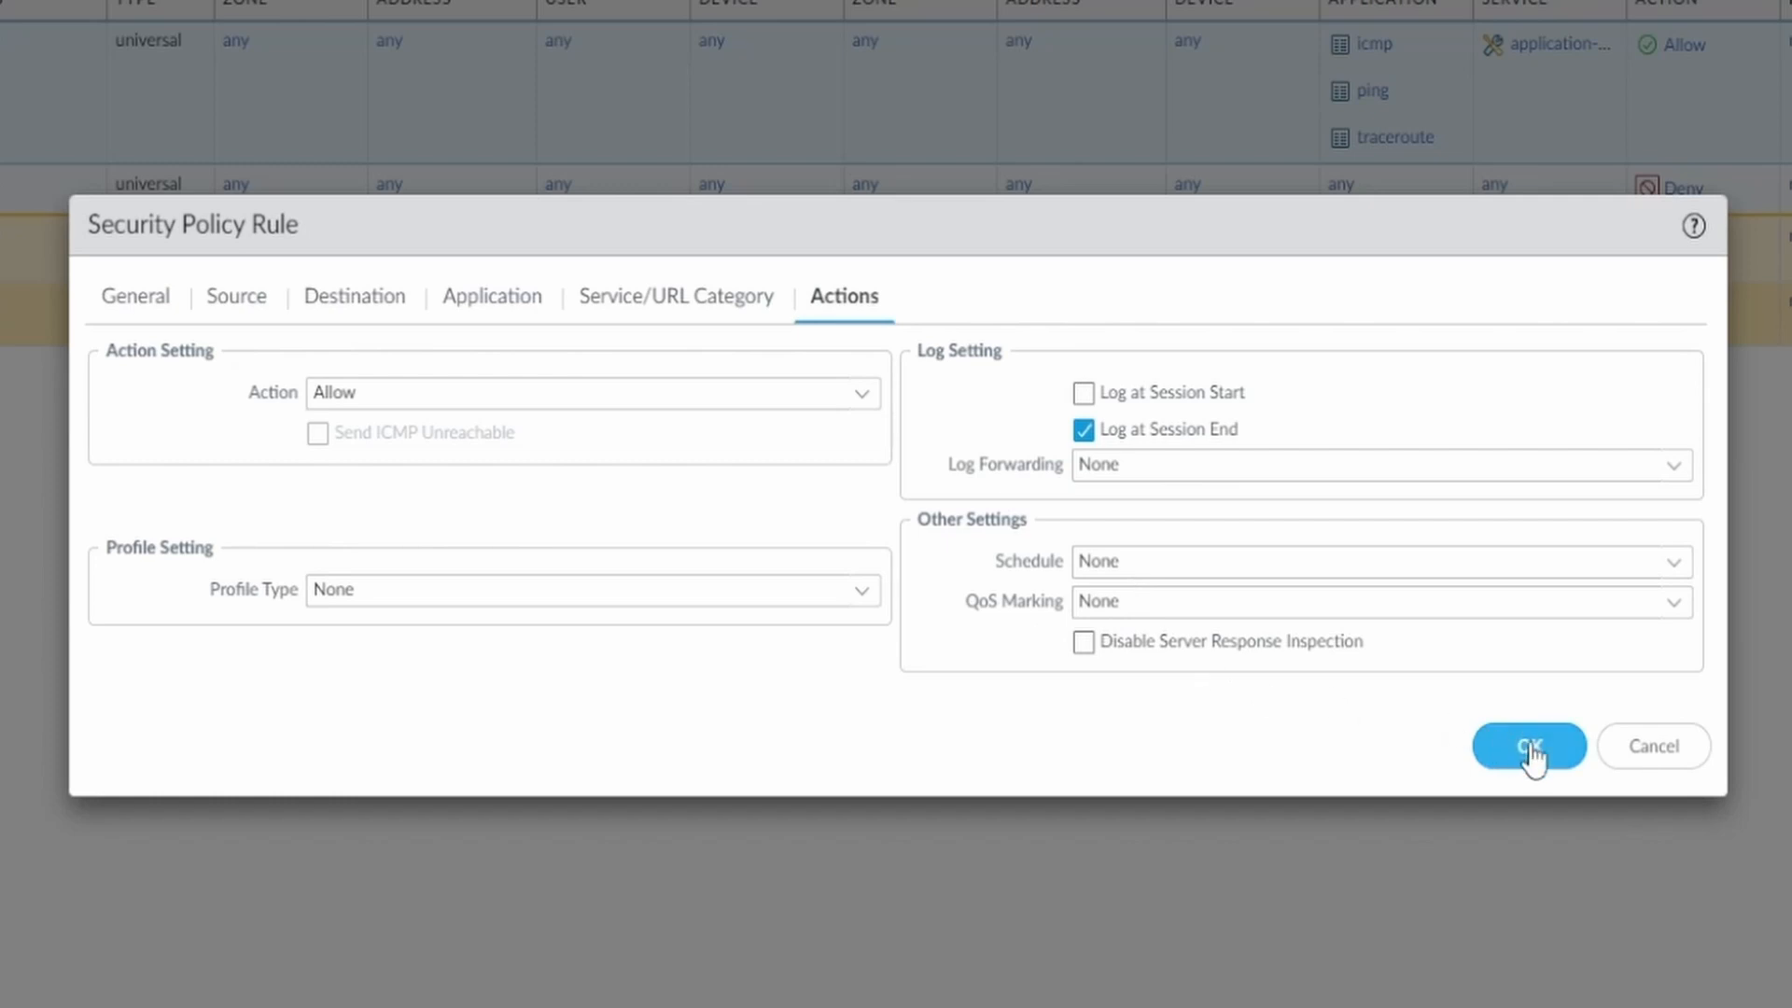
left_click(1527, 747)
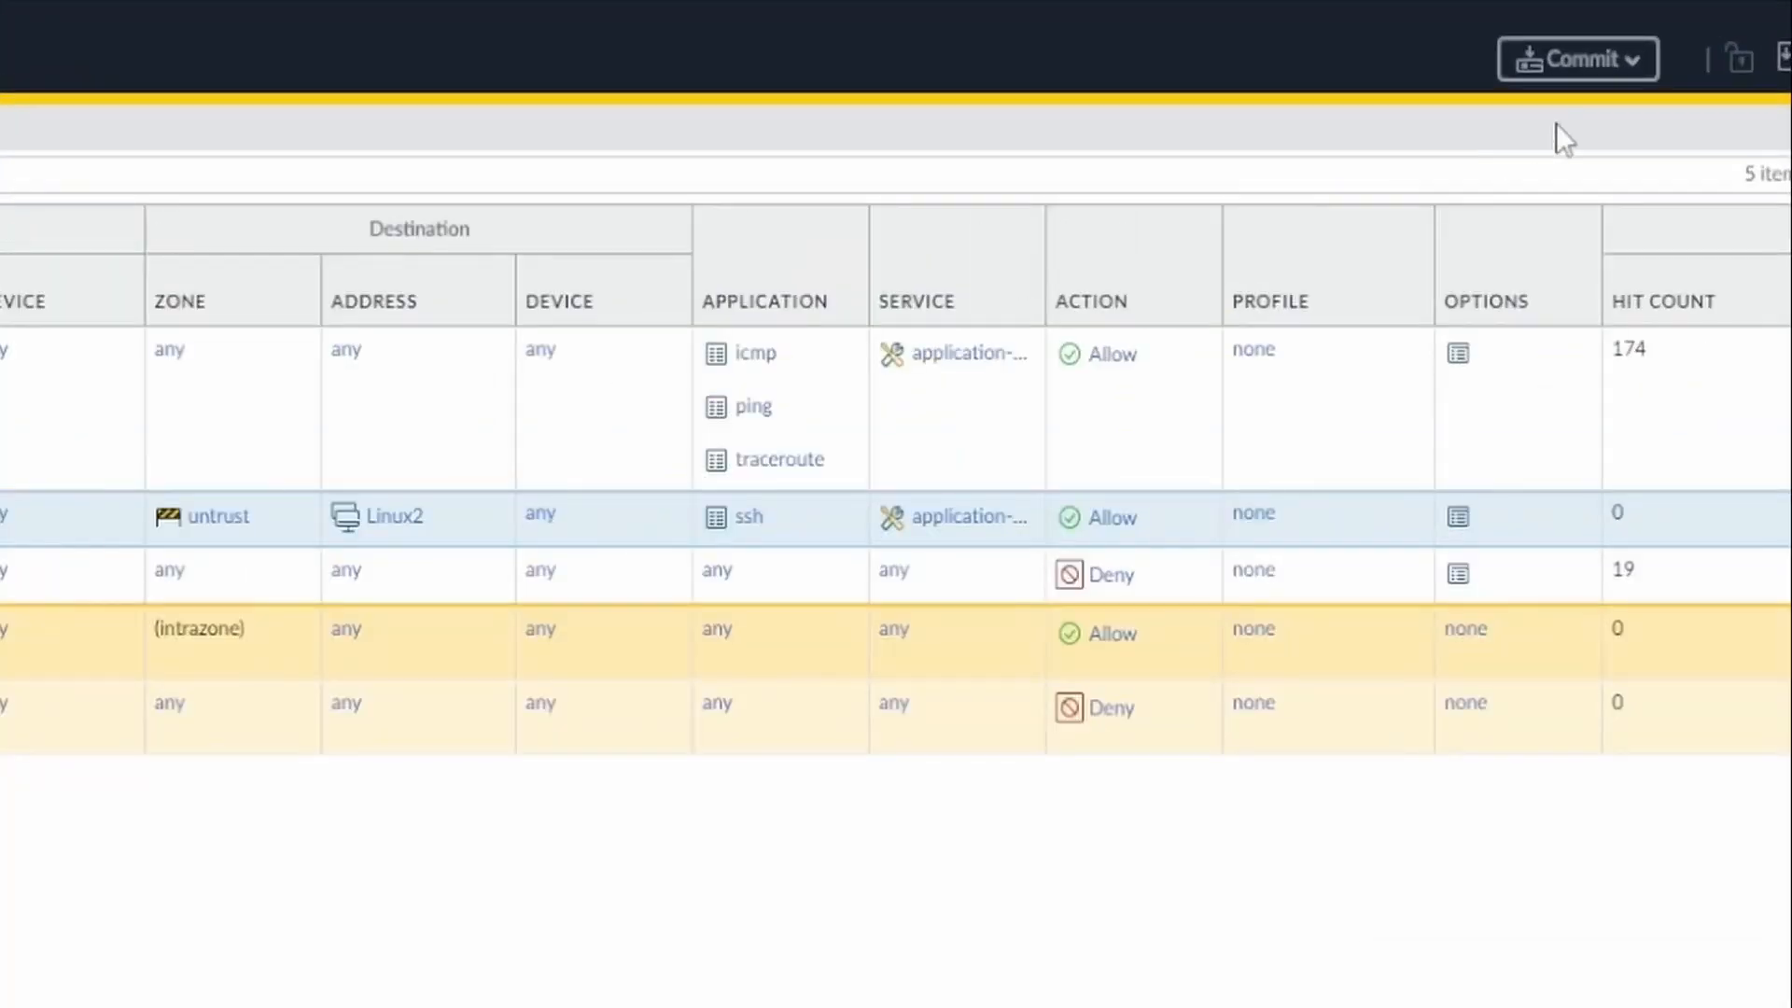
Commit all changes, including allowSsh above denyAny, and close the commit status.
left_click(1577, 60)
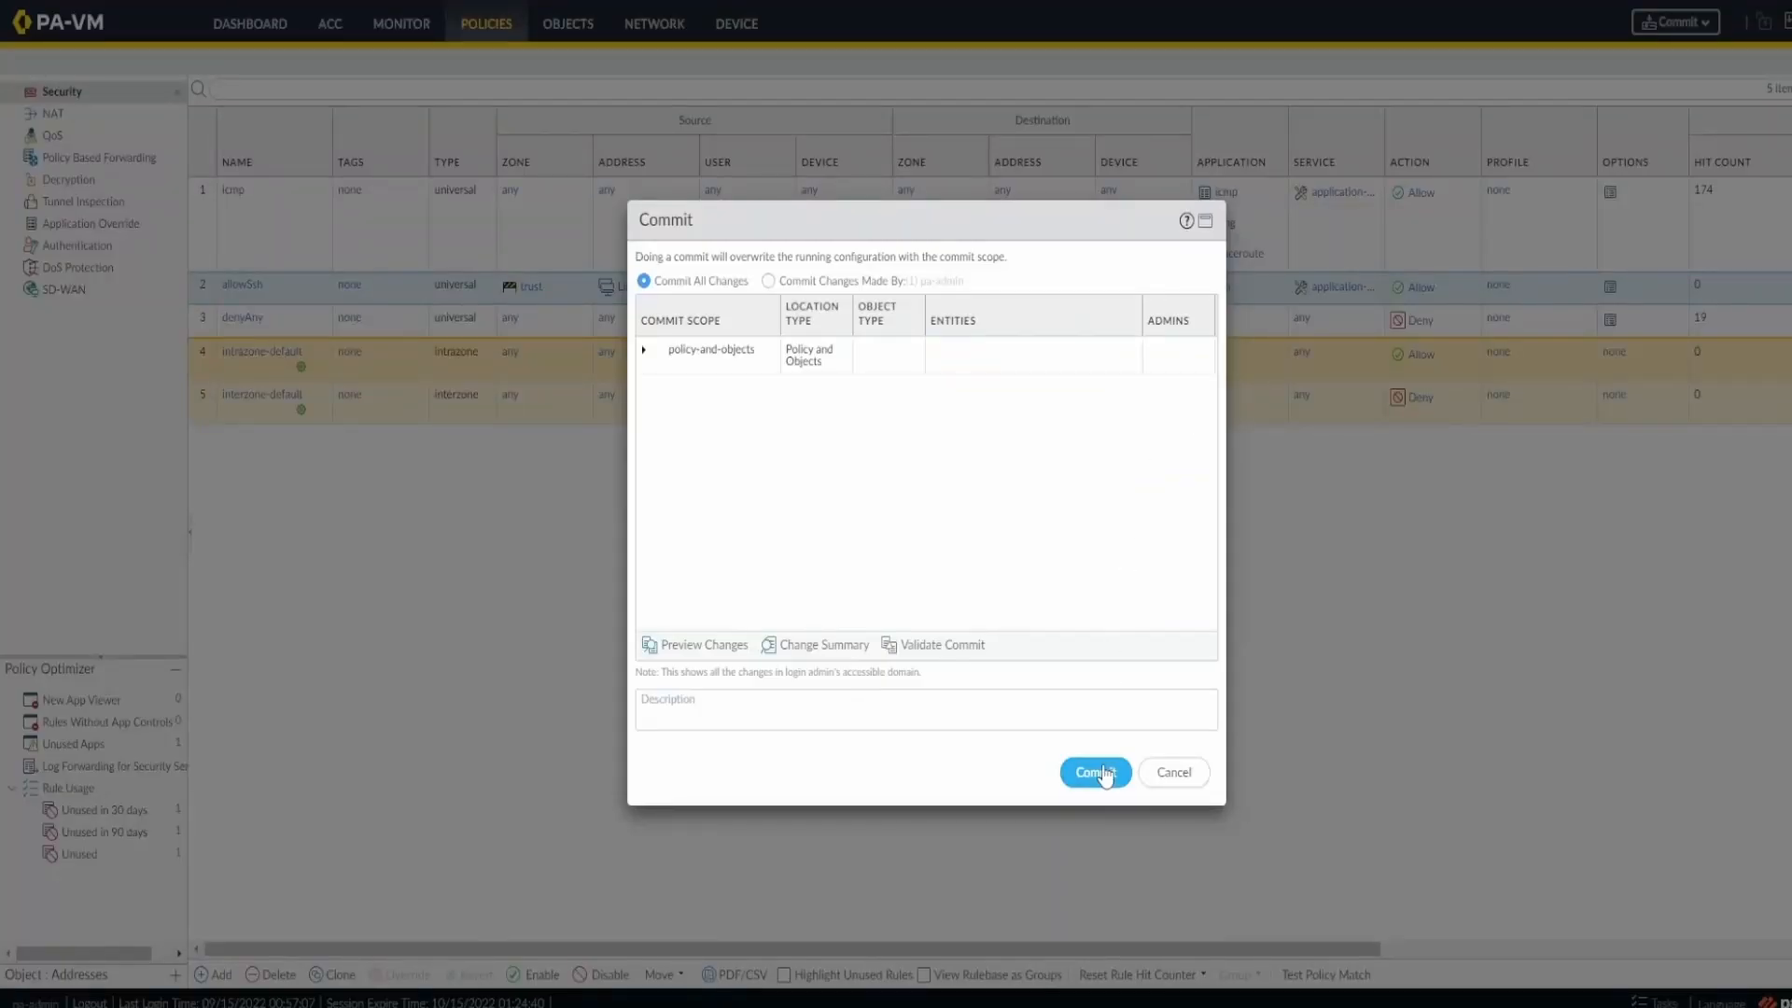
left_click(1094, 772)
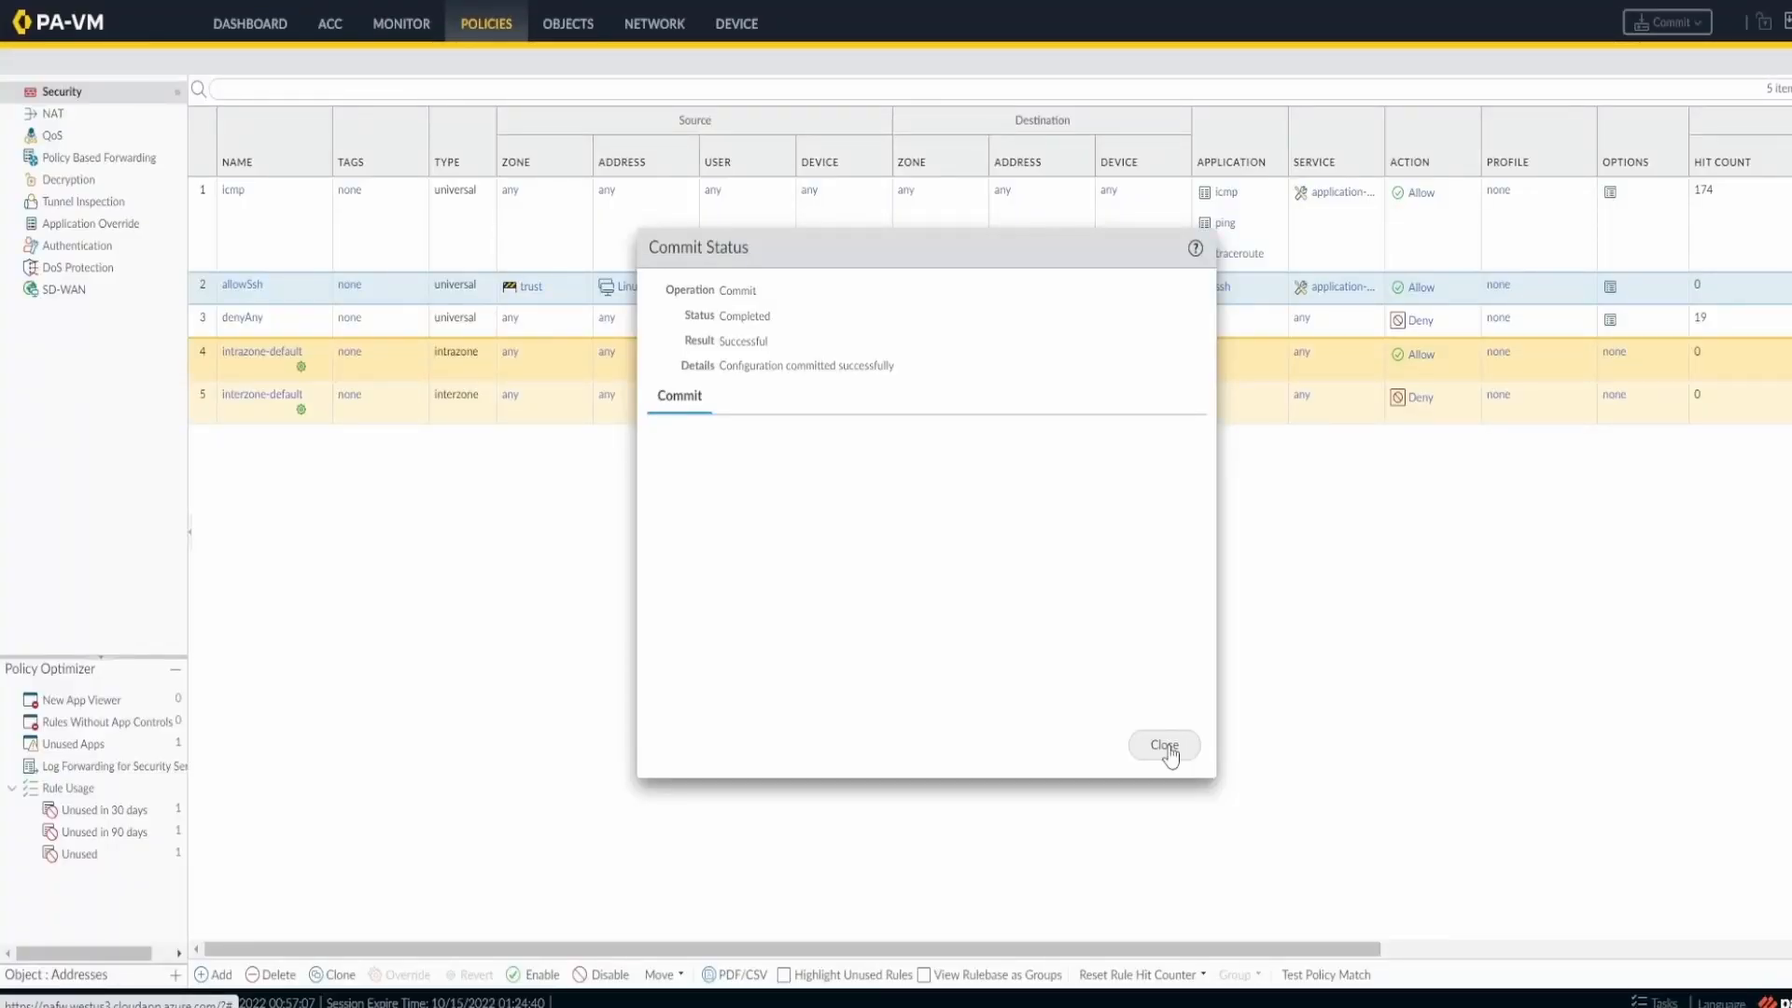
left_click(1164, 744)
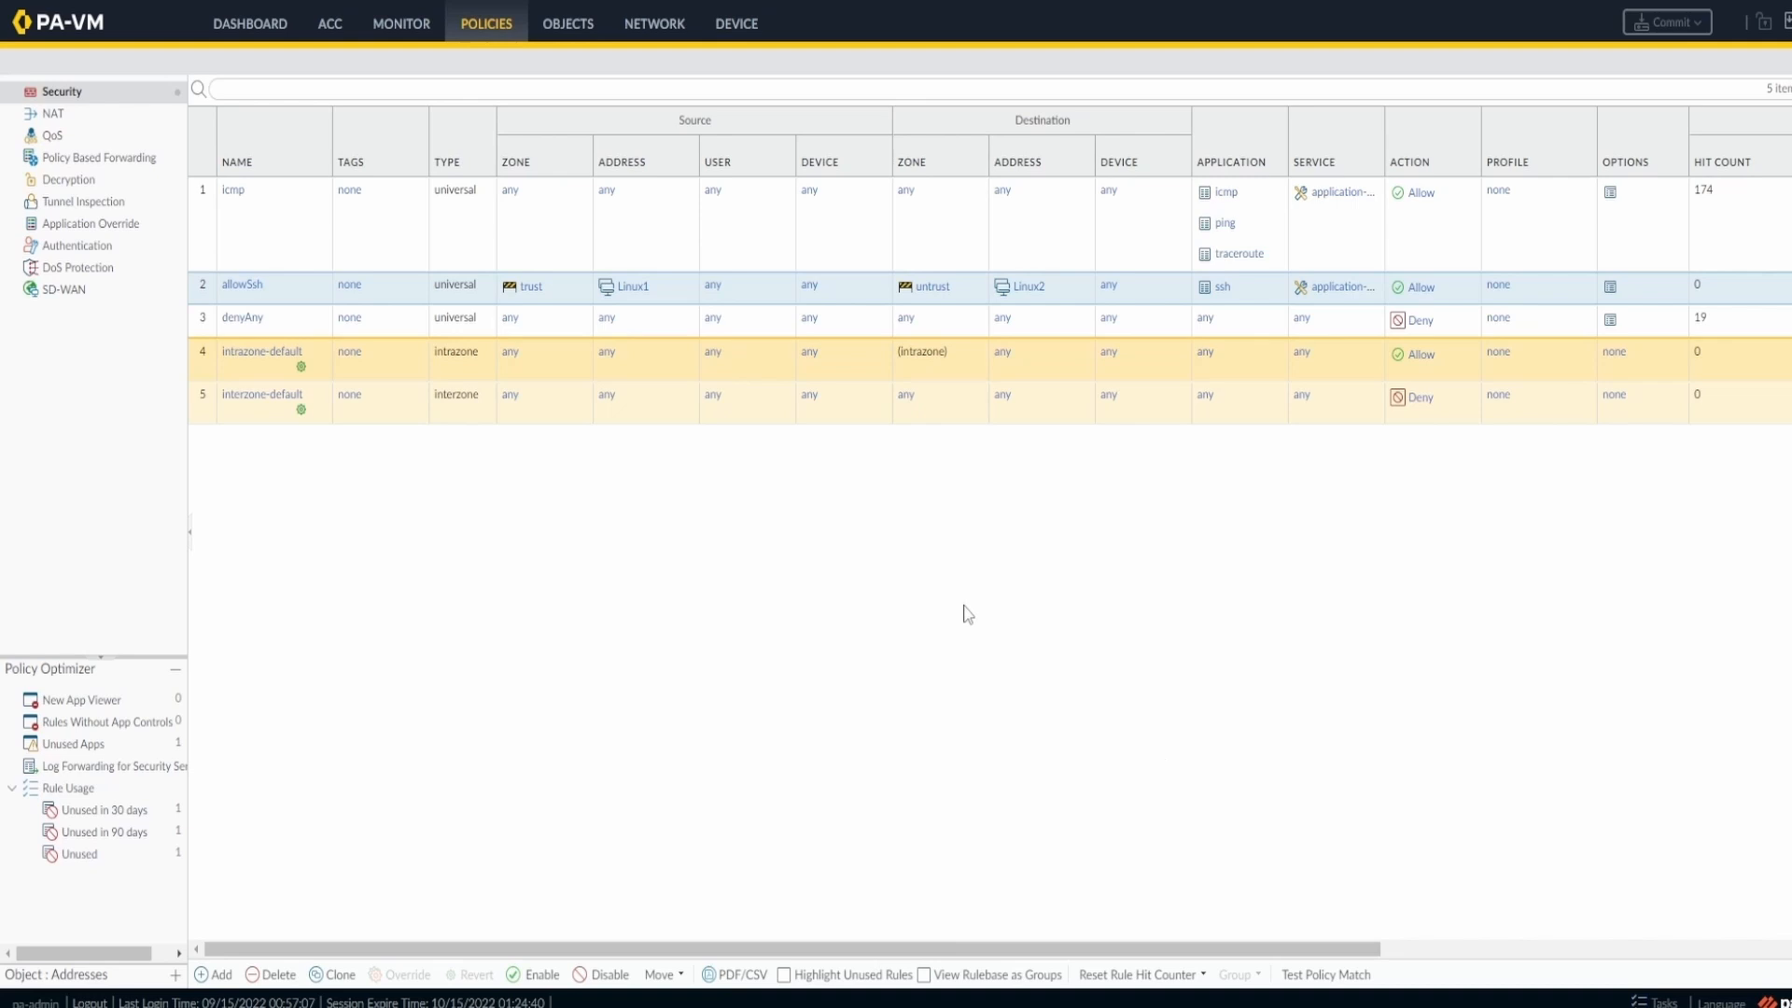
mouse_move(677, 518)
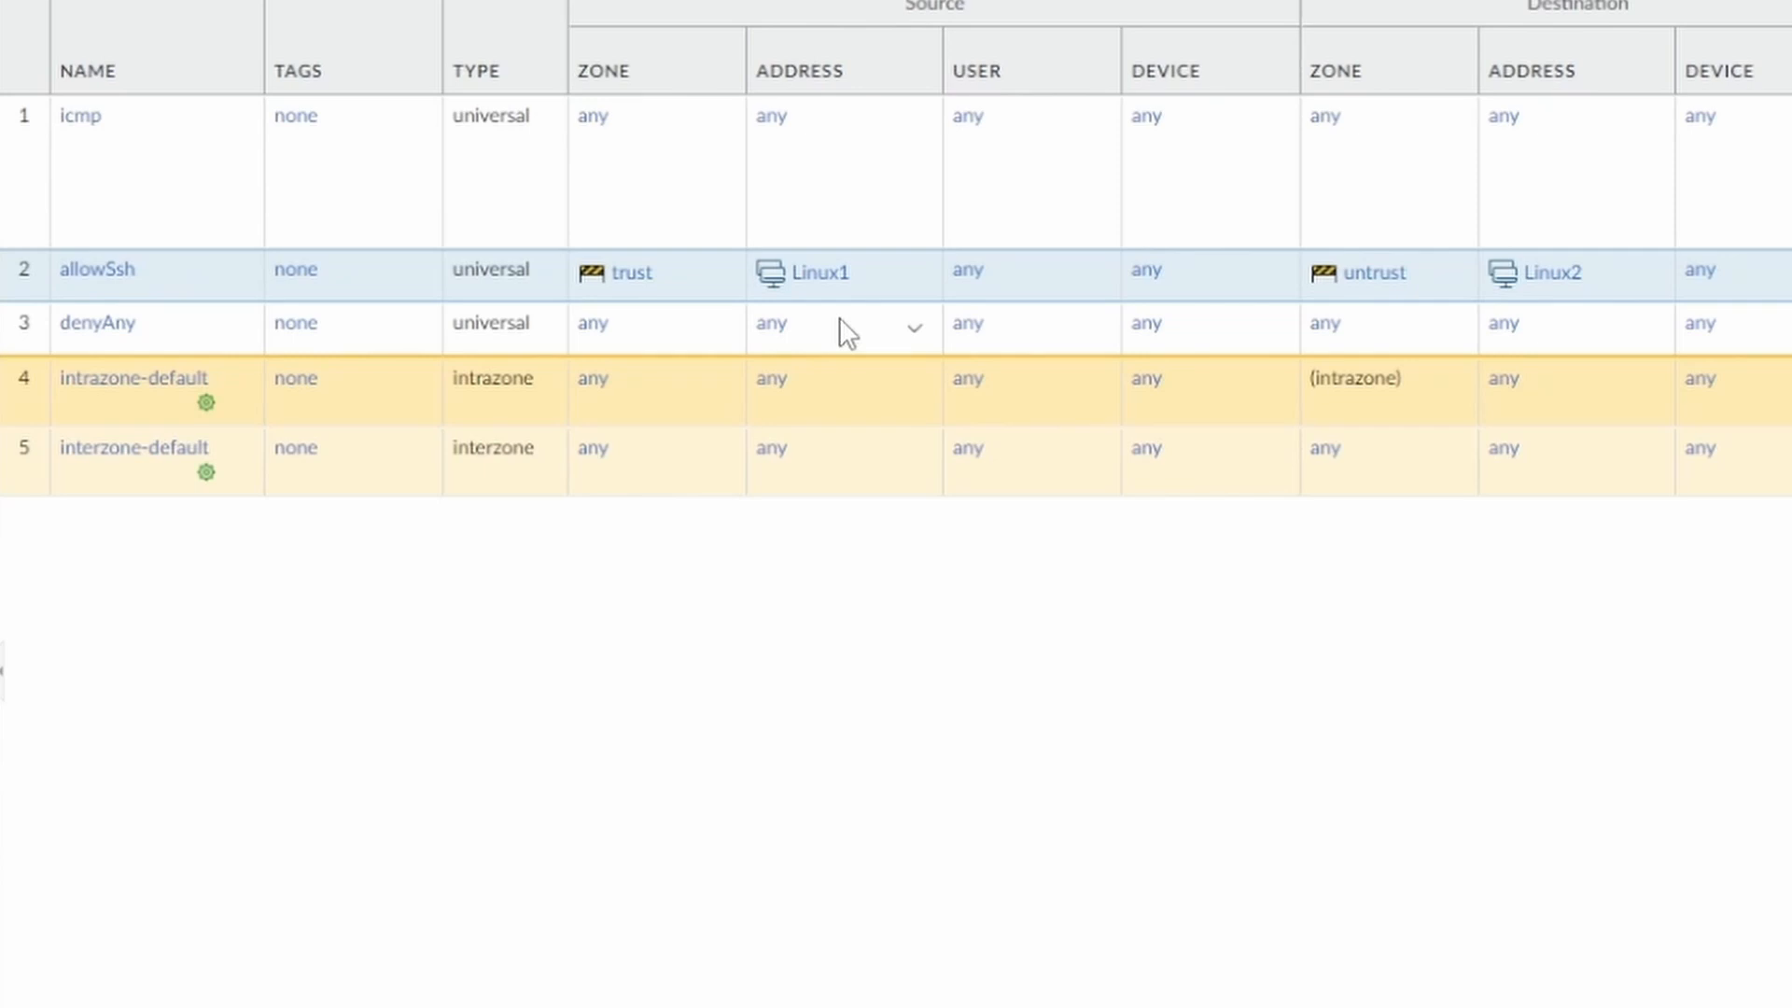
mouse_move(856, 324)
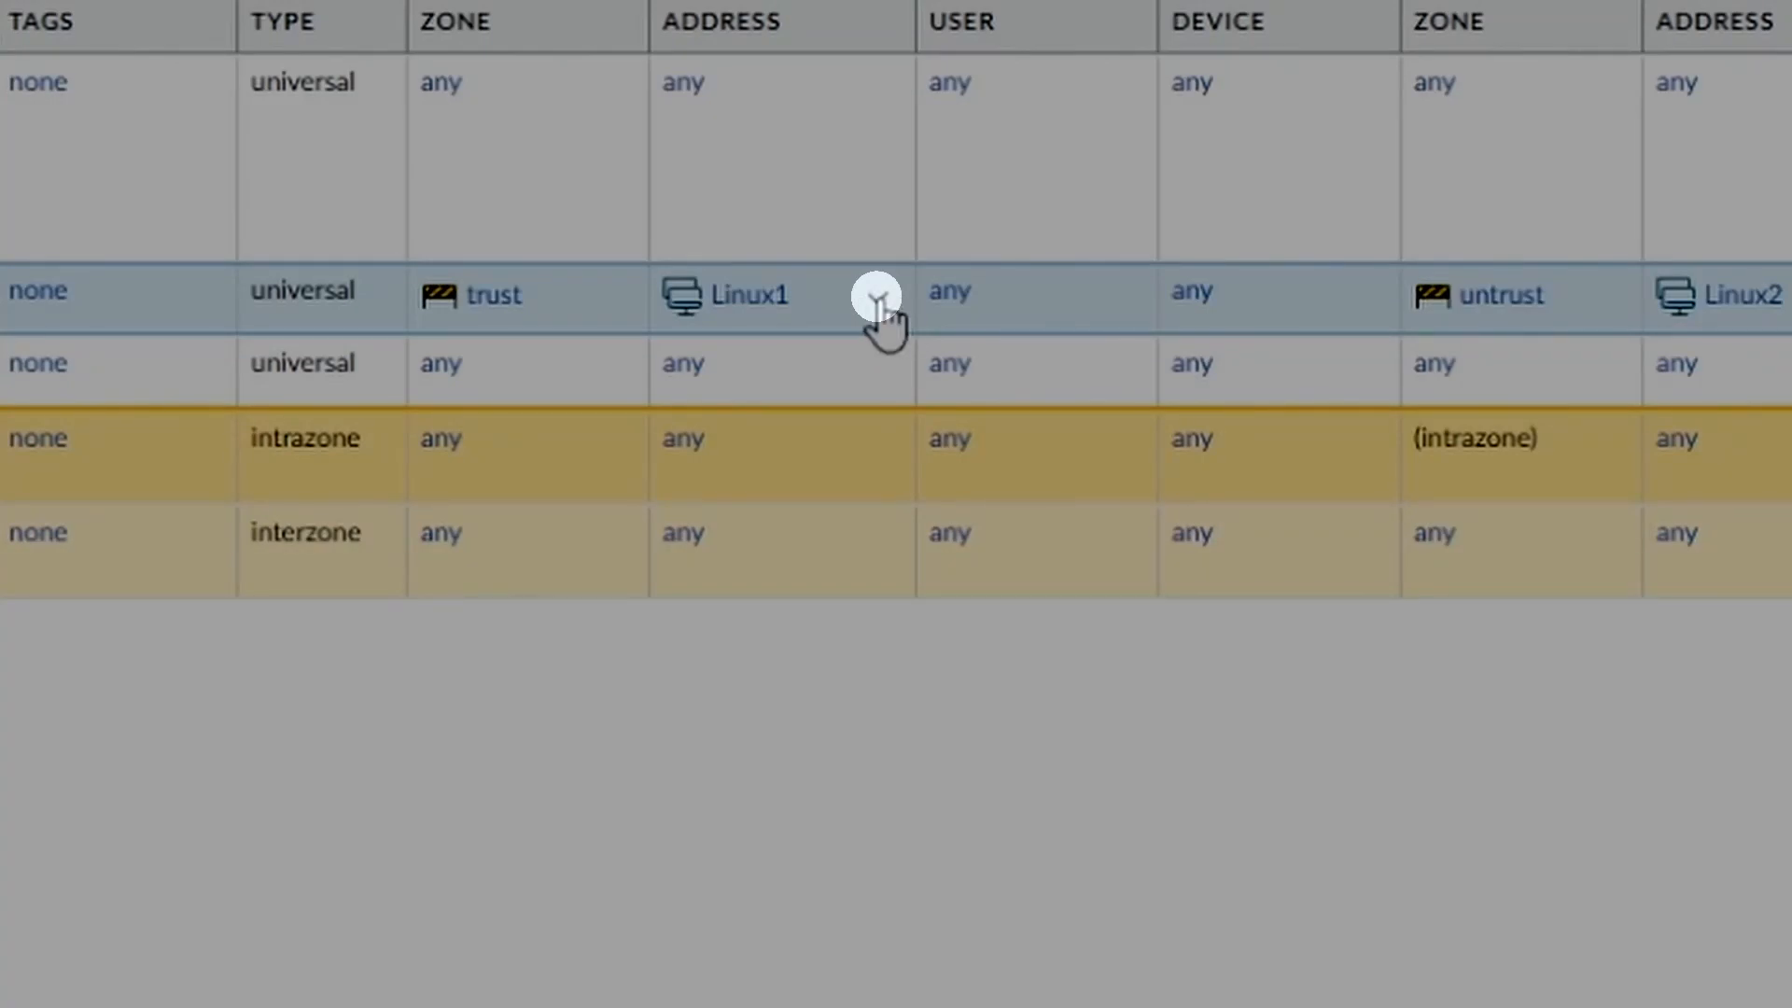
right_click(880, 296)
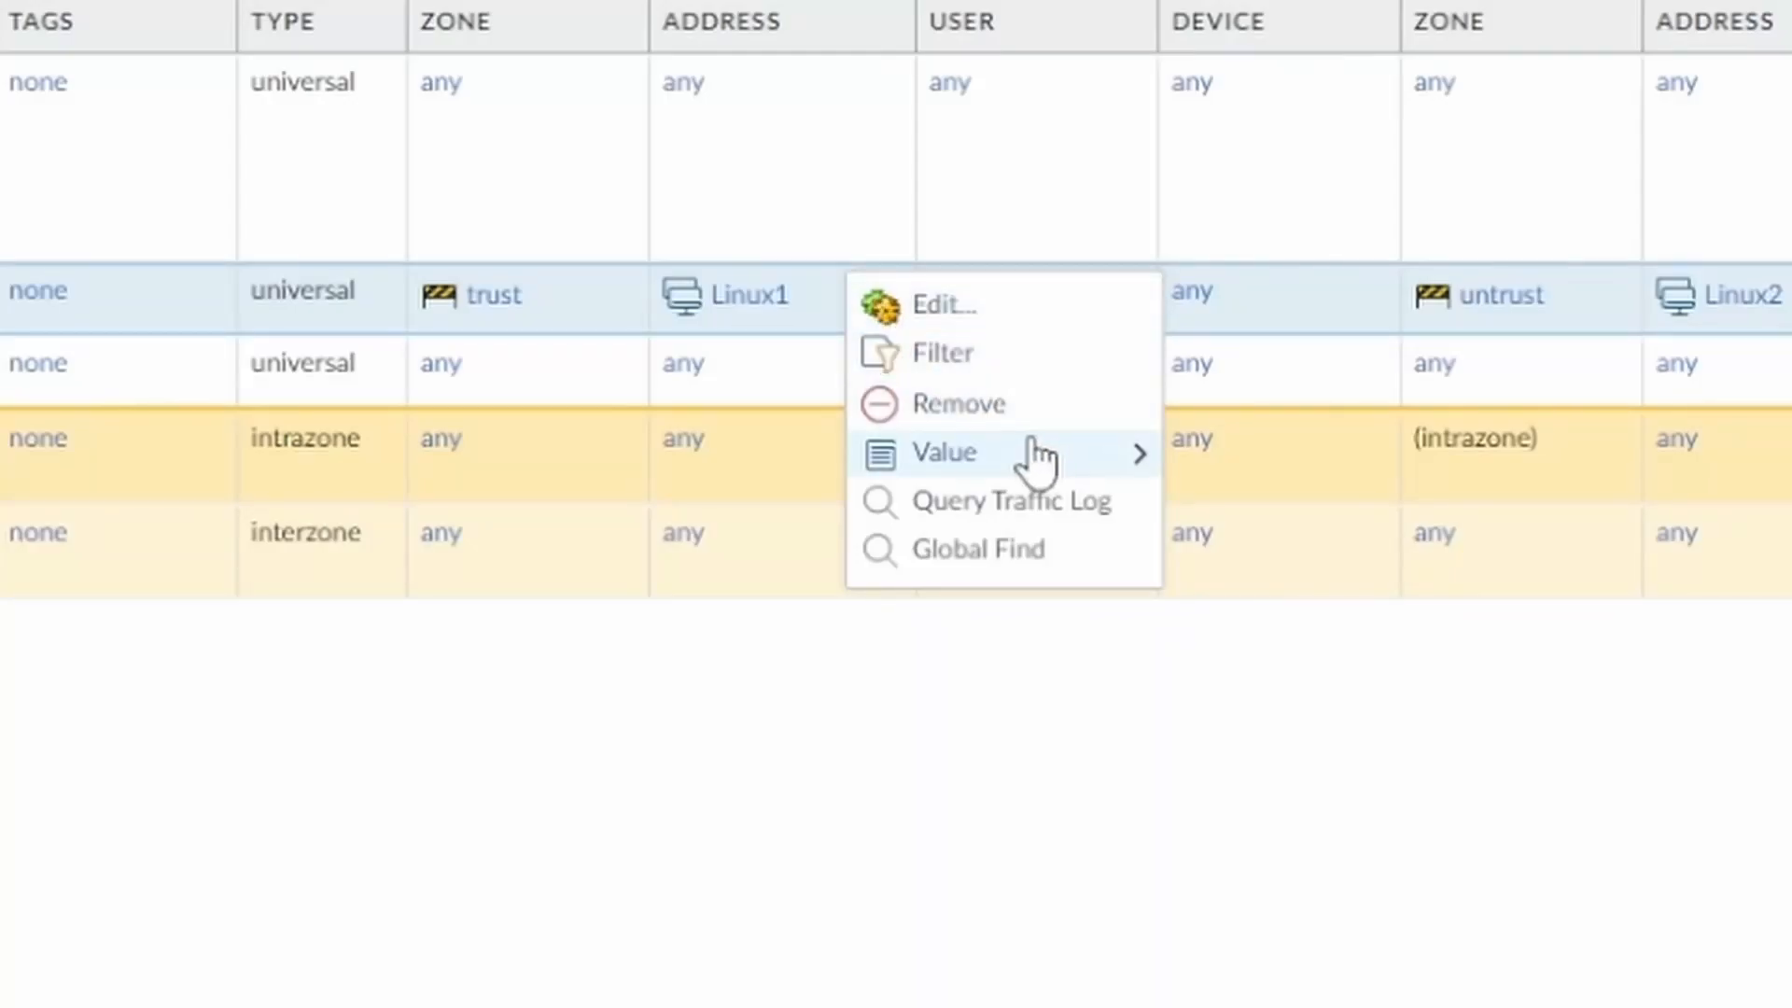
mouse_move(941, 453)
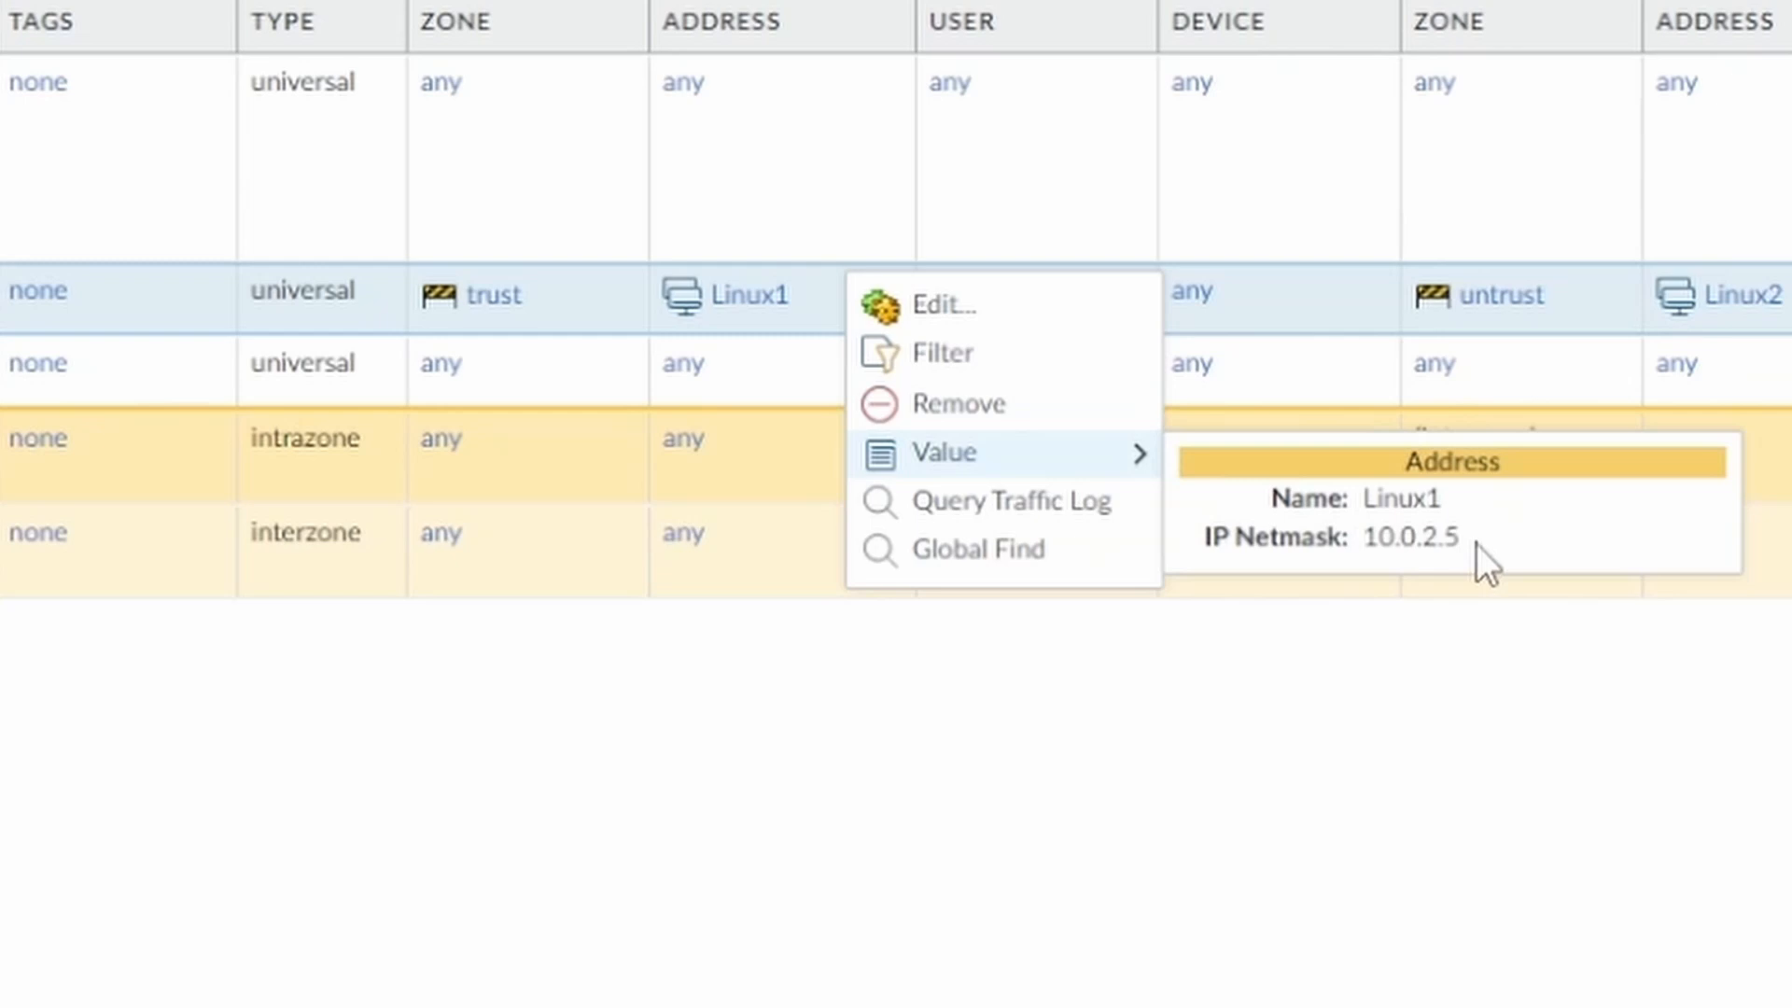
mouse_move(1485, 560)
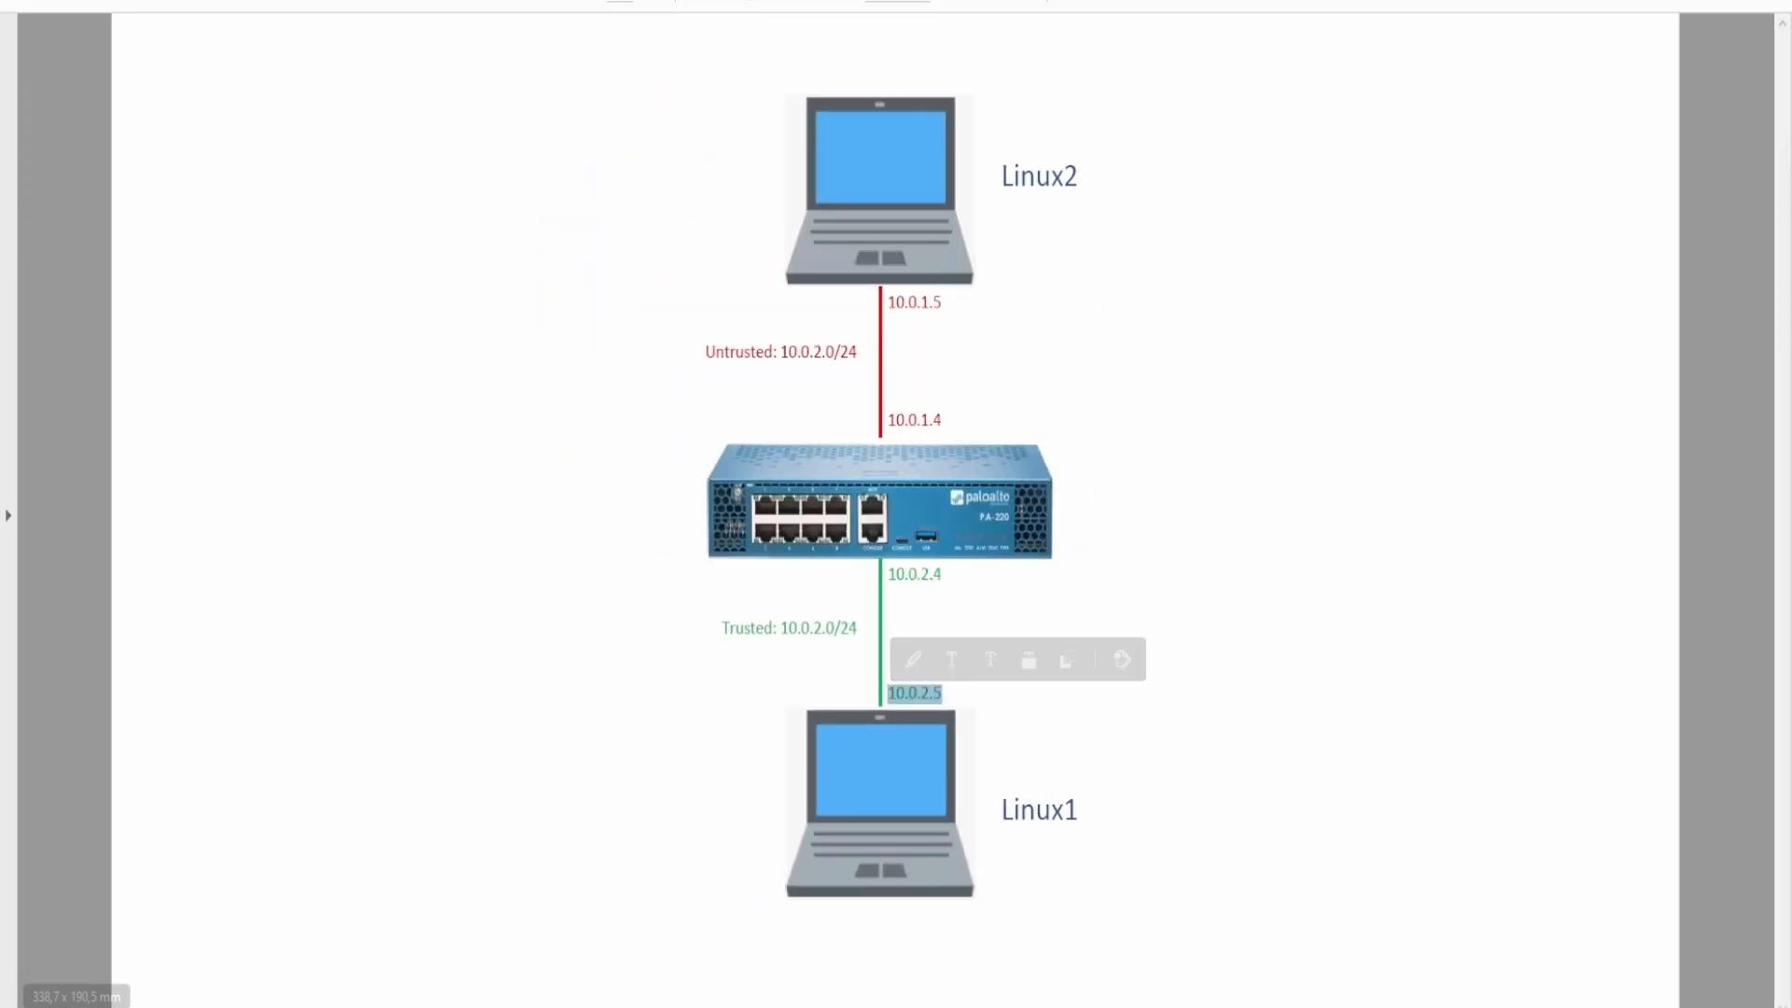
left_click(484, 23)
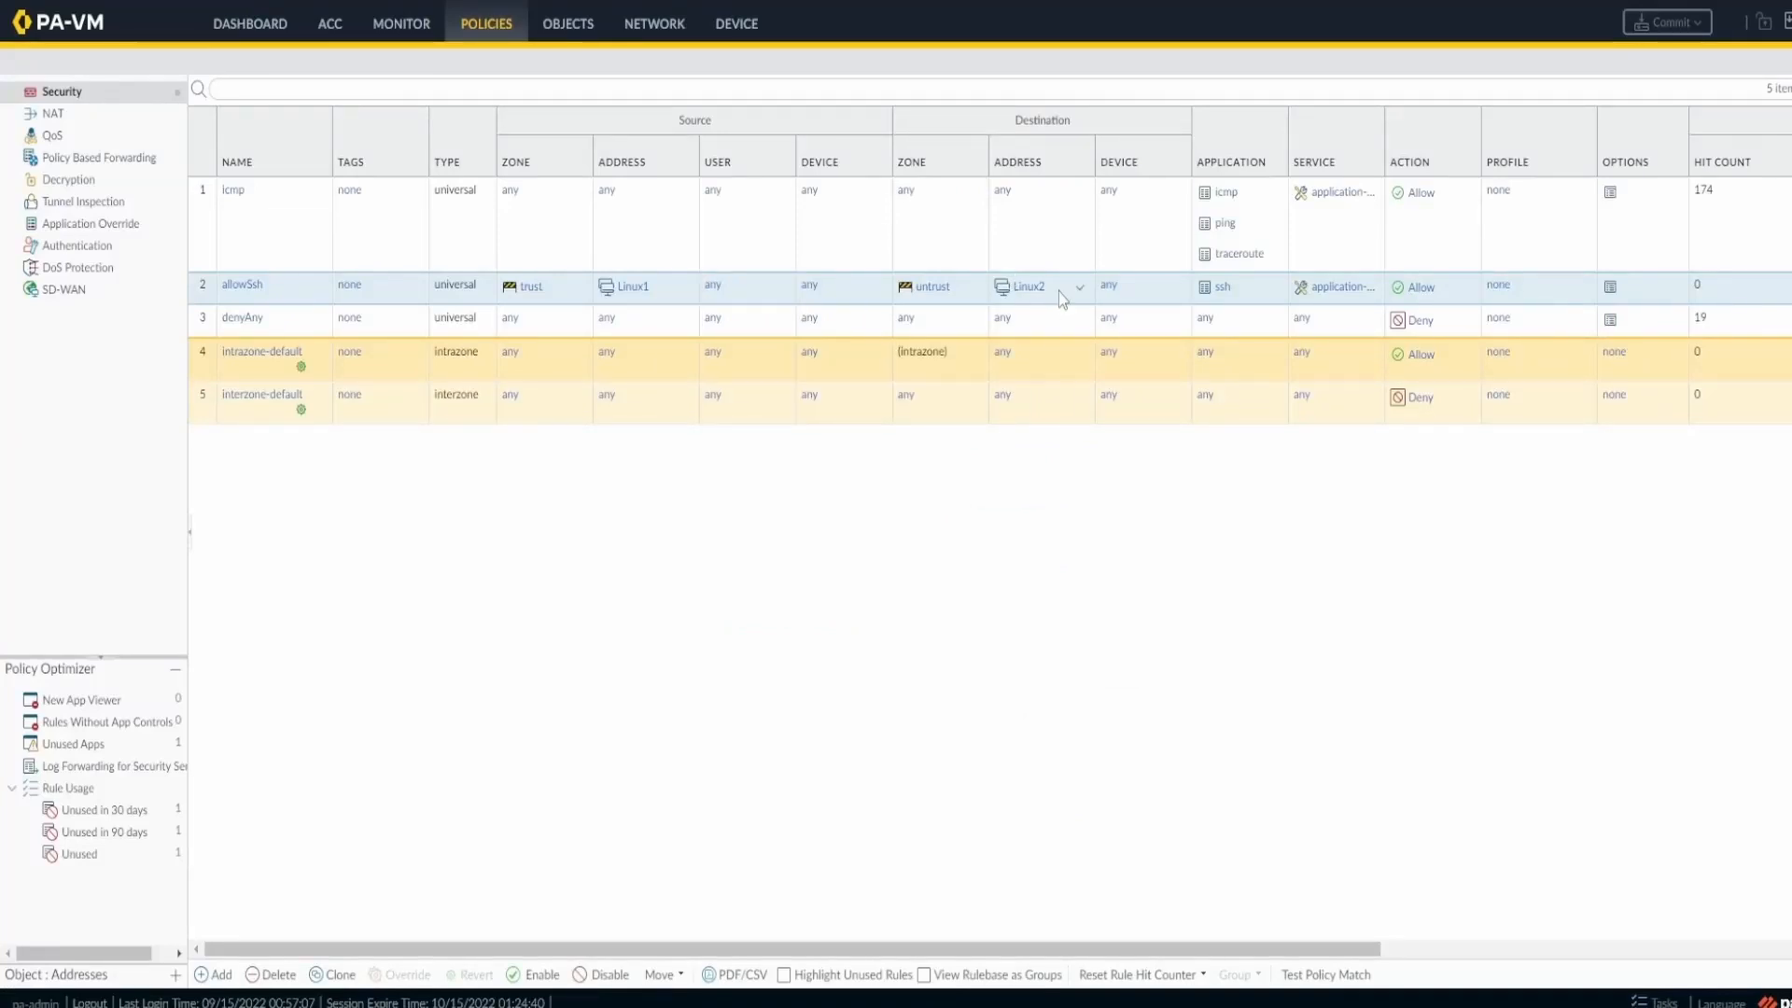
right_click(1040, 286)
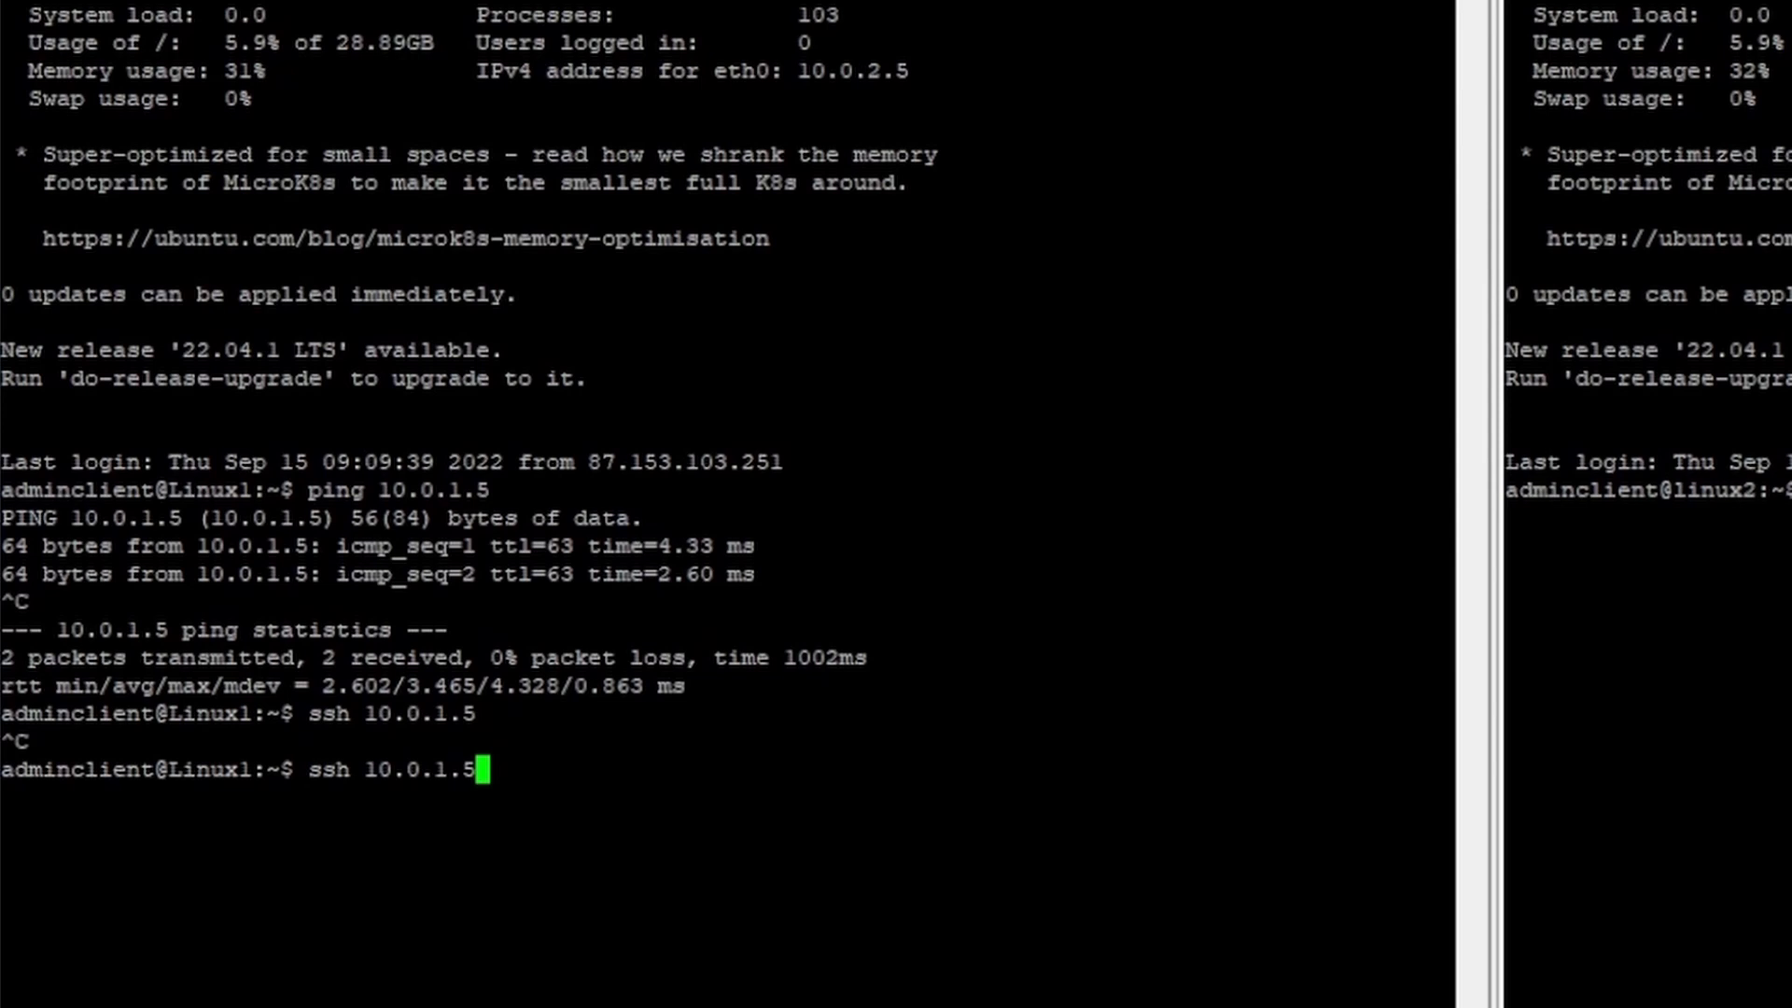
Run ssh 10.0.1.5 from Linux1 to test the new allowSsh rule.
key("Return")
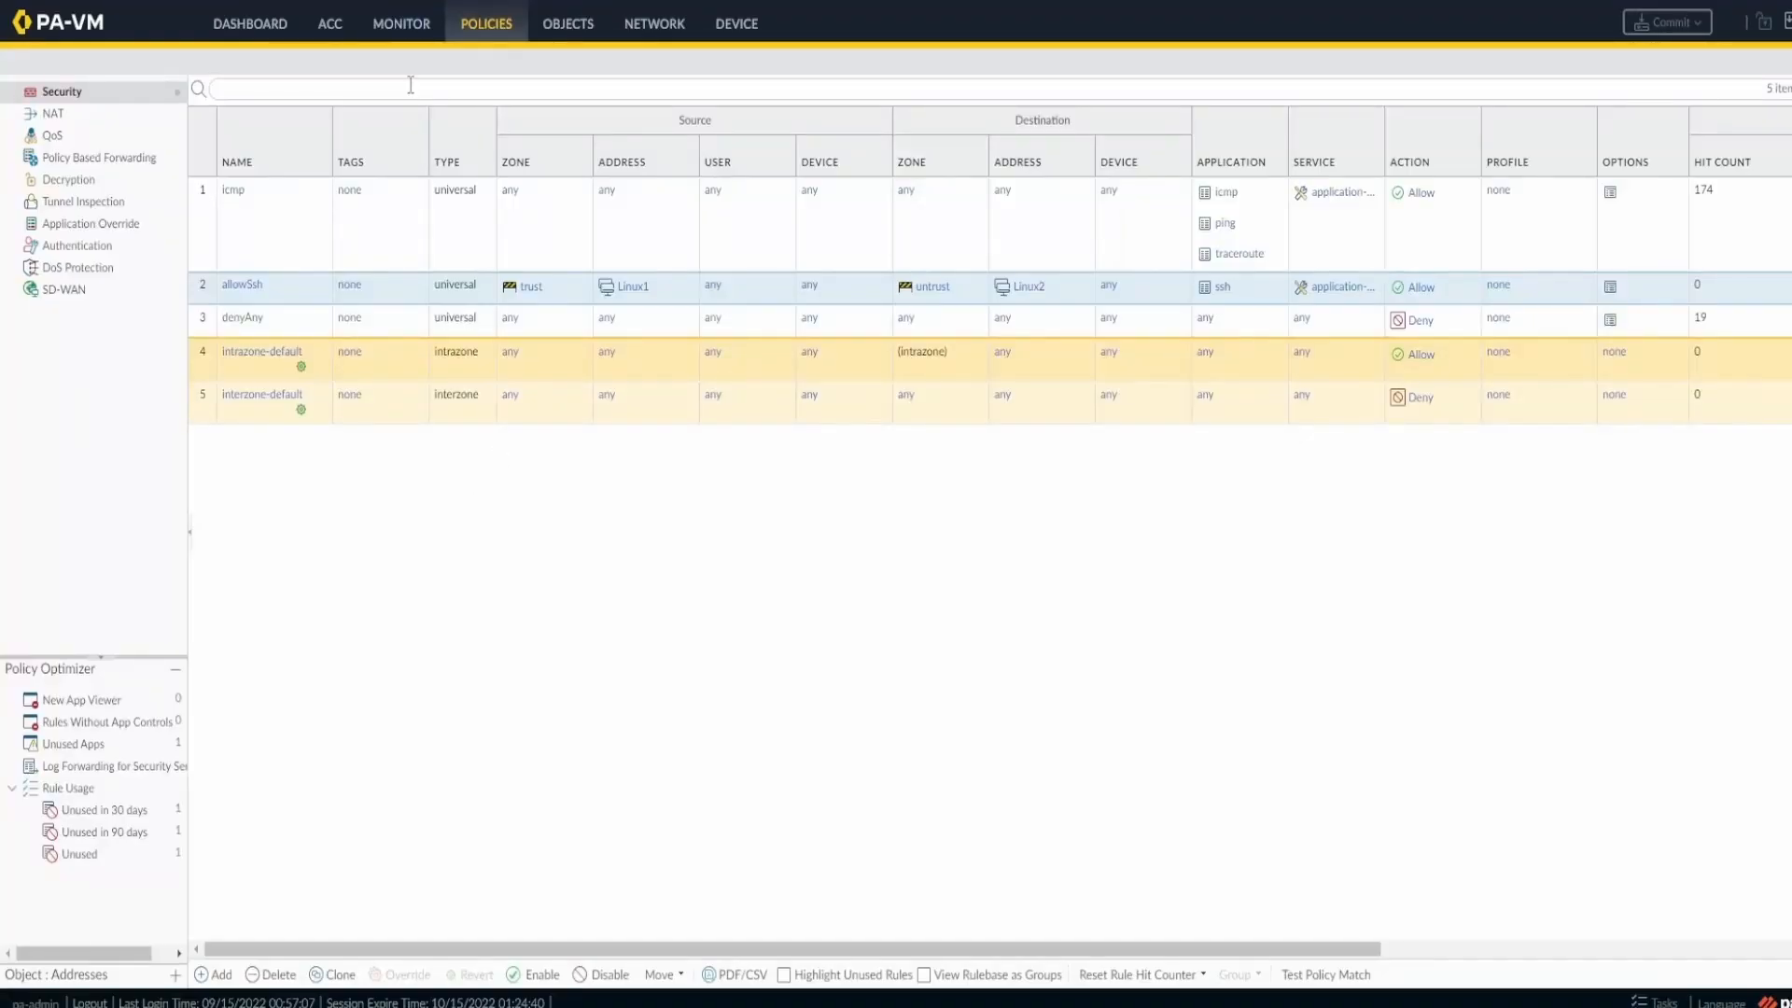
Open the Monitor traffic log to check for the allowSsh session on port 22.
left_click(401, 23)
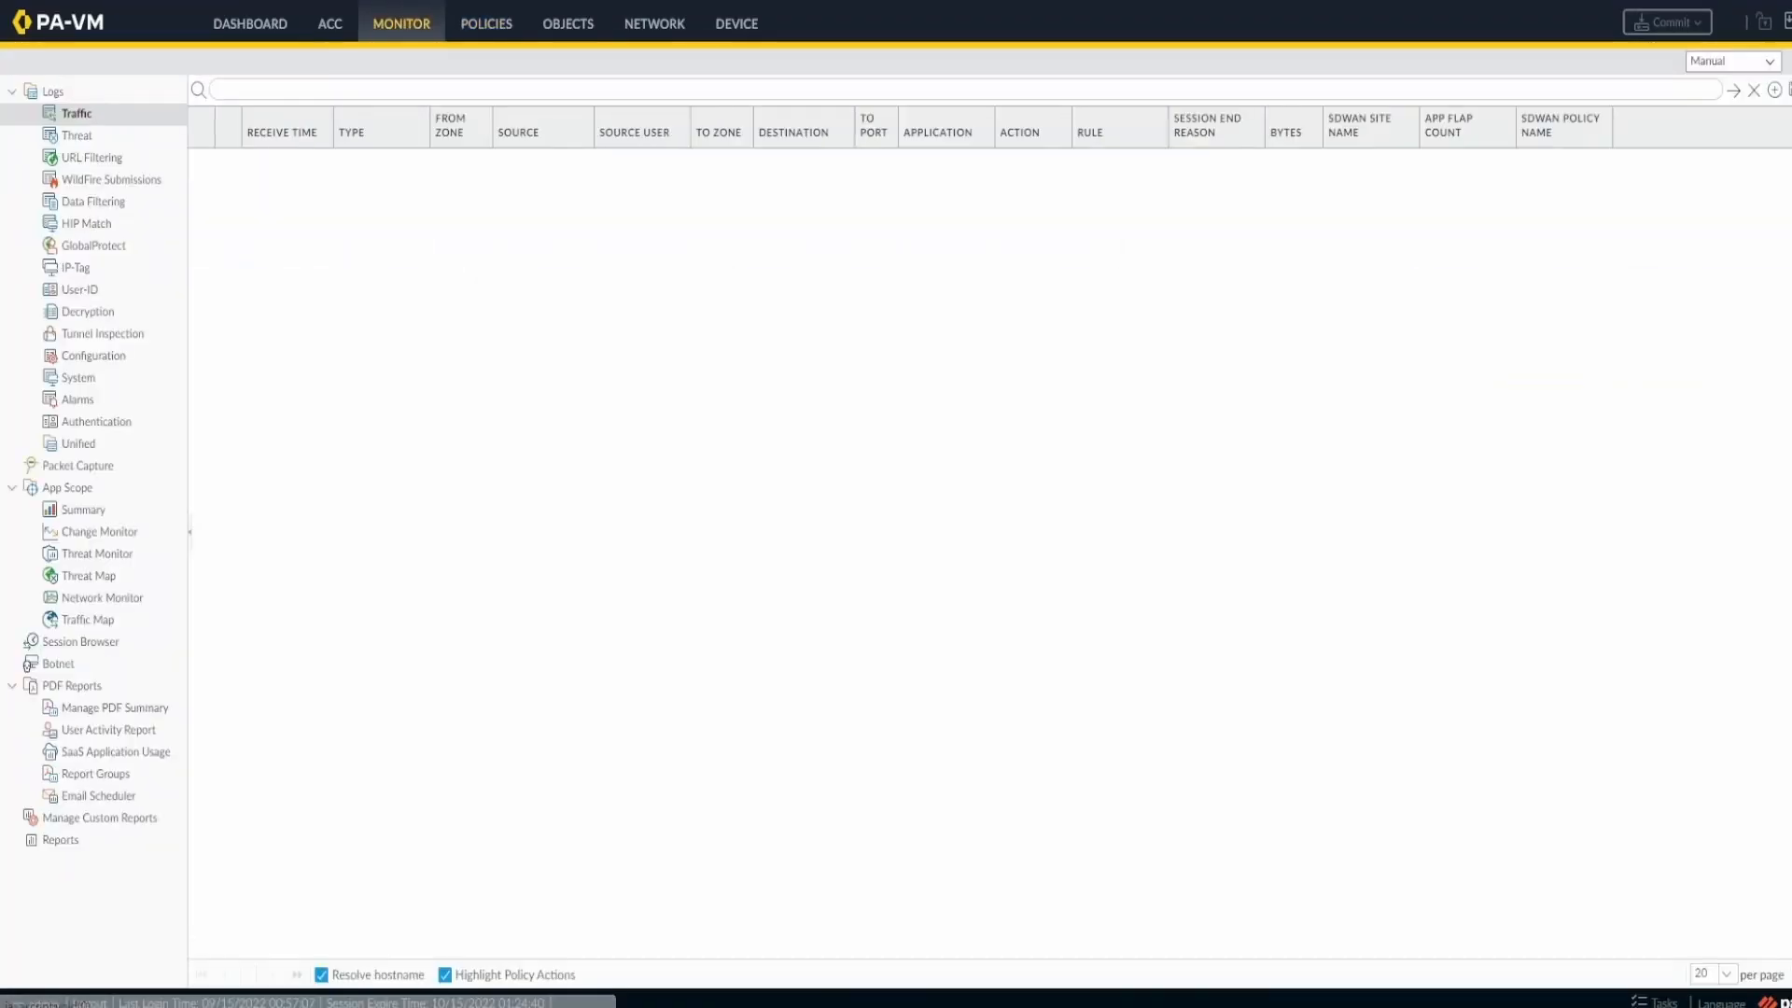
mouse_move(682, 259)
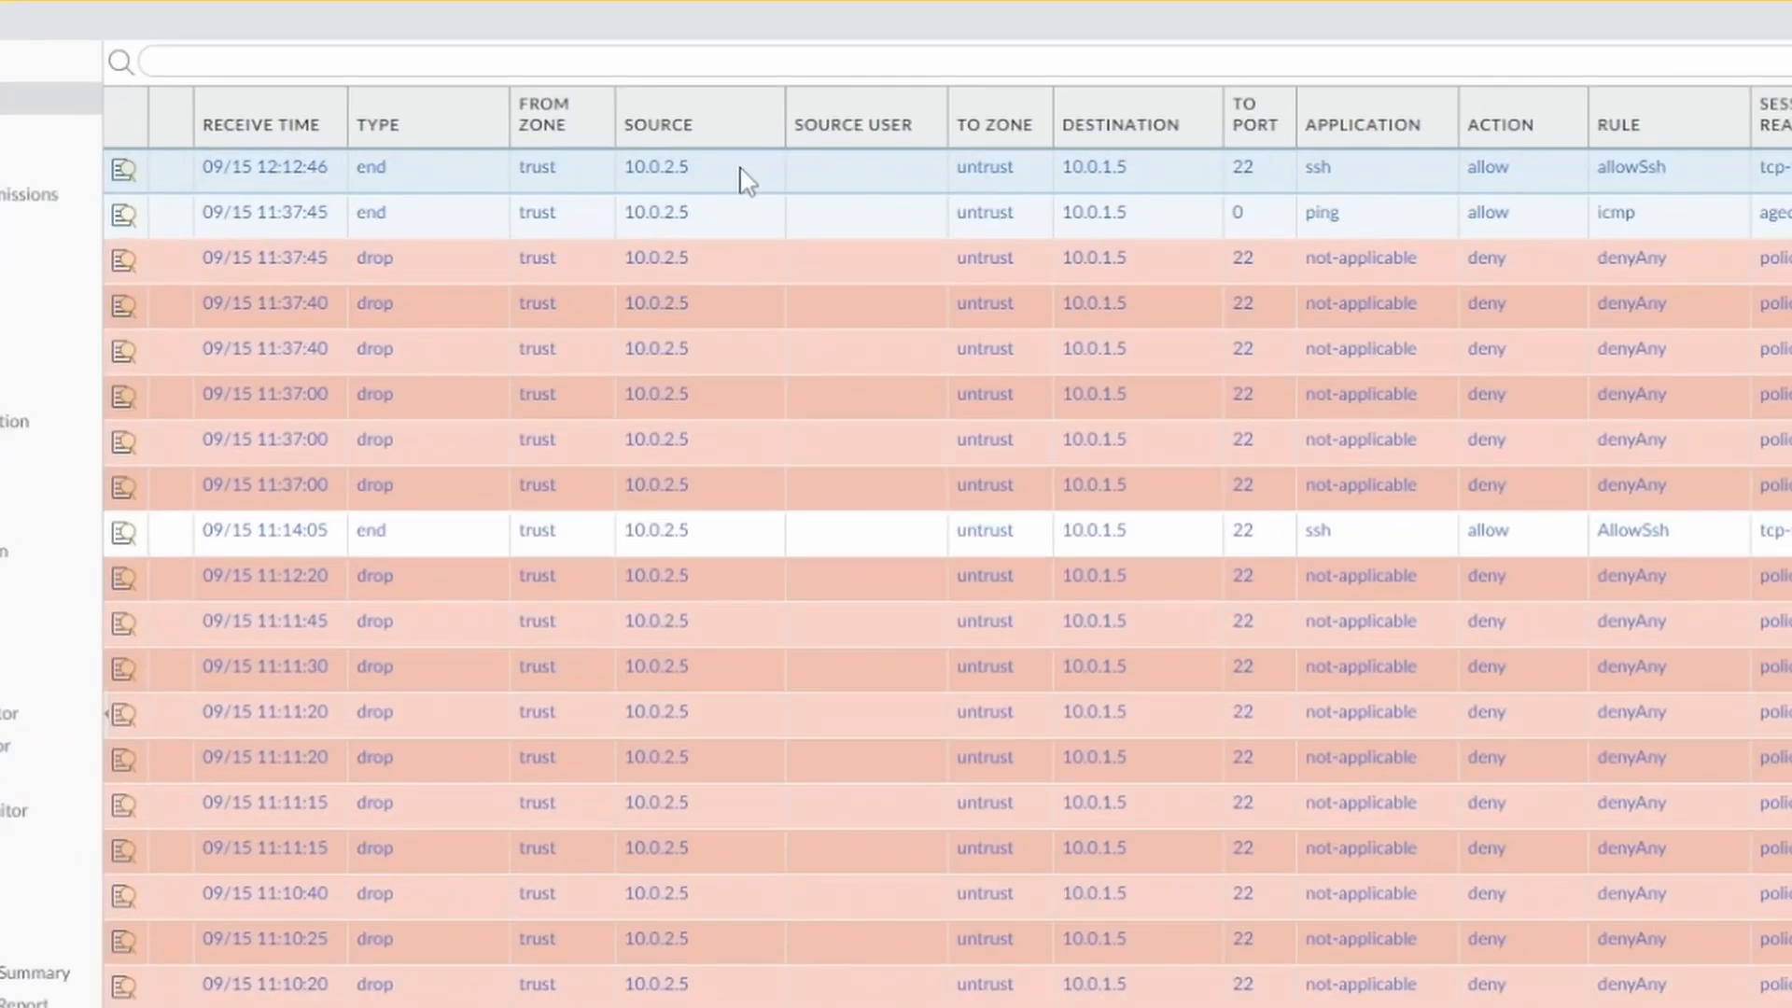
mouse_move(383, 205)
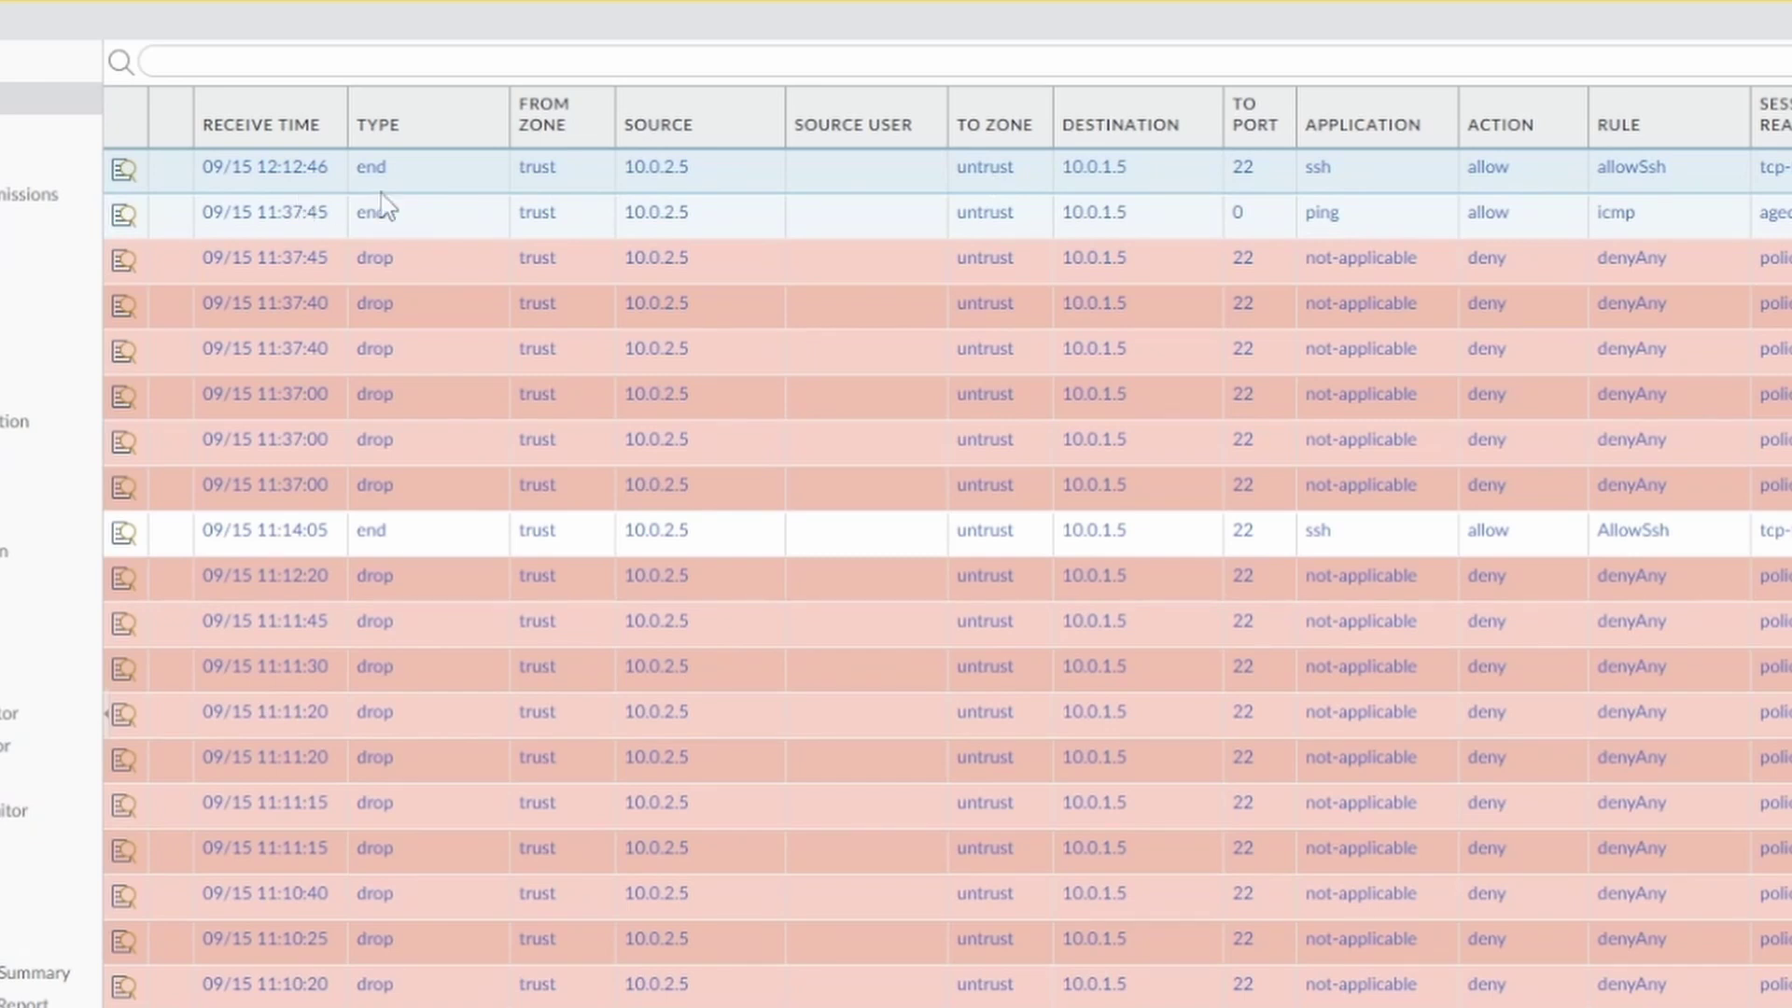
mouse_move(1262, 189)
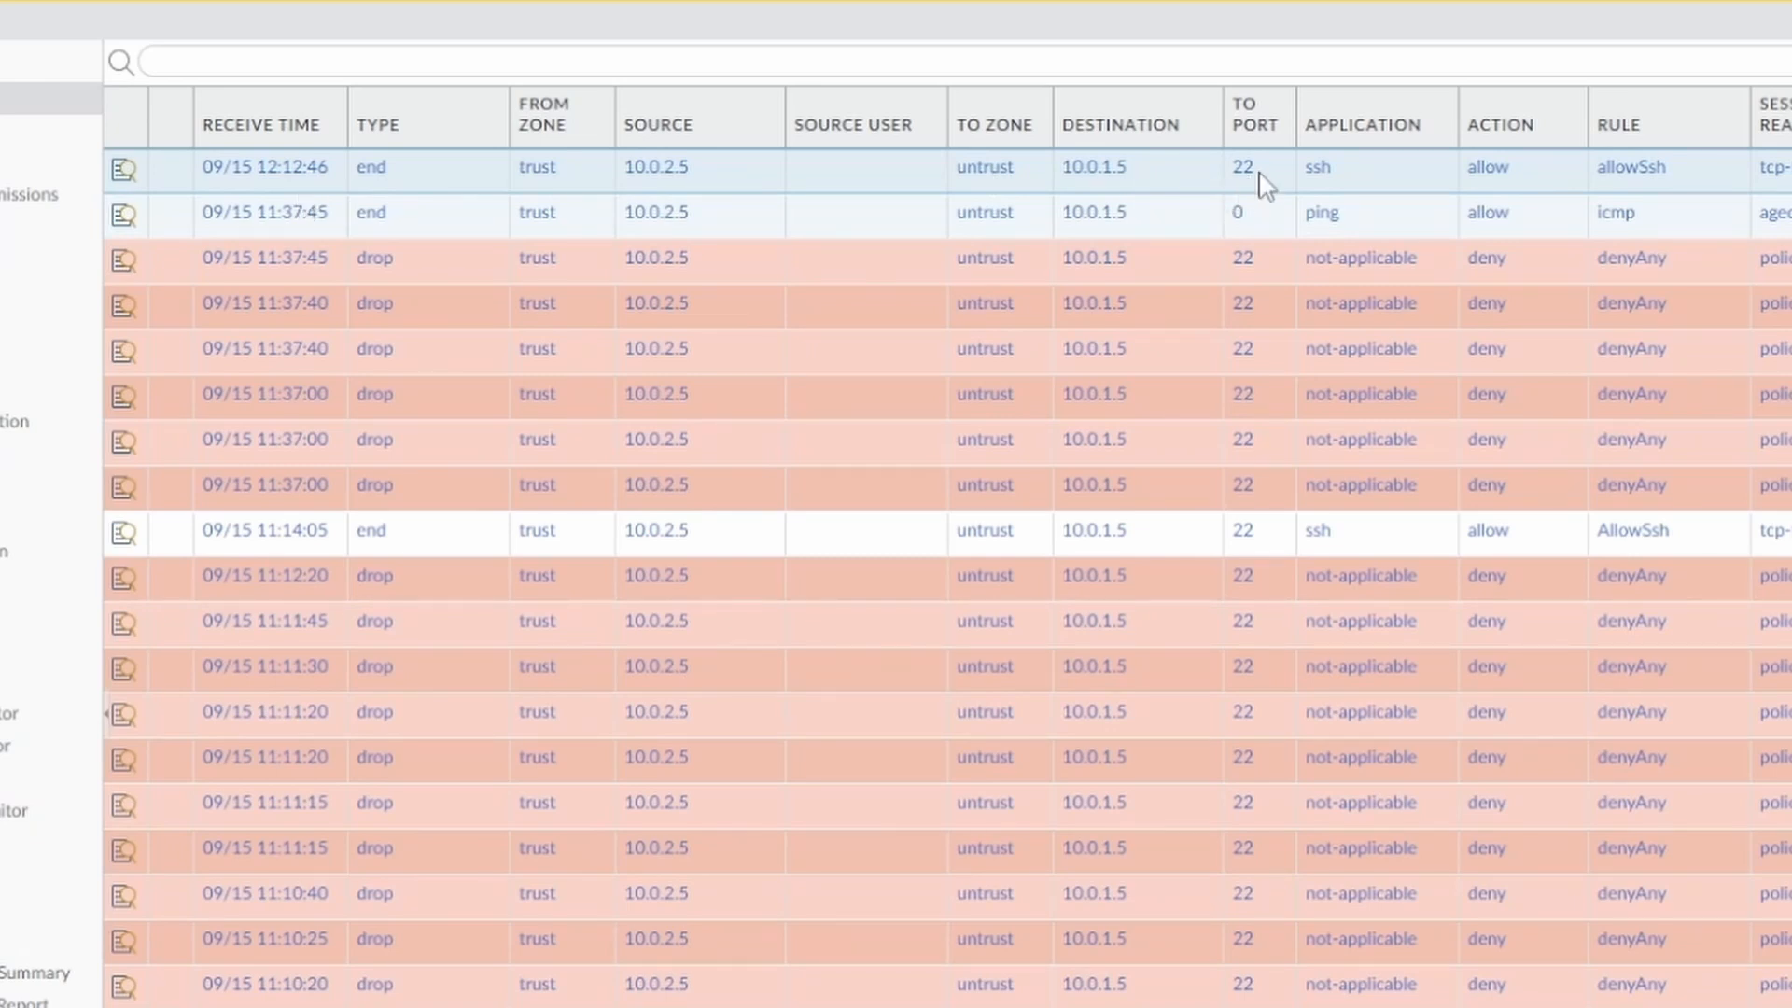
mouse_move(1259, 192)
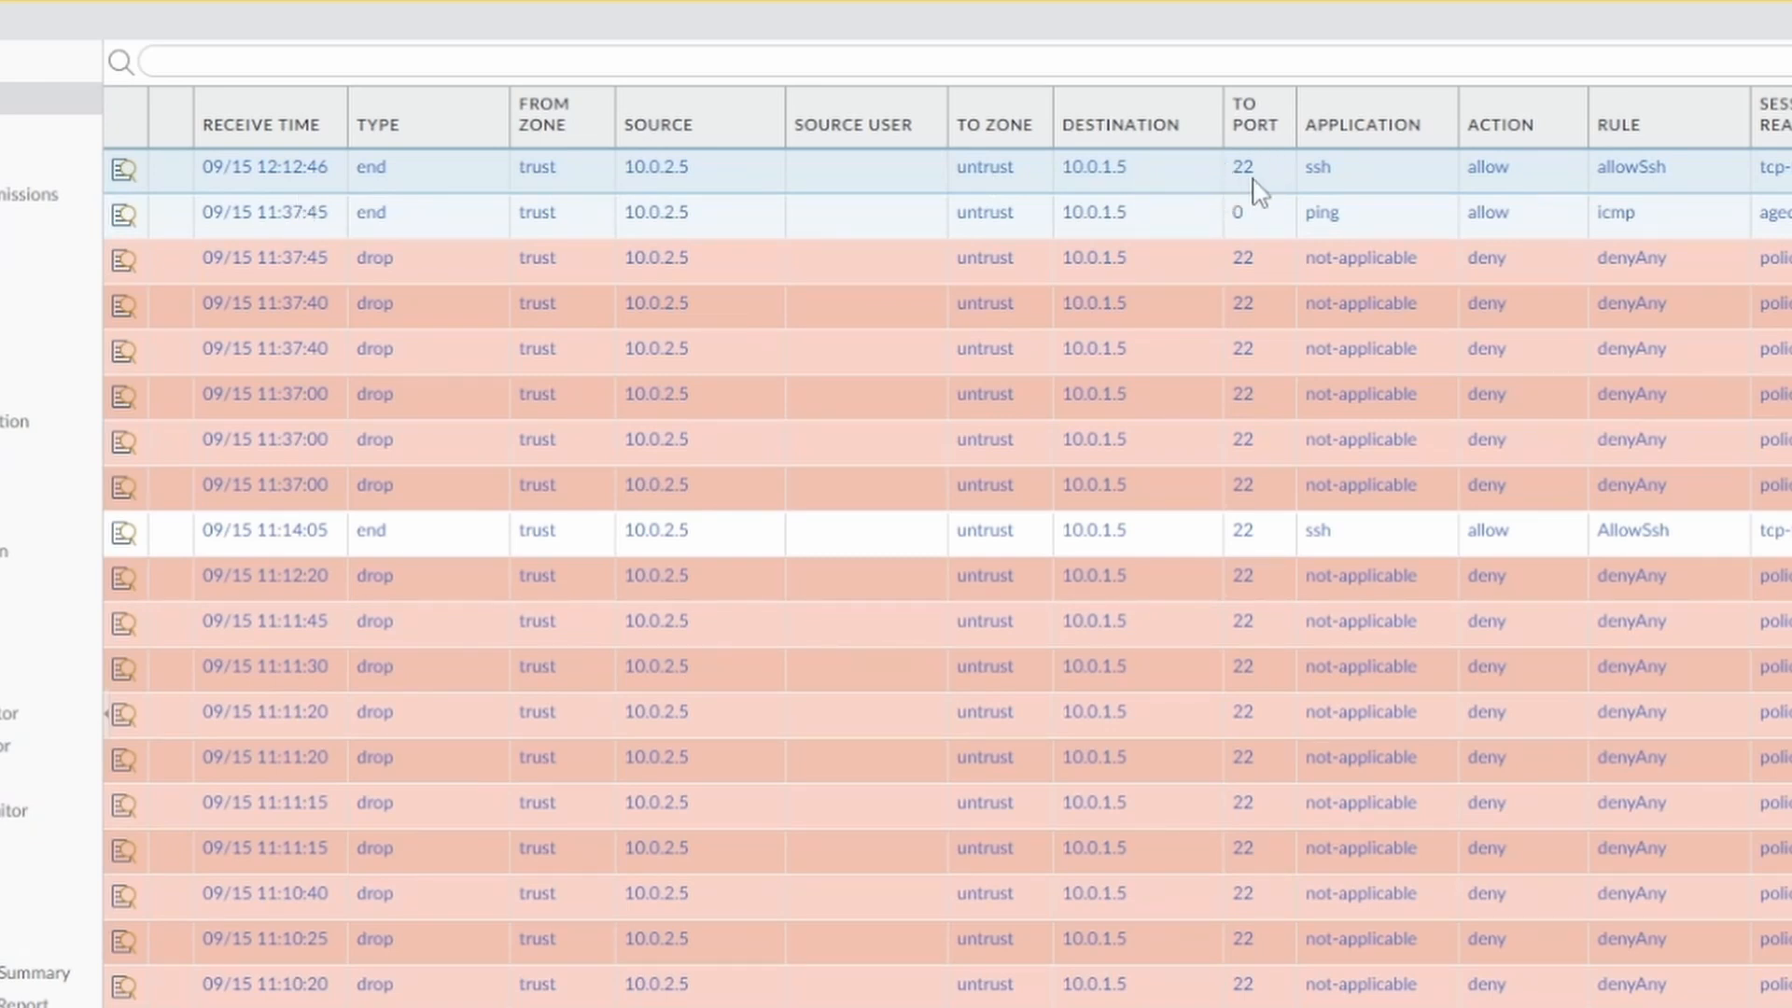
mouse_move(1126, 186)
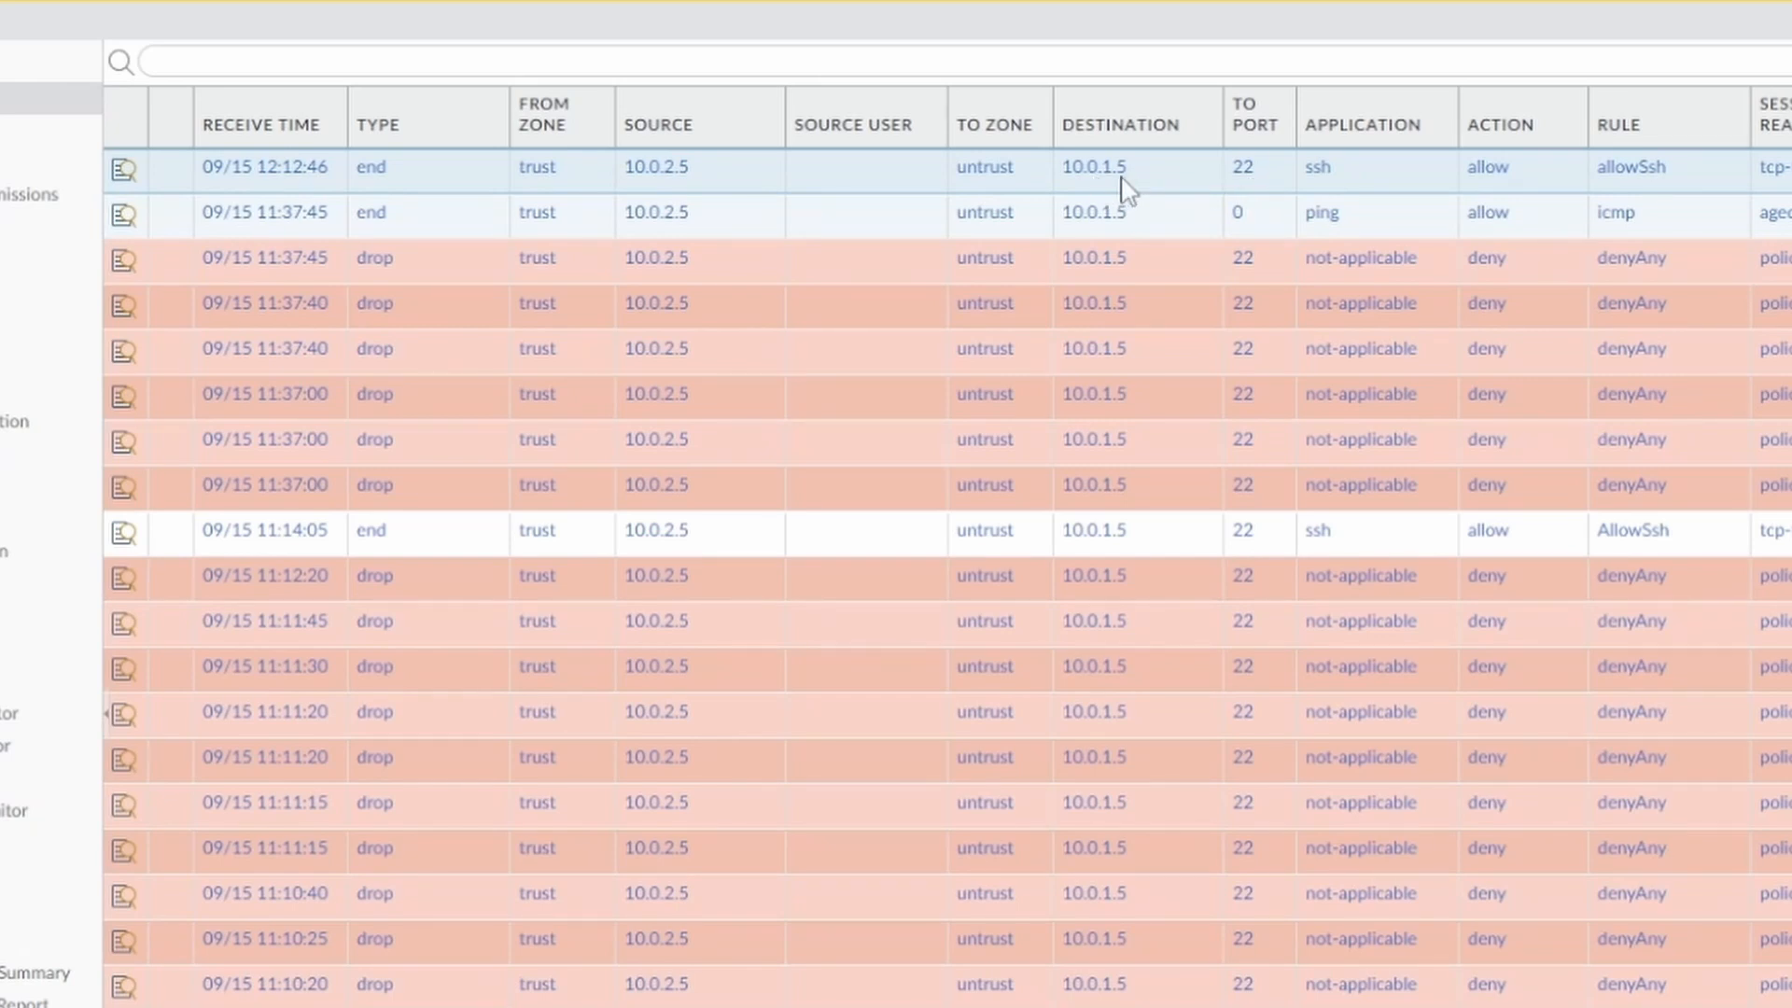
mouse_move(656, 203)
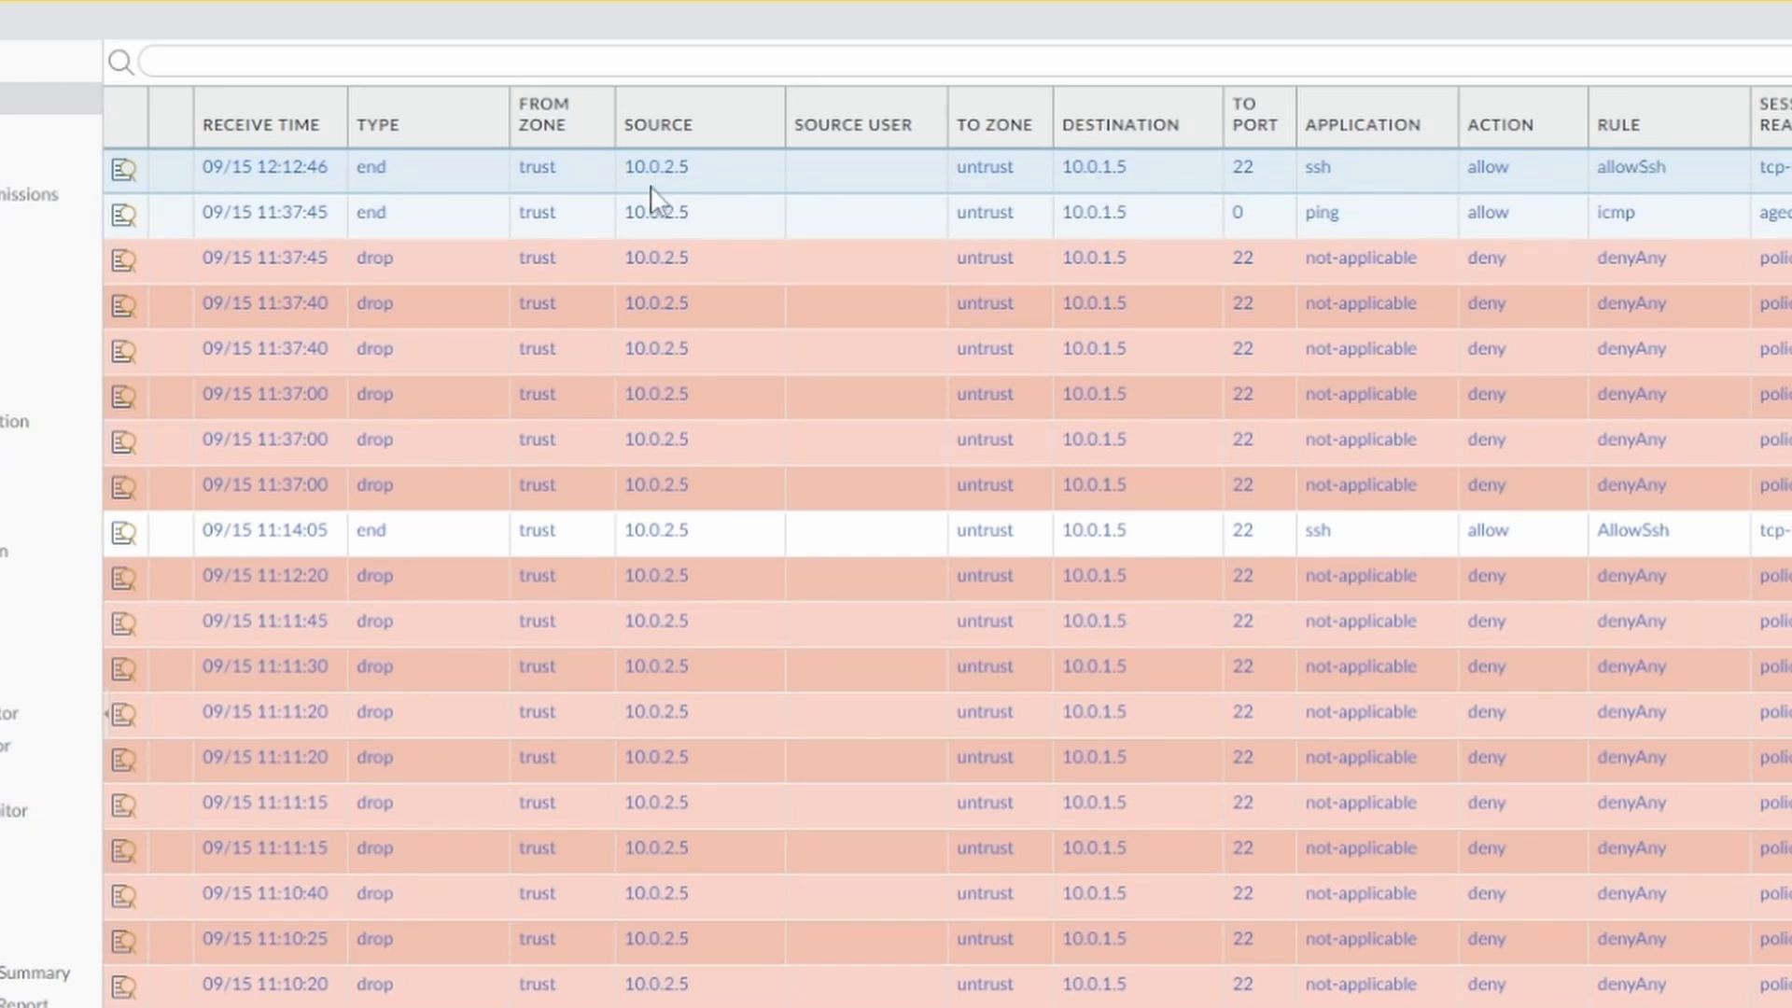
mouse_move(1093, 167)
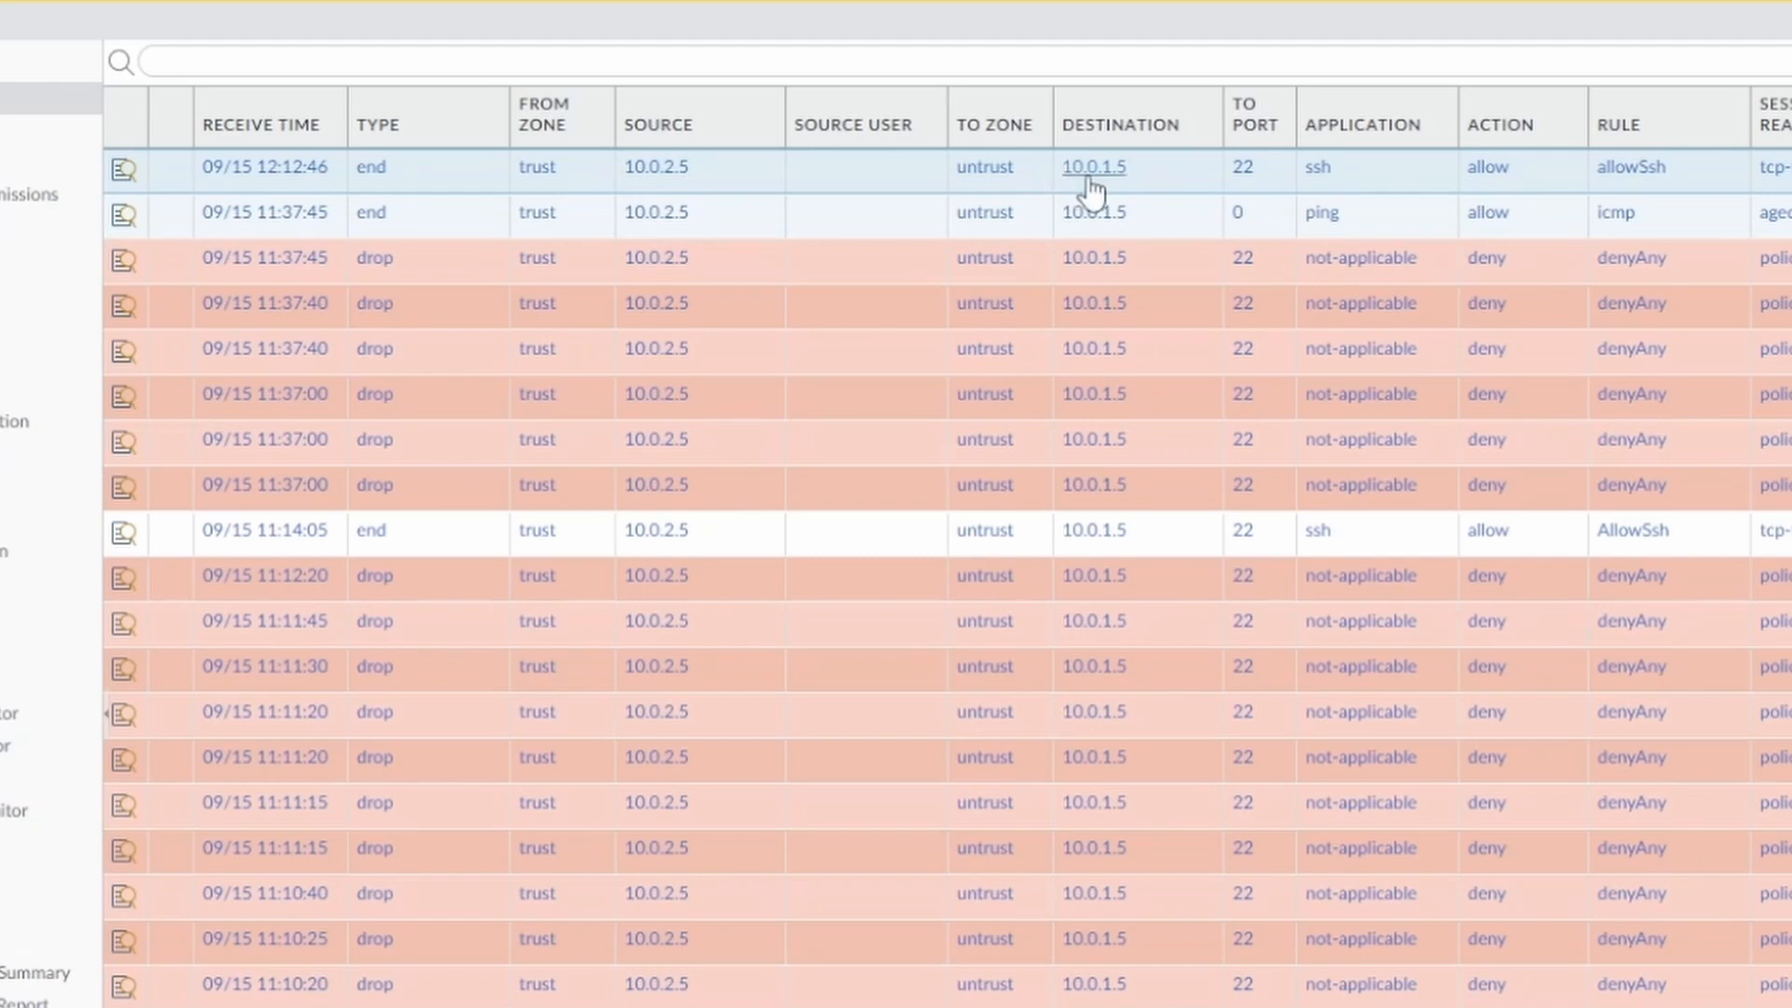
mouse_move(1253, 194)
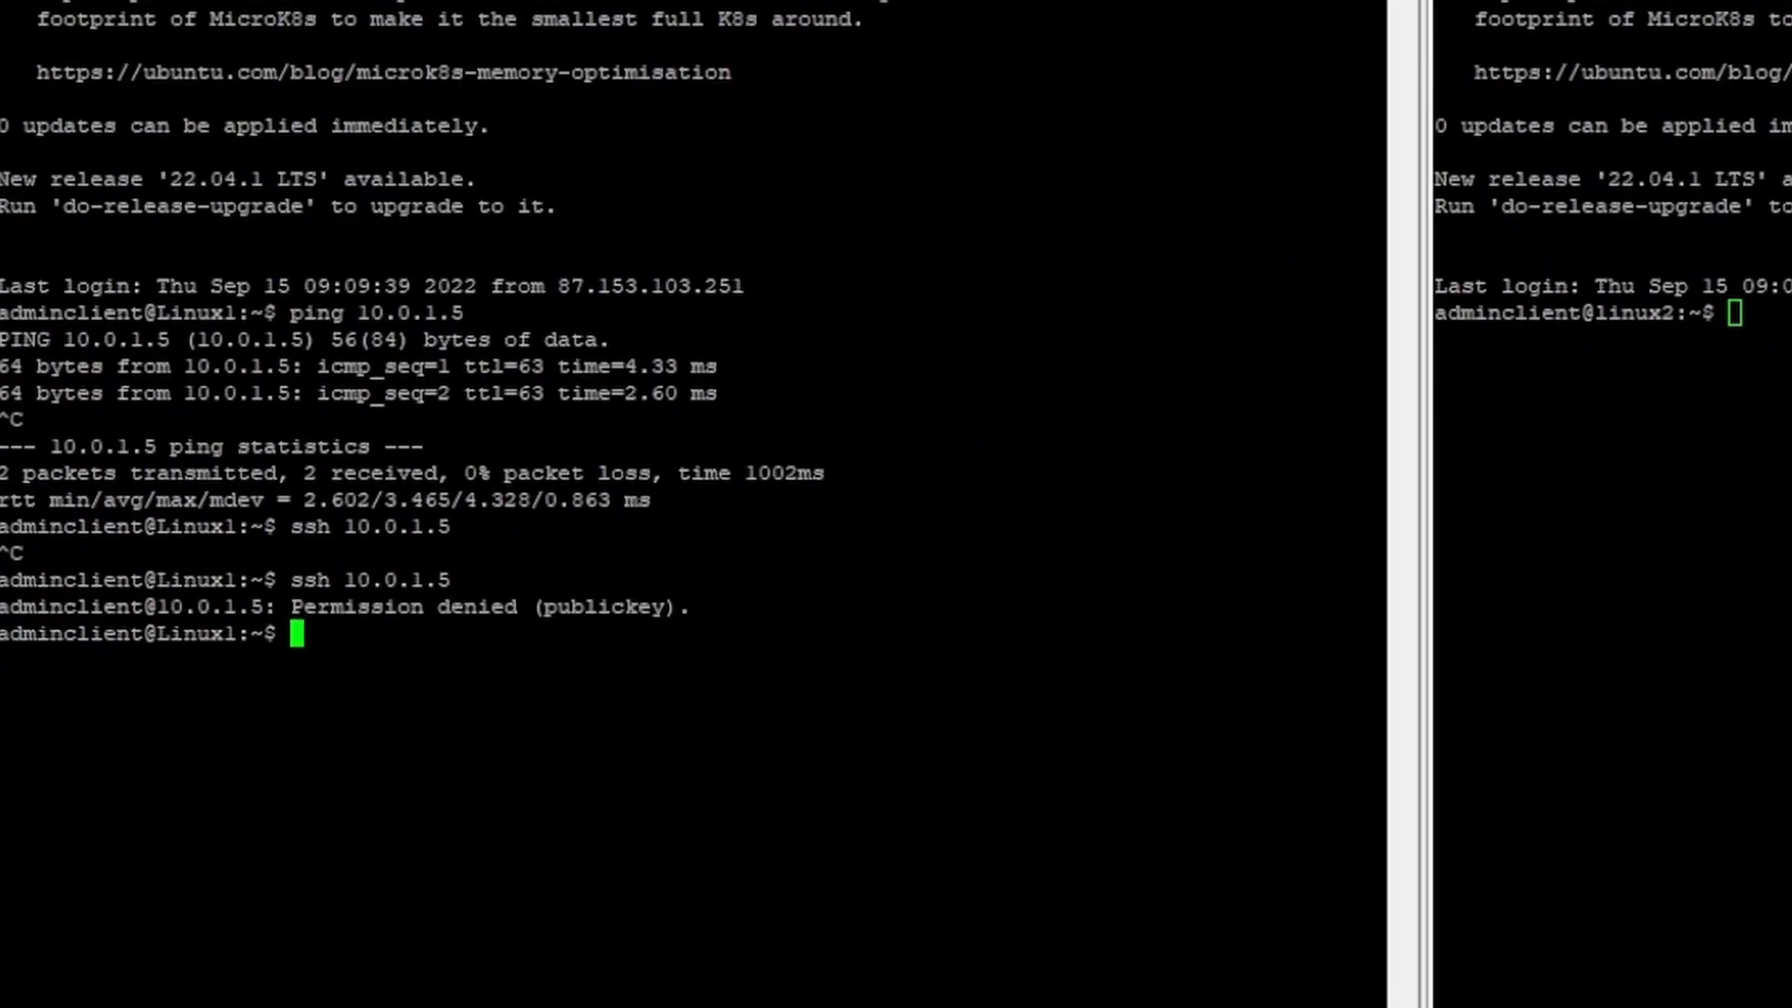
Run ssh 10.0.1.5 -p 5000 from Linux1, then return to the firewall interface.
type("ssh 10.0.1.5")
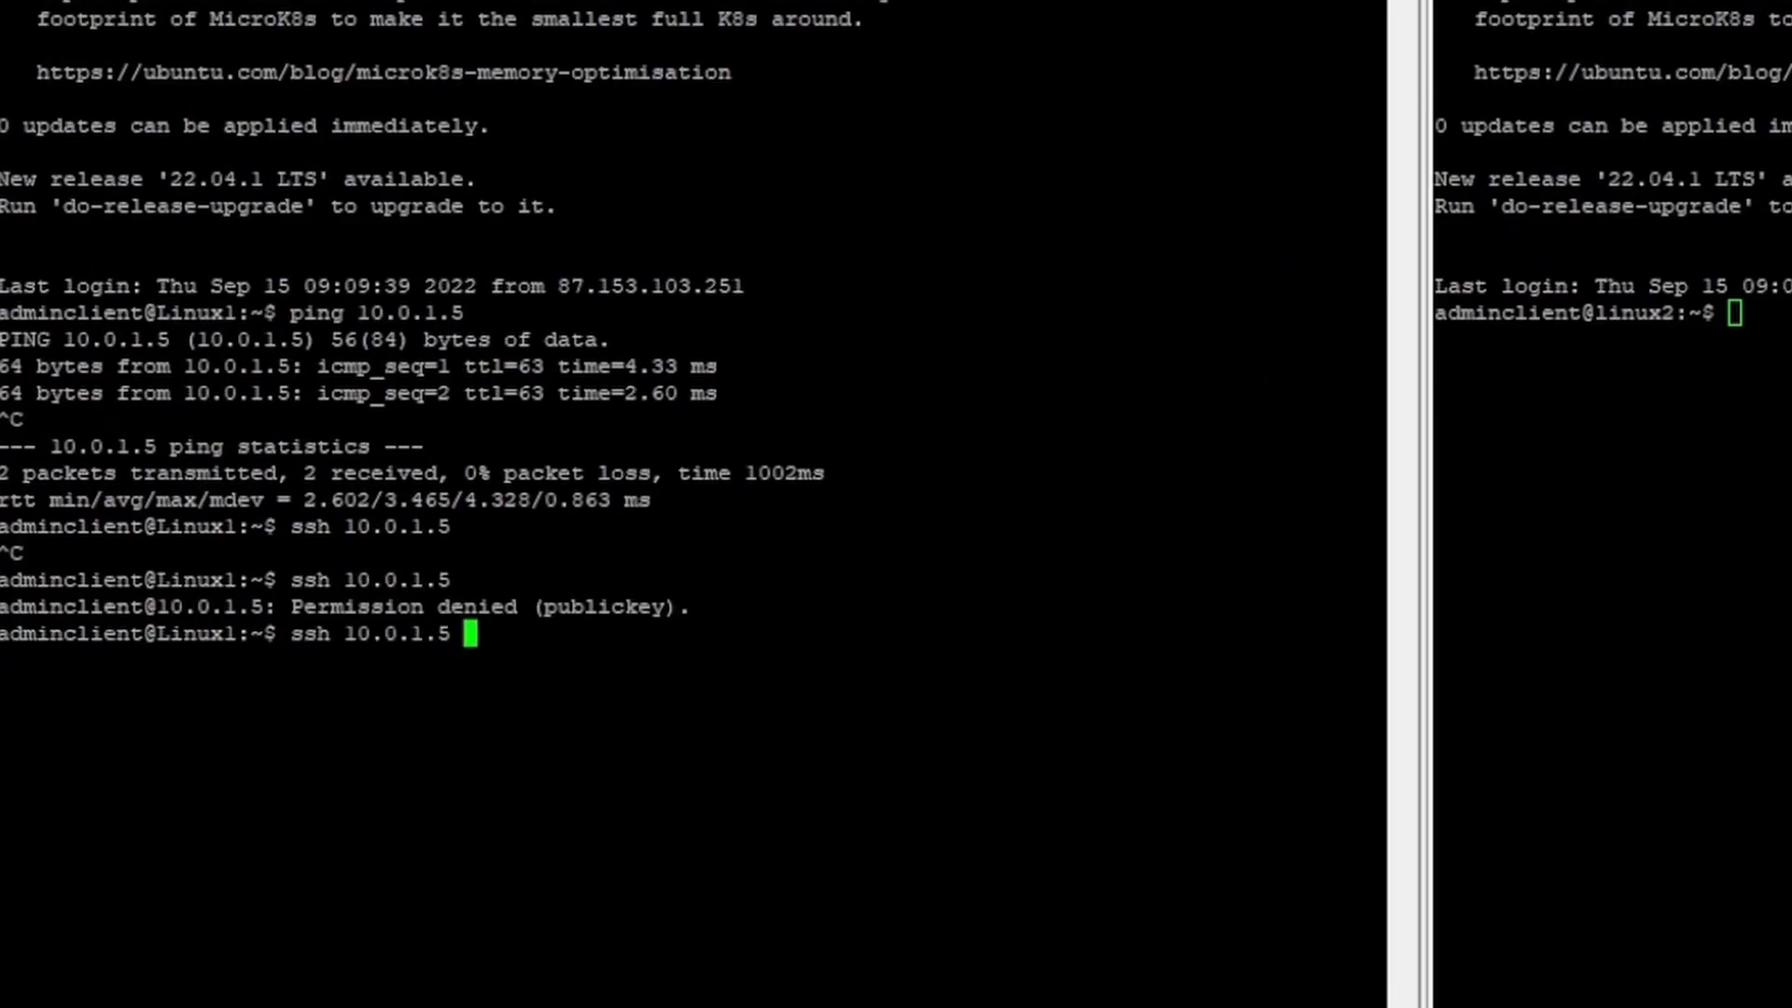
type("-p 5000")
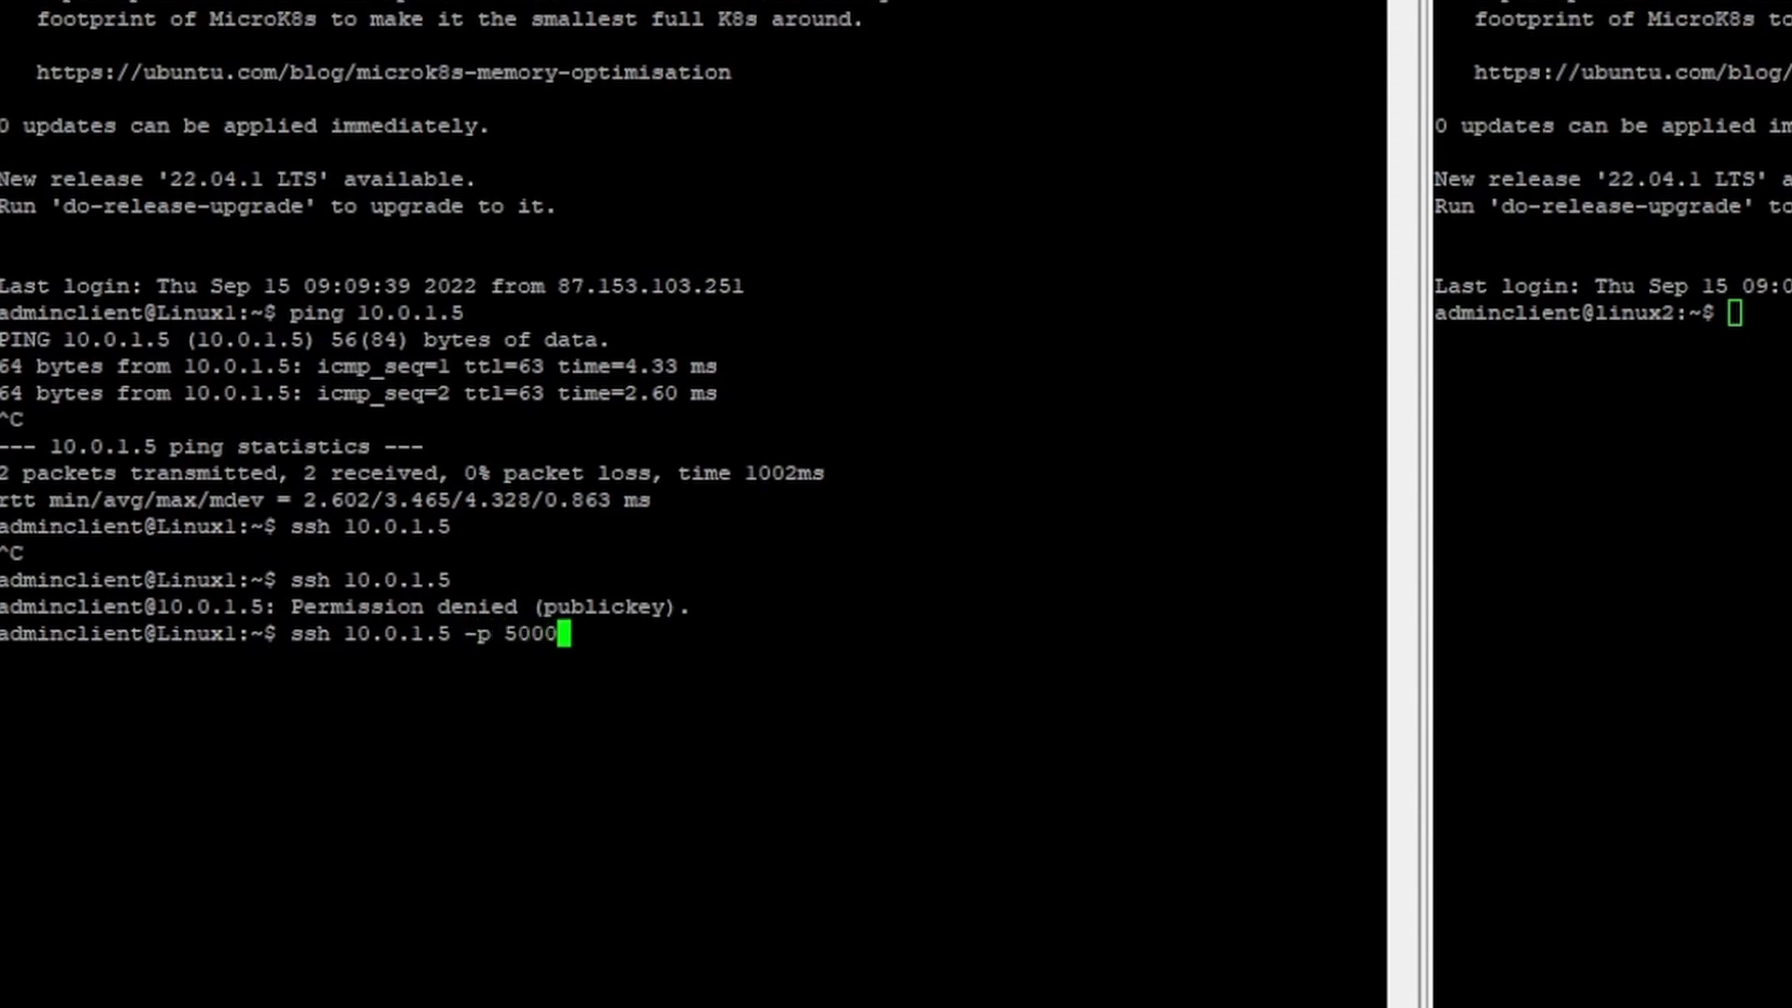
key("Return")
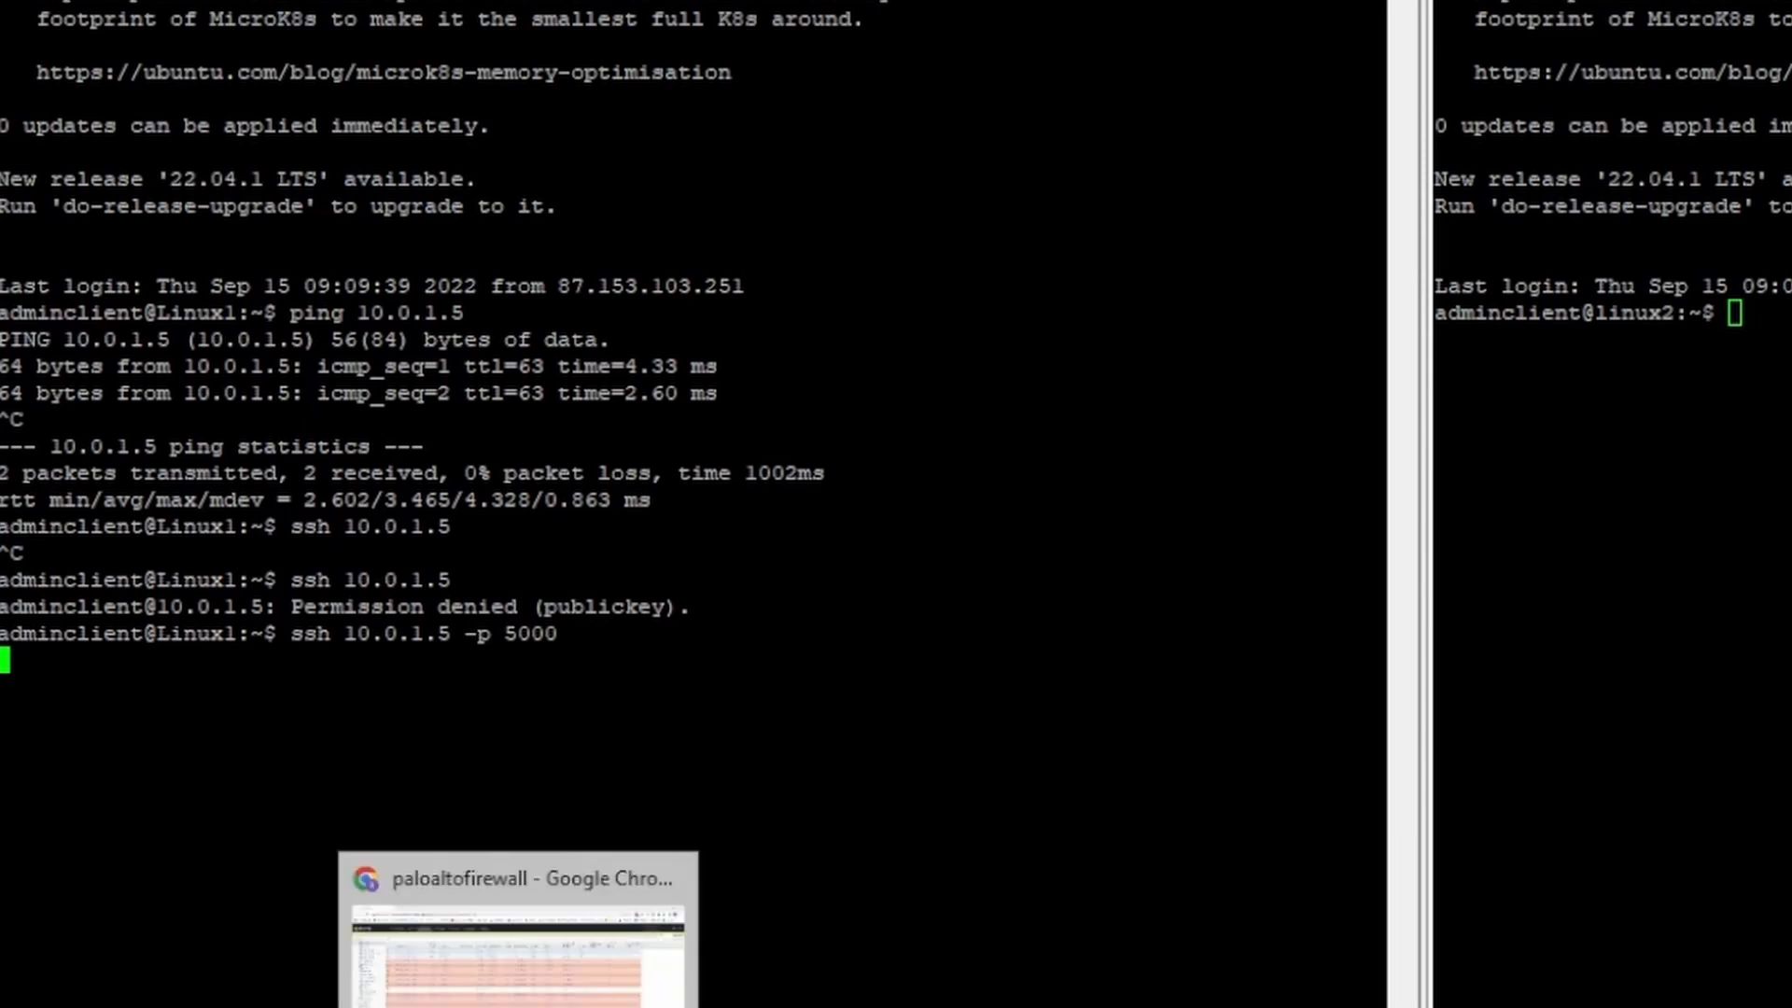
left_click(517, 932)
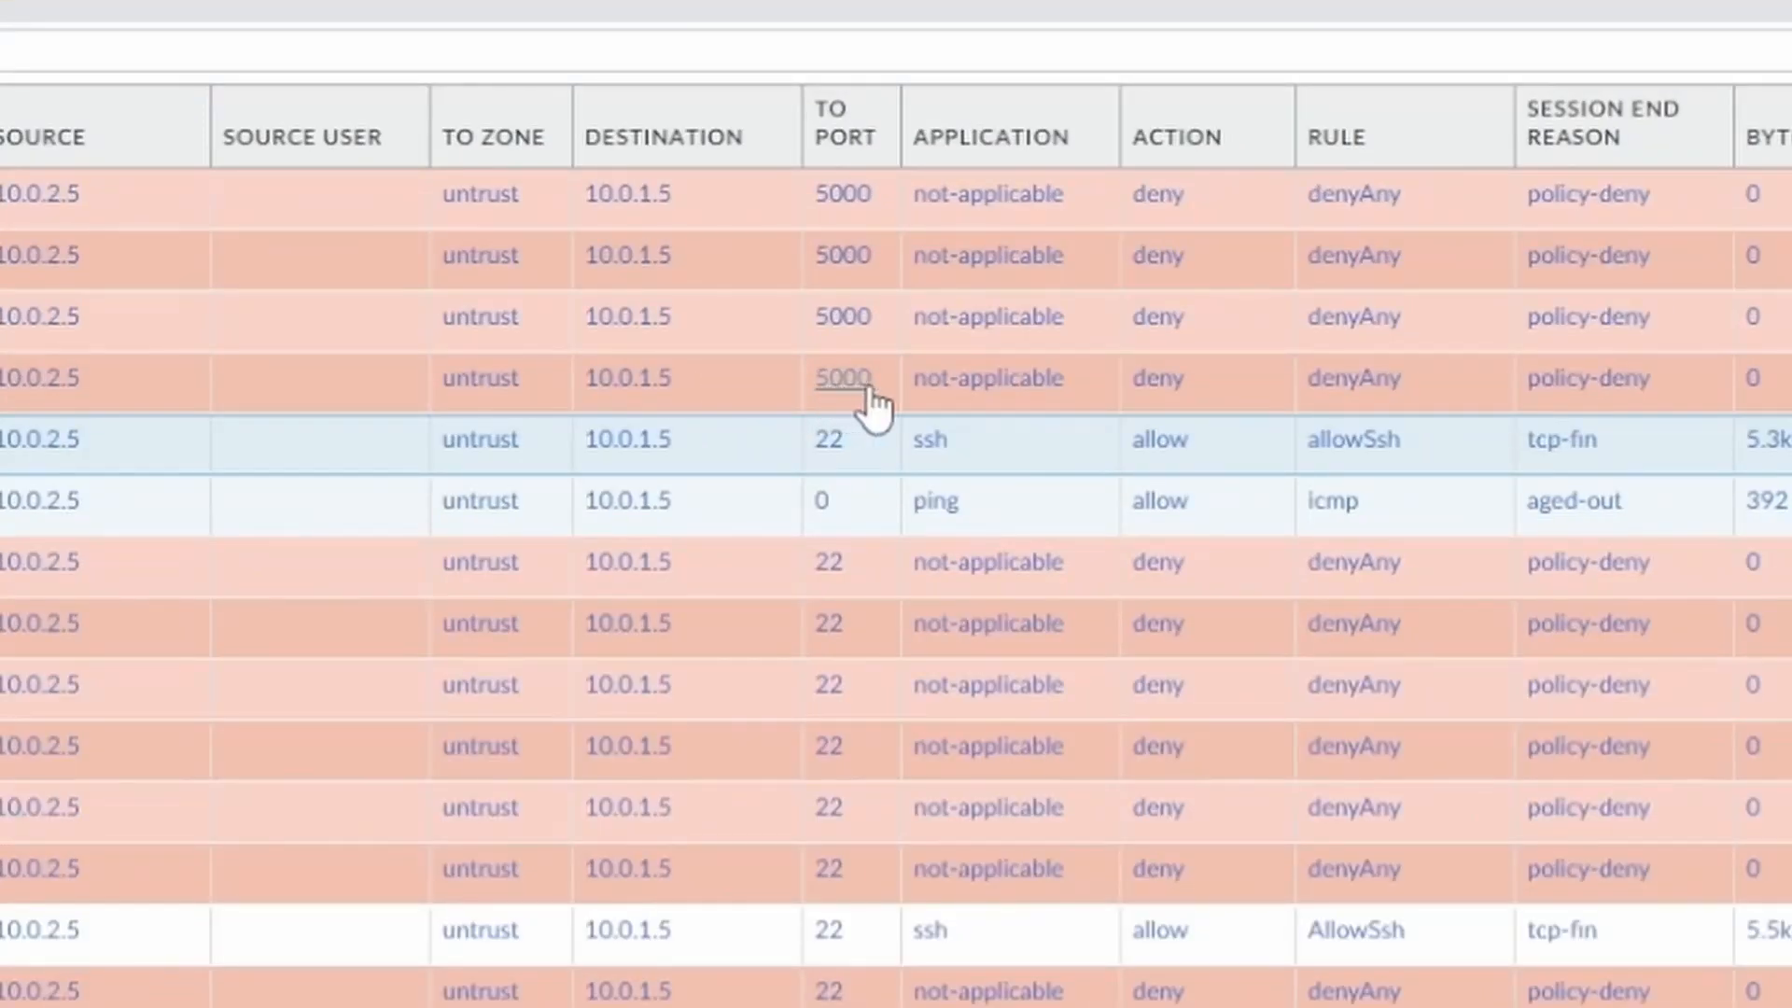
mouse_move(851, 417)
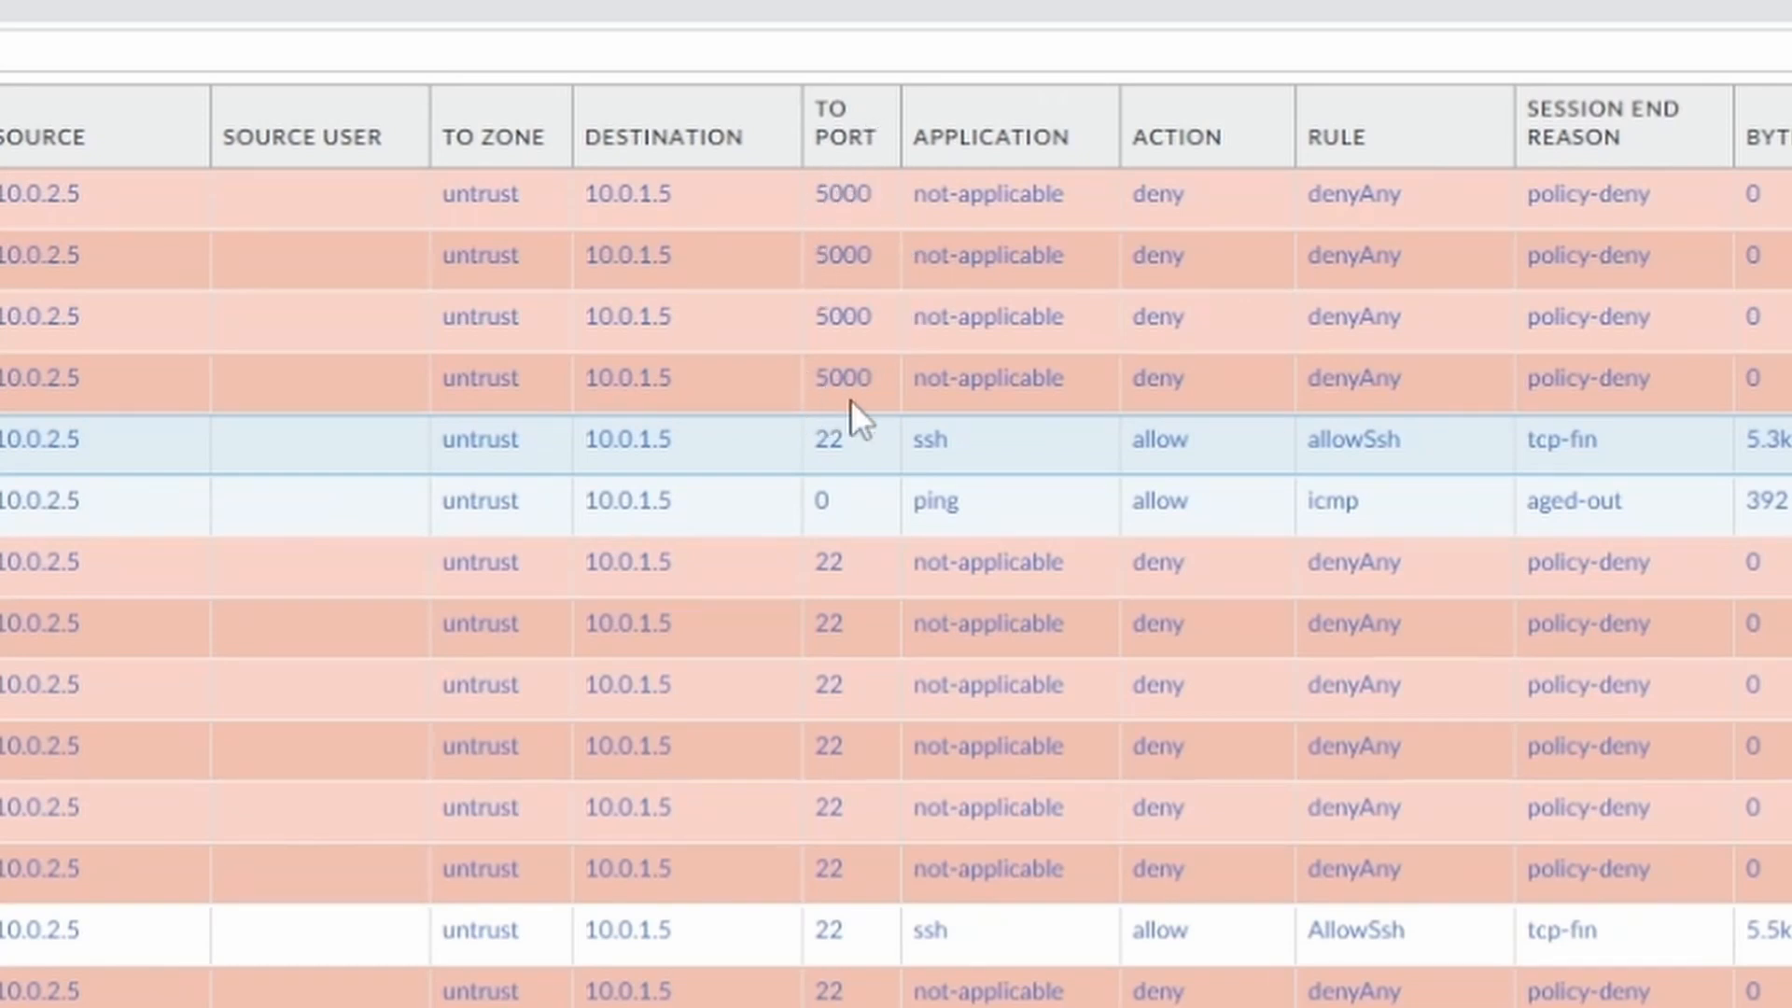
mouse_move(866, 414)
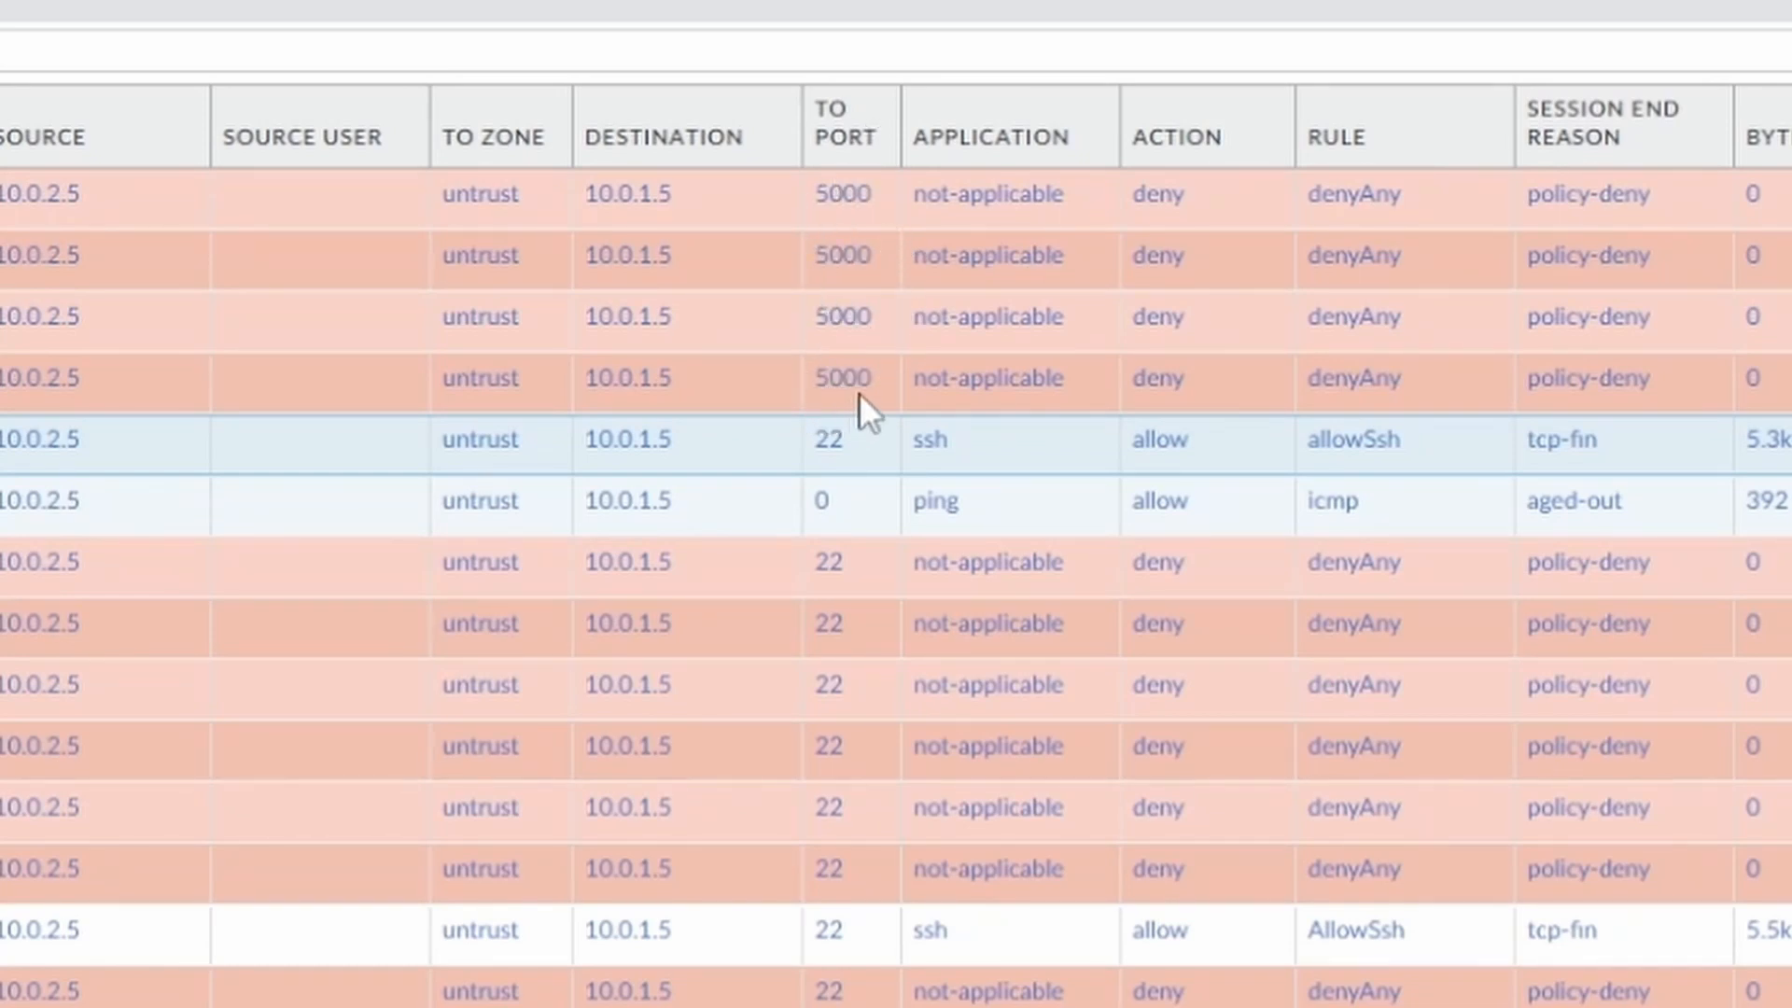